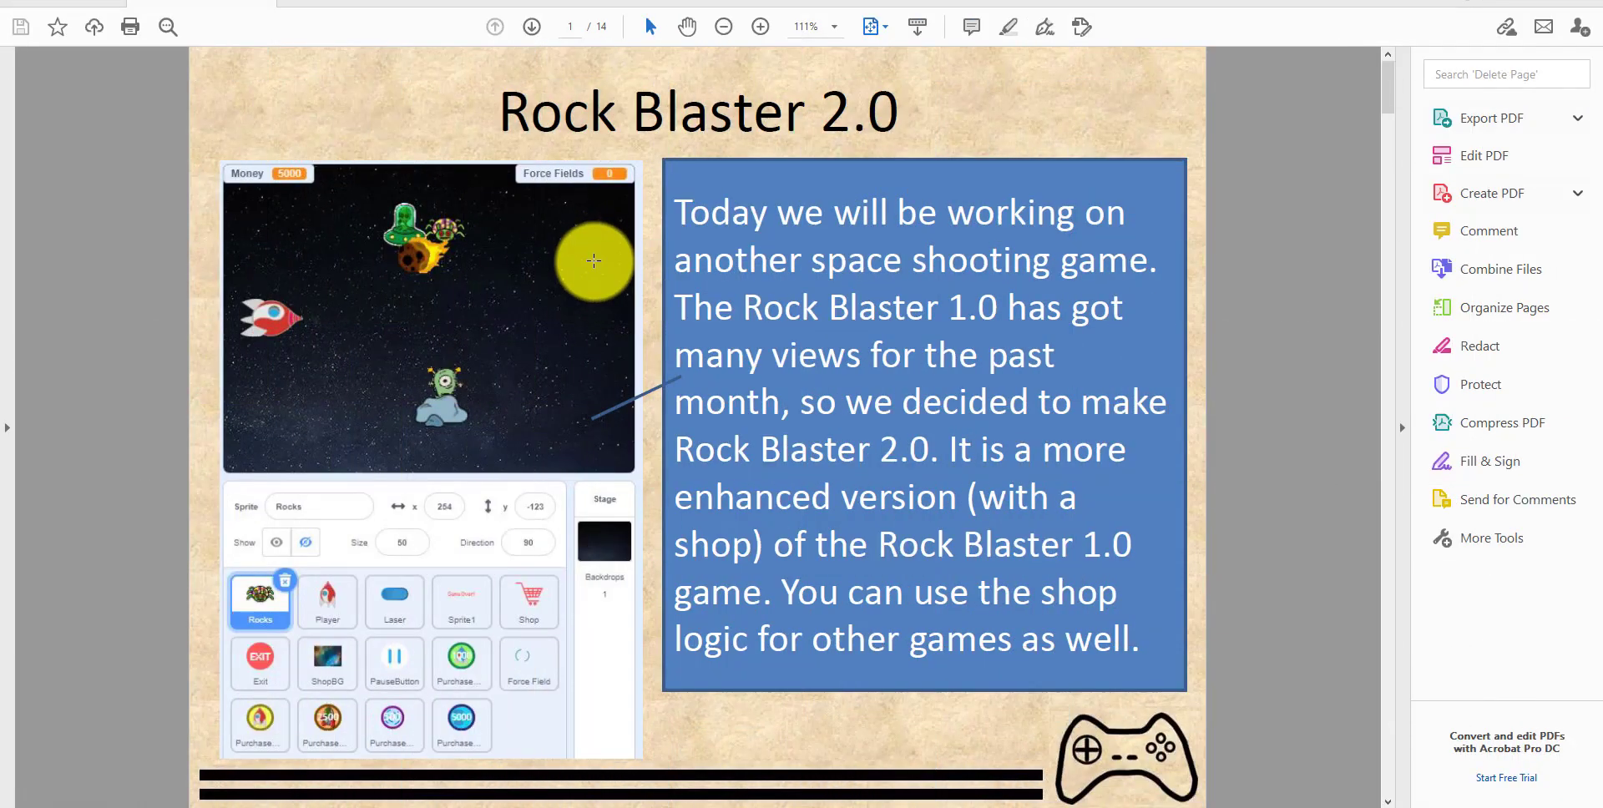
pyautogui.moveTo(657, 487)
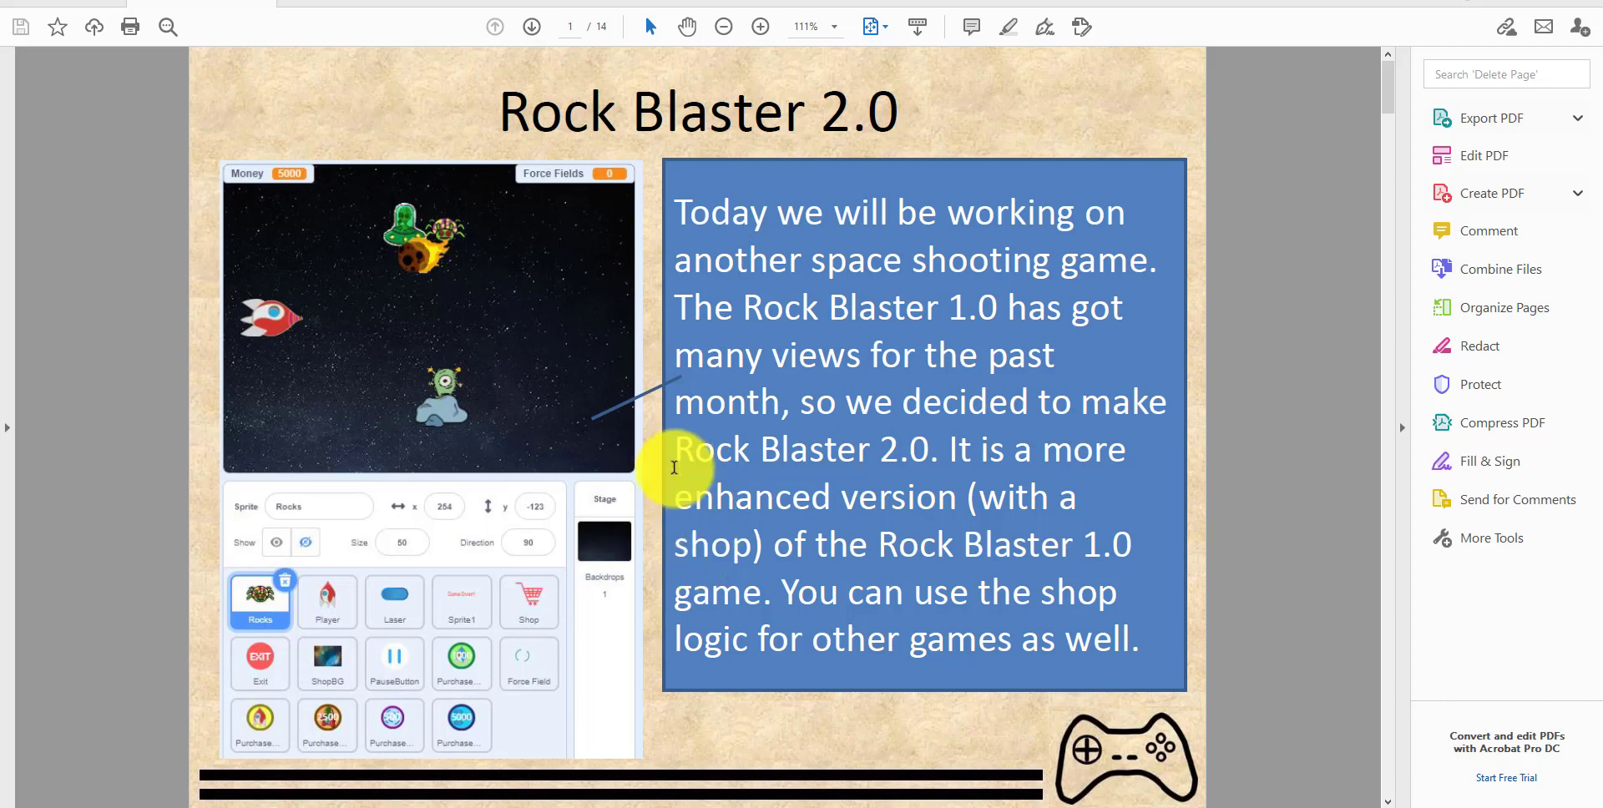
pyautogui.moveTo(642, 48)
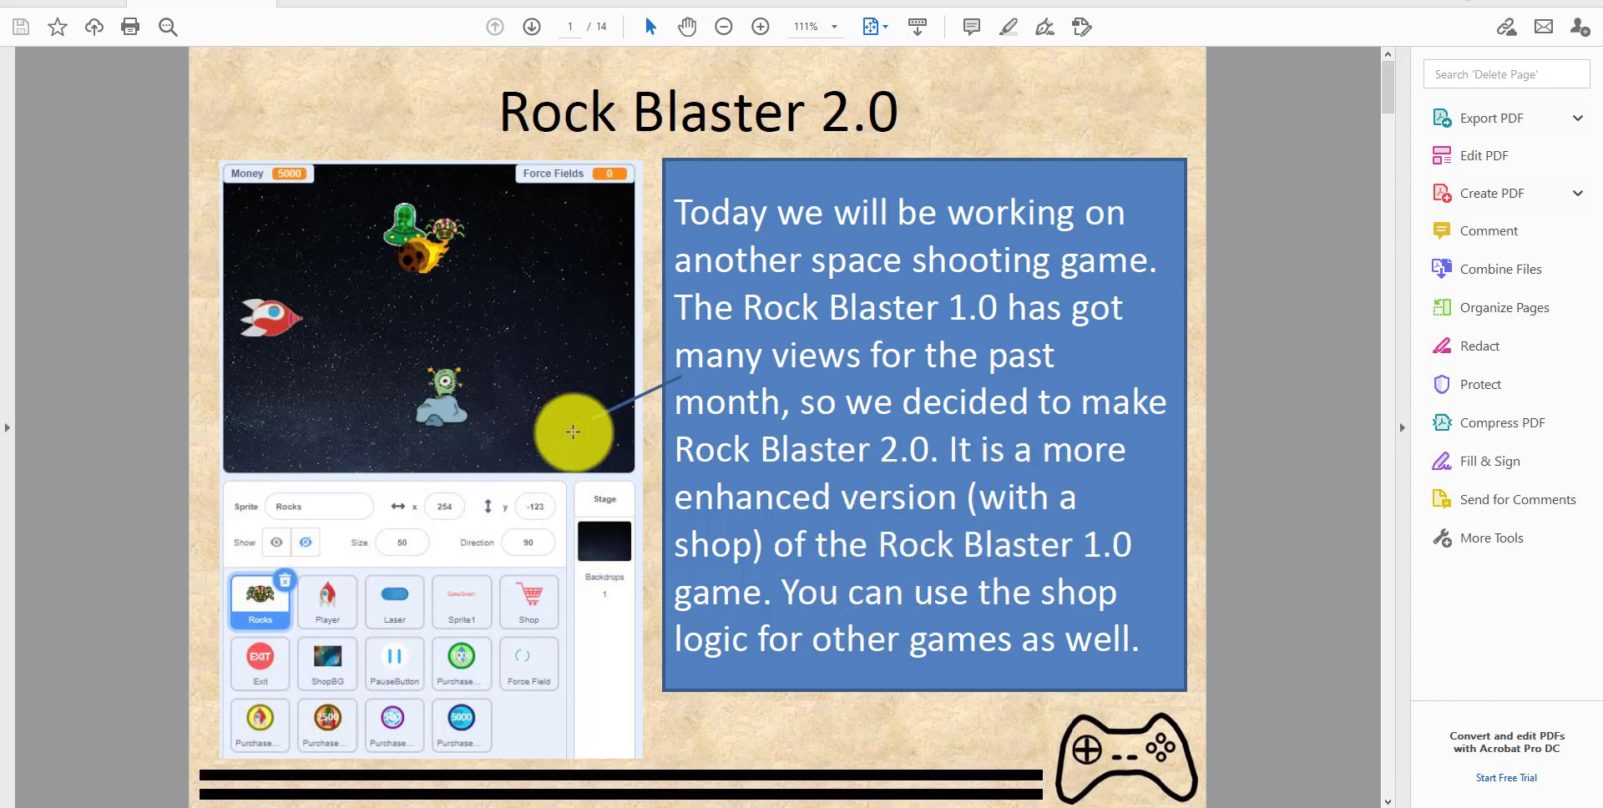
pyautogui.moveTo(173, 410)
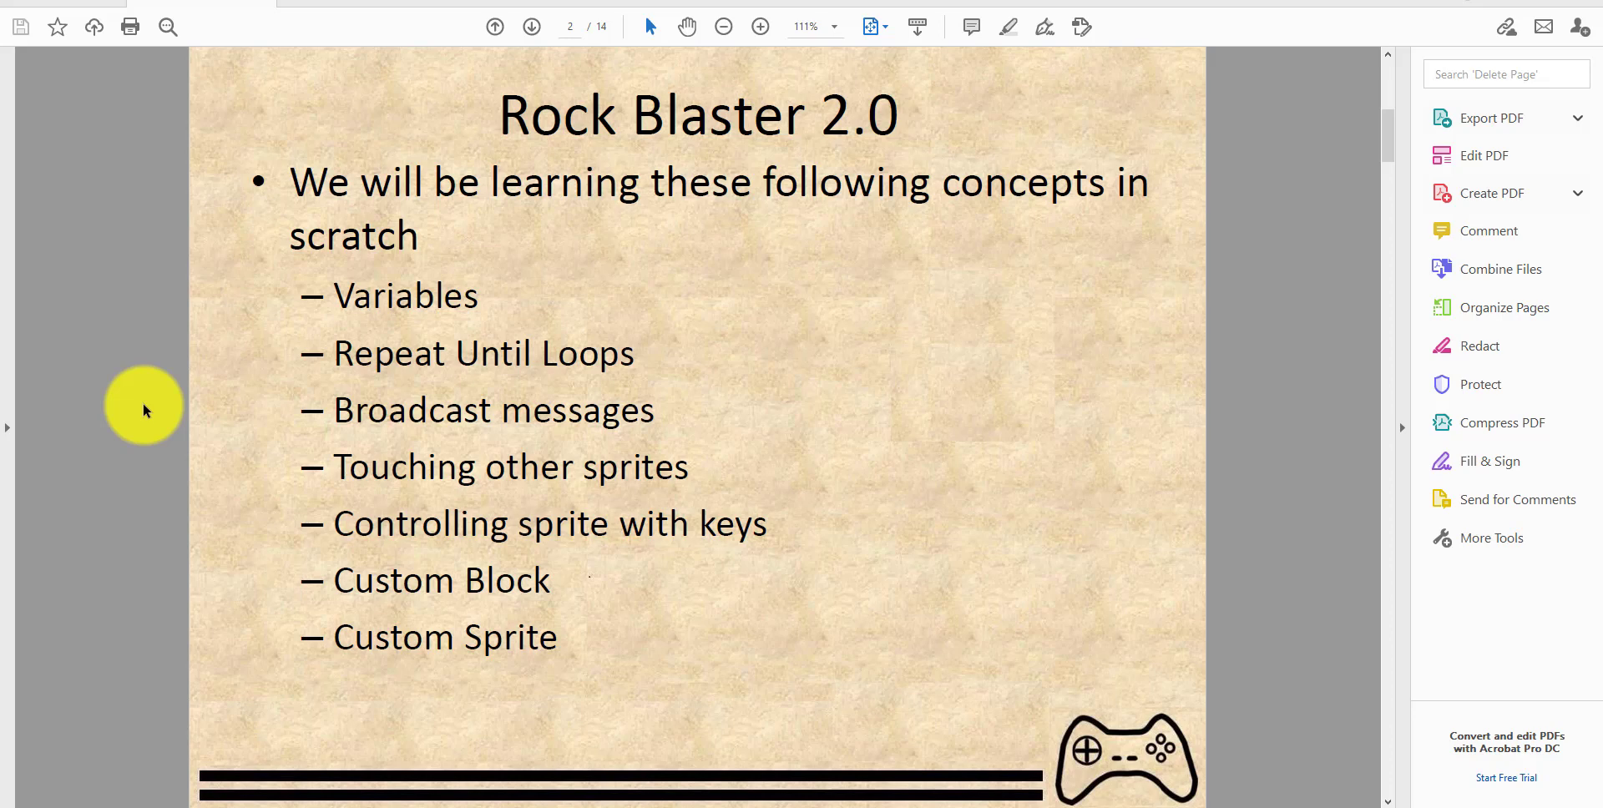
pyautogui.moveTo(498, 477)
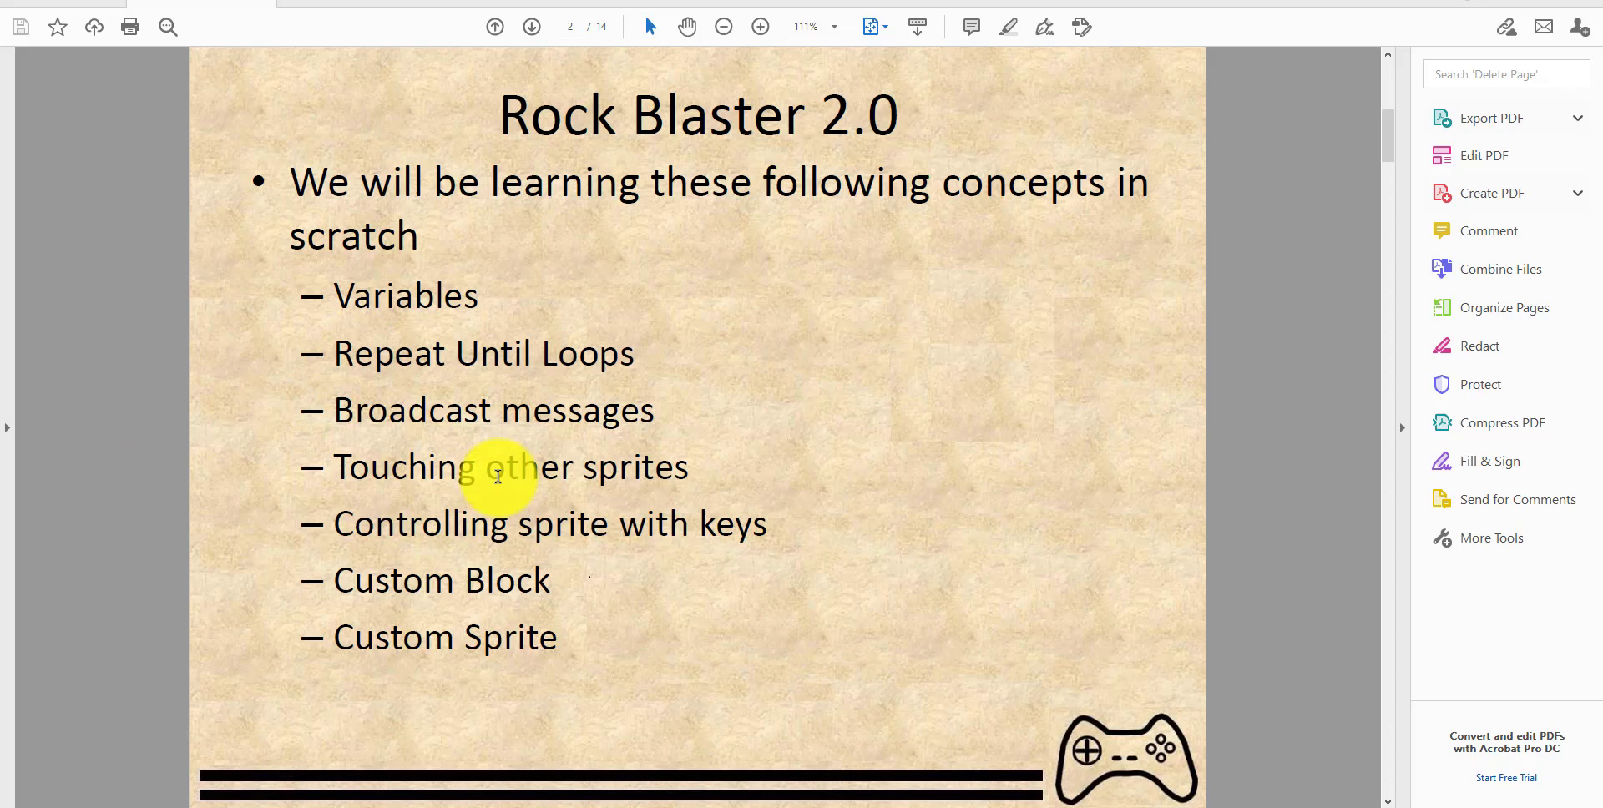
pyautogui.moveTo(577, 477)
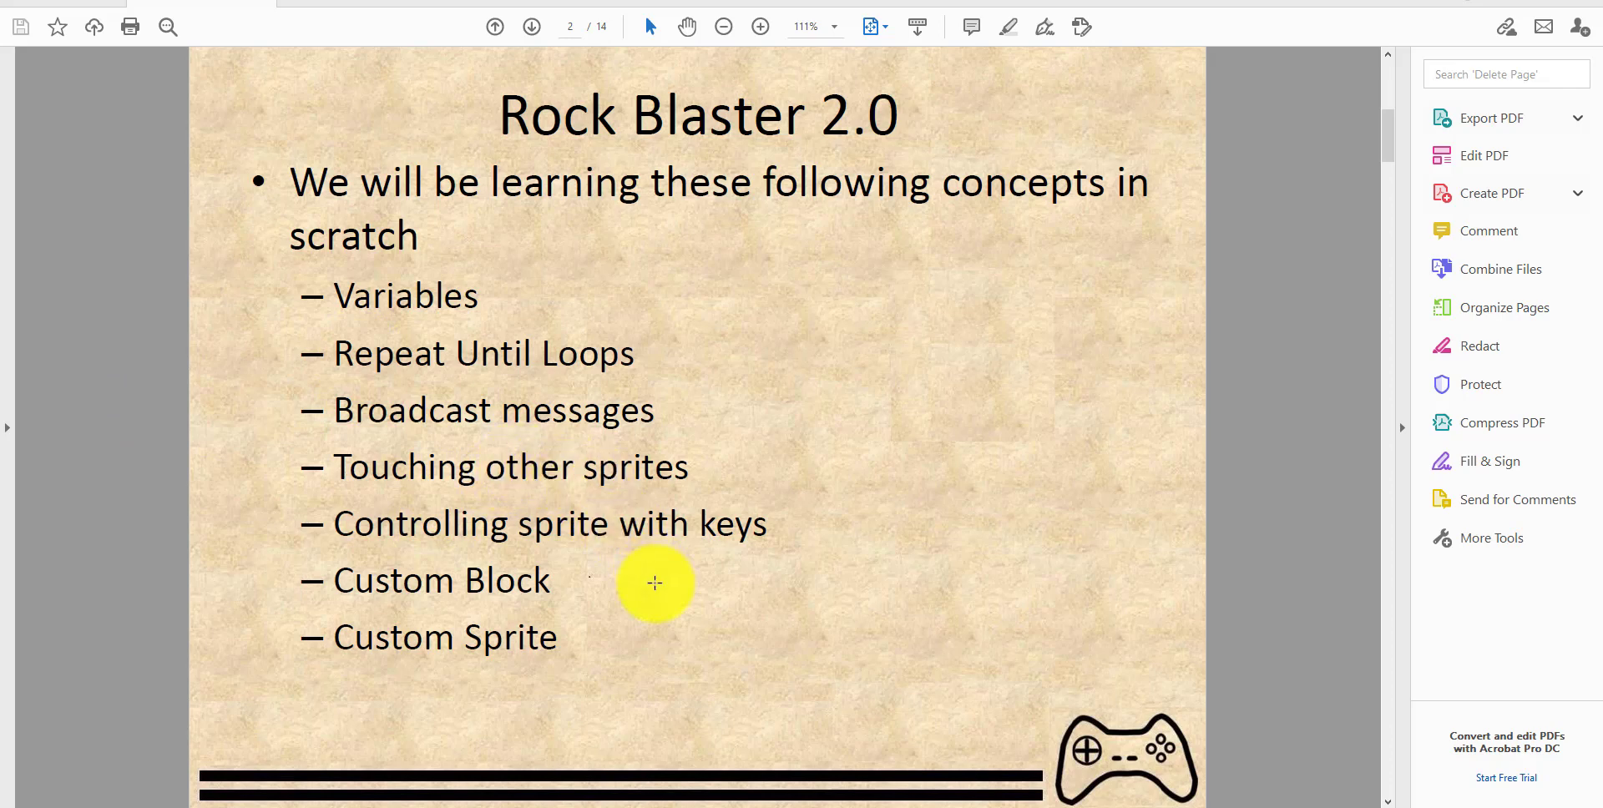
pyautogui.moveTo(468, 626)
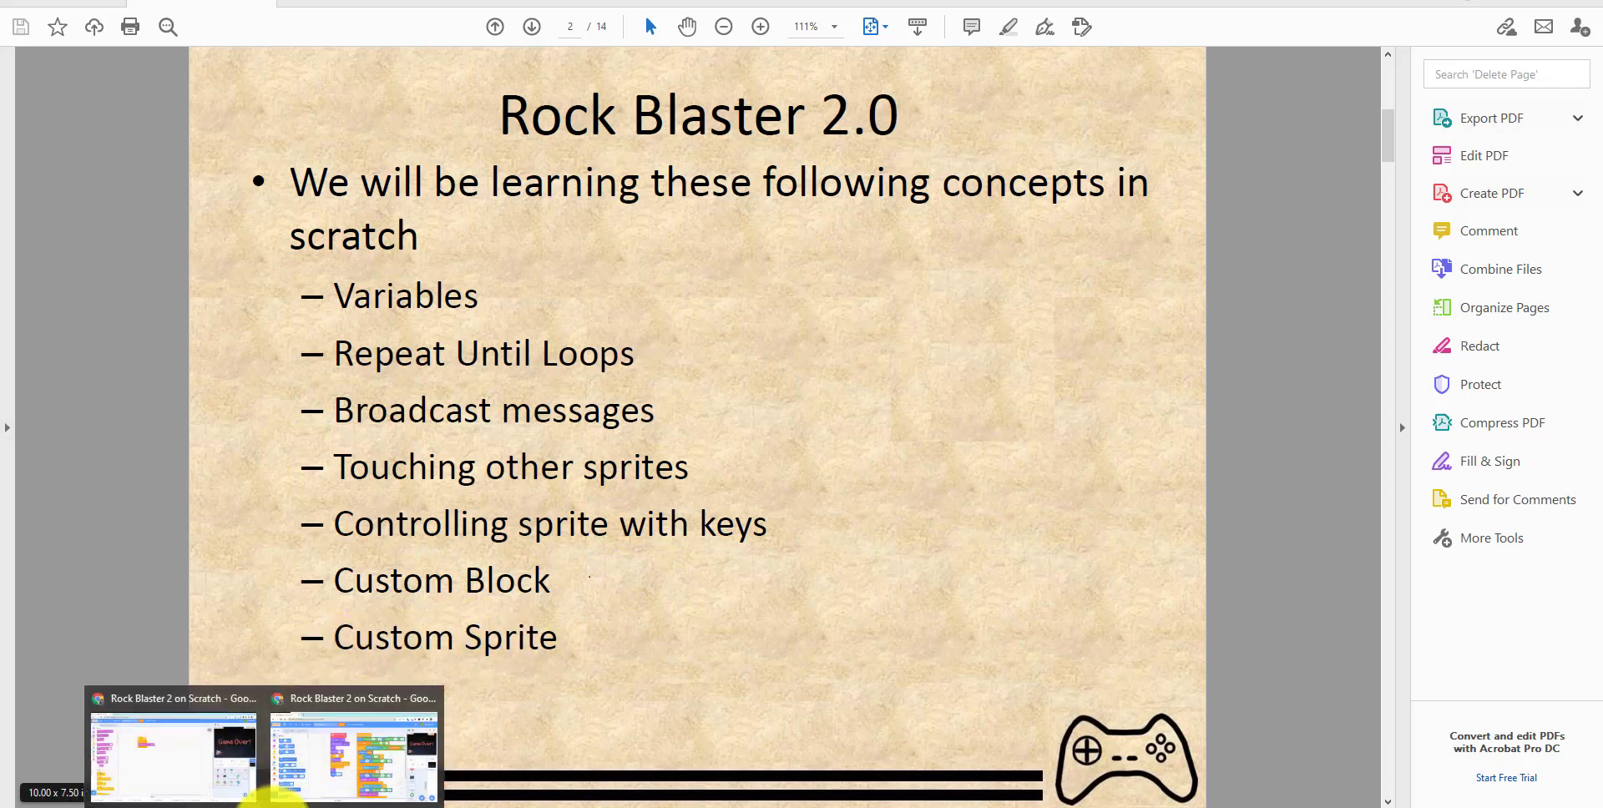
# - Bring up the Rock Blaster 2 project window and show its stage full screen
pyautogui.click(172, 746)
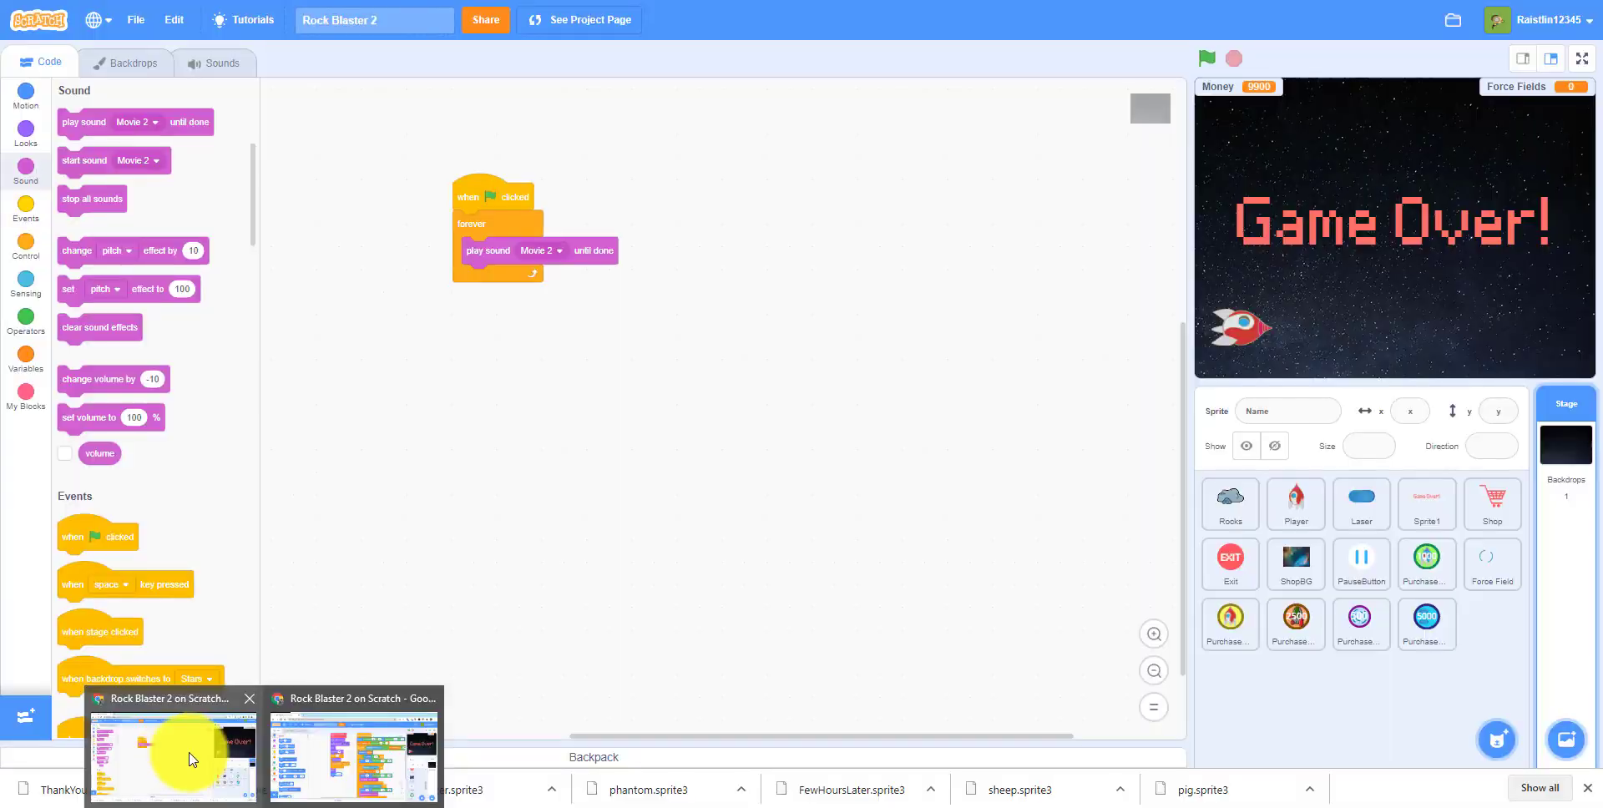
pyautogui.moveTo(330, 746)
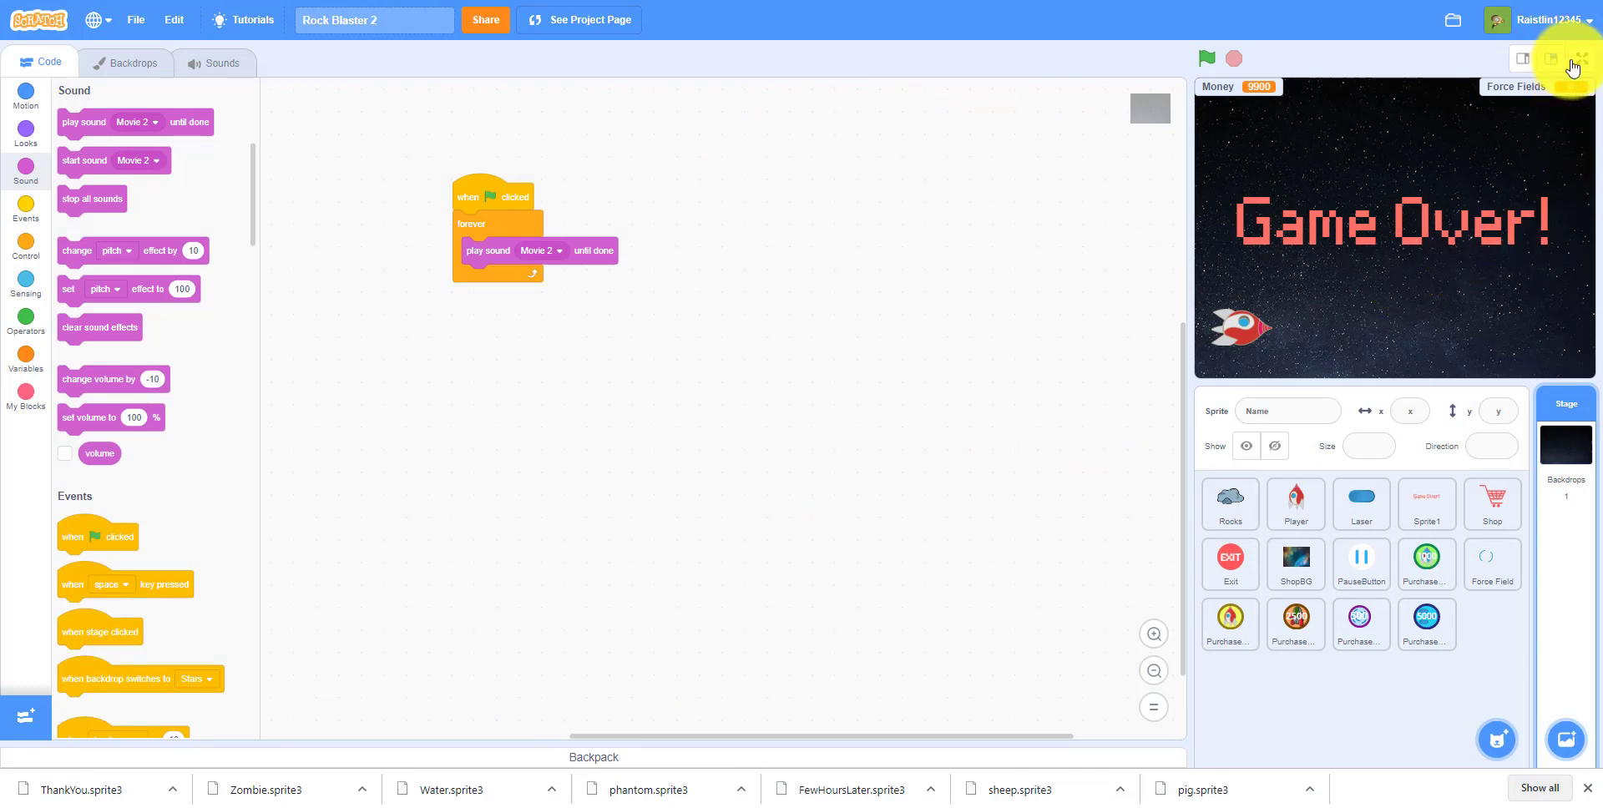
pyautogui.click(1579, 58)
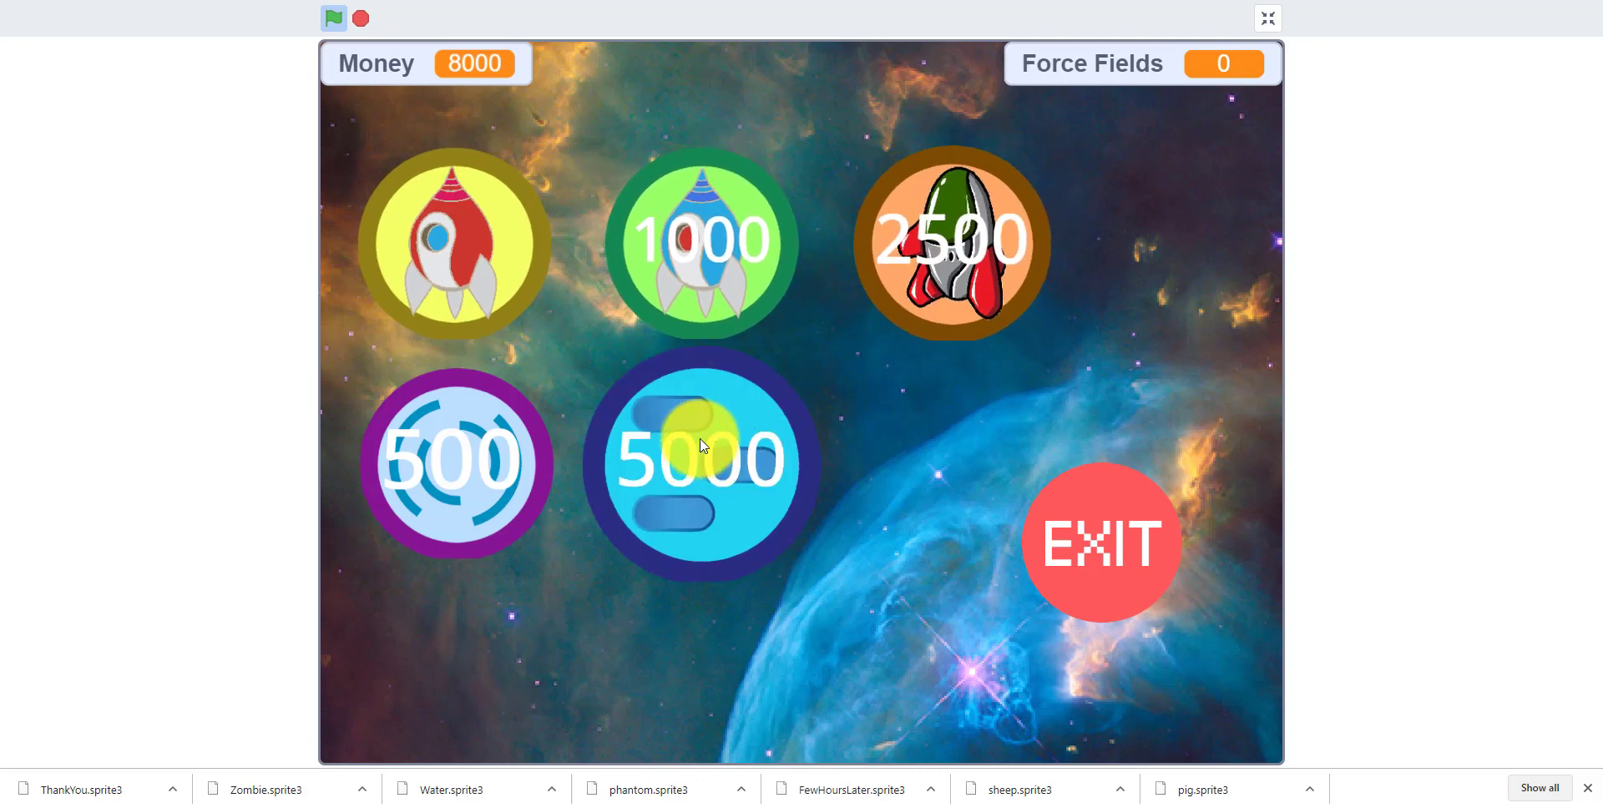
# - Buy the 5000 shop item, two 500 force fields and the 1000 ship
pyautogui.click(701, 462)
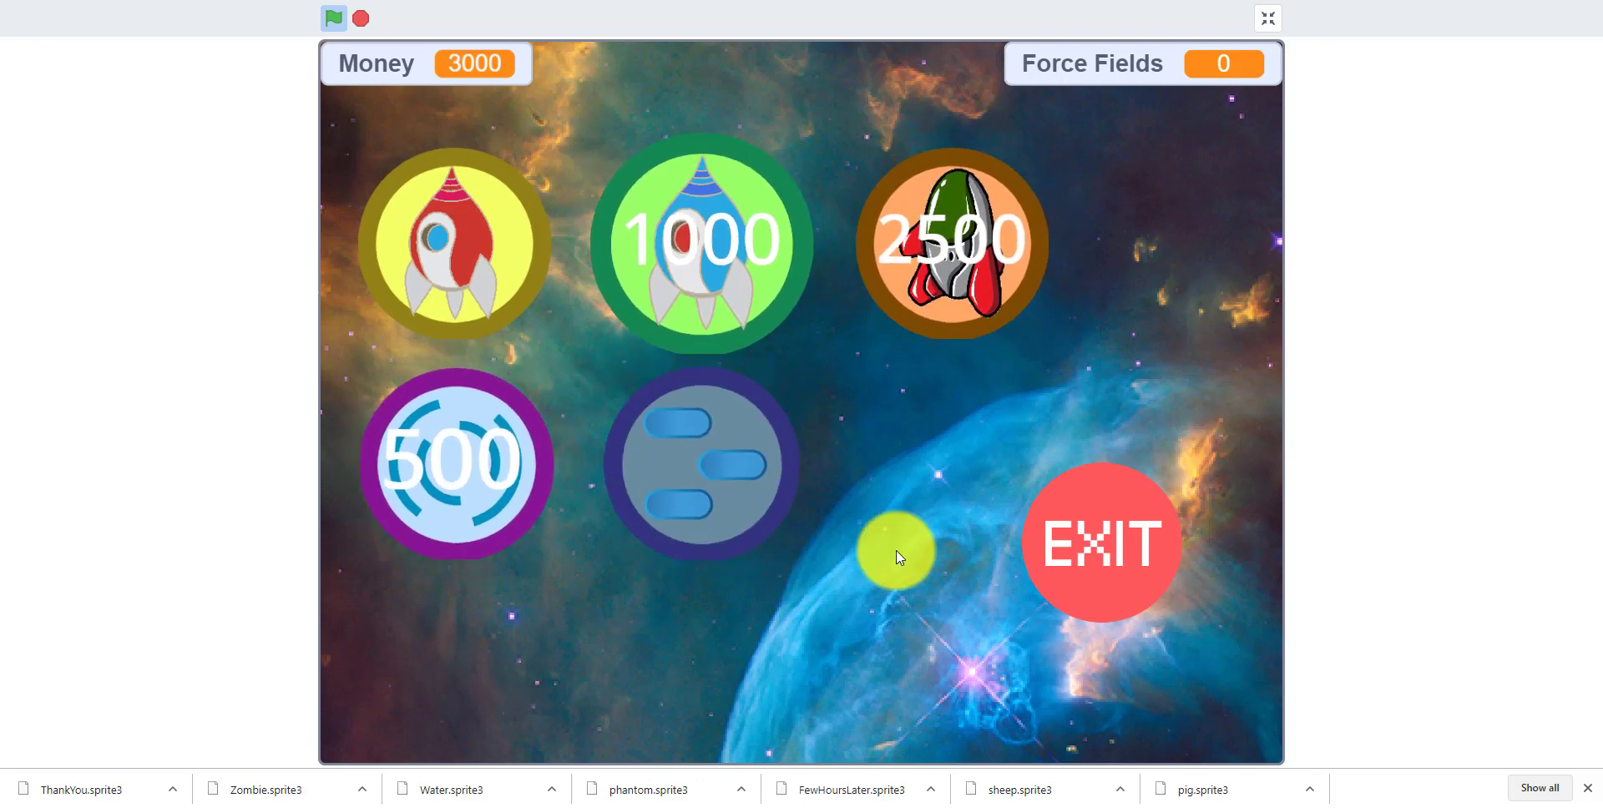
pyautogui.click(455, 465)
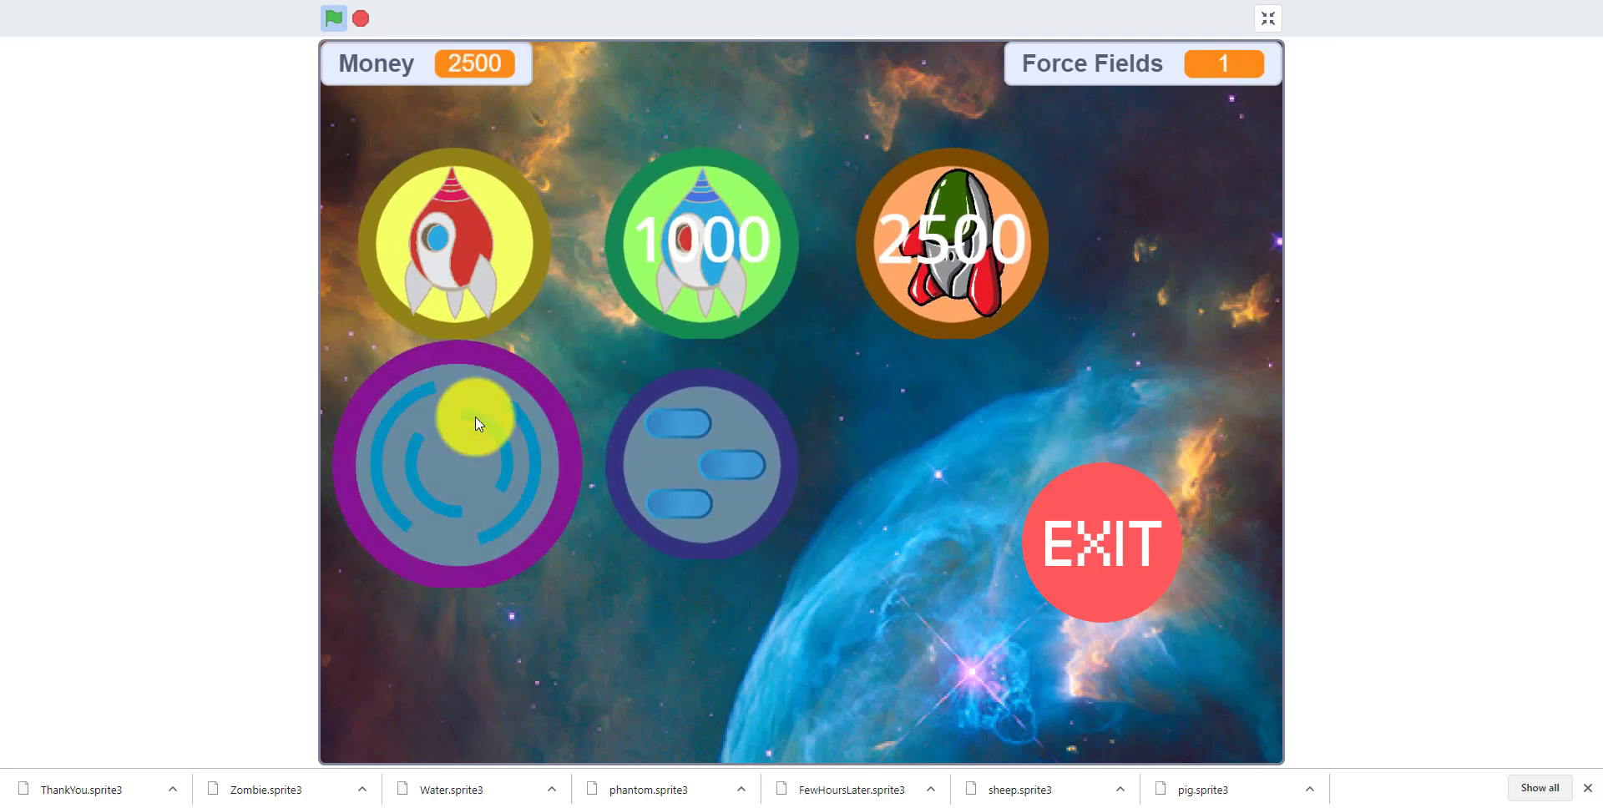
pyautogui.click(452, 462)
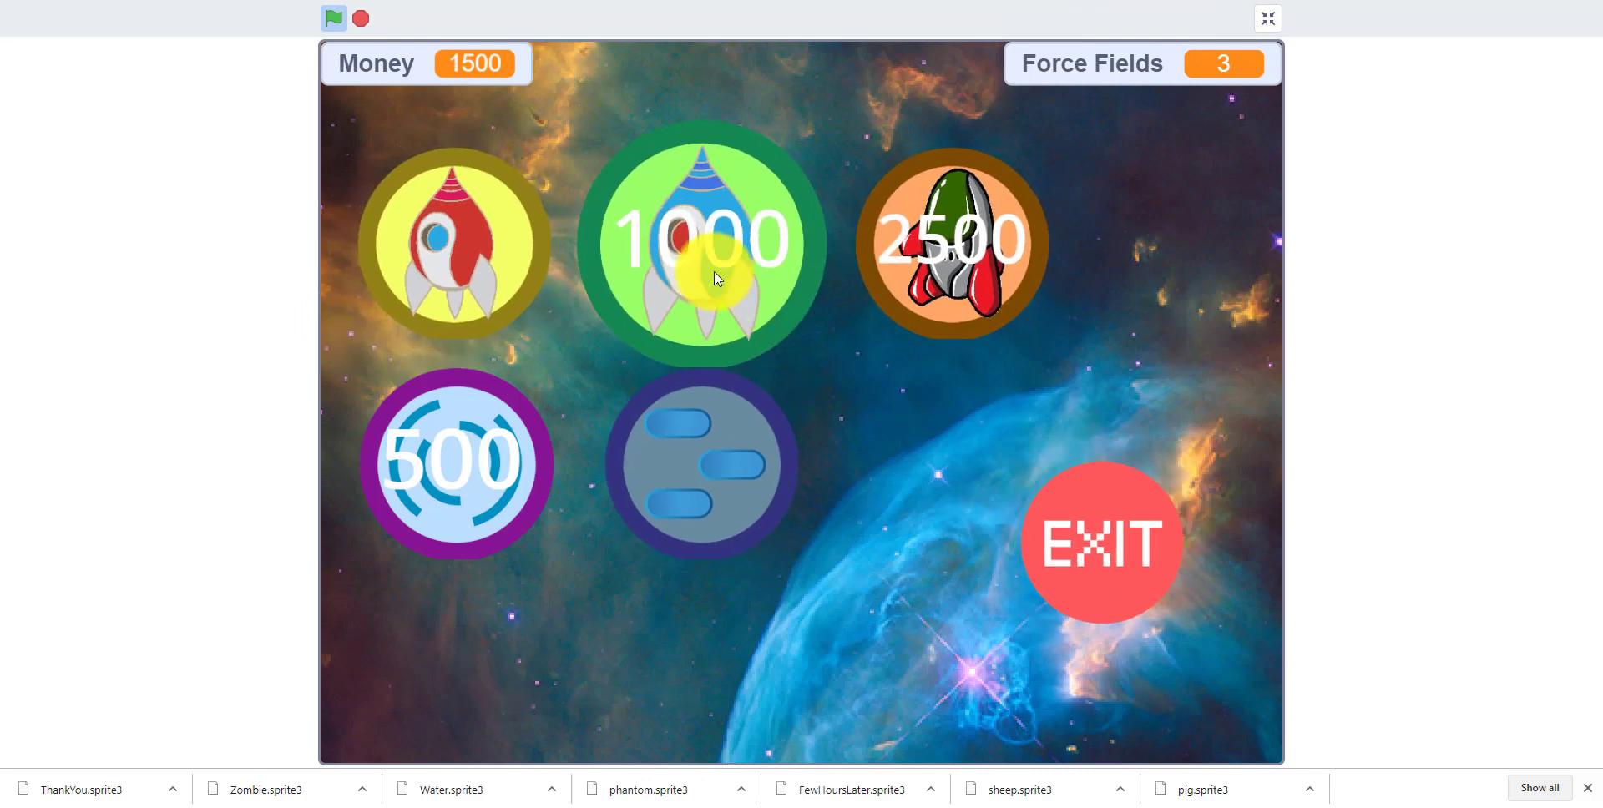
pyautogui.click(700, 243)
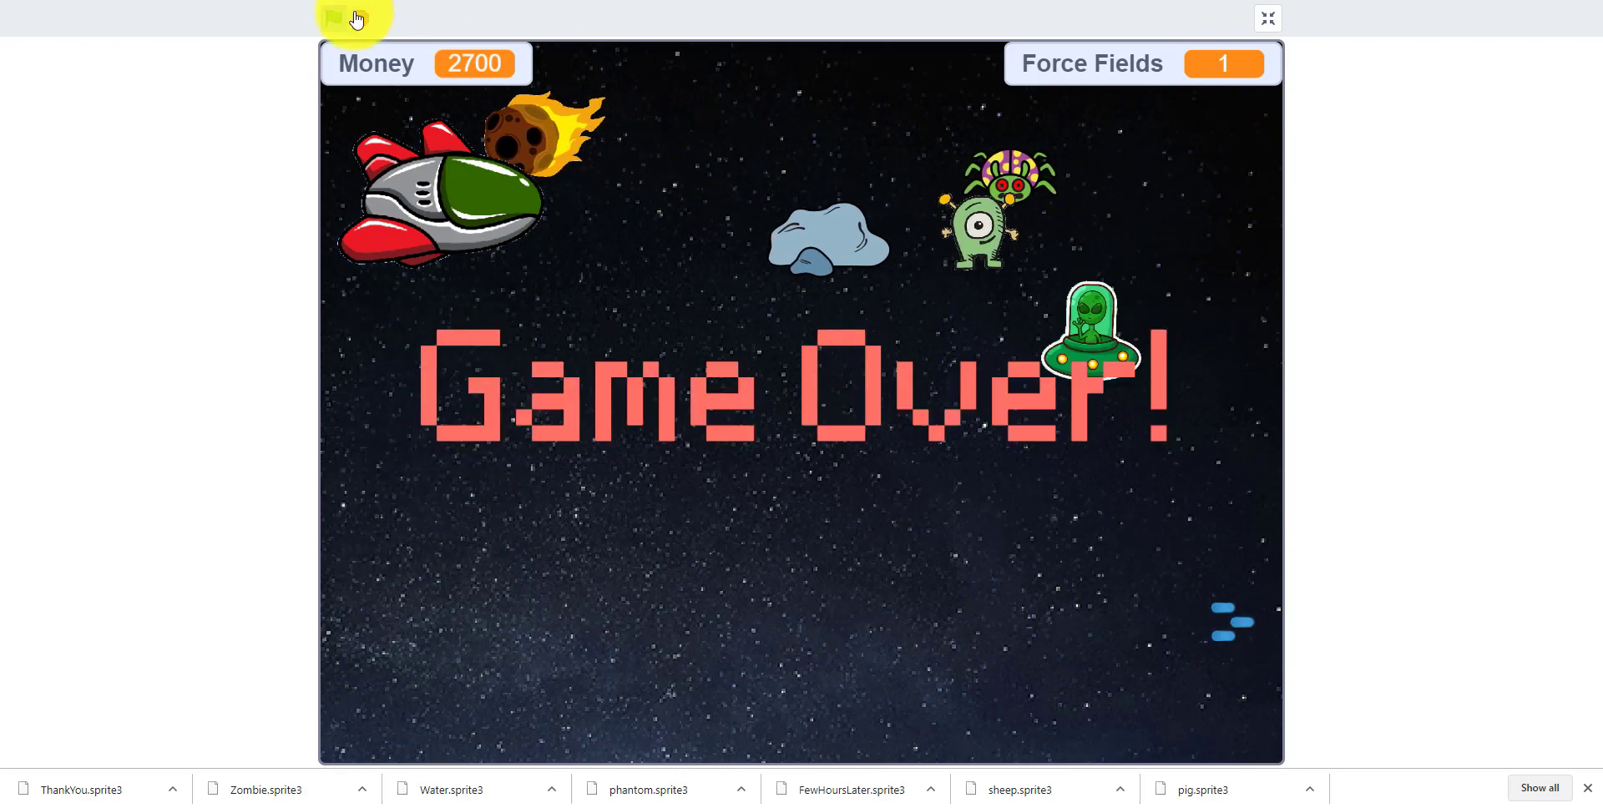
# - Stop the running game and exit the full-screen stage view
pyautogui.click(333, 18)
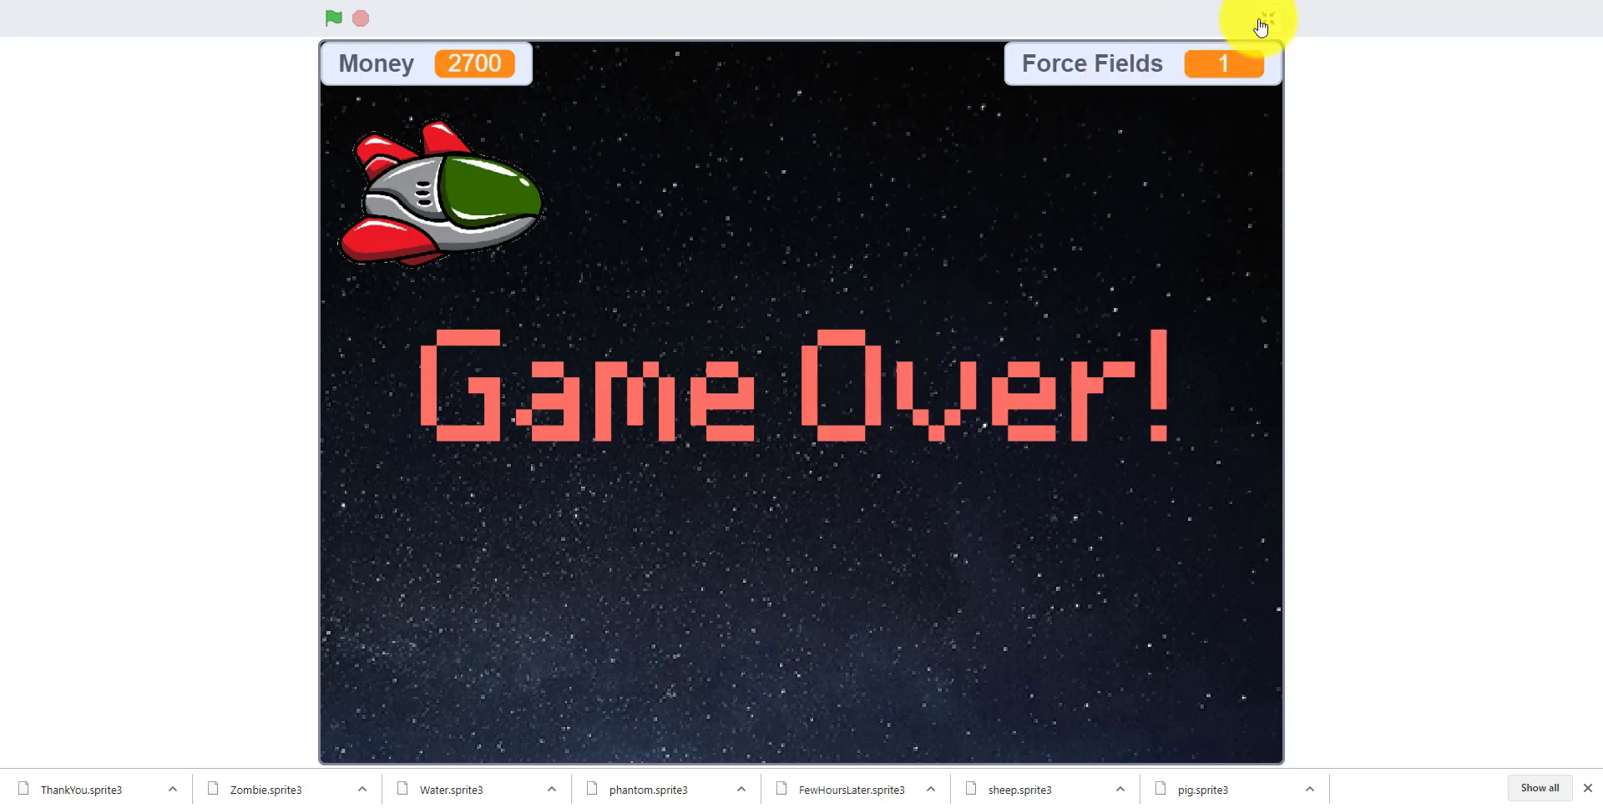
pyautogui.click(1260, 19)
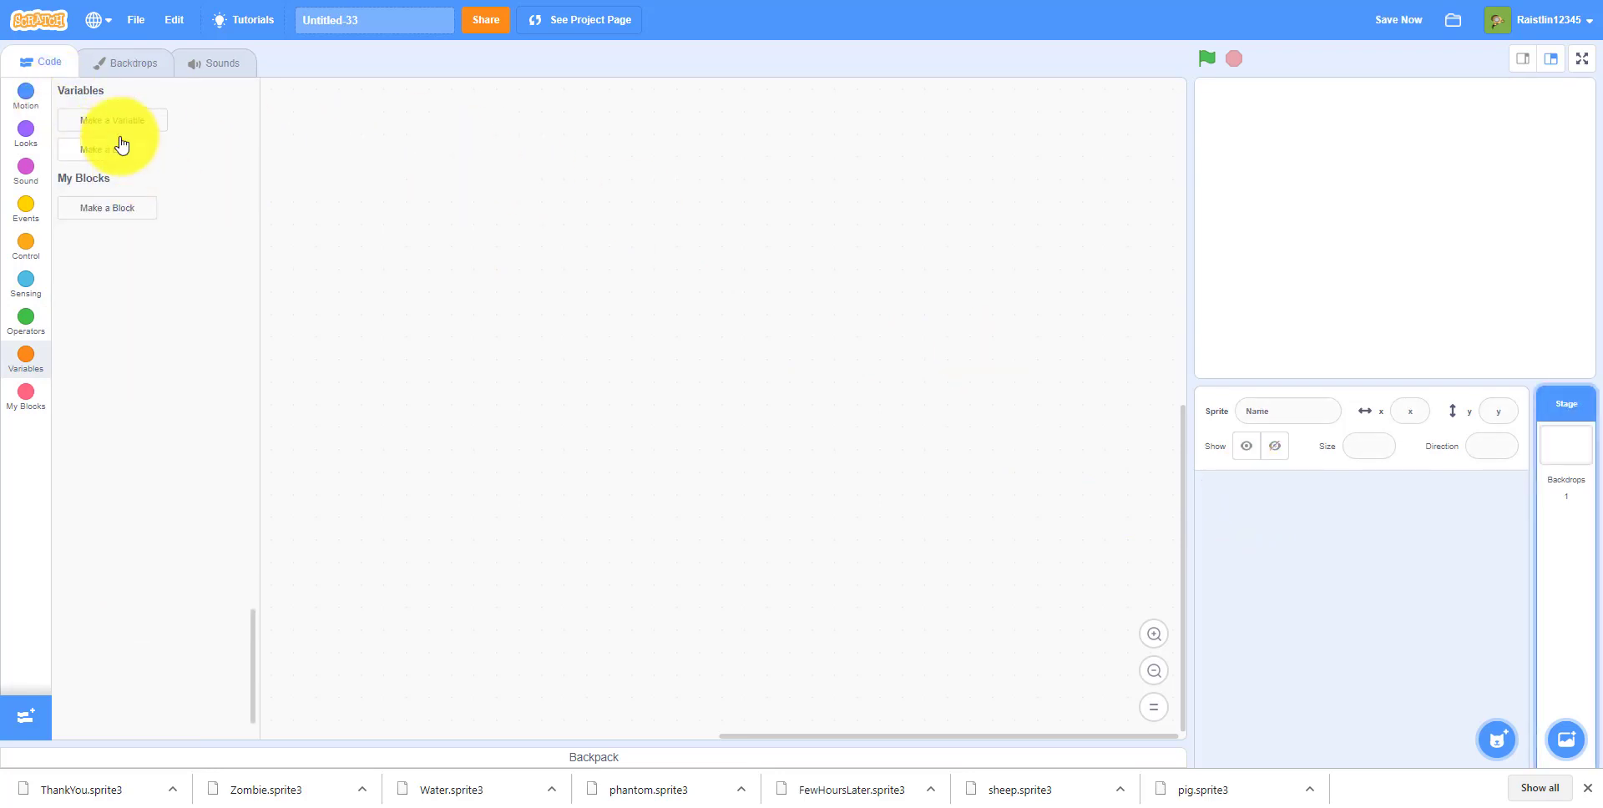
# - Create variables named Money and Speed, then hide the Money stage monitor
pyautogui.click(111, 119)
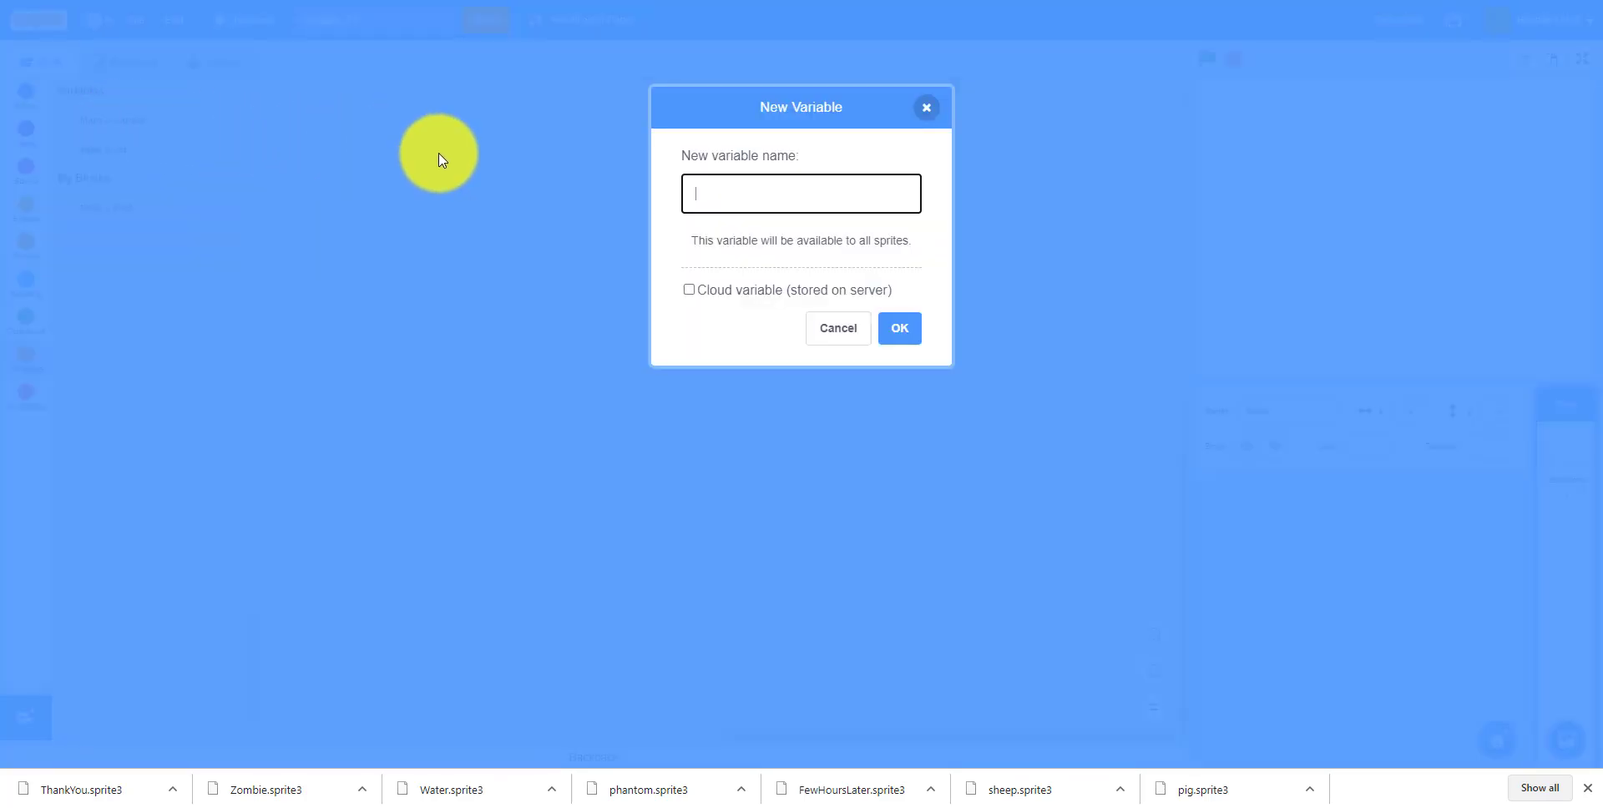
pyautogui.write('Money')
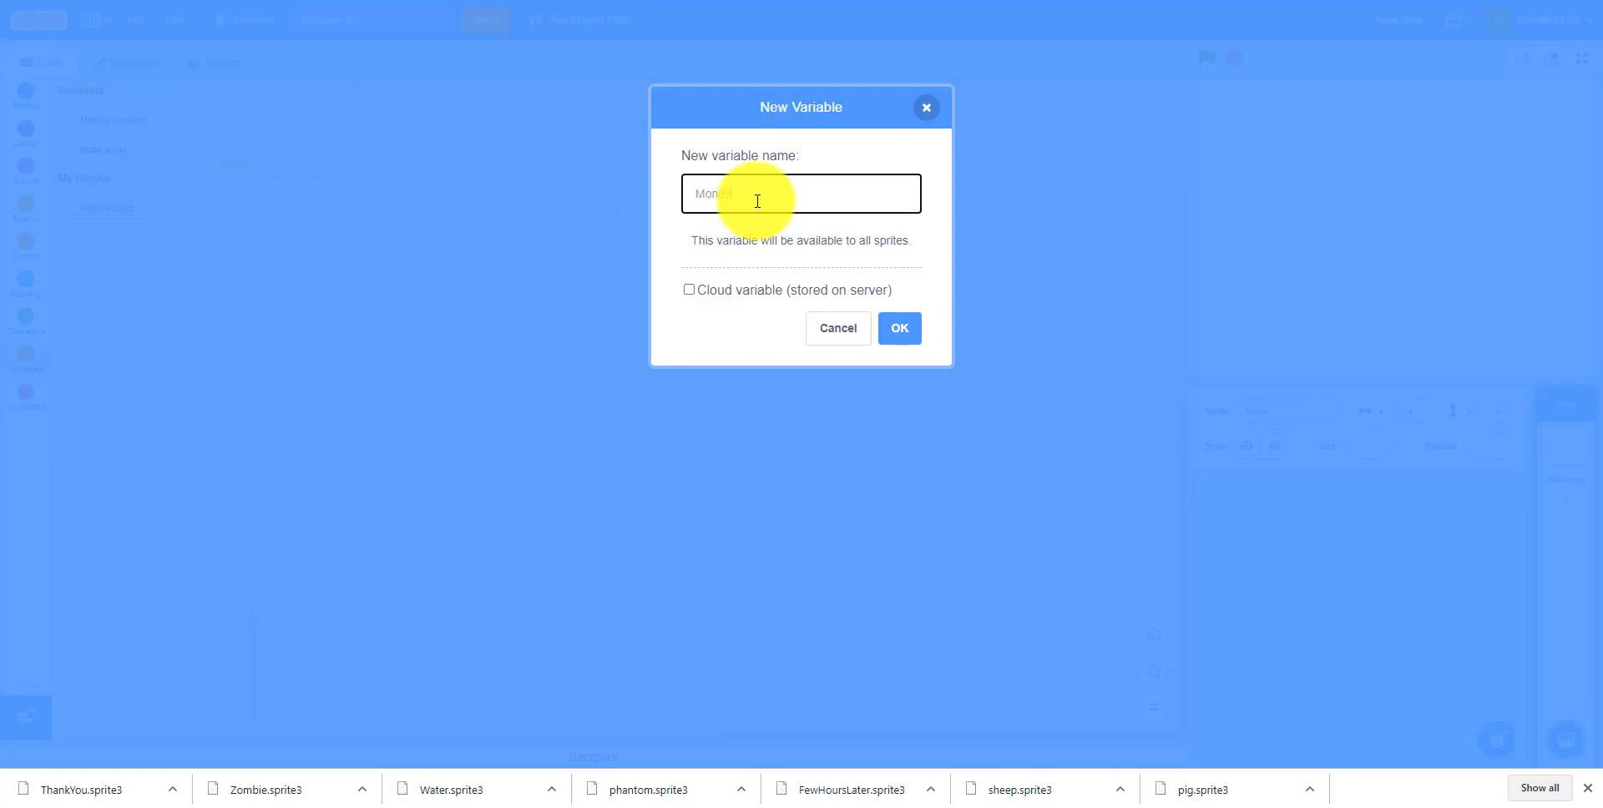
pyautogui.click(898, 328)
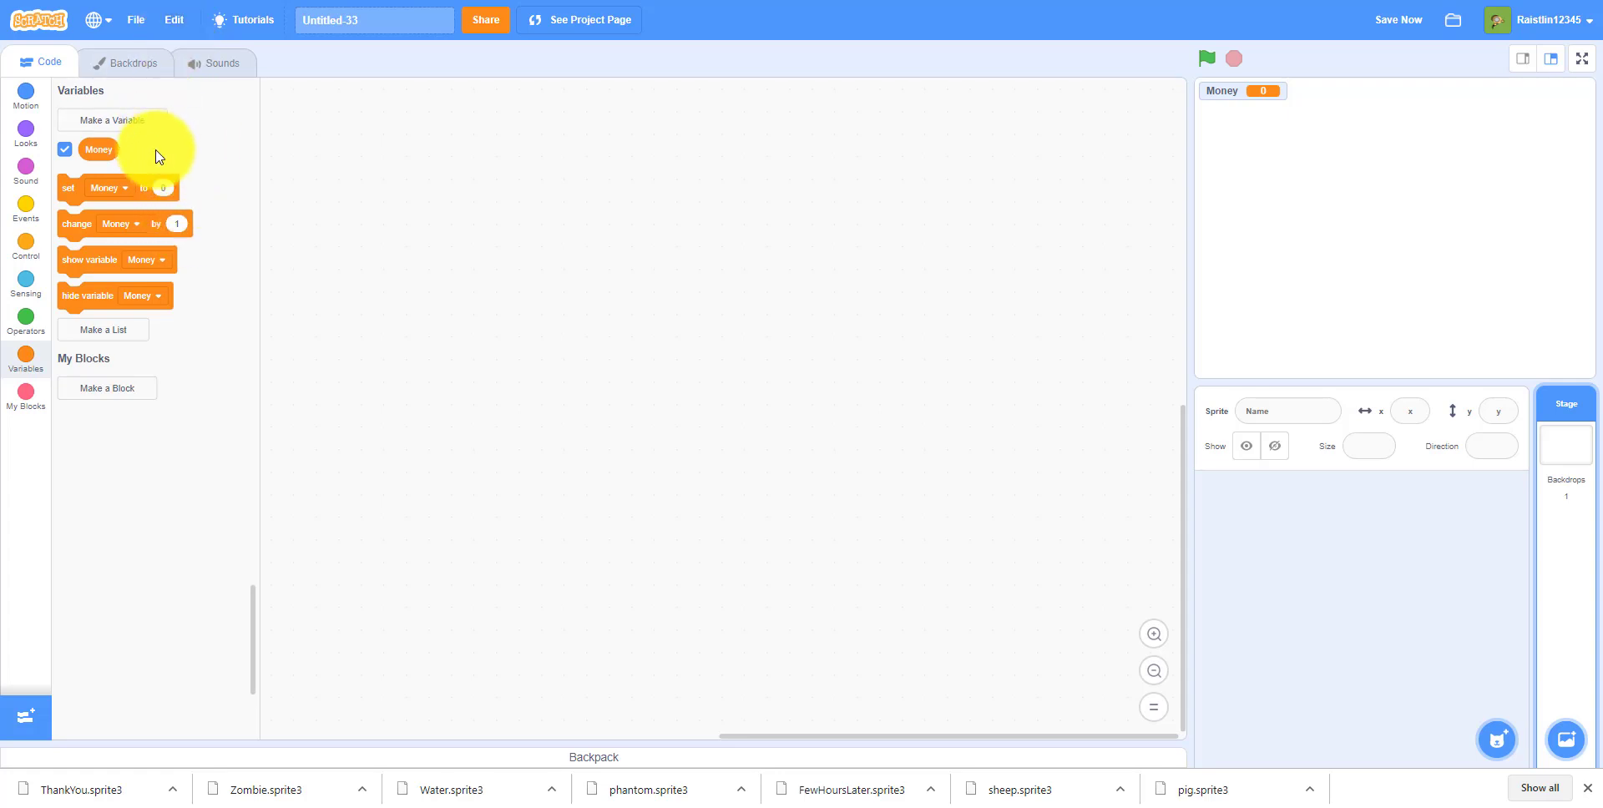
pyautogui.click(113, 119)
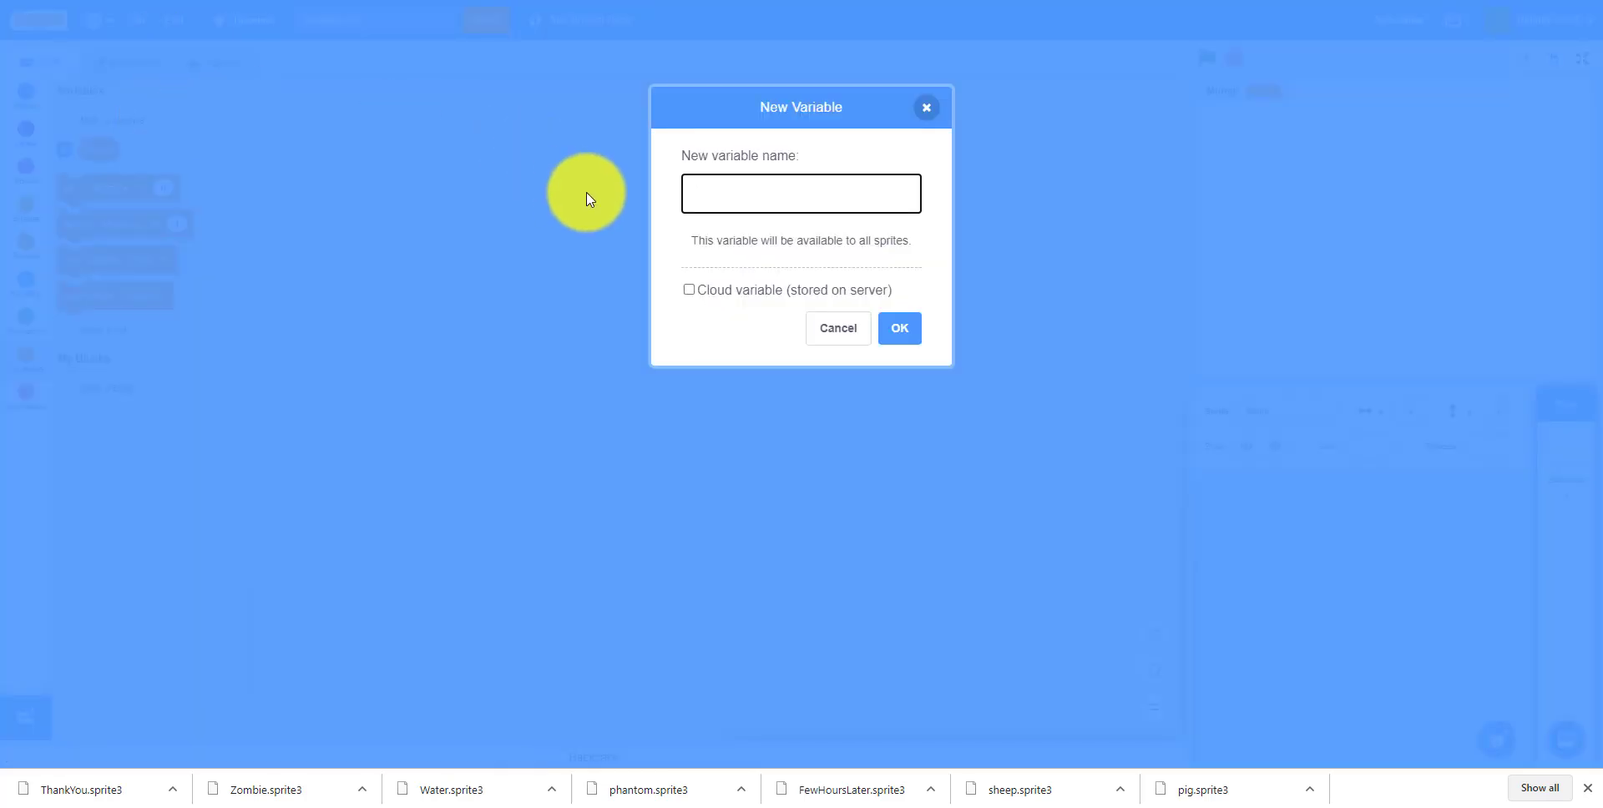
pyautogui.write('Speed')
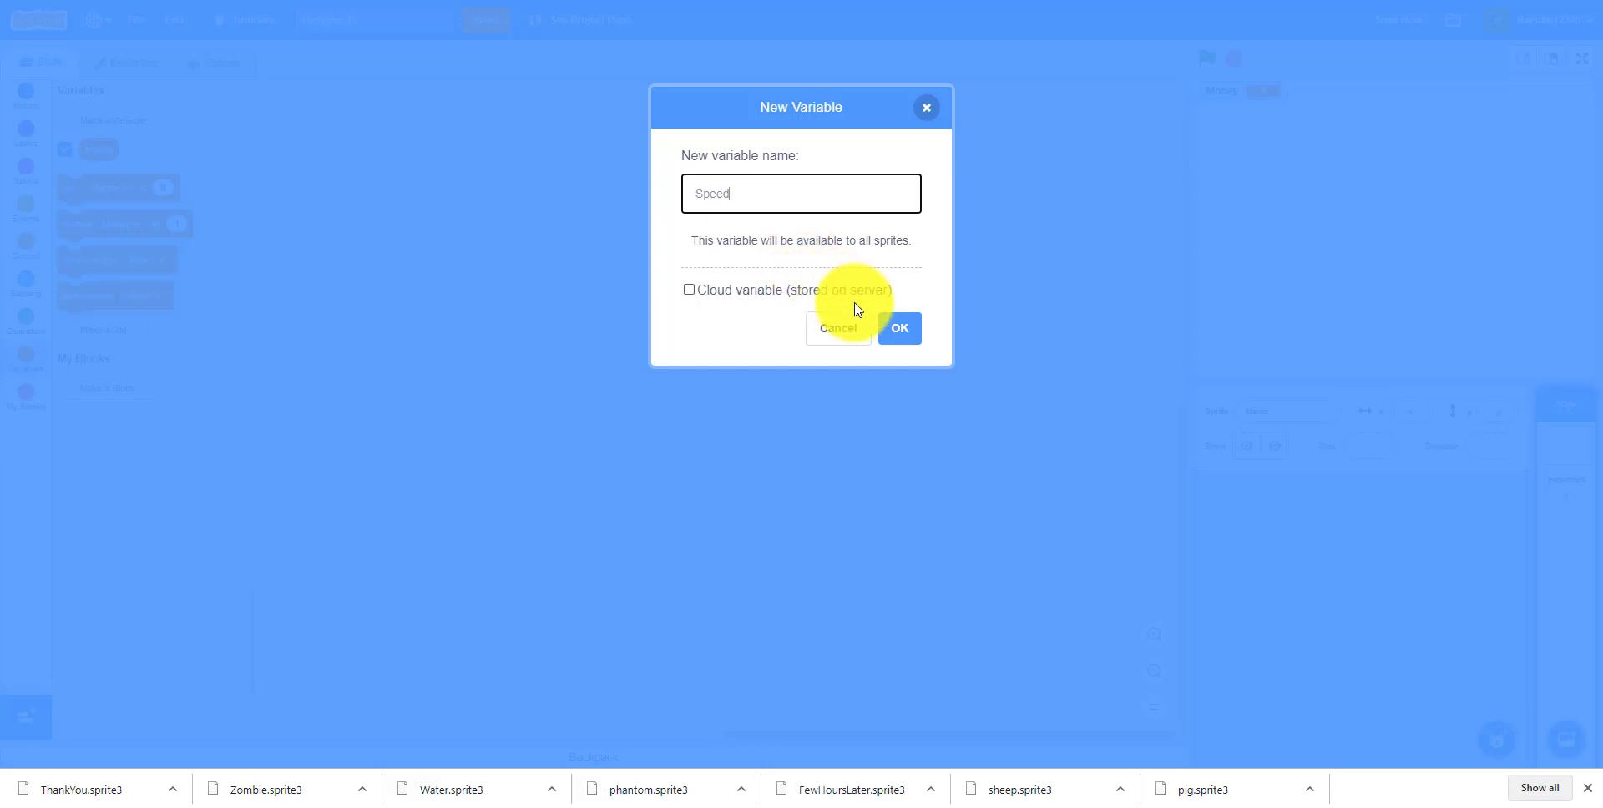
pyautogui.click(898, 328)
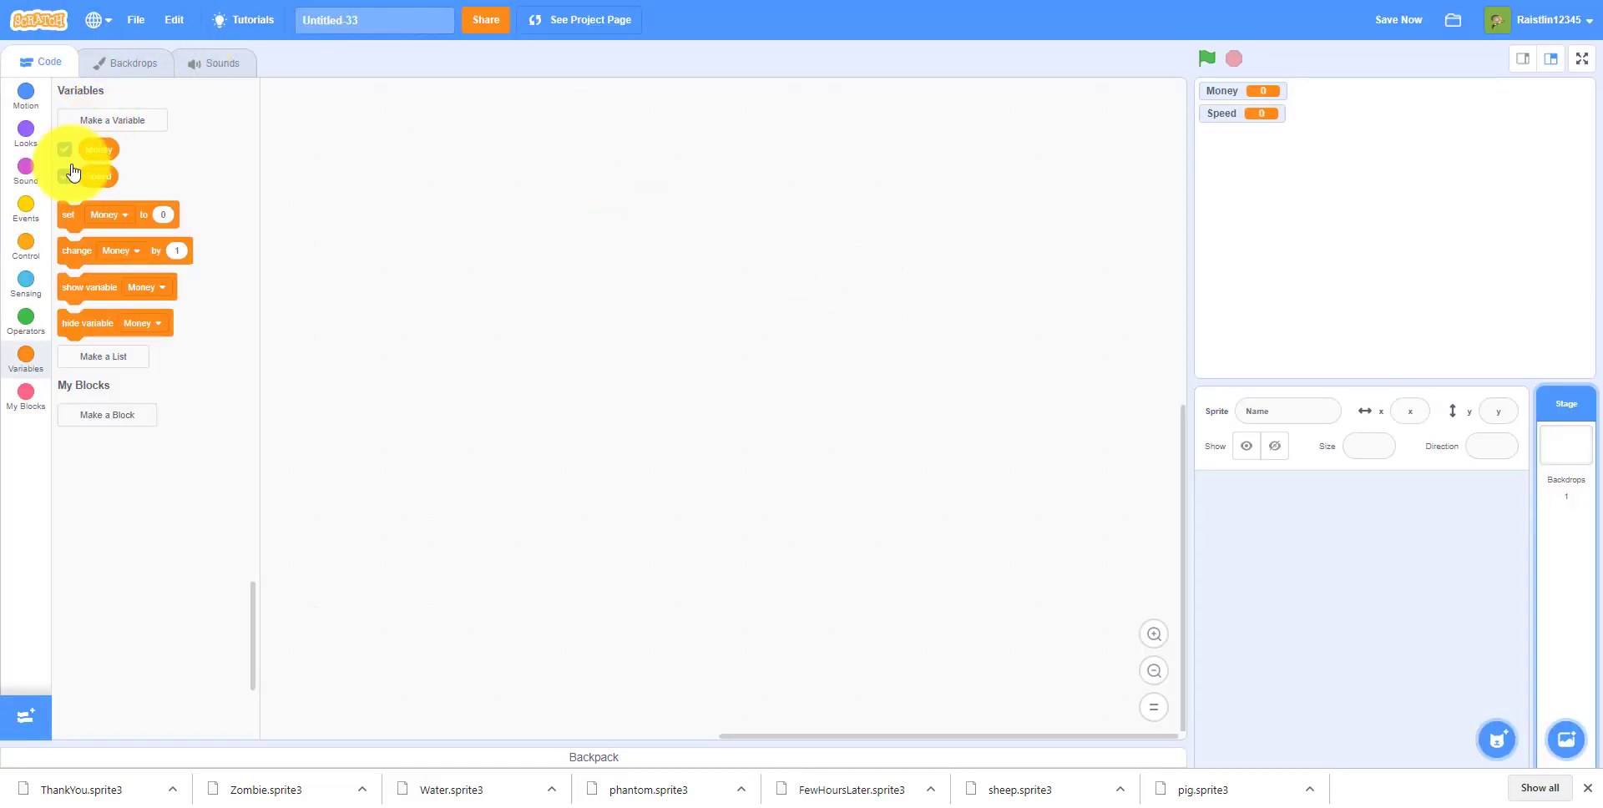
pyautogui.click(65, 149)
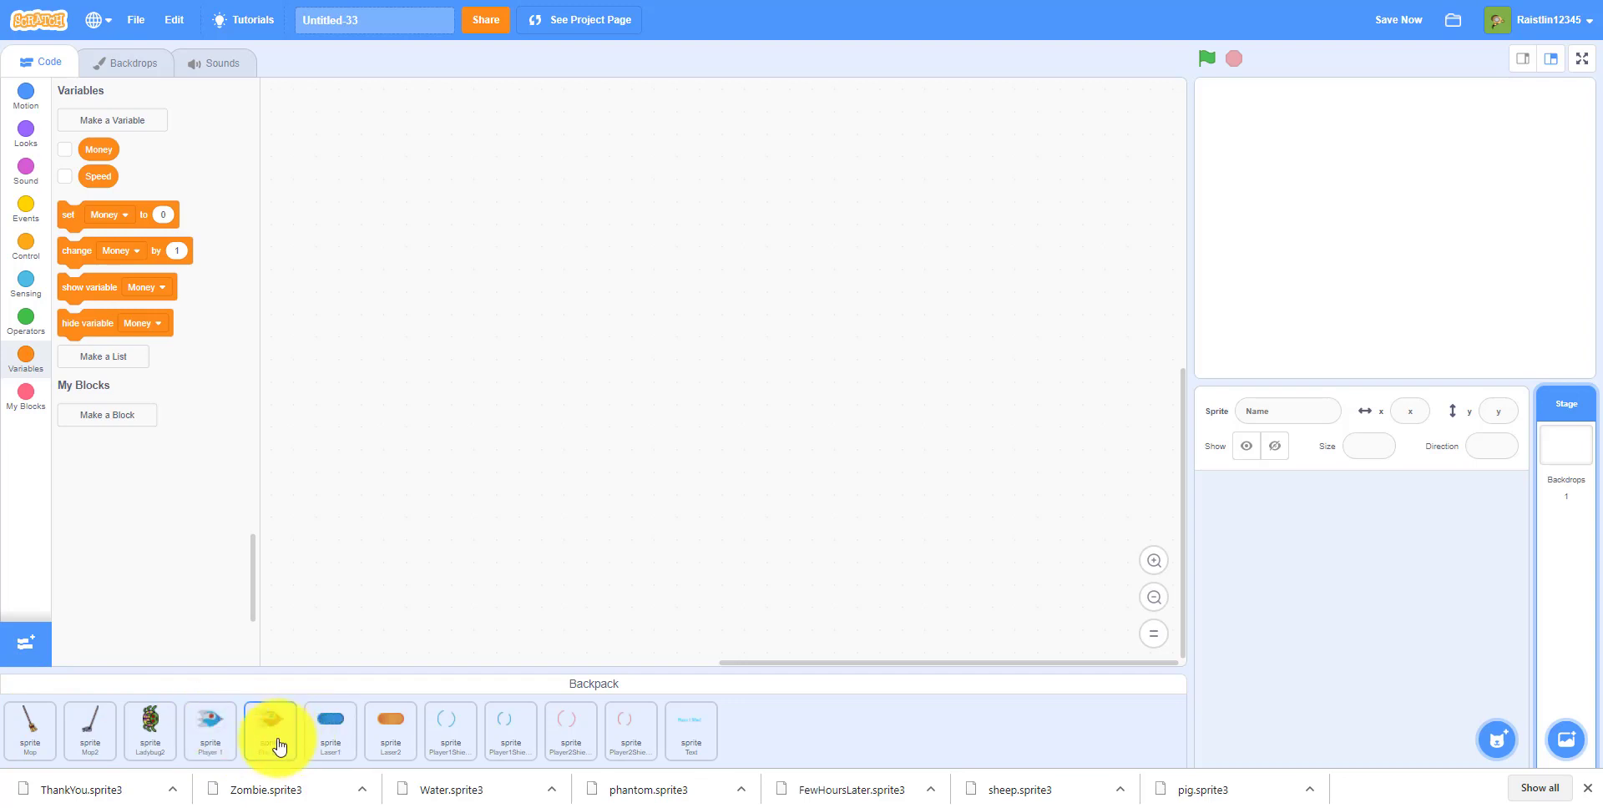
# - Add the Rocks sprite from the Backpack and preview its ladybug and UFO costumes
pyautogui.click(270, 725)
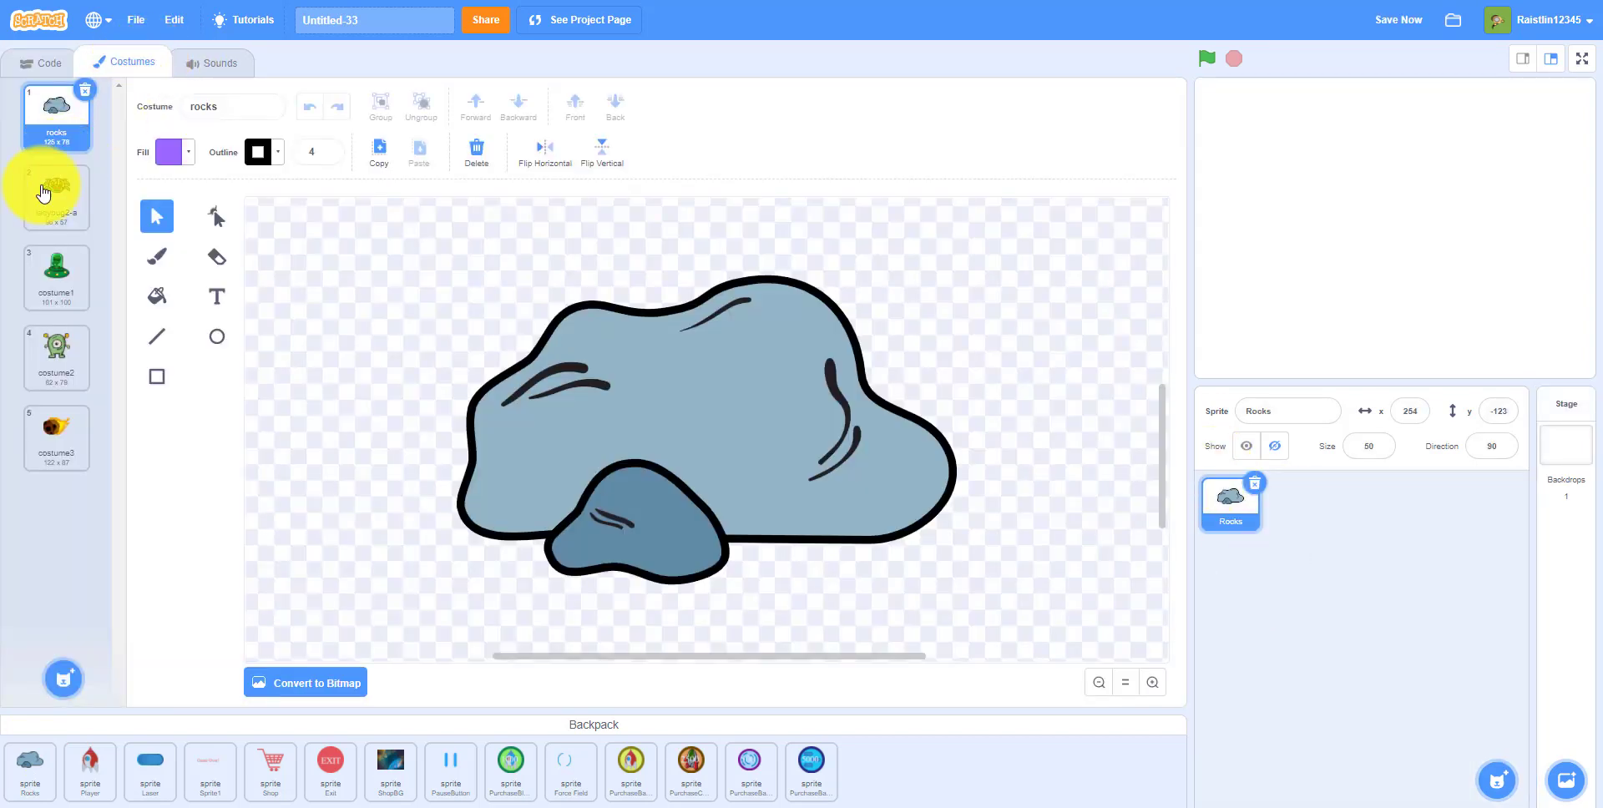
pyautogui.click(55, 195)
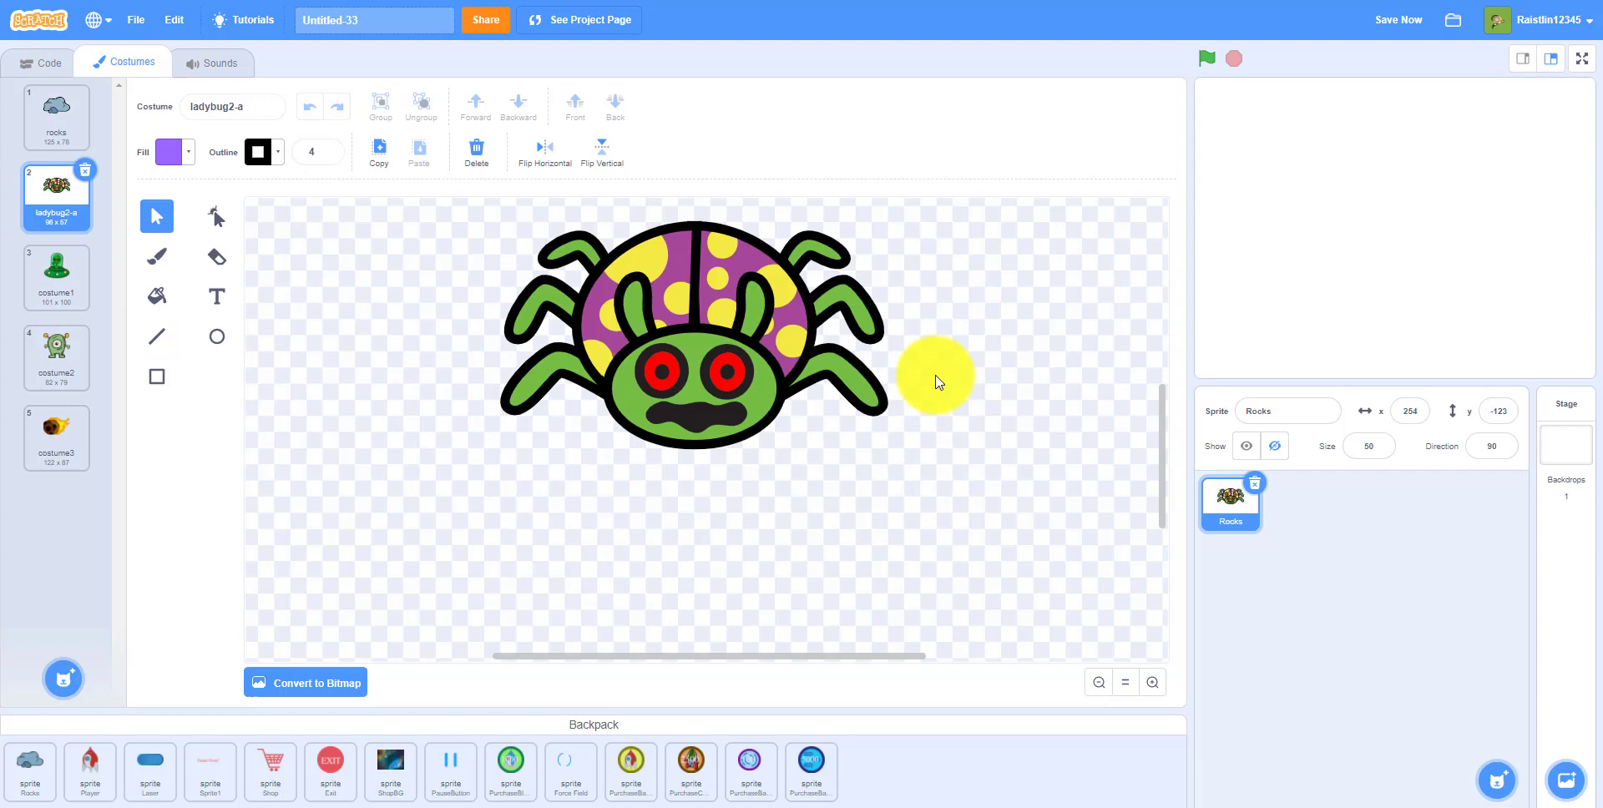
pyautogui.click(55, 274)
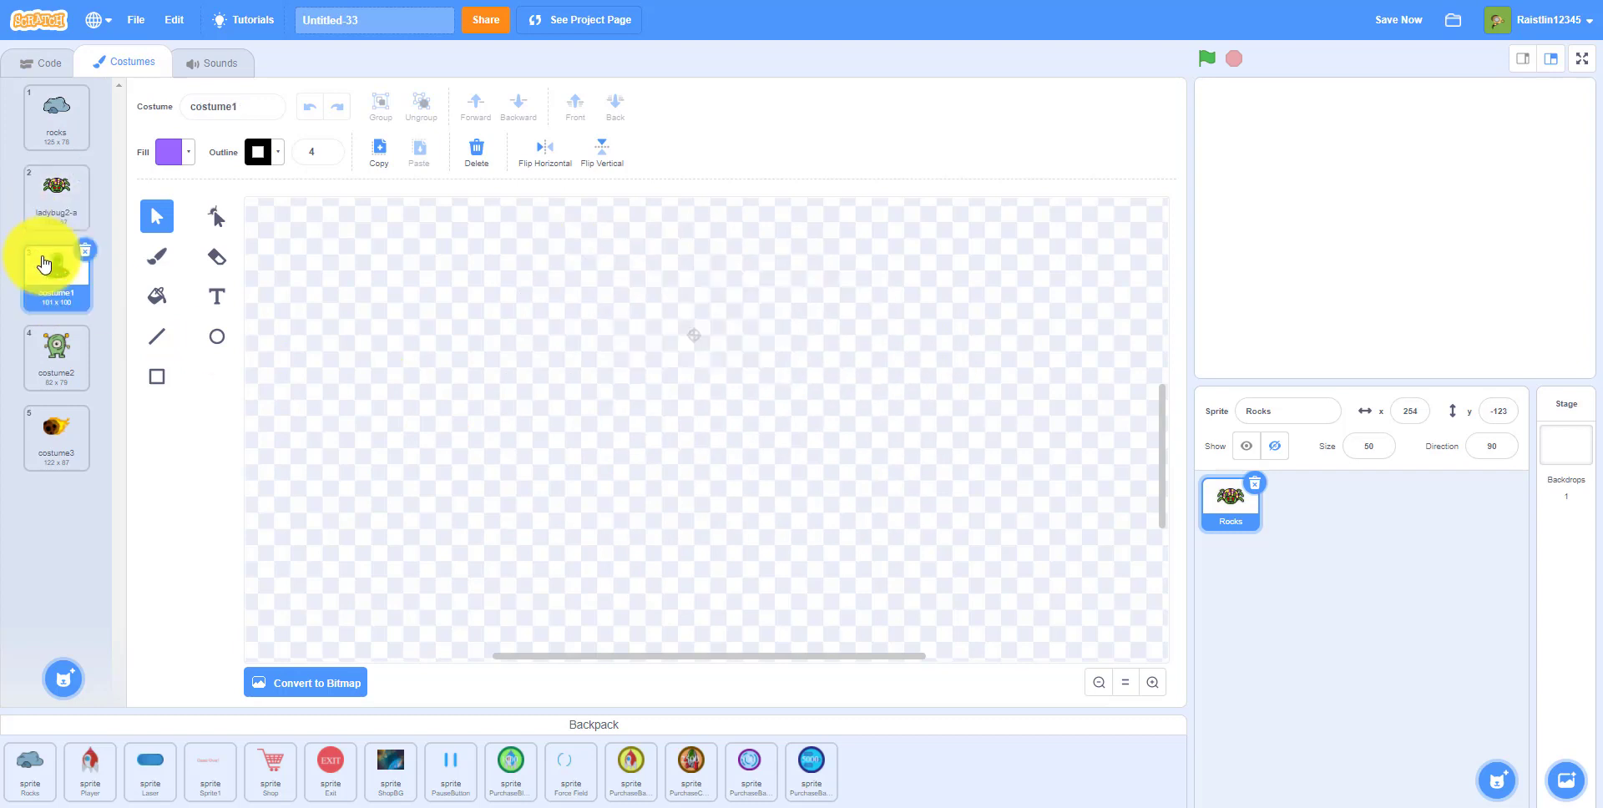
pyautogui.click(55, 438)
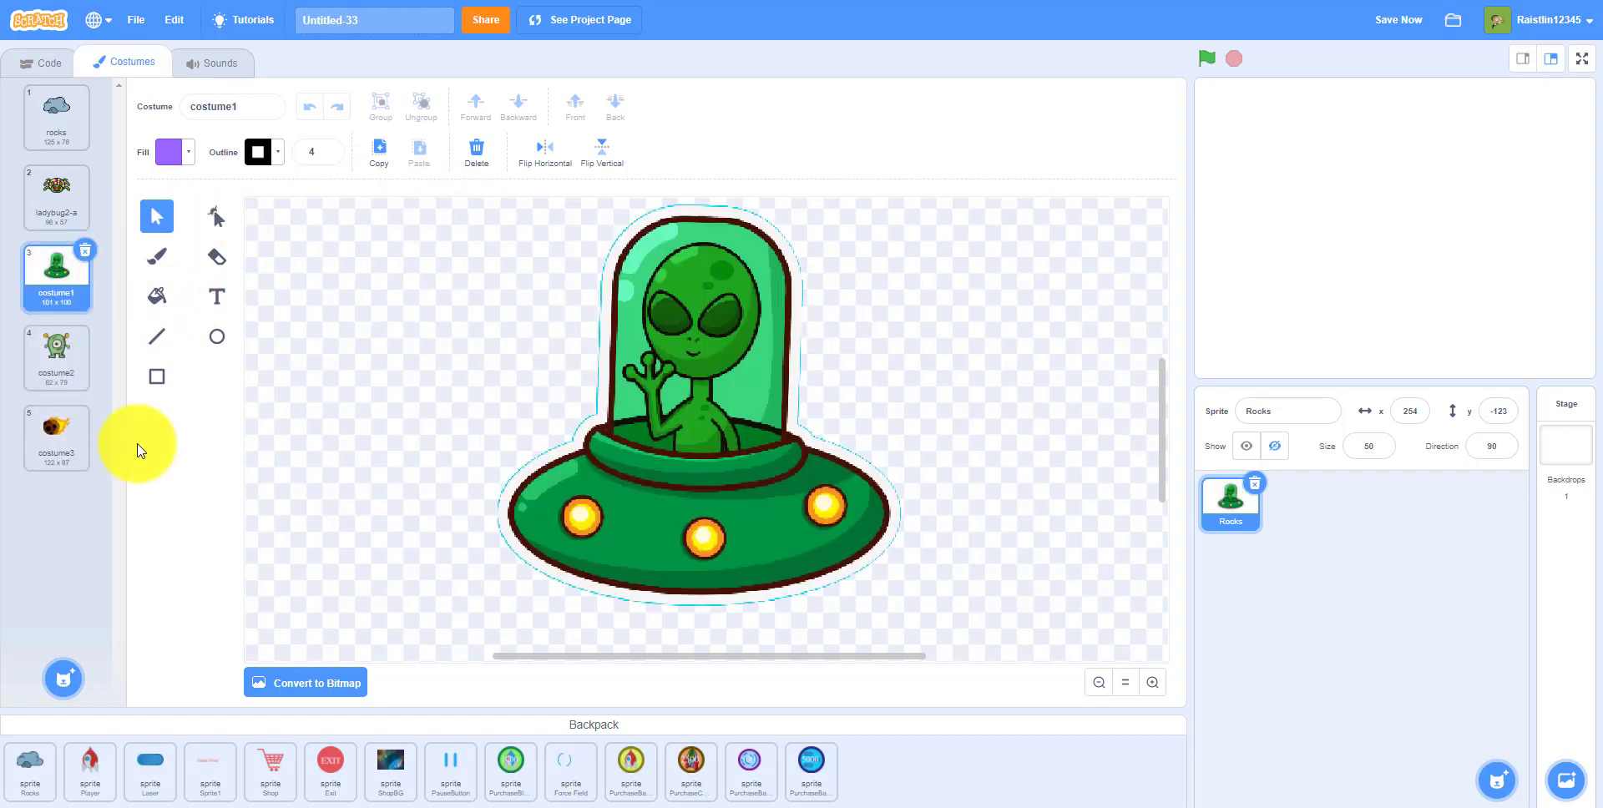
pyautogui.moveTo(491, 298)
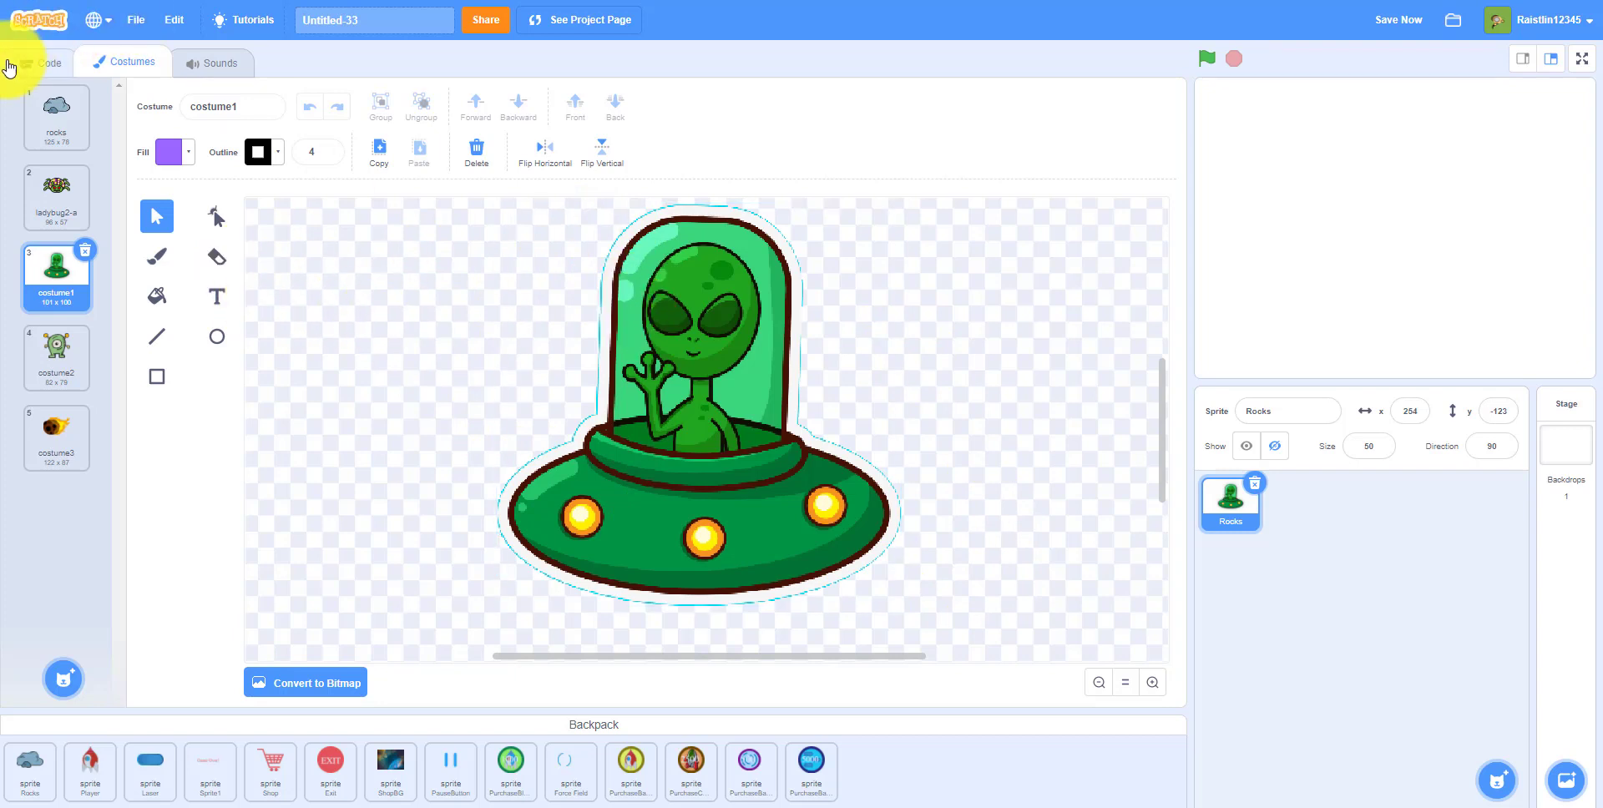
# - Add the Player rocket sprite and review its rocket costumes
pyautogui.click(46, 62)
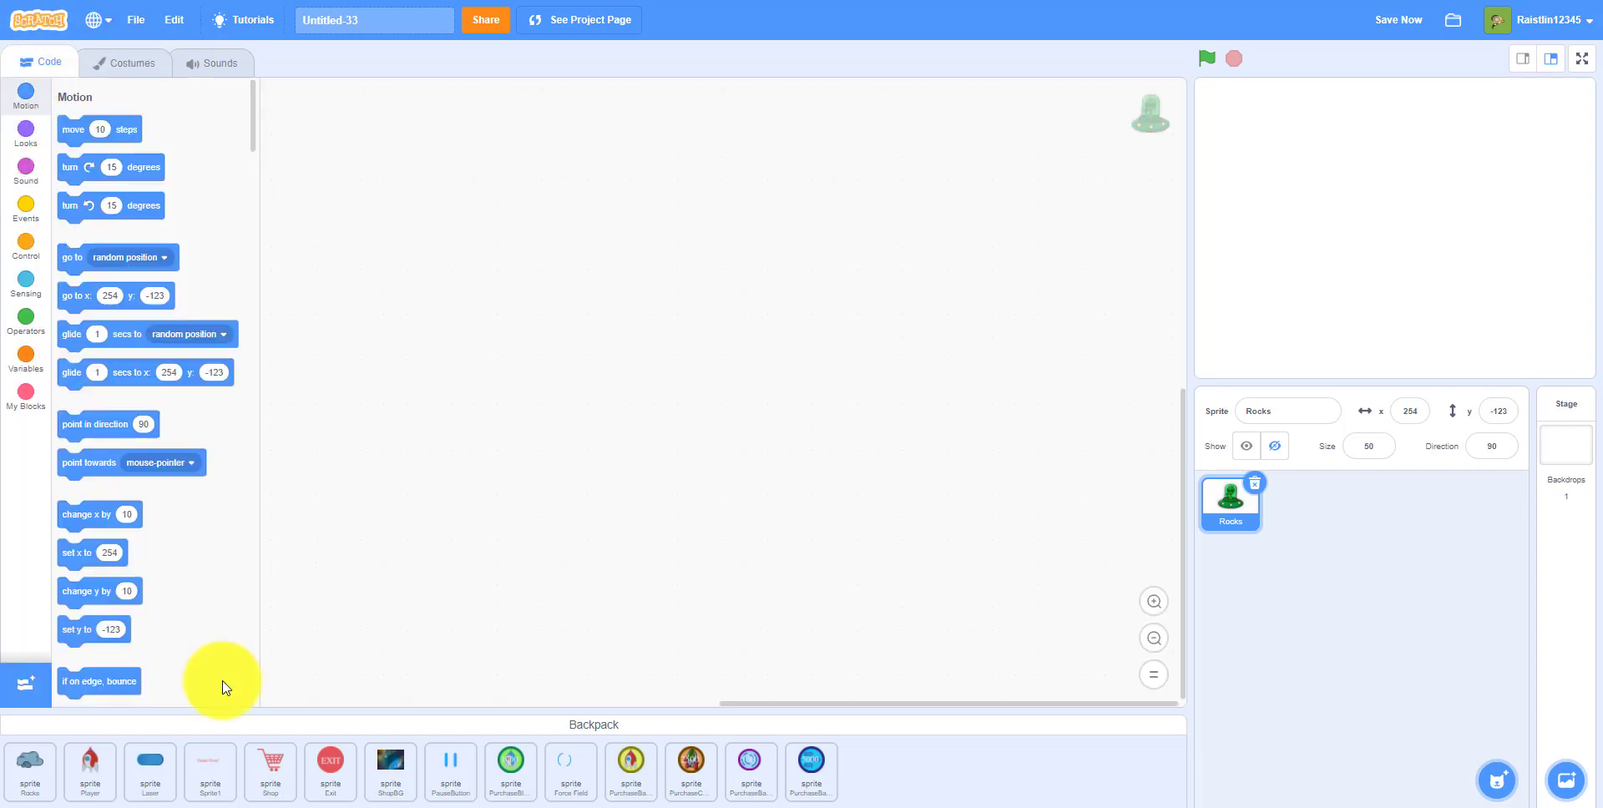
pyautogui.click(1295, 504)
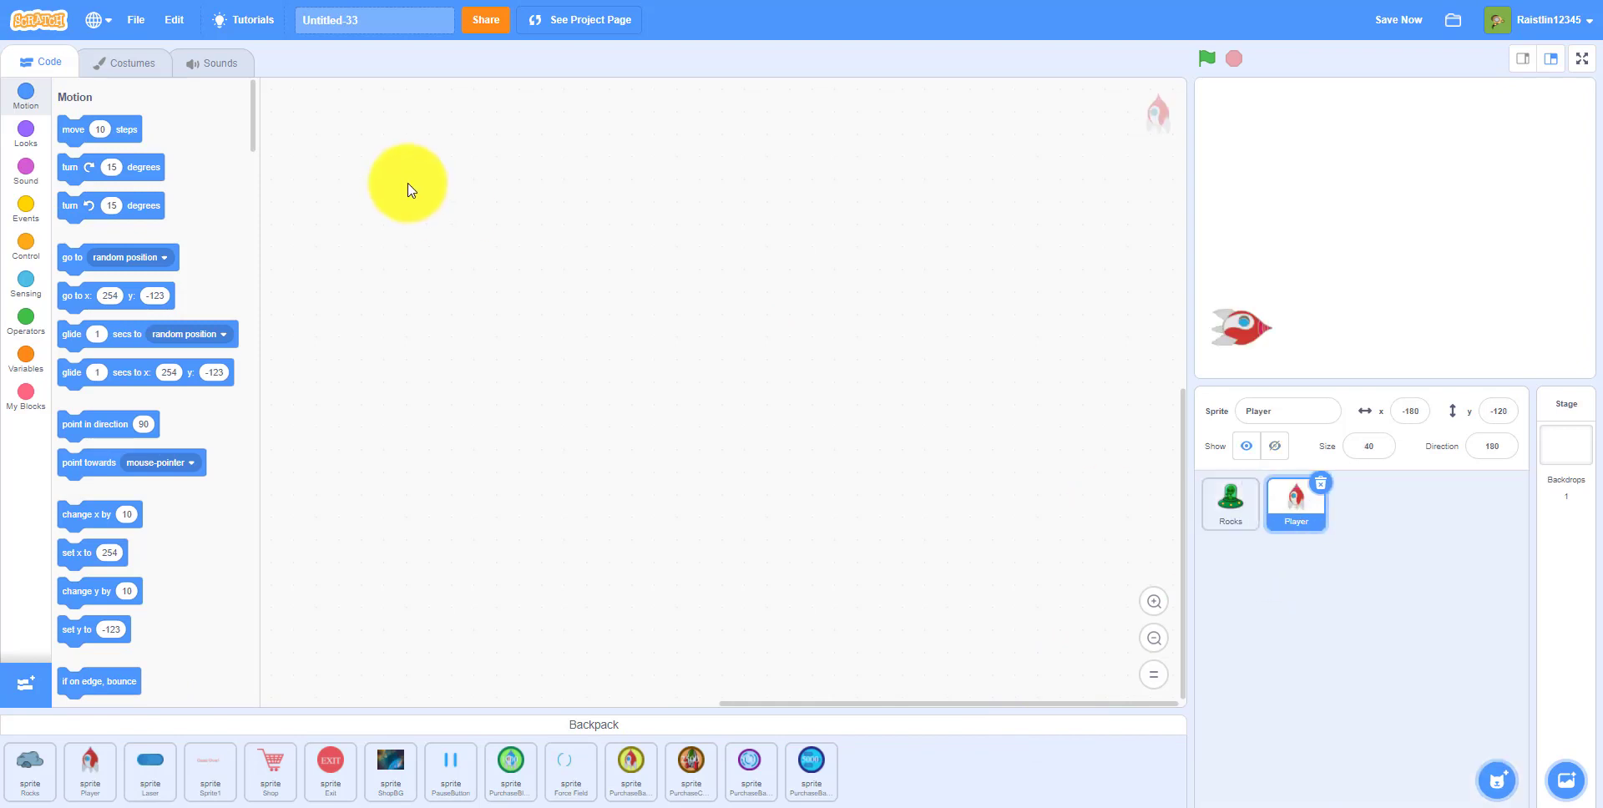
pyautogui.click(131, 63)
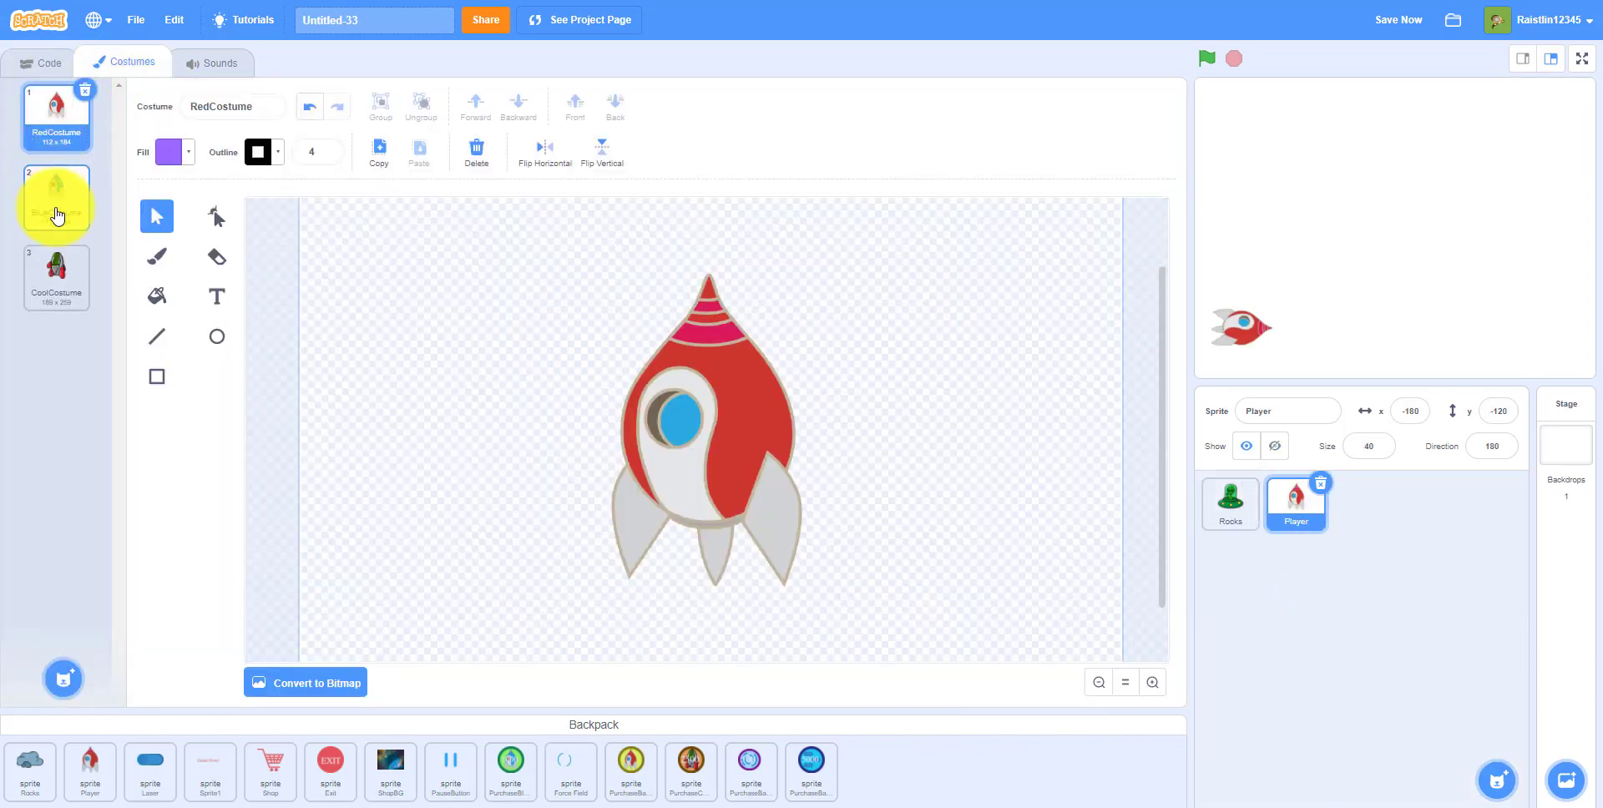
pyautogui.click(55, 276)
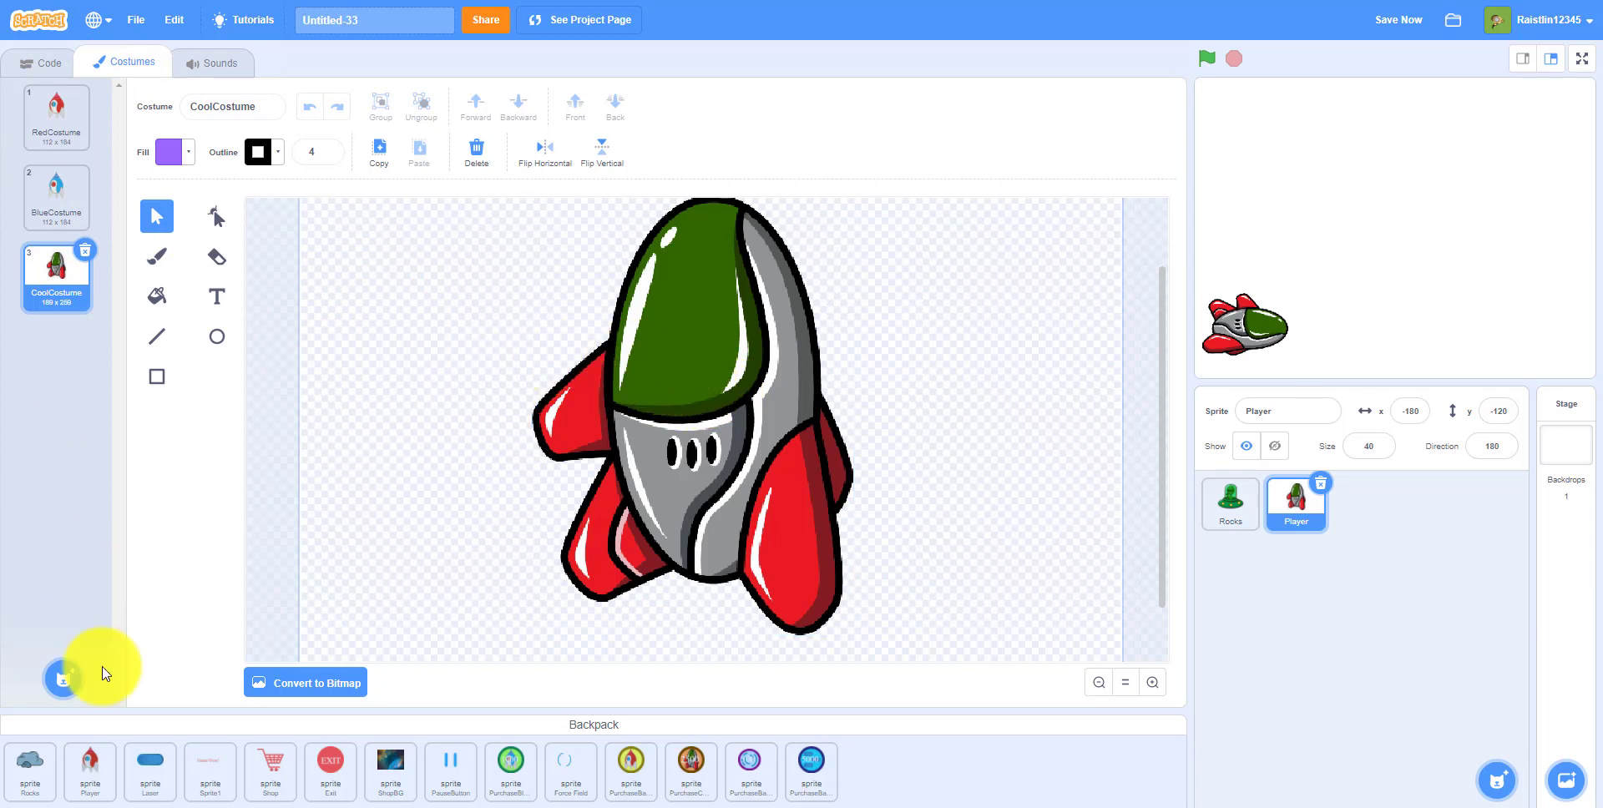
# - Add the Laser sprite, view its Triple Shot costume, and add the Game Over sprite
pyautogui.click(1360, 503)
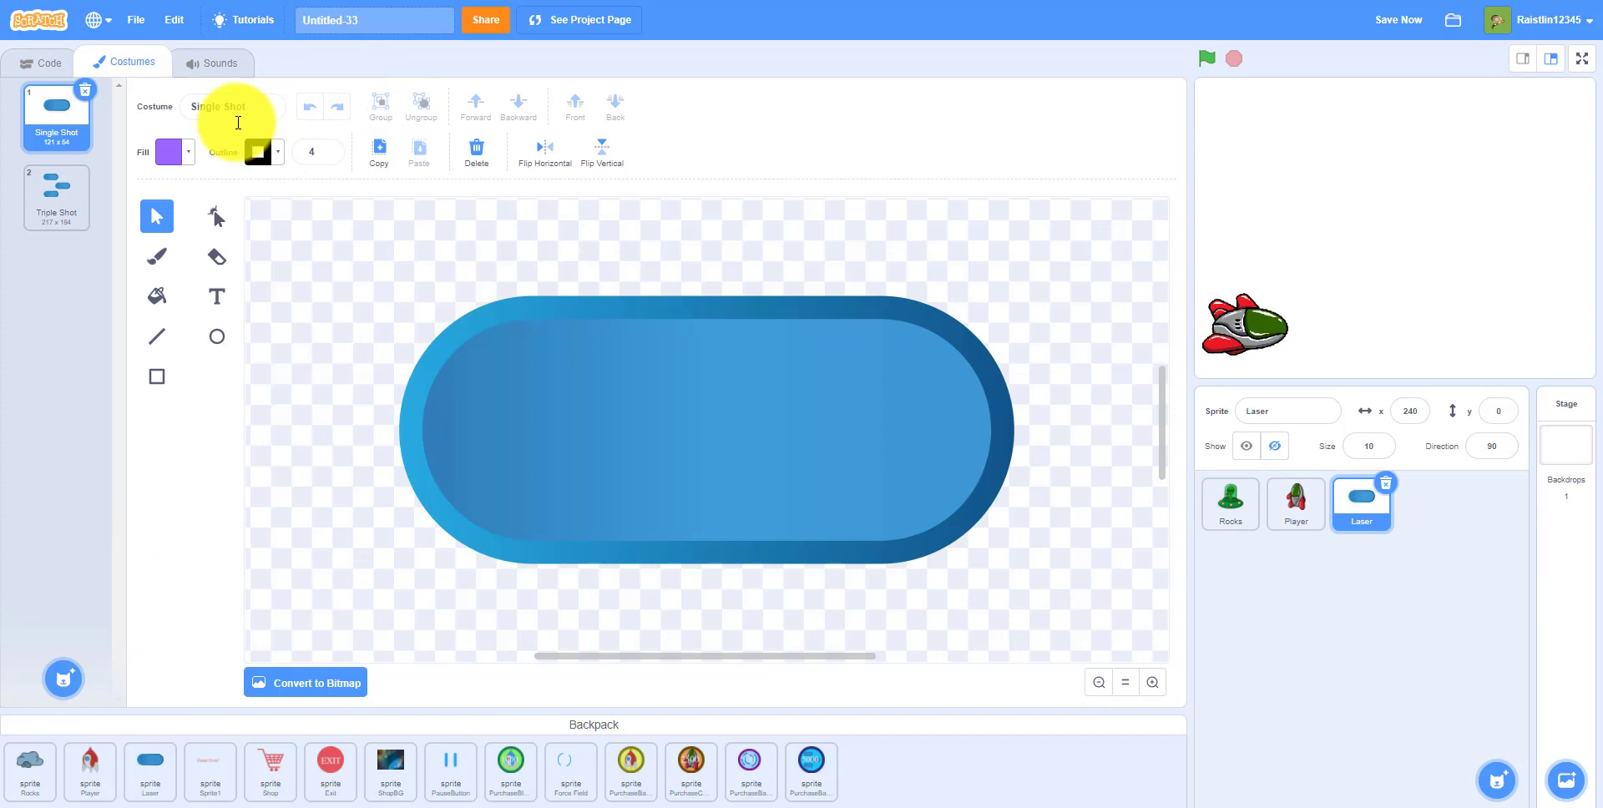
pyautogui.click(56, 197)
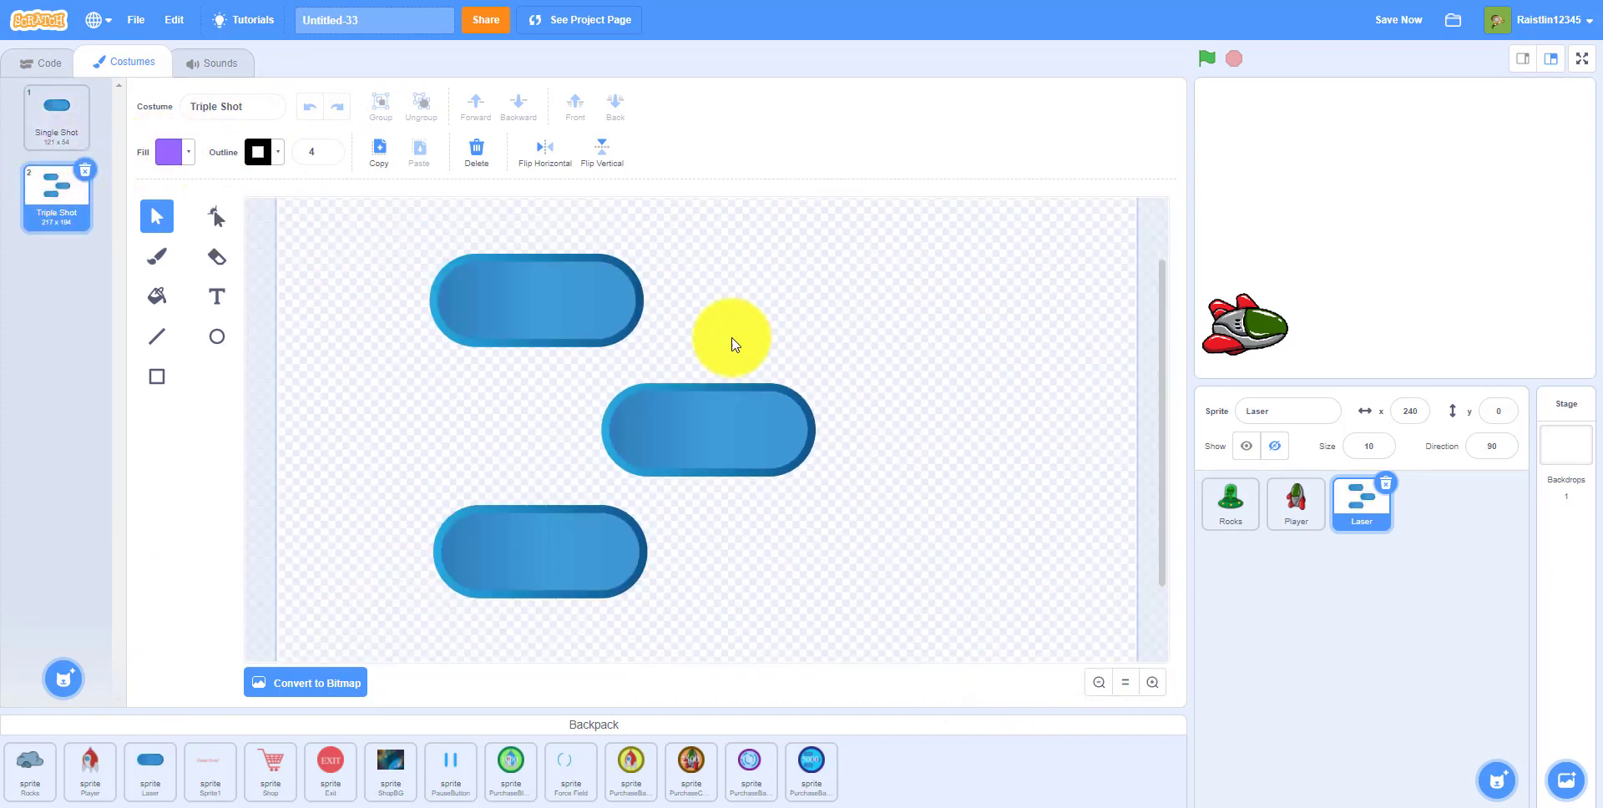
pyautogui.moveTo(732, 337); pyautogui.dragTo(504, 416)
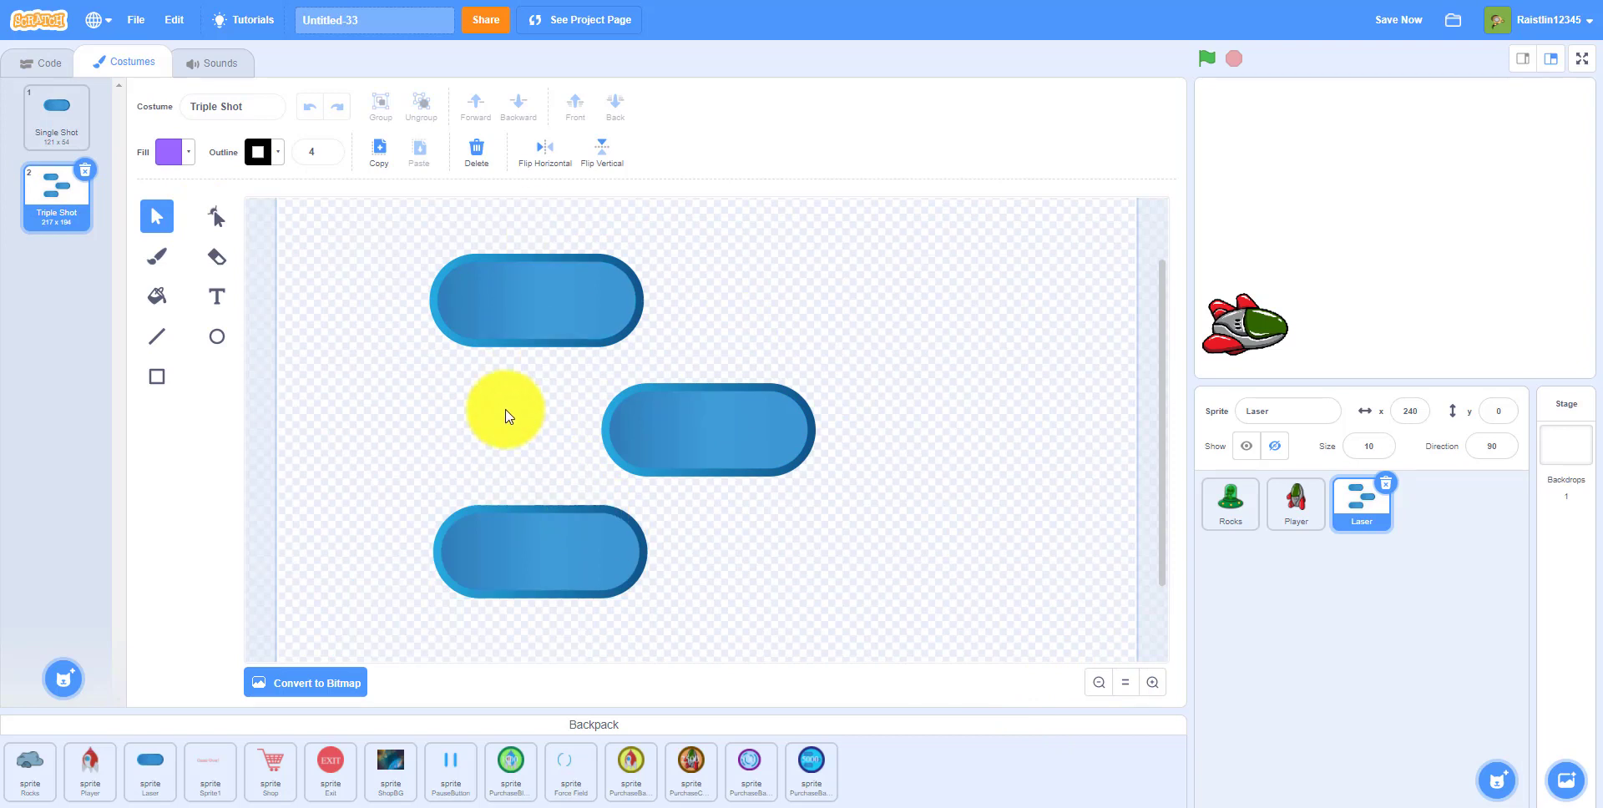
pyautogui.click(47, 63)
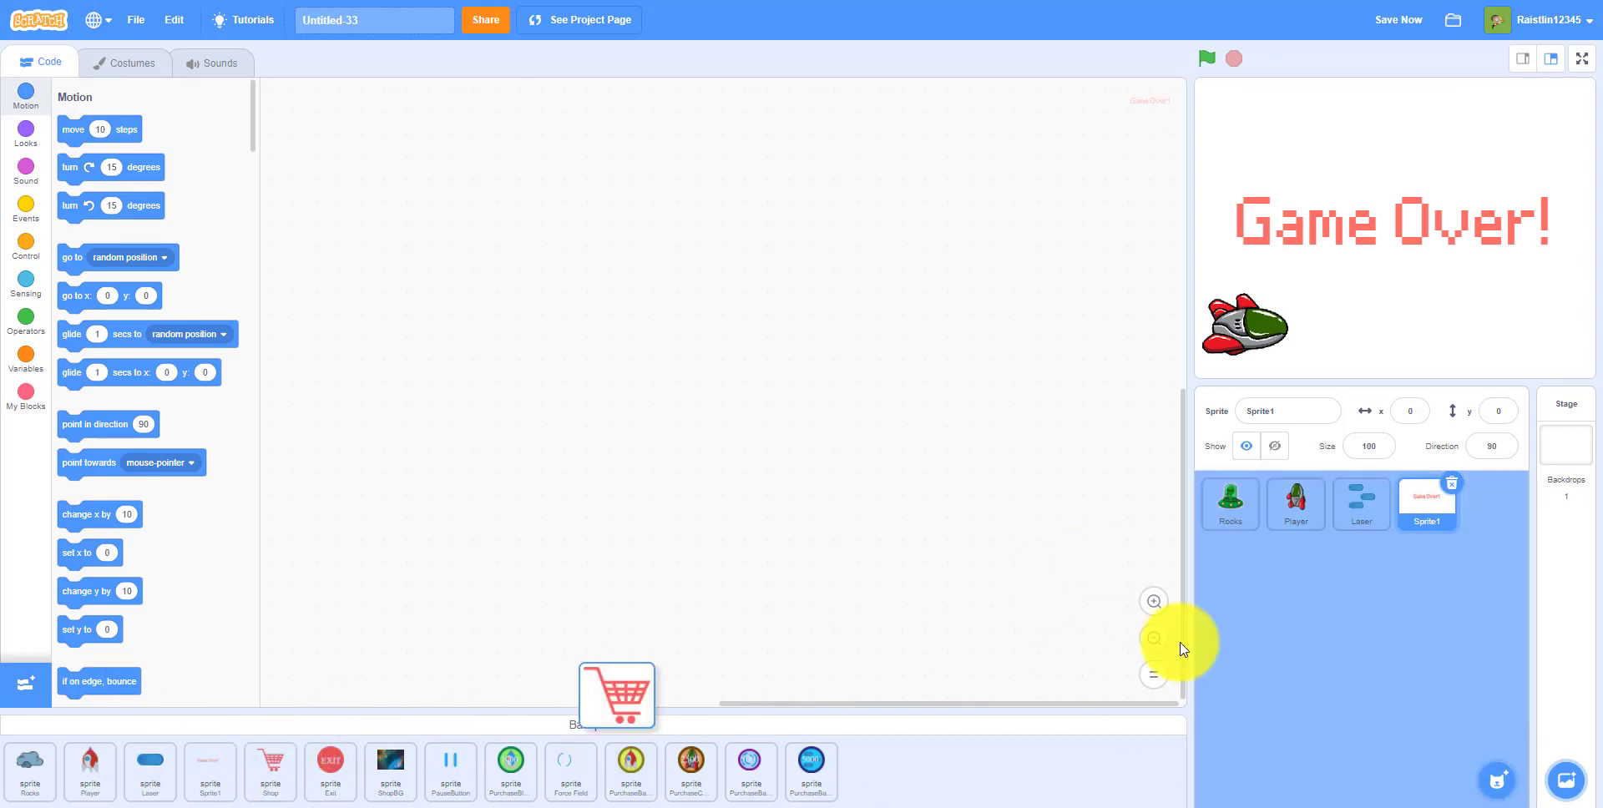
# - Add the Shop cart and Exit button sprites from the Backpack
pyautogui.click(1490, 503)
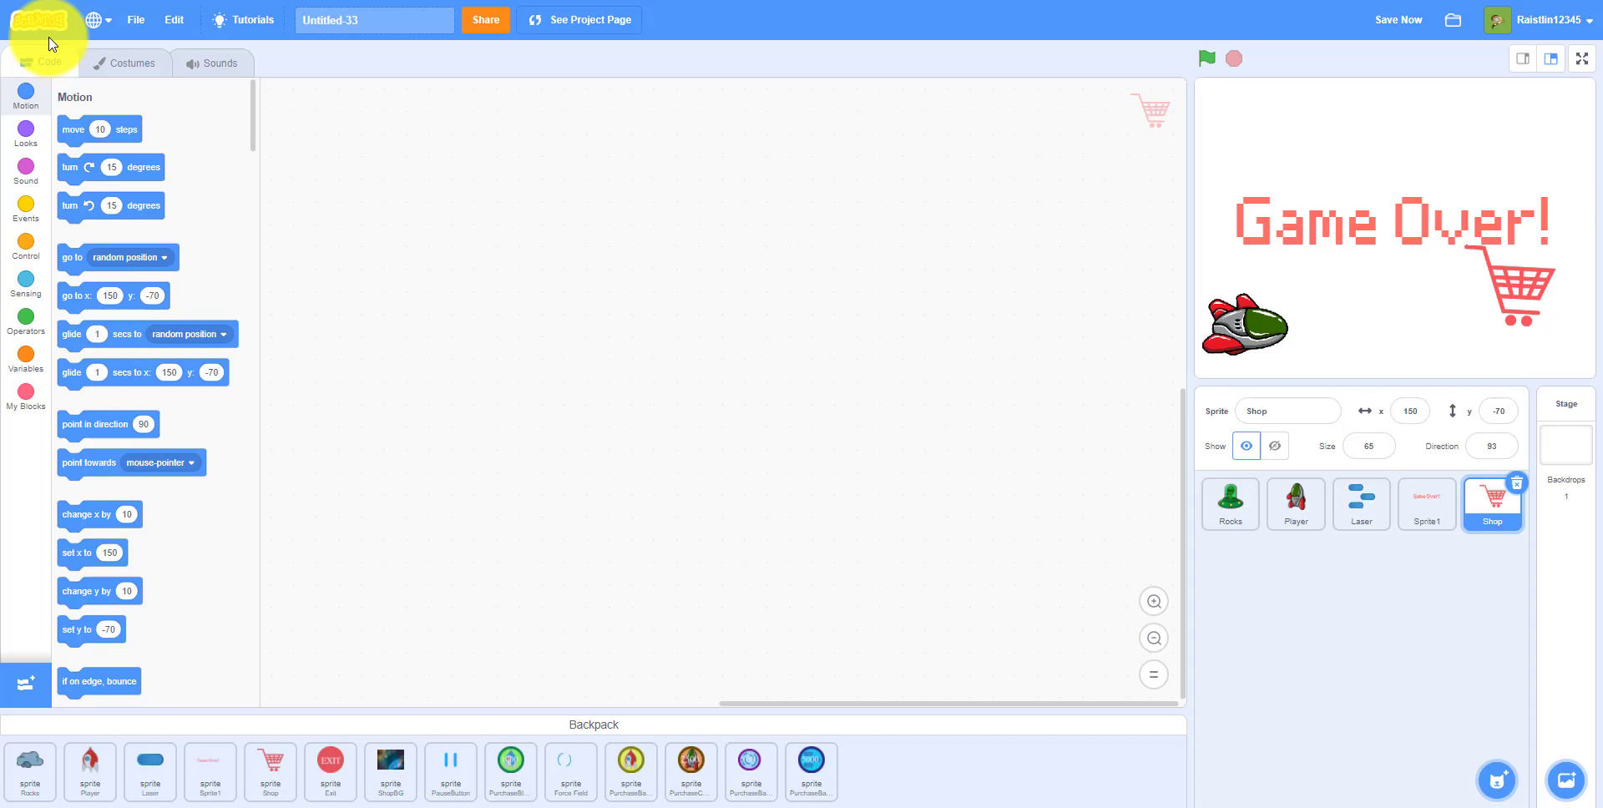
pyautogui.click(124, 62)
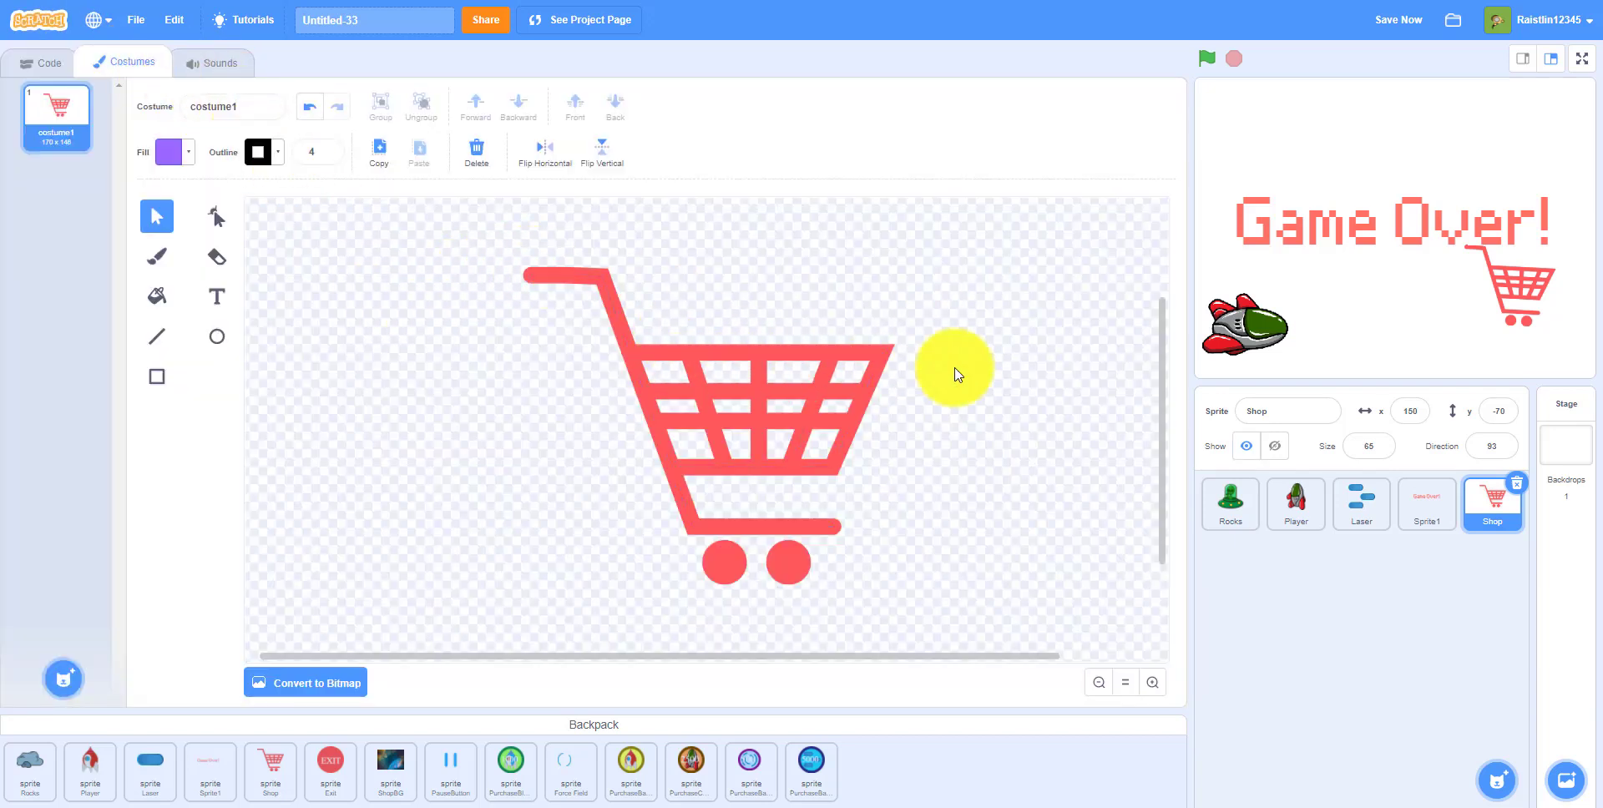
pyautogui.moveTo(952, 368); pyautogui.dragTo(634, 283)
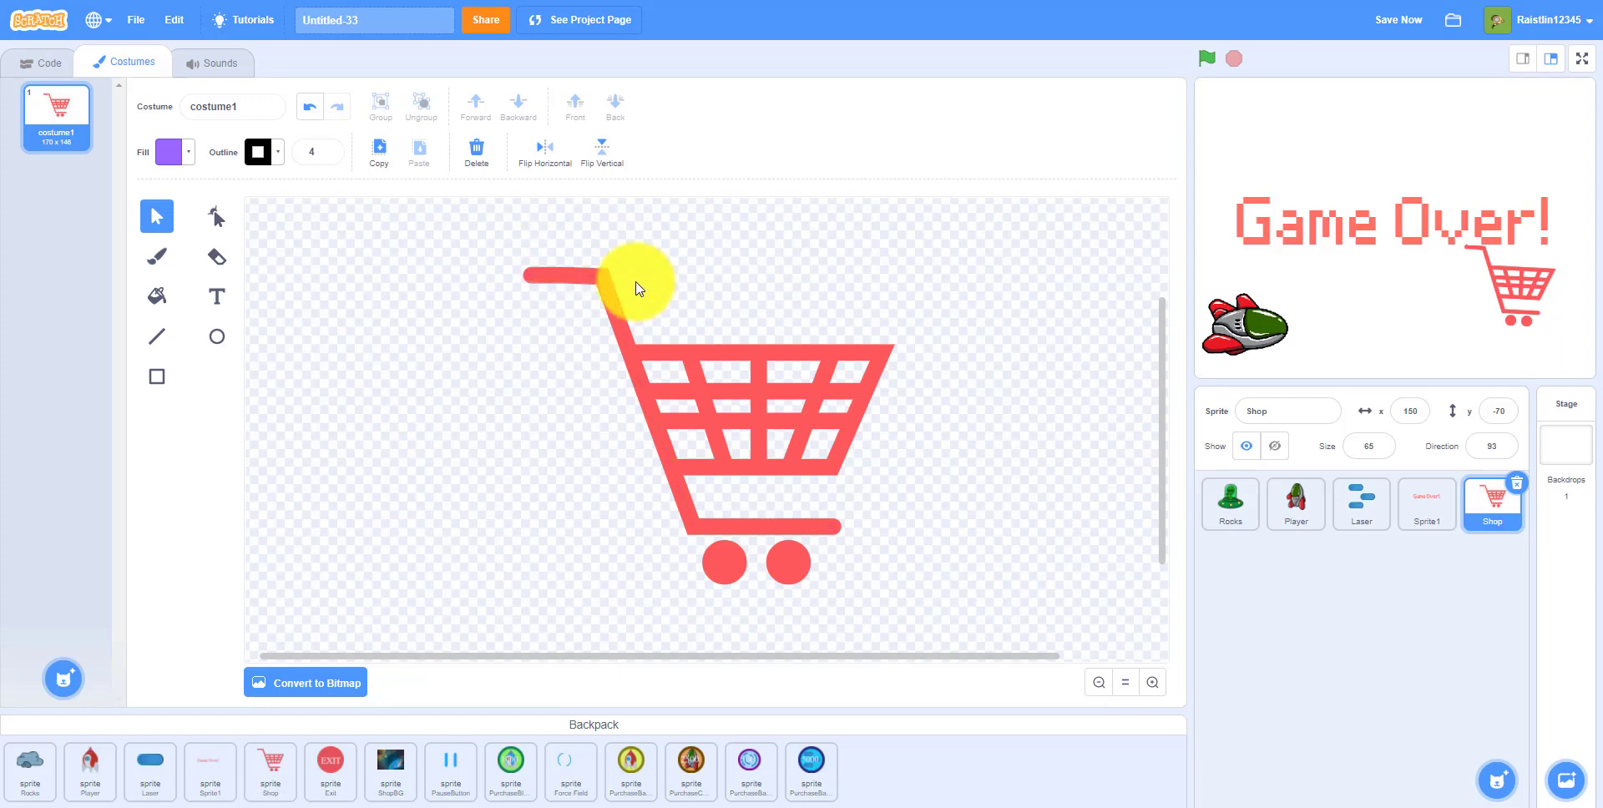
pyautogui.moveTo(636, 287); pyautogui.dragTo(809, 528)
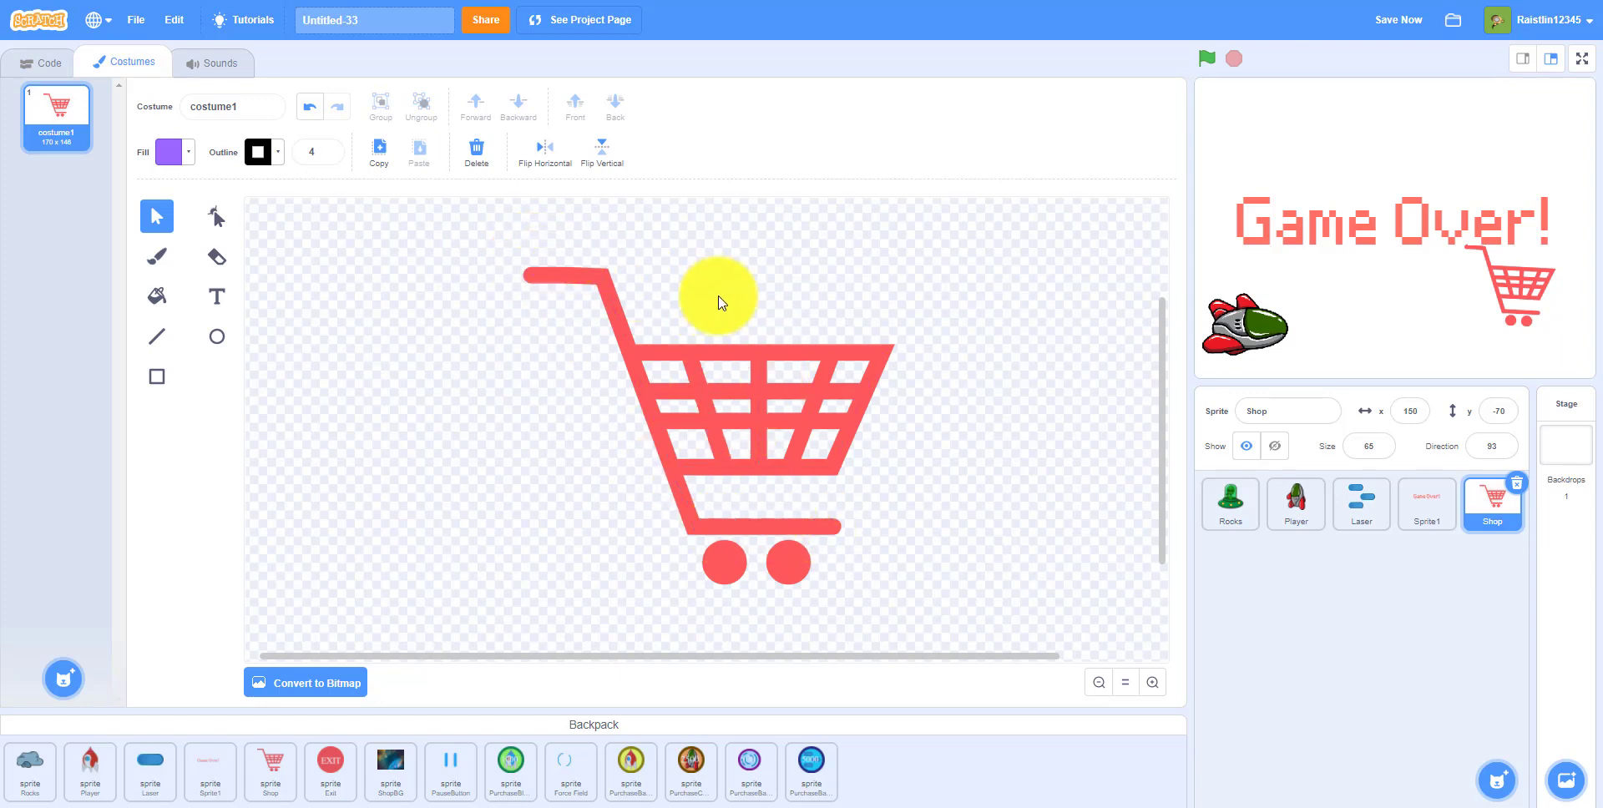
pyautogui.moveTo(718, 296); pyautogui.dragTo(616, 478)
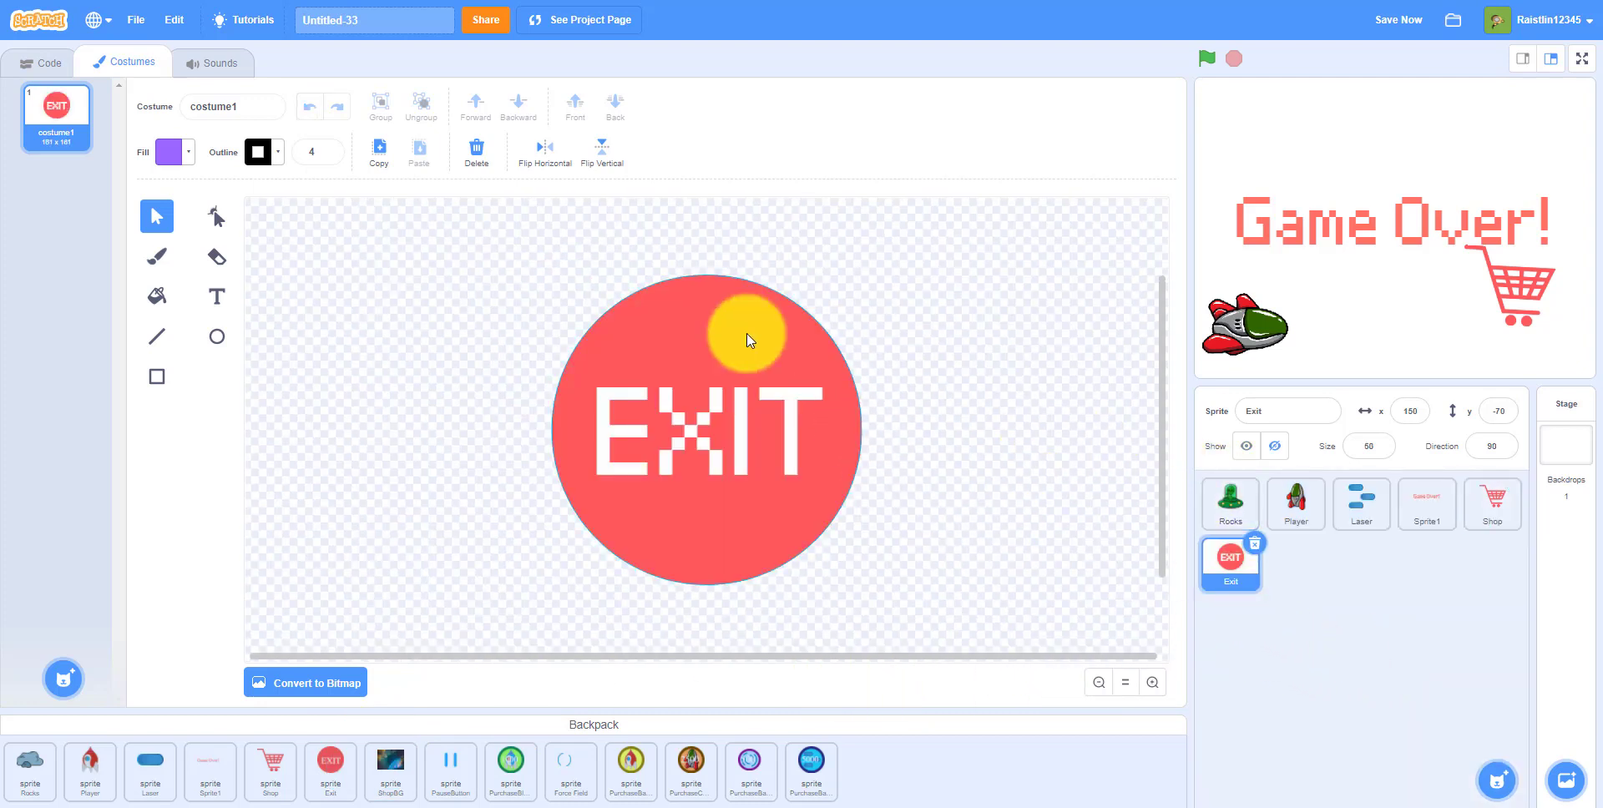
pyautogui.moveTo(747, 338); pyautogui.dragTo(836, 505)
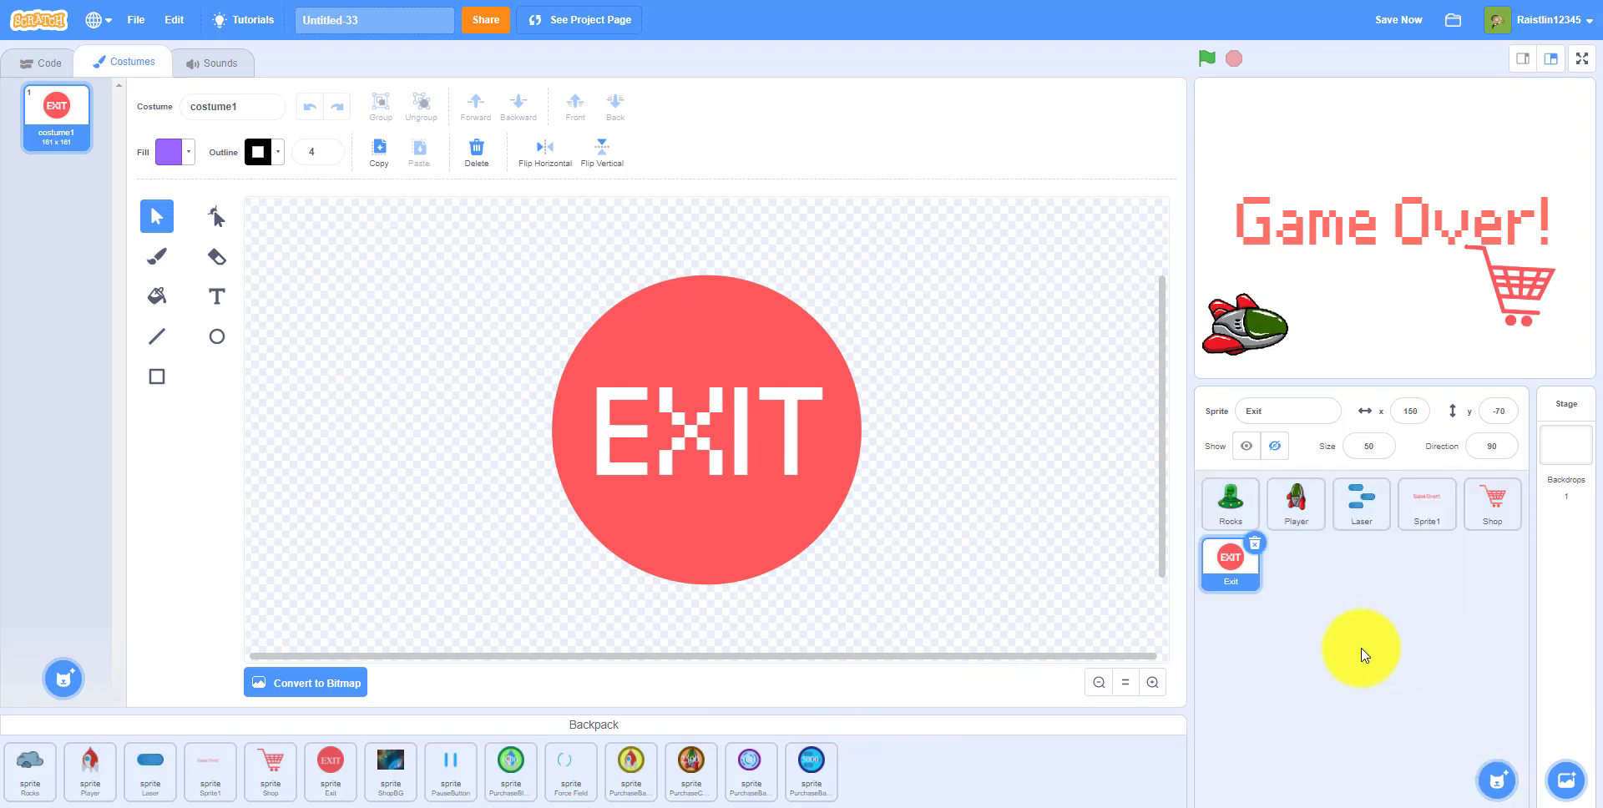
pyautogui.click(1295, 562)
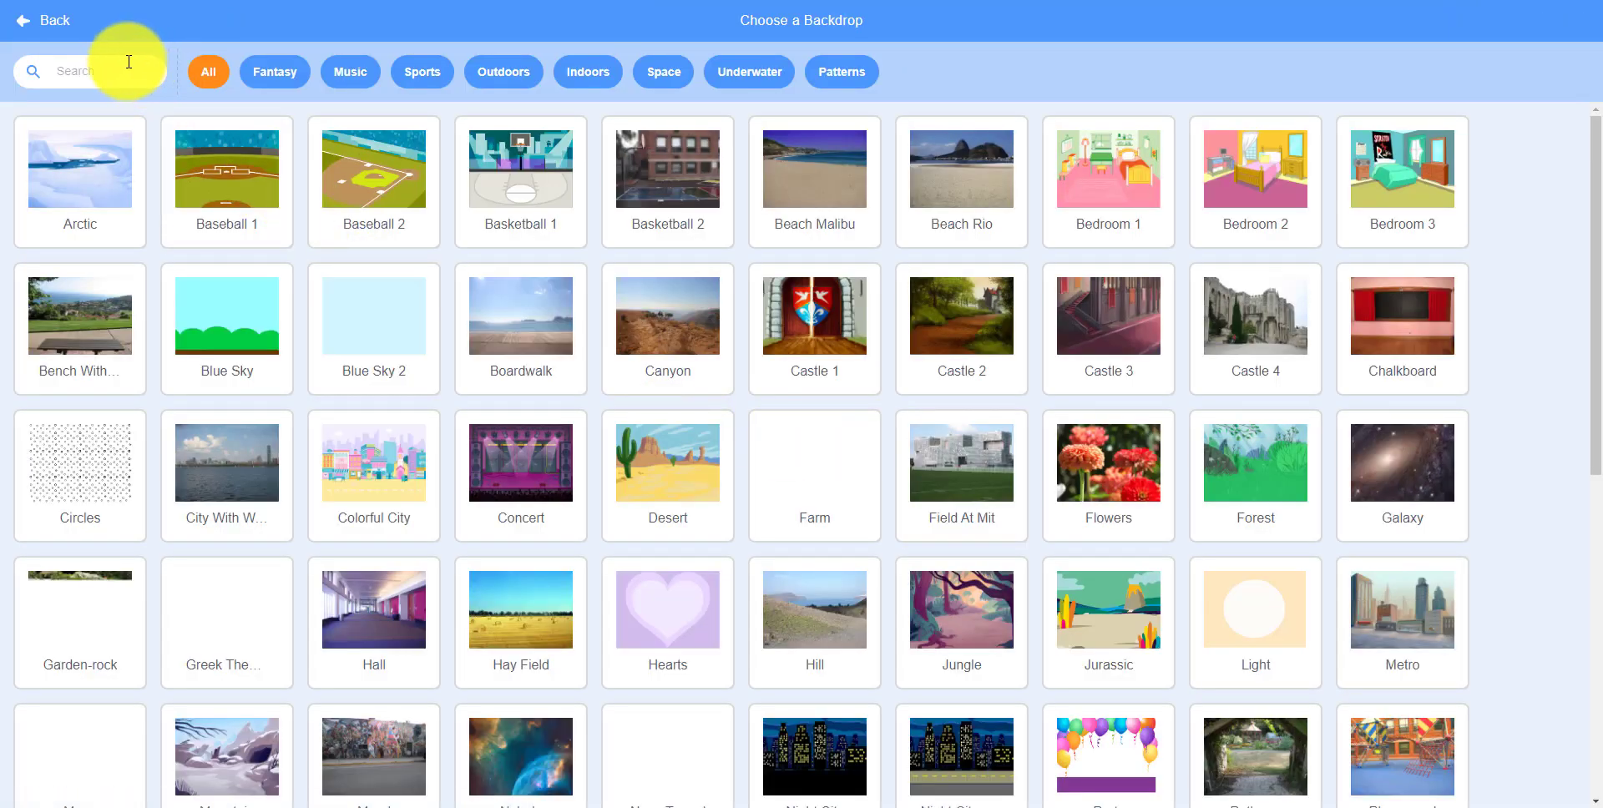
# - Set the stage backdrop to Nebula and add the ShopBG sprite
pyautogui.write('nebul')
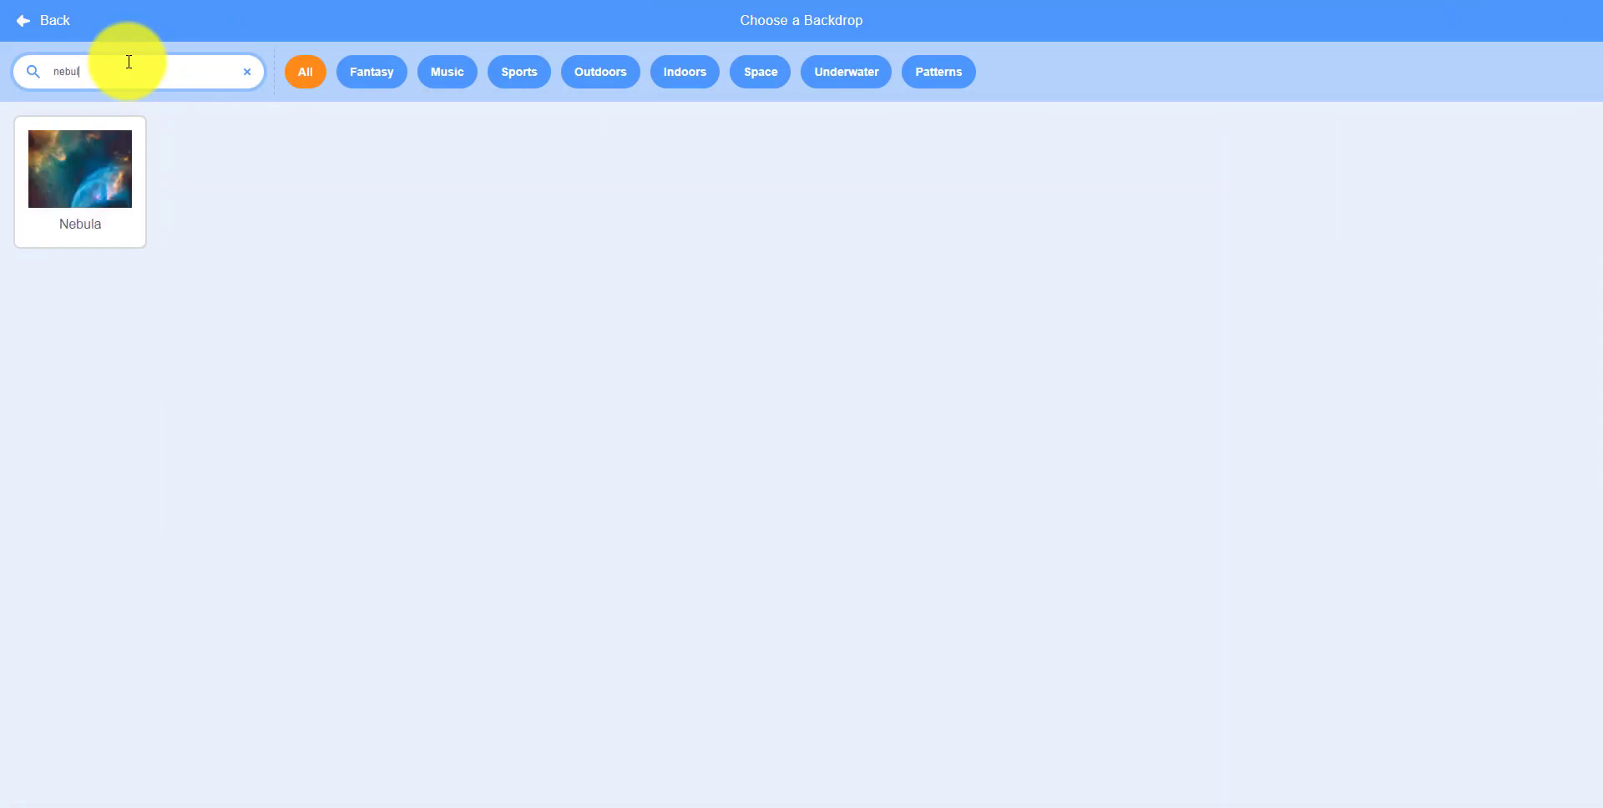
pyautogui.click(79, 169)
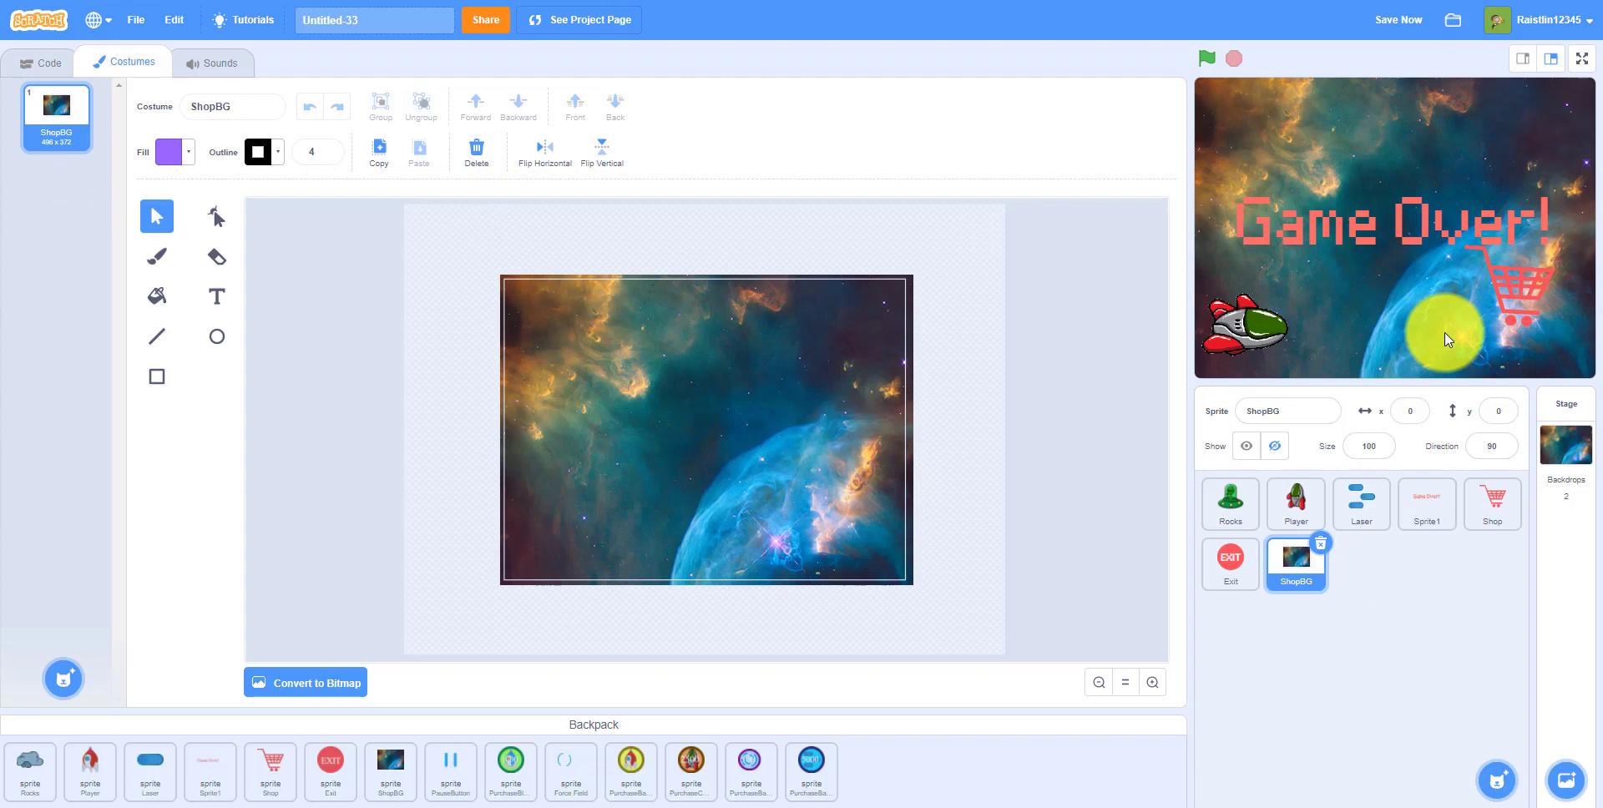
pyautogui.click(1563, 444)
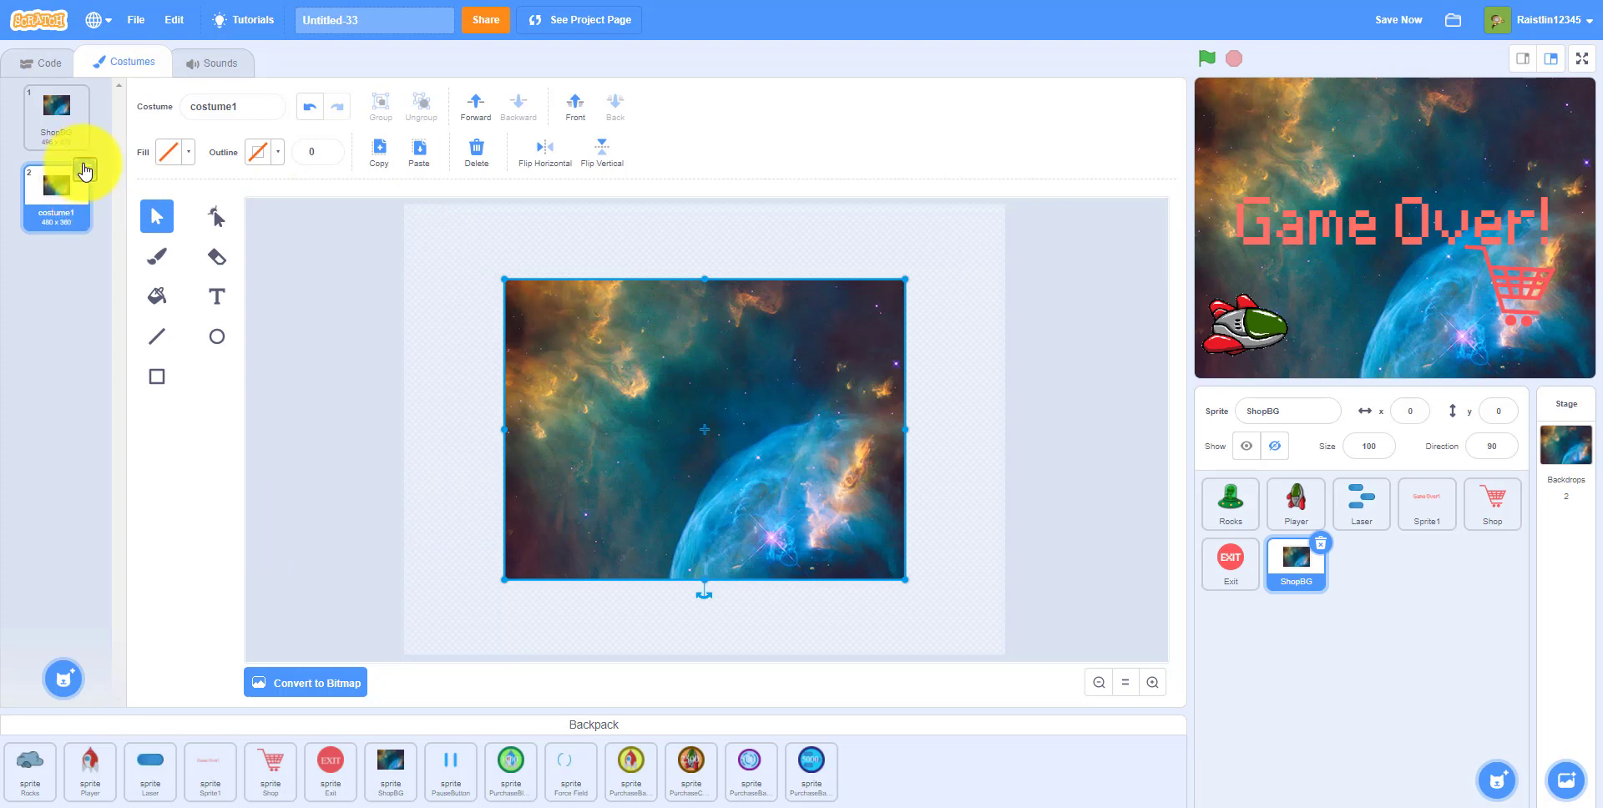
pyautogui.click(83, 169)
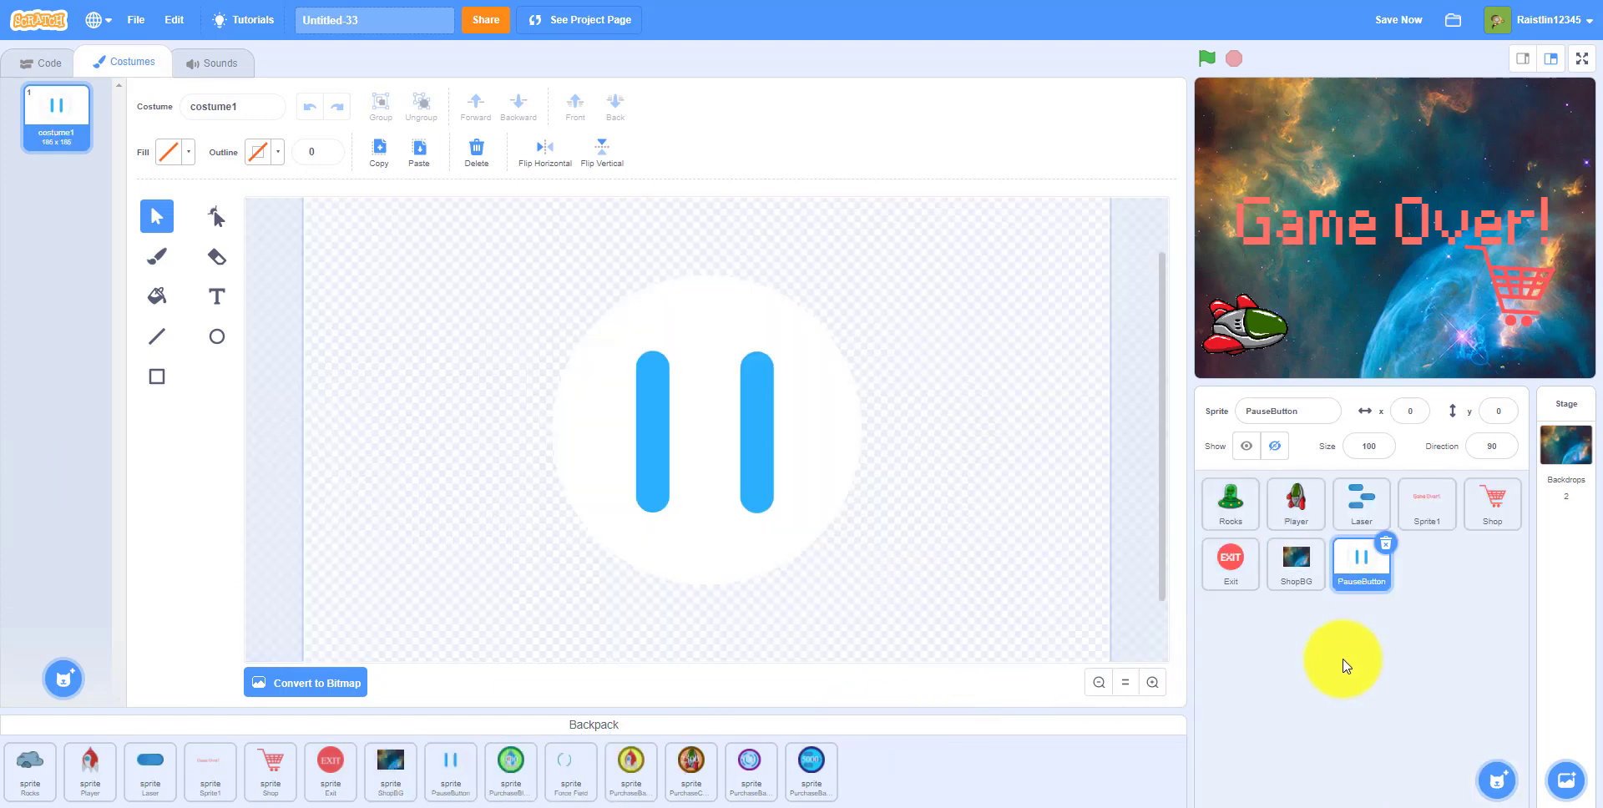
pyautogui.moveTo(860, 369)
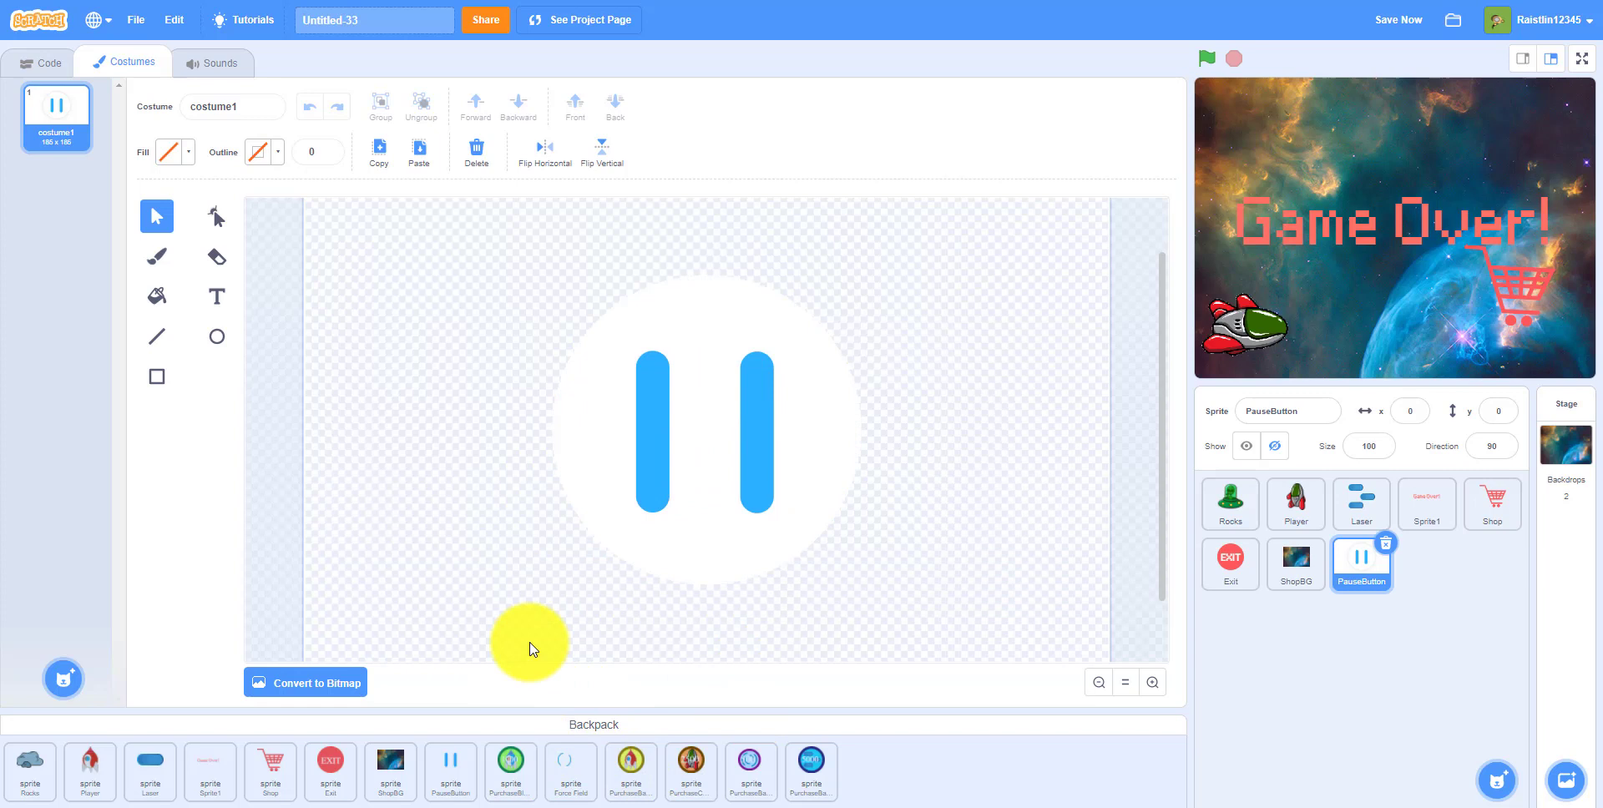
pyautogui.moveTo(1388, 634)
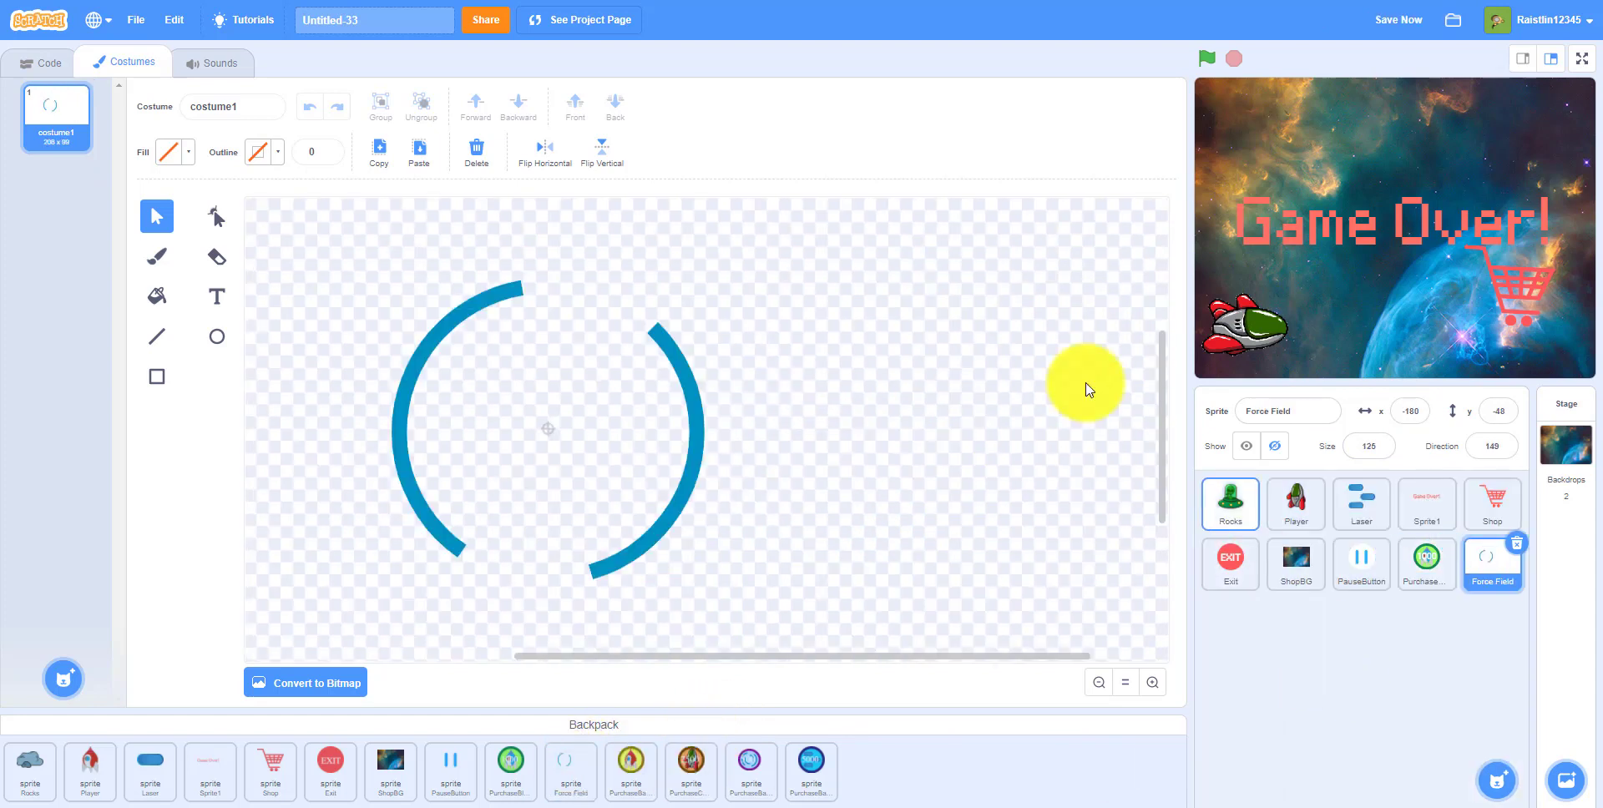
pyautogui.moveTo(1083, 384); pyautogui.dragTo(710, 531)
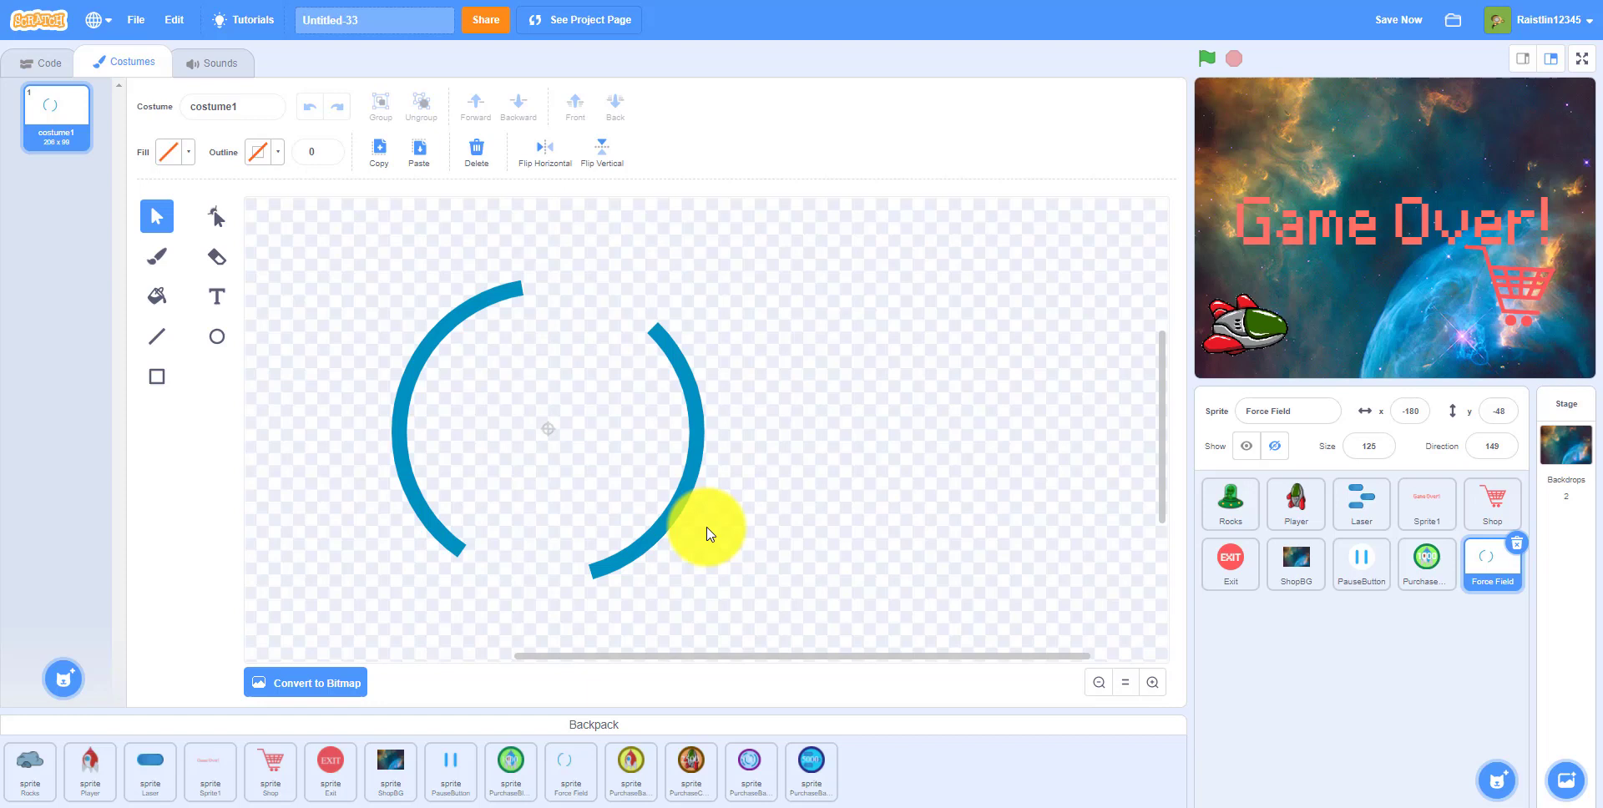
pyautogui.moveTo(708, 531); pyautogui.dragTo(509, 347)
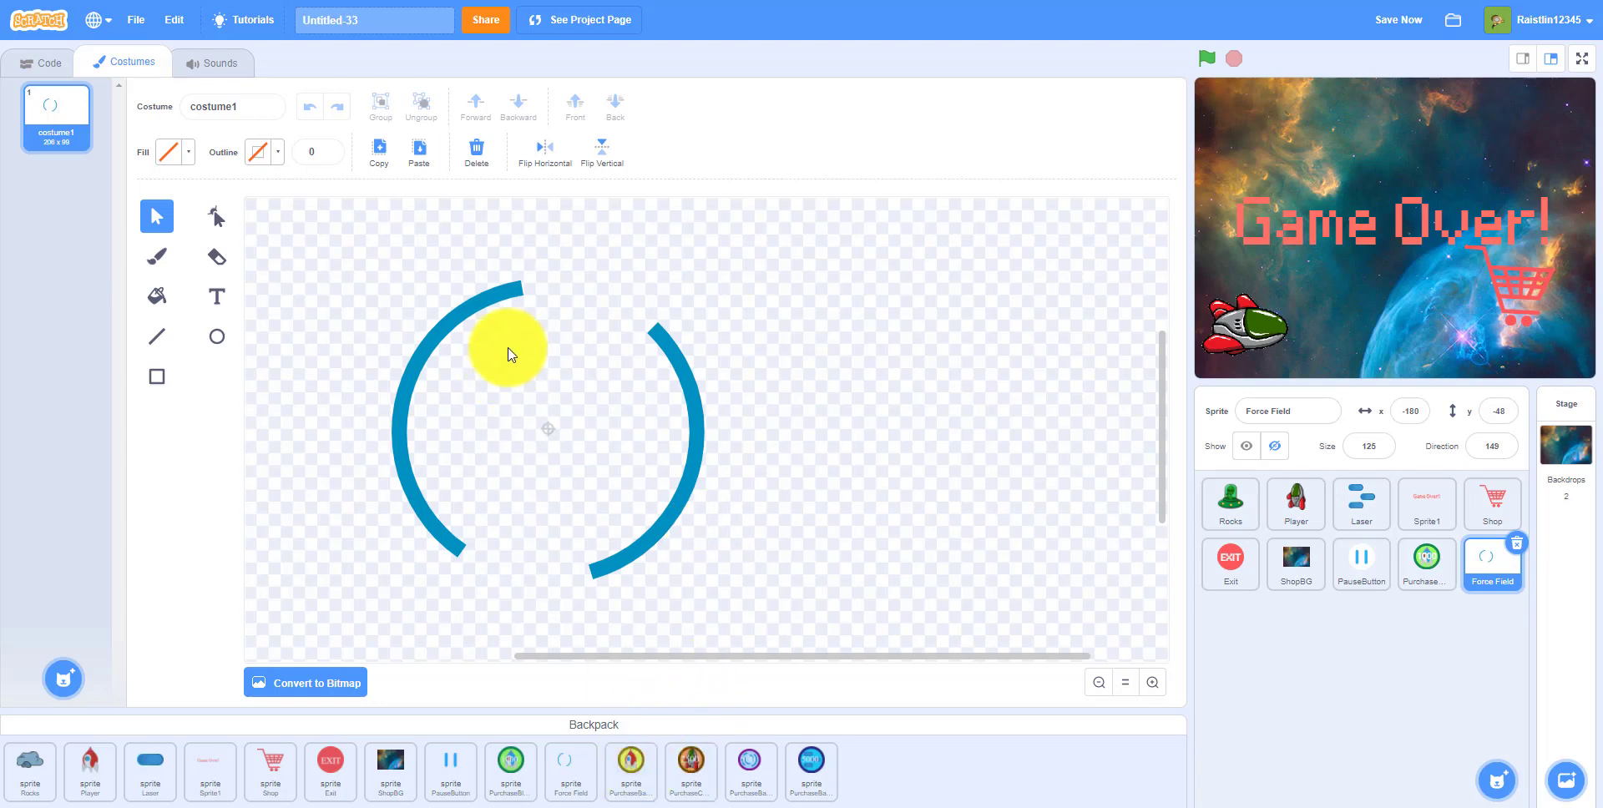
pyautogui.moveTo(509, 347); pyautogui.dragTo(501, 301)
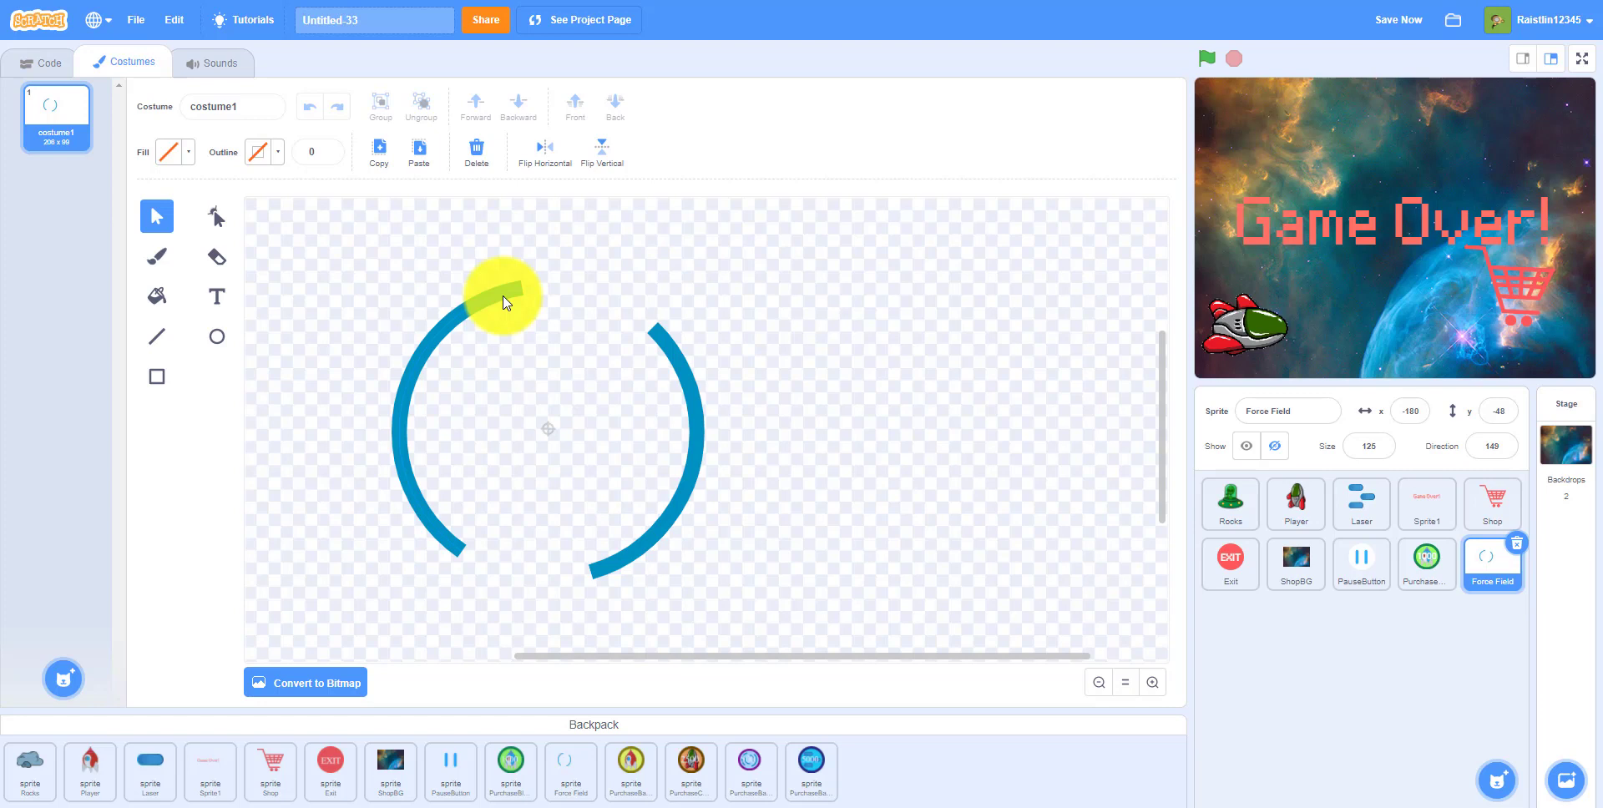
pyautogui.moveTo(502, 302); pyautogui.dragTo(531, 268)
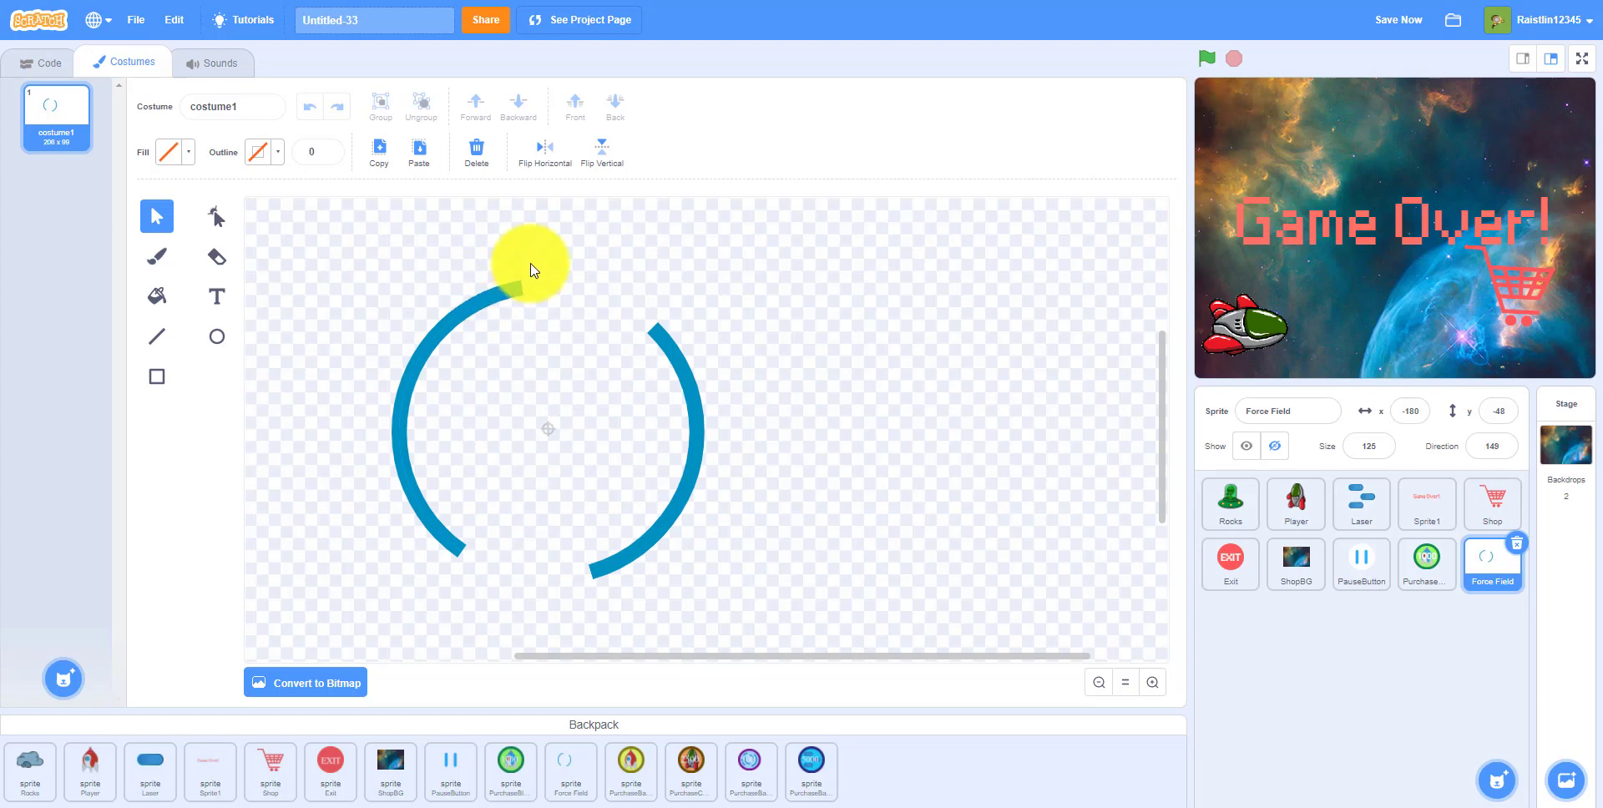
pyautogui.click(474, 151)
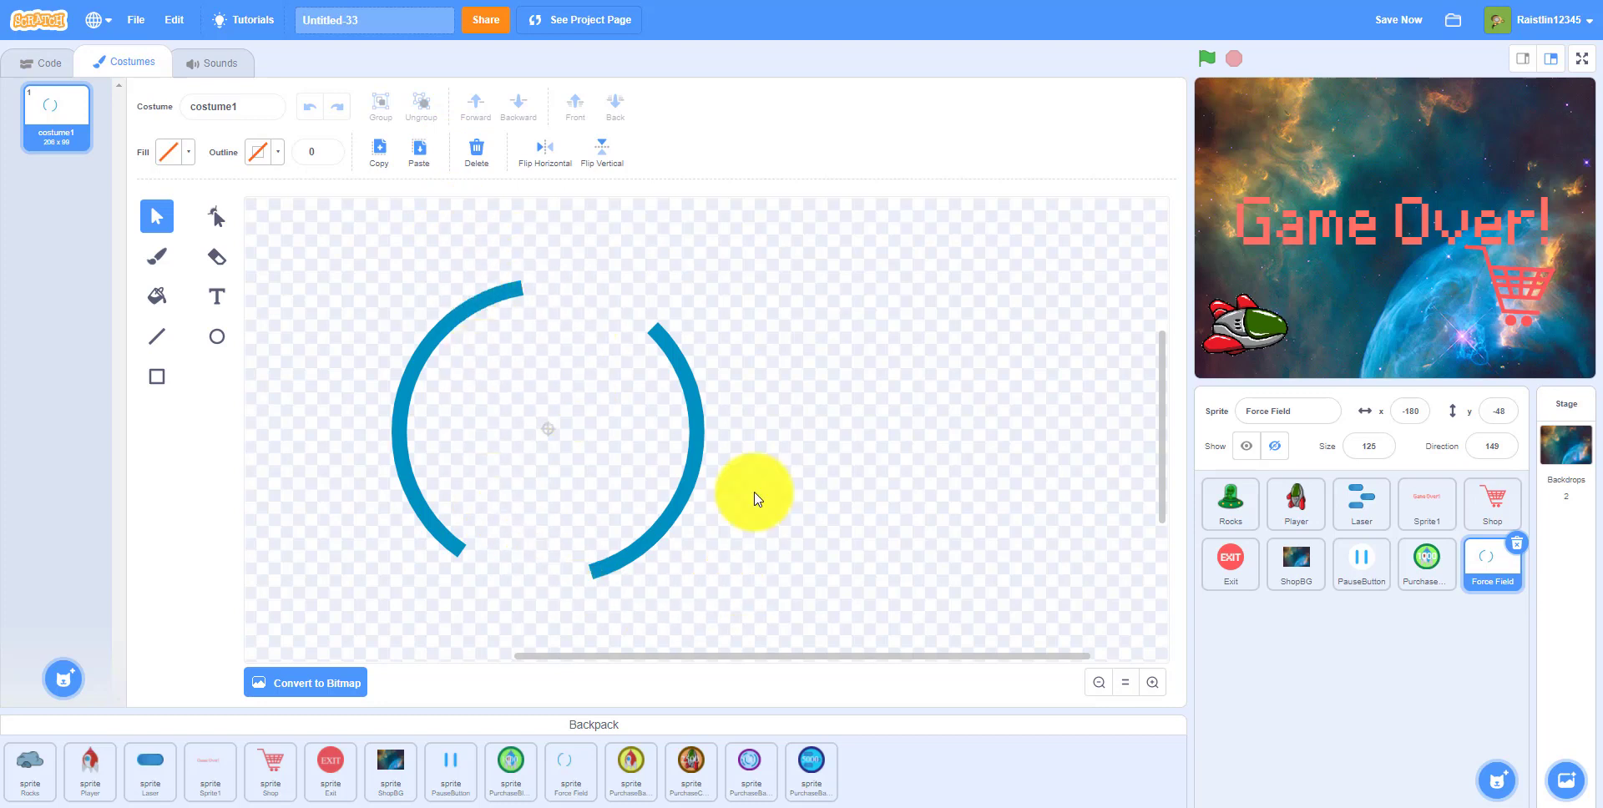
pyautogui.moveTo(757, 496); pyautogui.dragTo(496, 312)
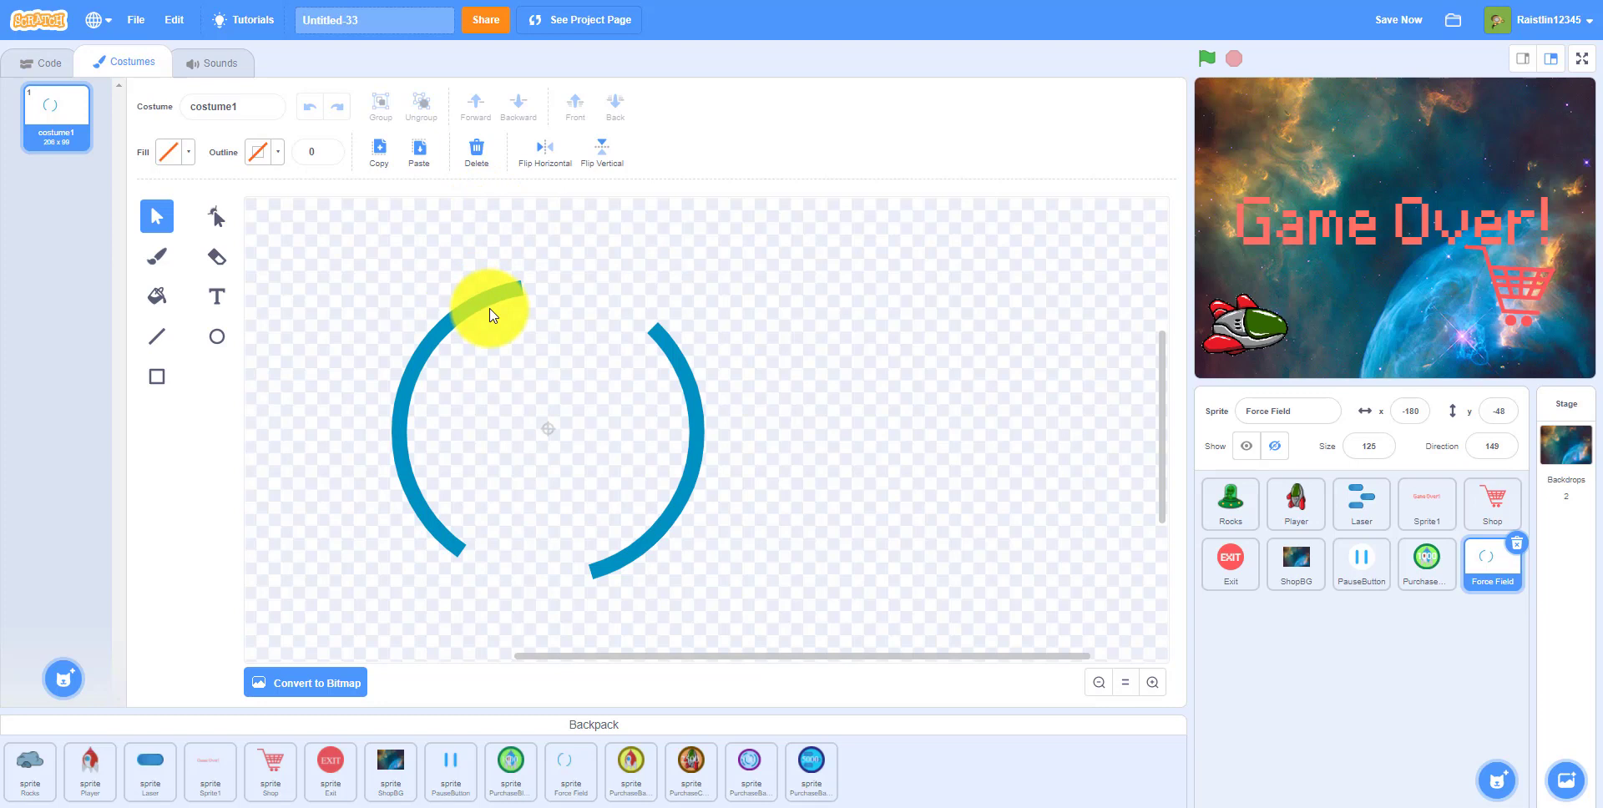
pyautogui.moveTo(493, 311); pyautogui.dragTo(481, 357)
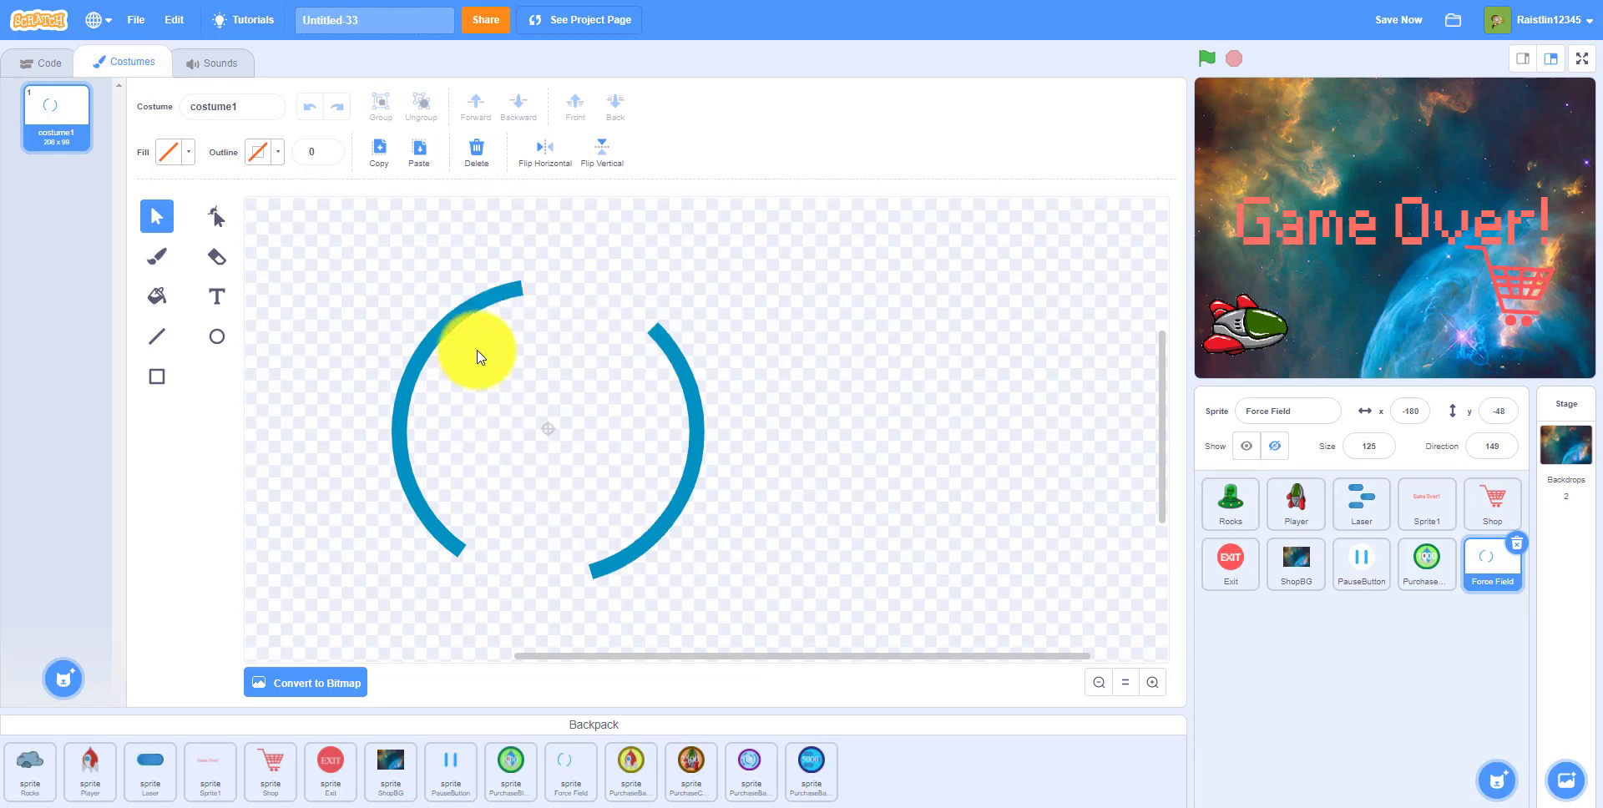
pyautogui.moveTo(481, 358); pyautogui.dragTo(541, 465)
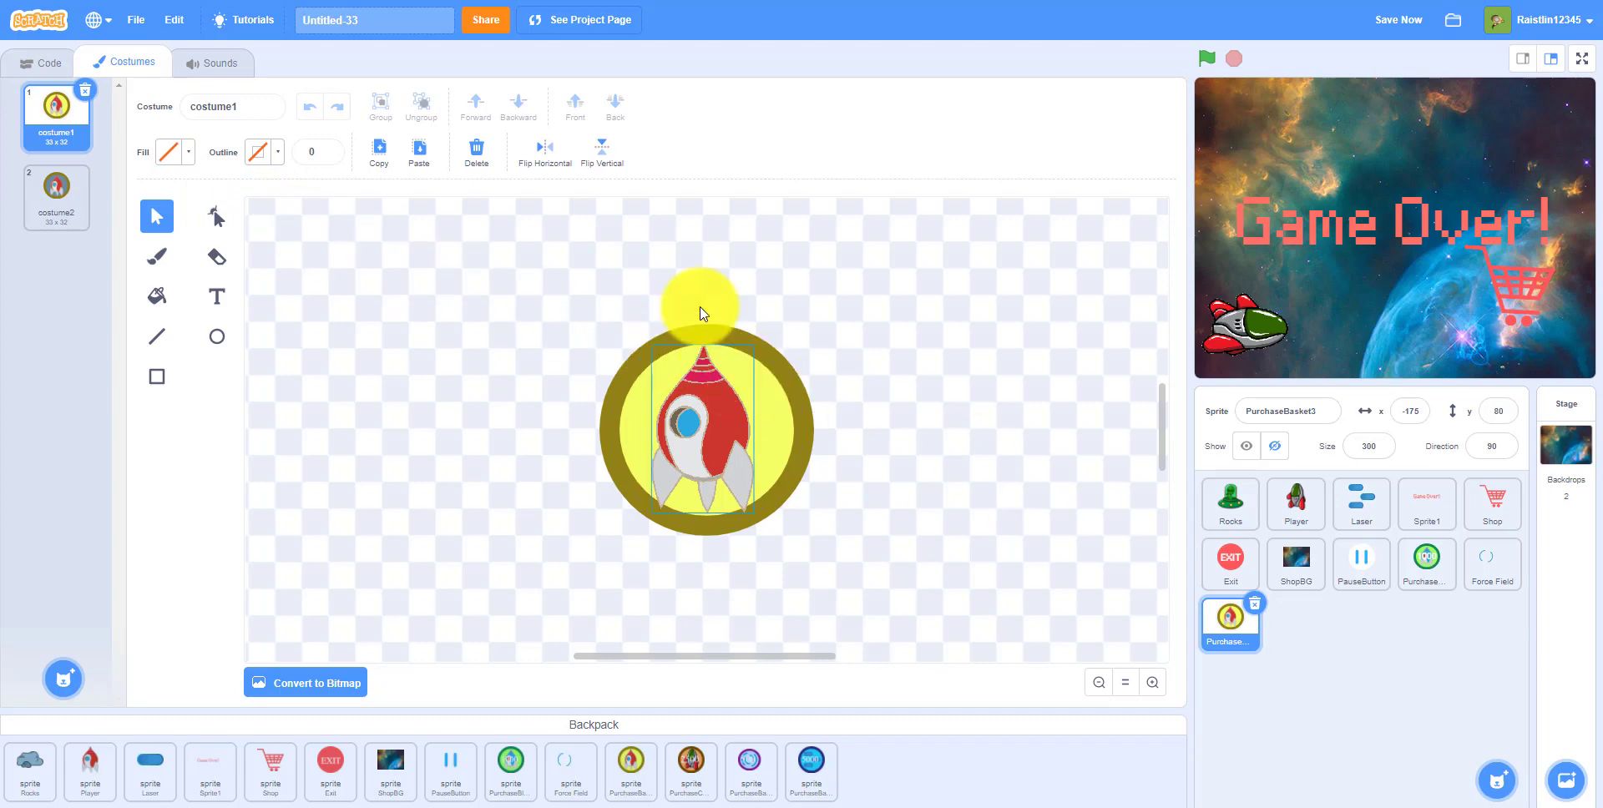
# - Add PurchaseCoolSpaceship, PurchaseBasket2 and the 5000-badge PurchaseBasket sprites, then save
pyautogui.moveTo(700, 306); pyautogui.dragTo(797, 348)
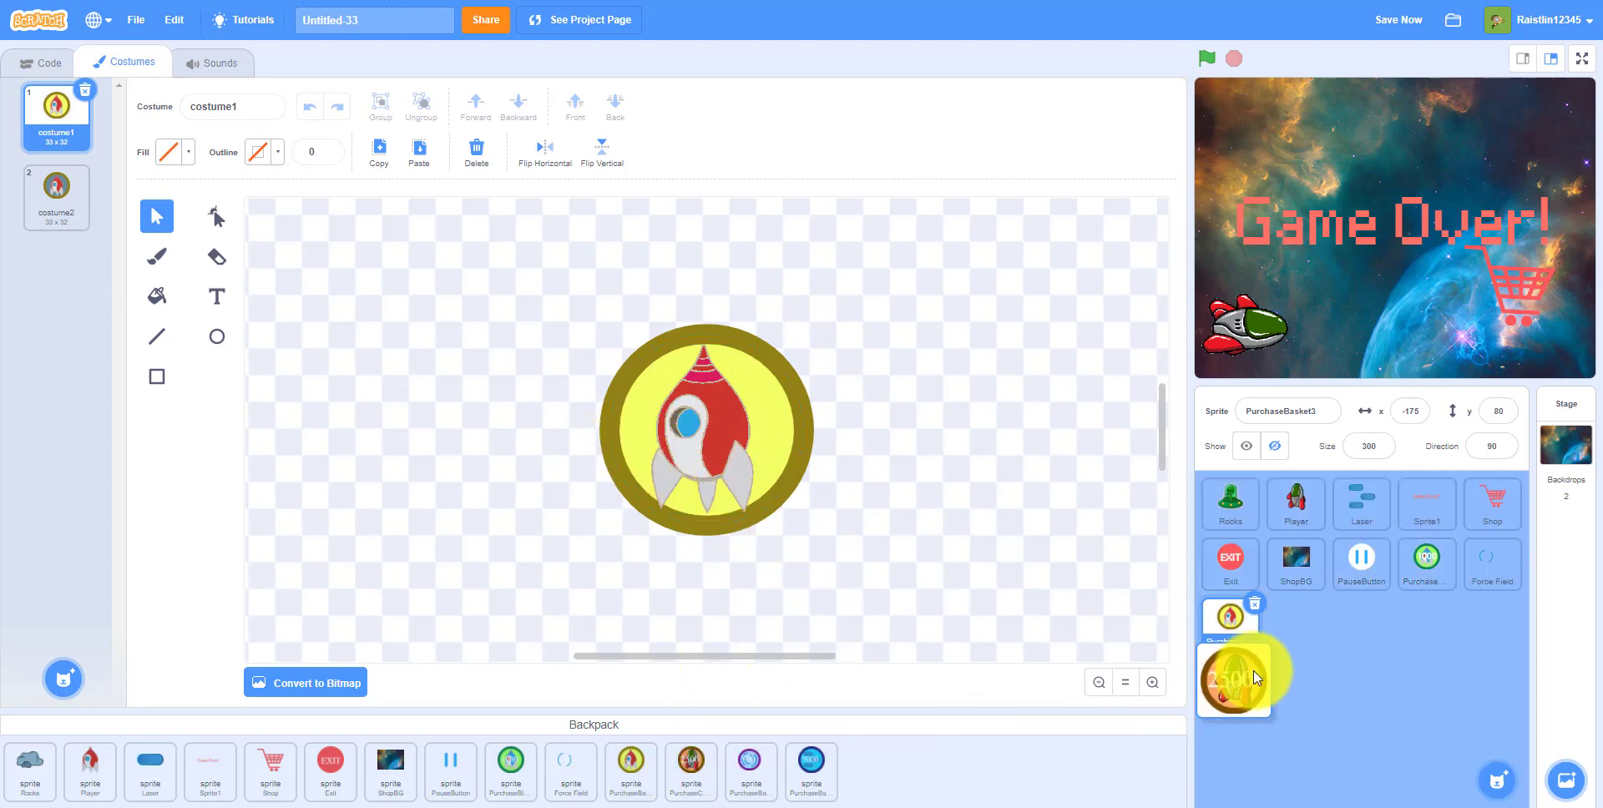
pyautogui.click(1232, 626)
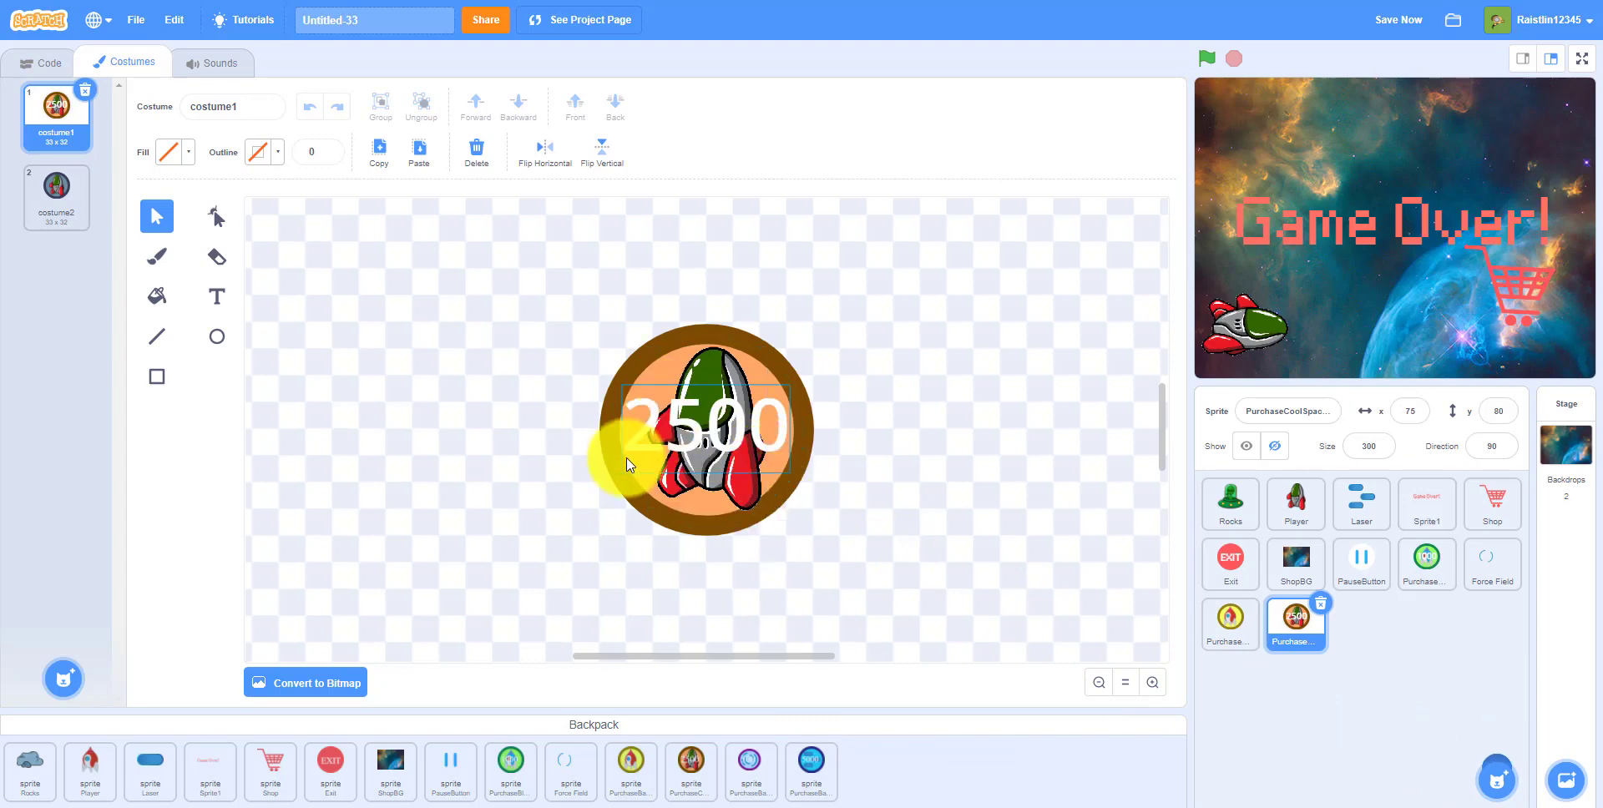
pyautogui.moveTo(1169, 304)
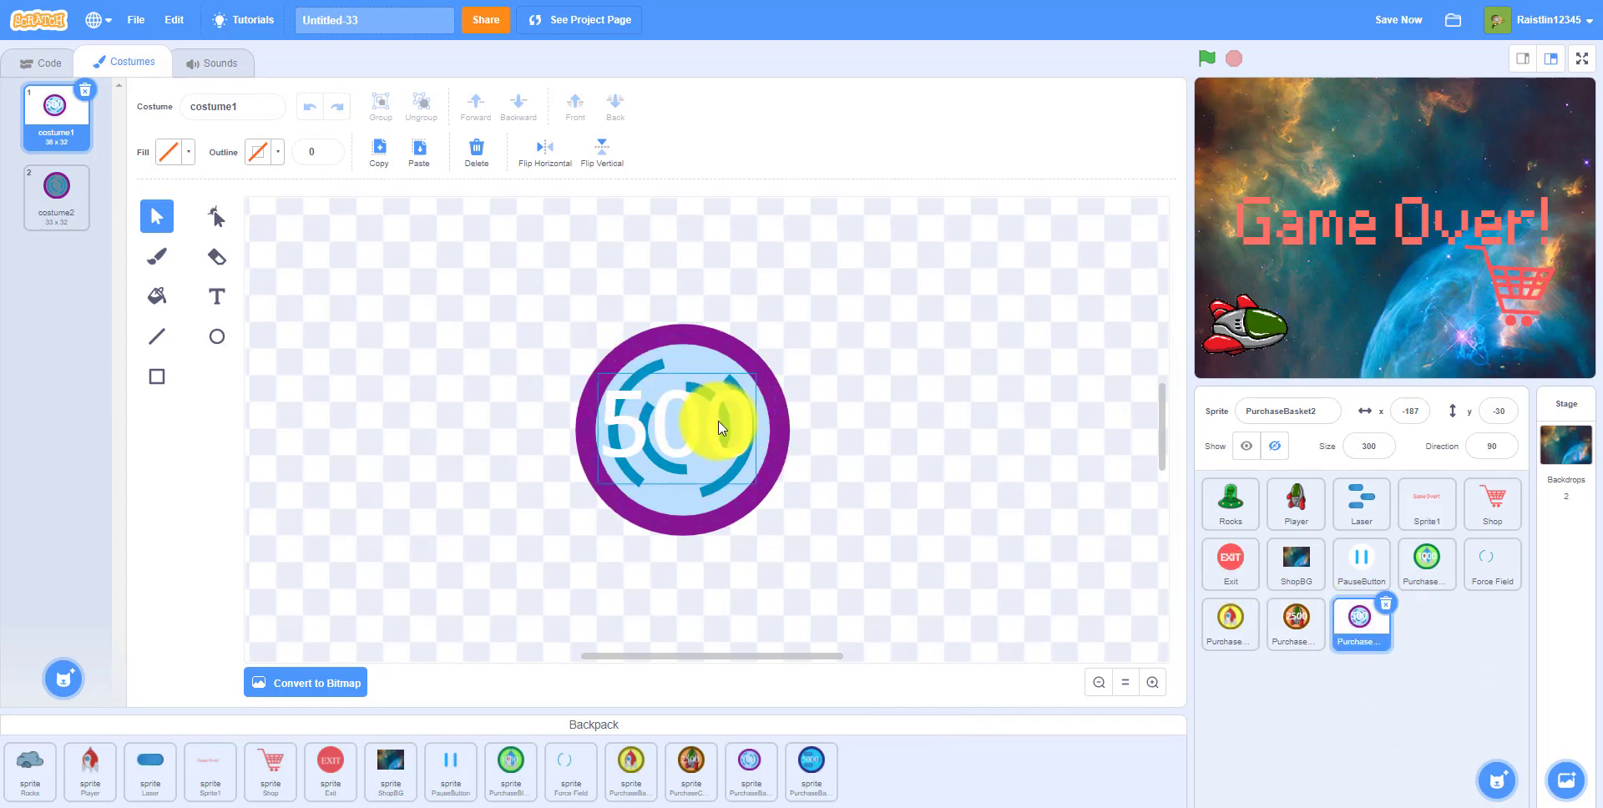
pyautogui.moveTo(721, 425); pyautogui.dragTo(769, 473)
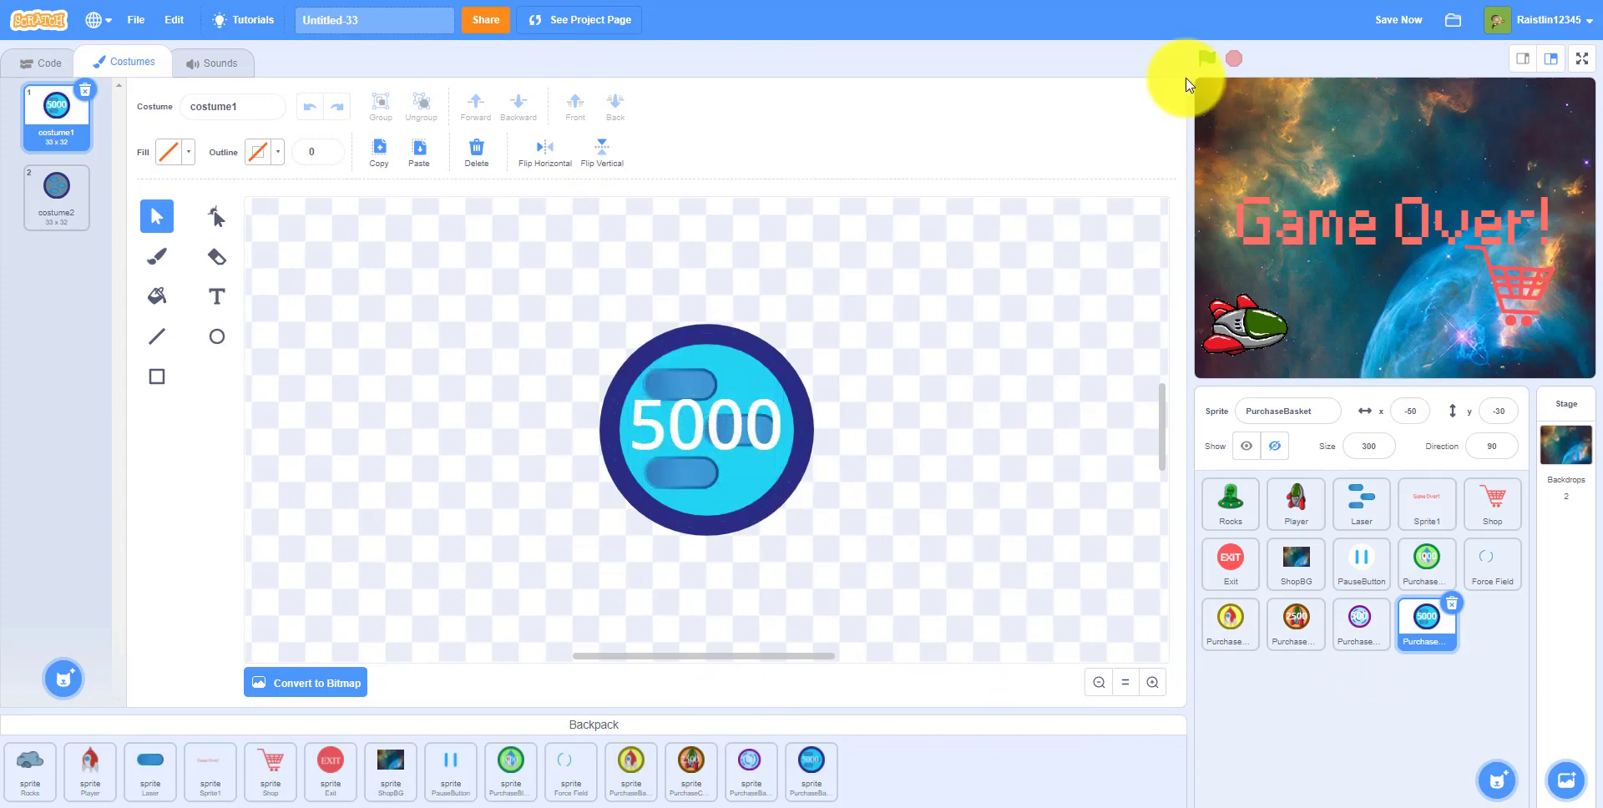
pyautogui.click(1206, 58)
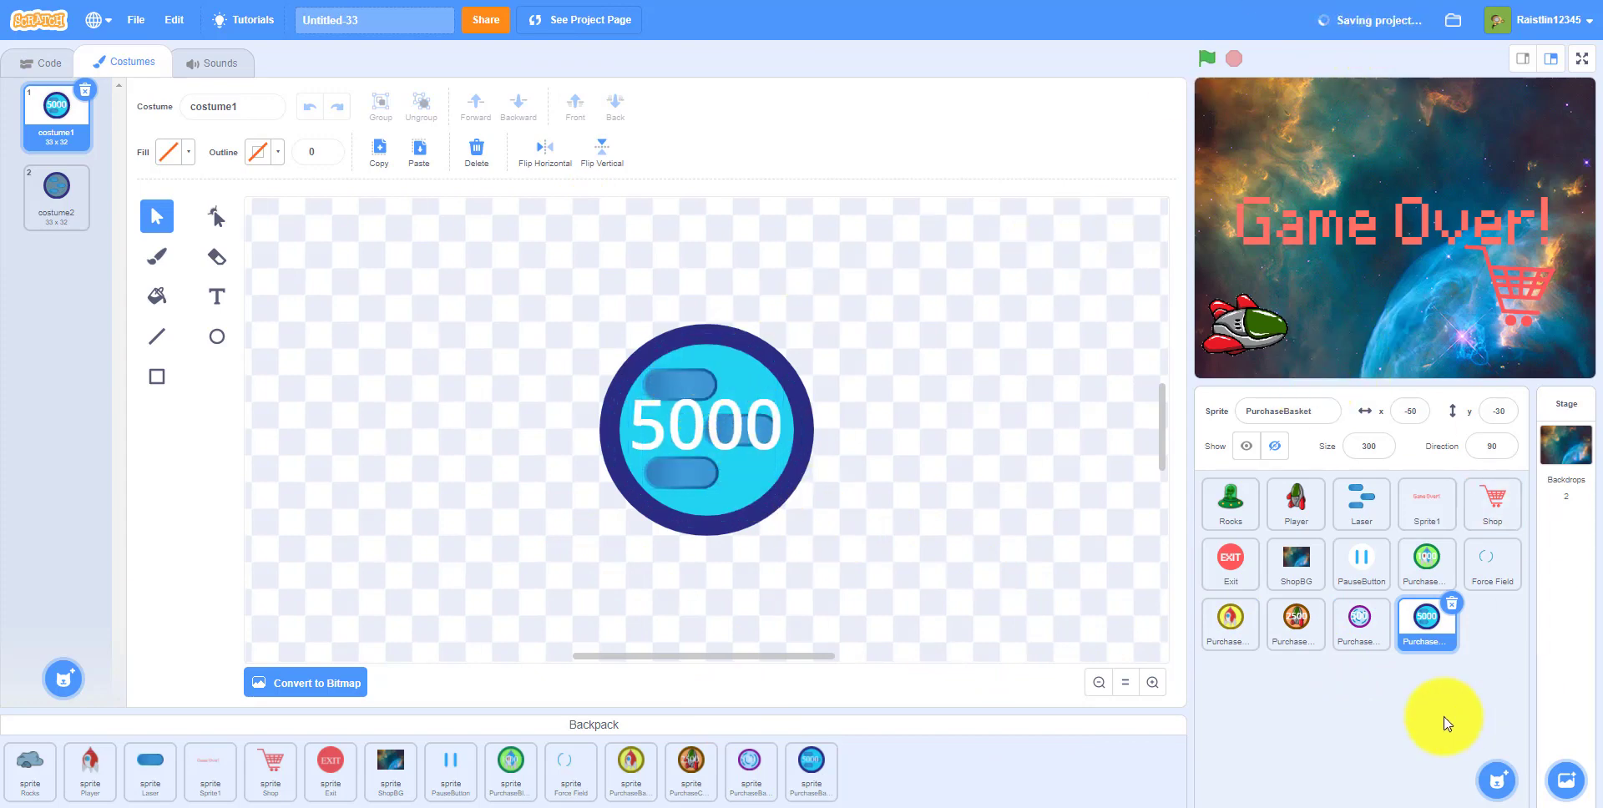
pyautogui.moveTo(1229, 557)
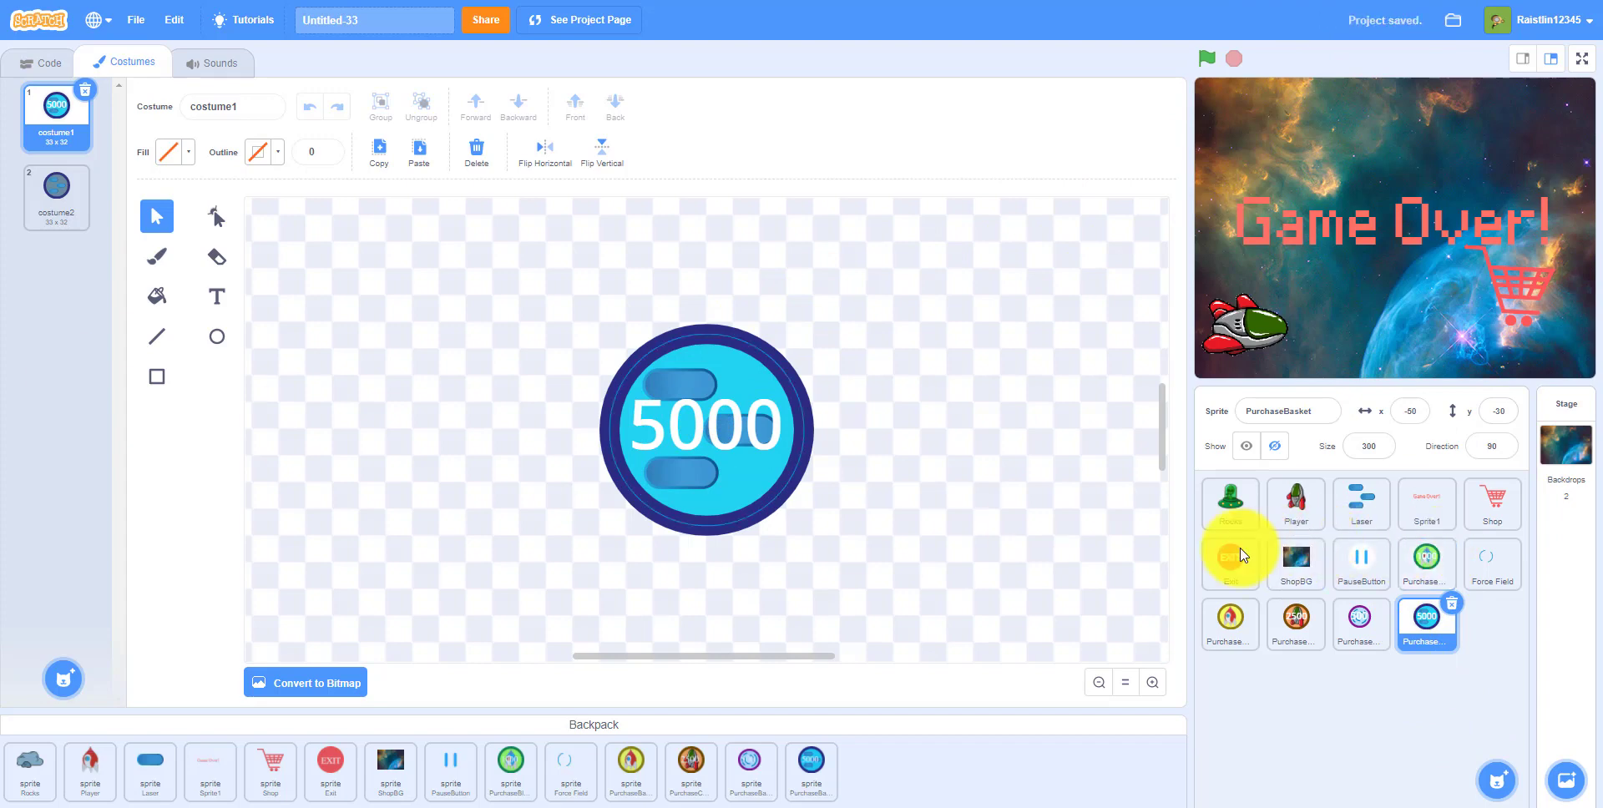
pyautogui.click(1294, 503)
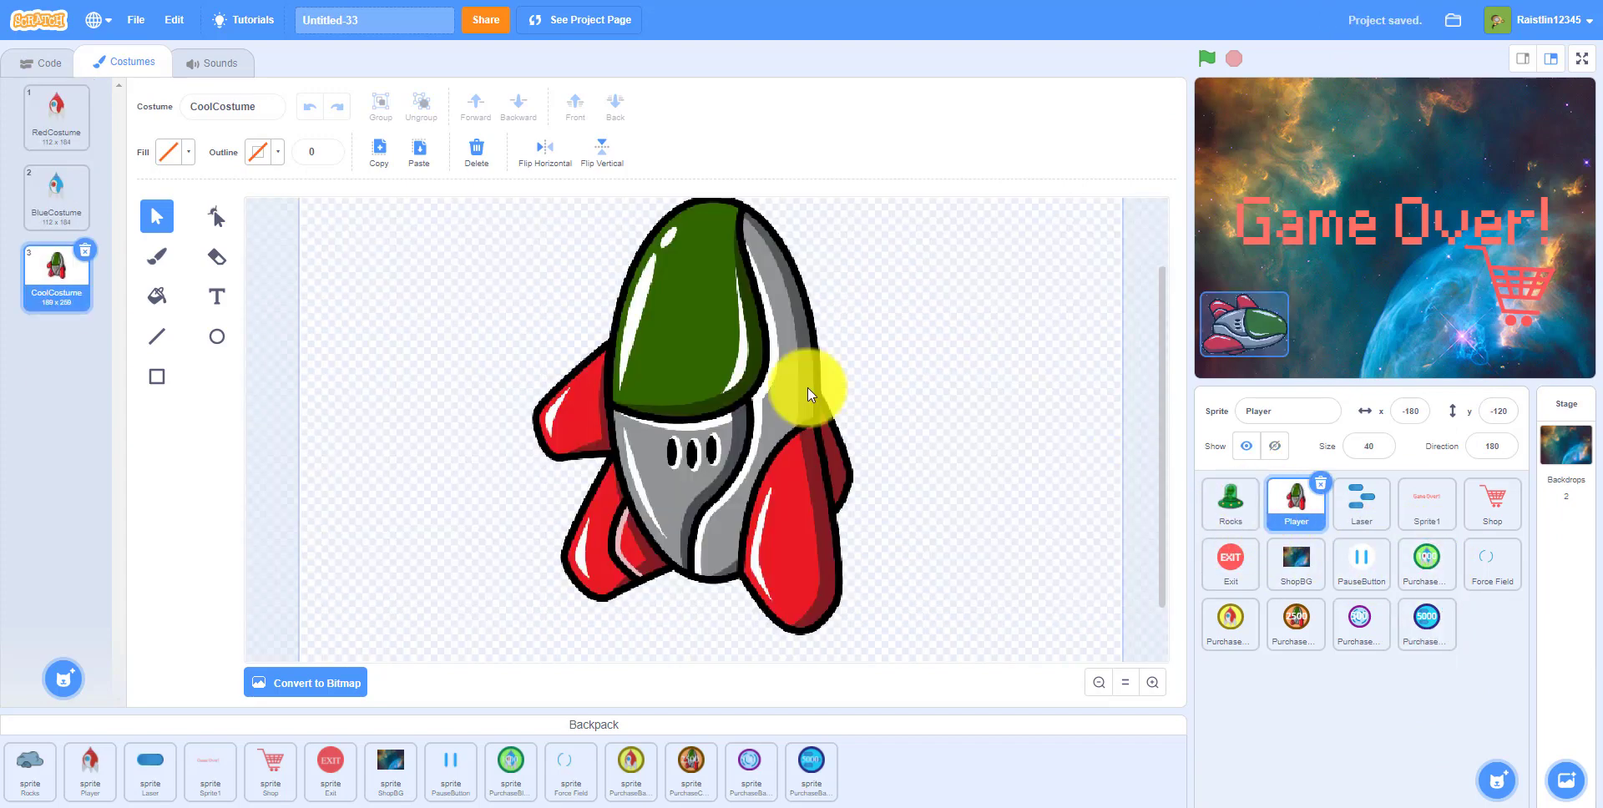
# - Build a Player green-flag script: set Money to 0 and switch costume to RedCostume
pyautogui.click(41, 62)
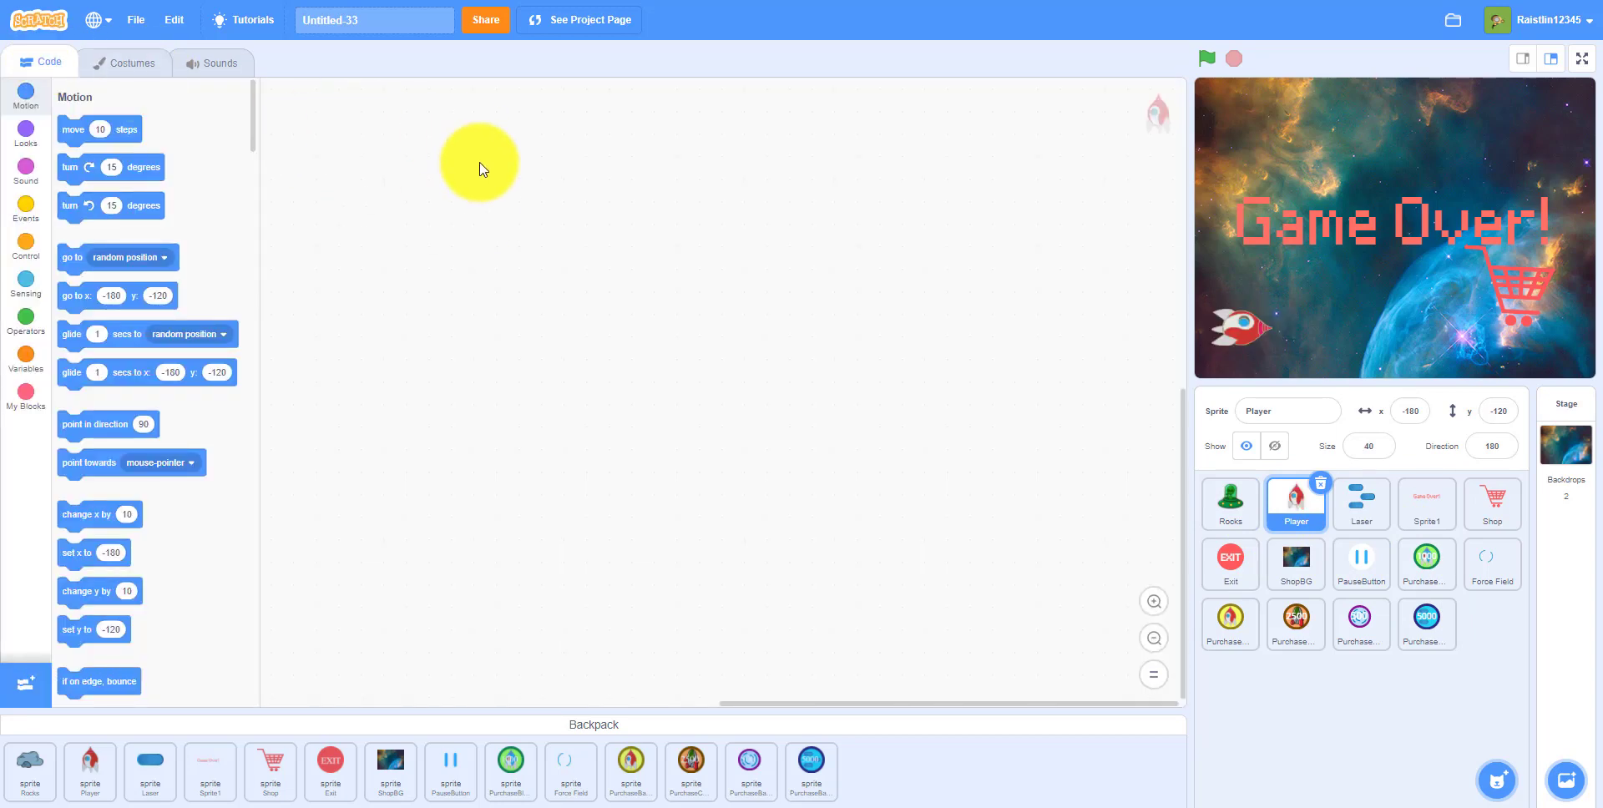
pyautogui.click(24, 211)
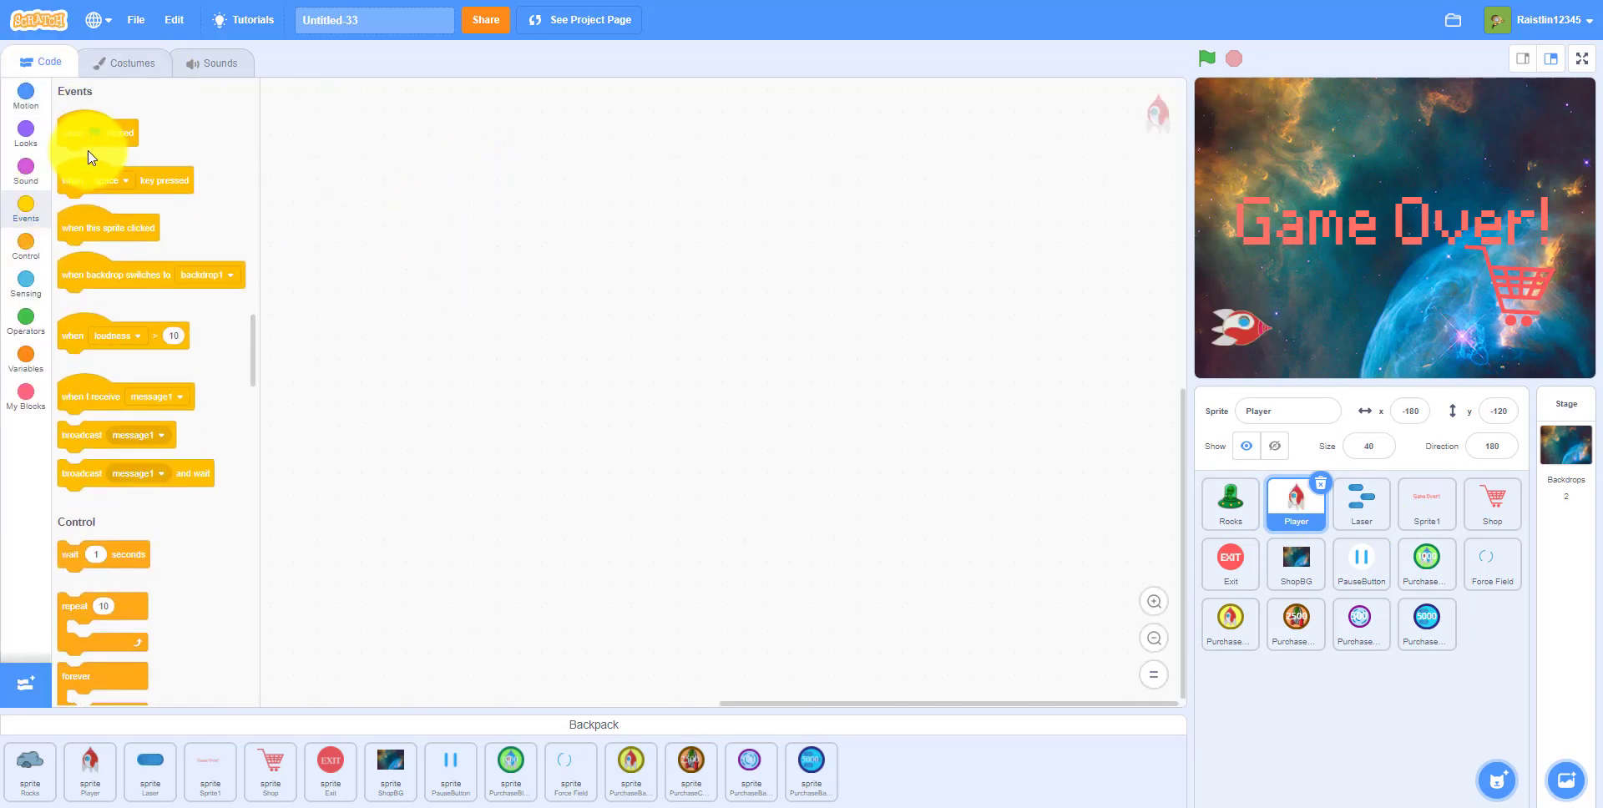
pyautogui.moveTo(97, 142); pyautogui.dragTo(370, 197)
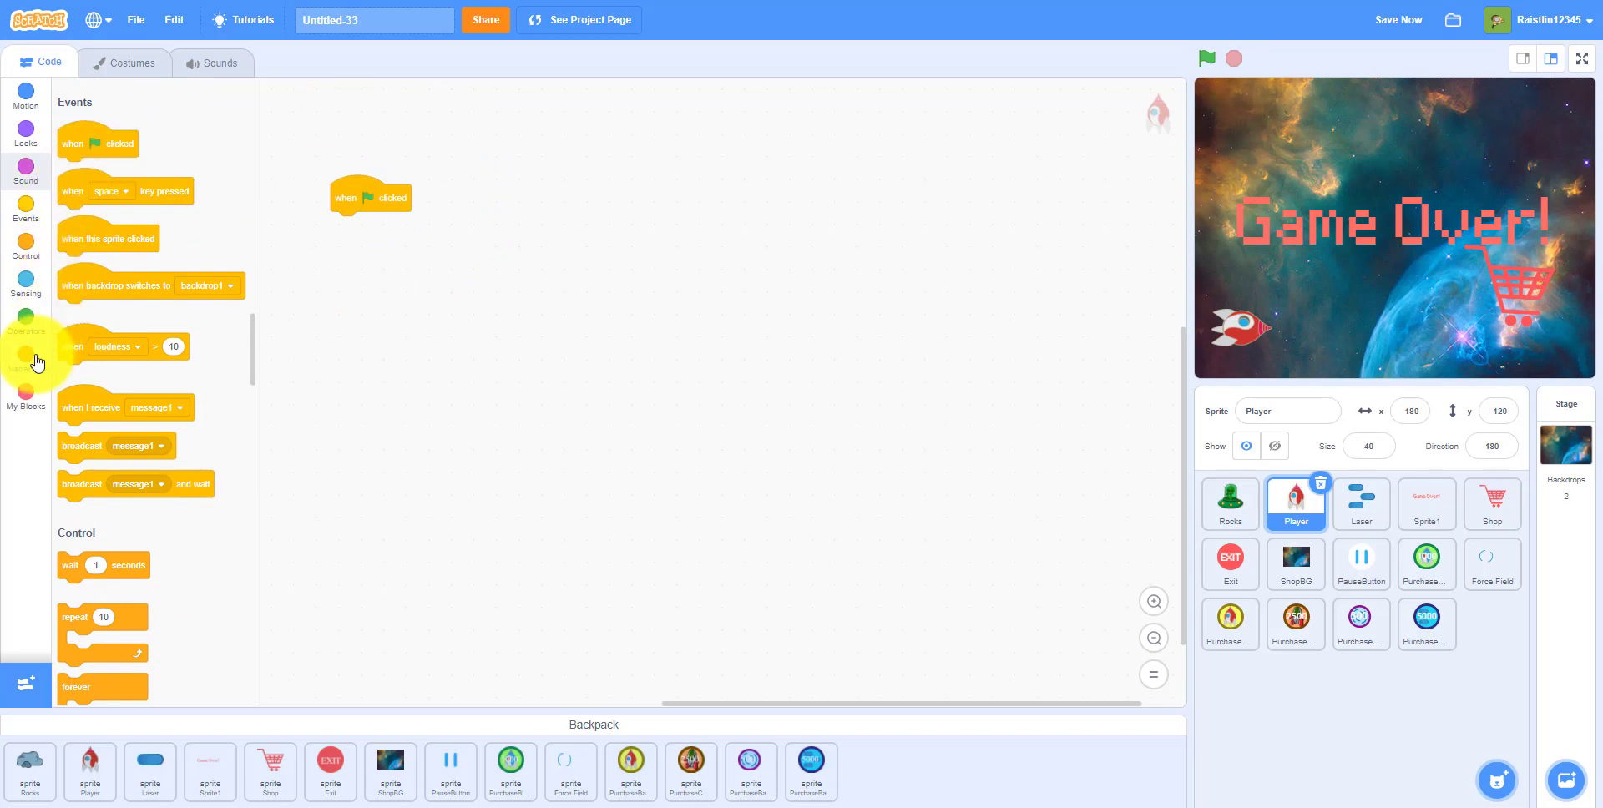
pyautogui.click(24, 352)
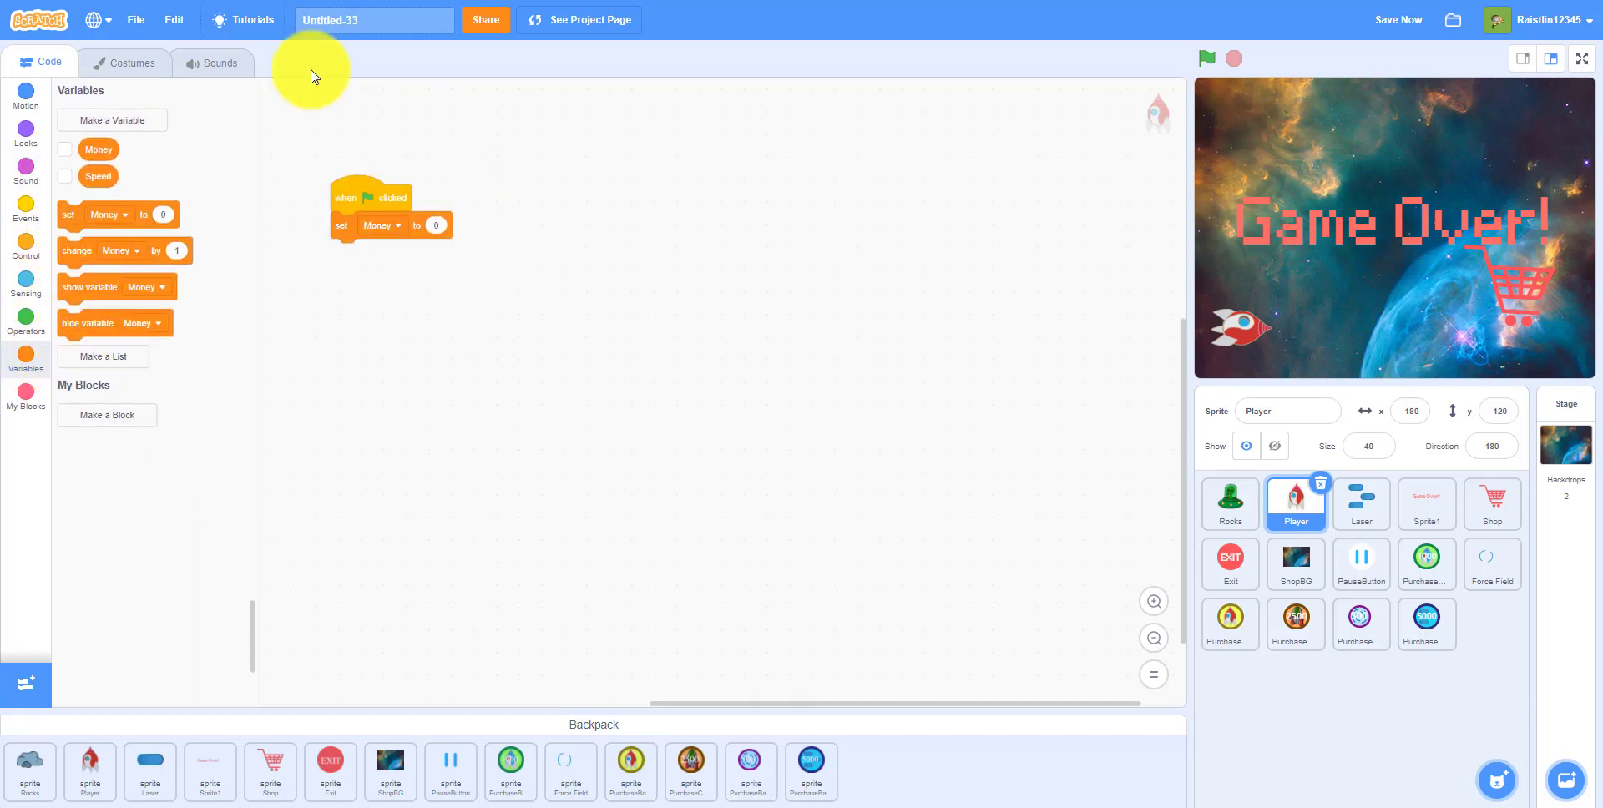
pyautogui.moveTo(1271, 352)
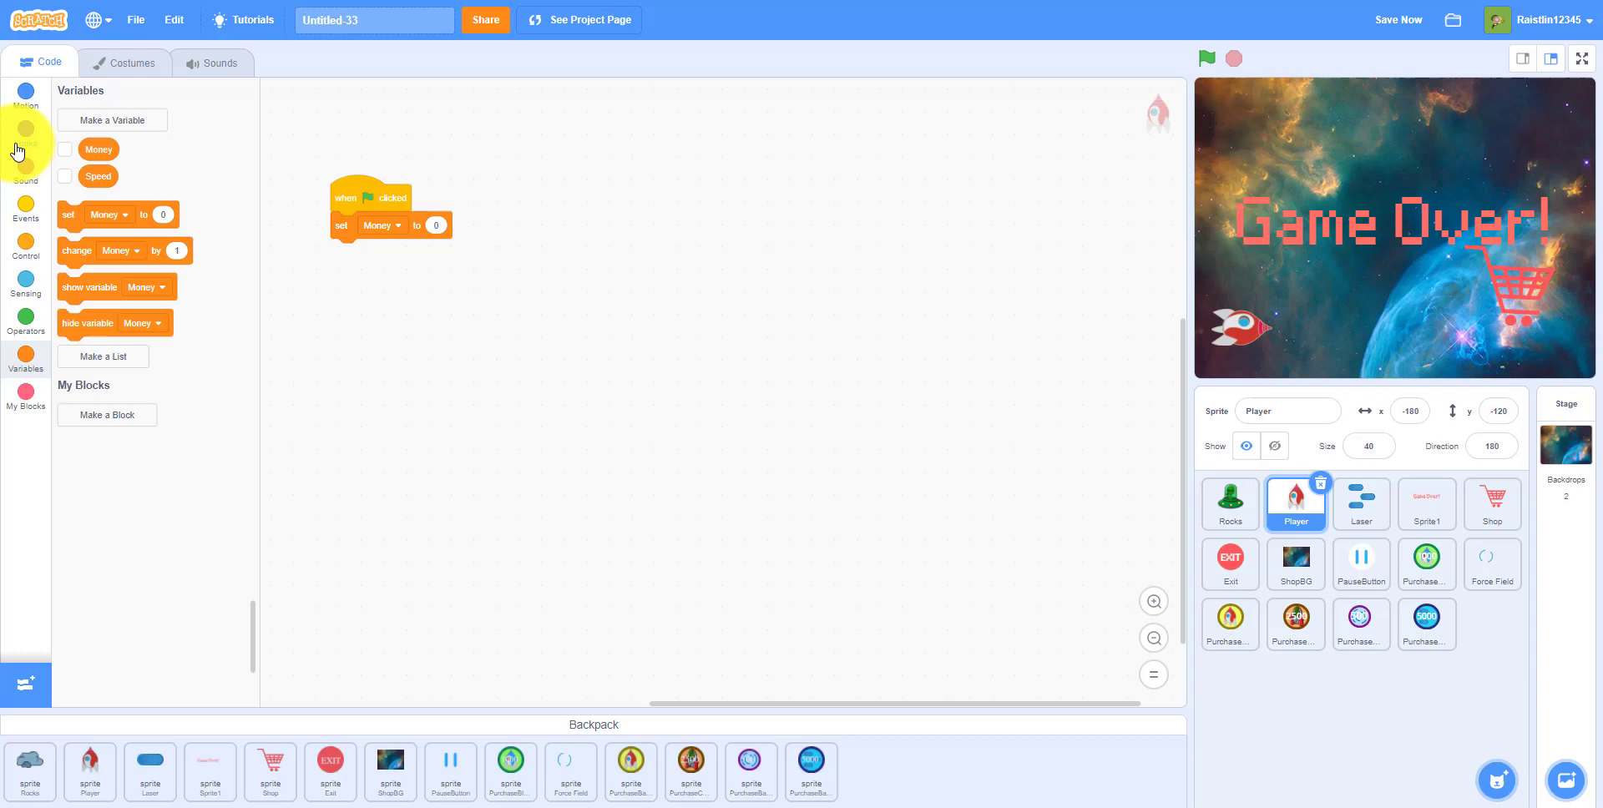
pyautogui.click(24, 133)
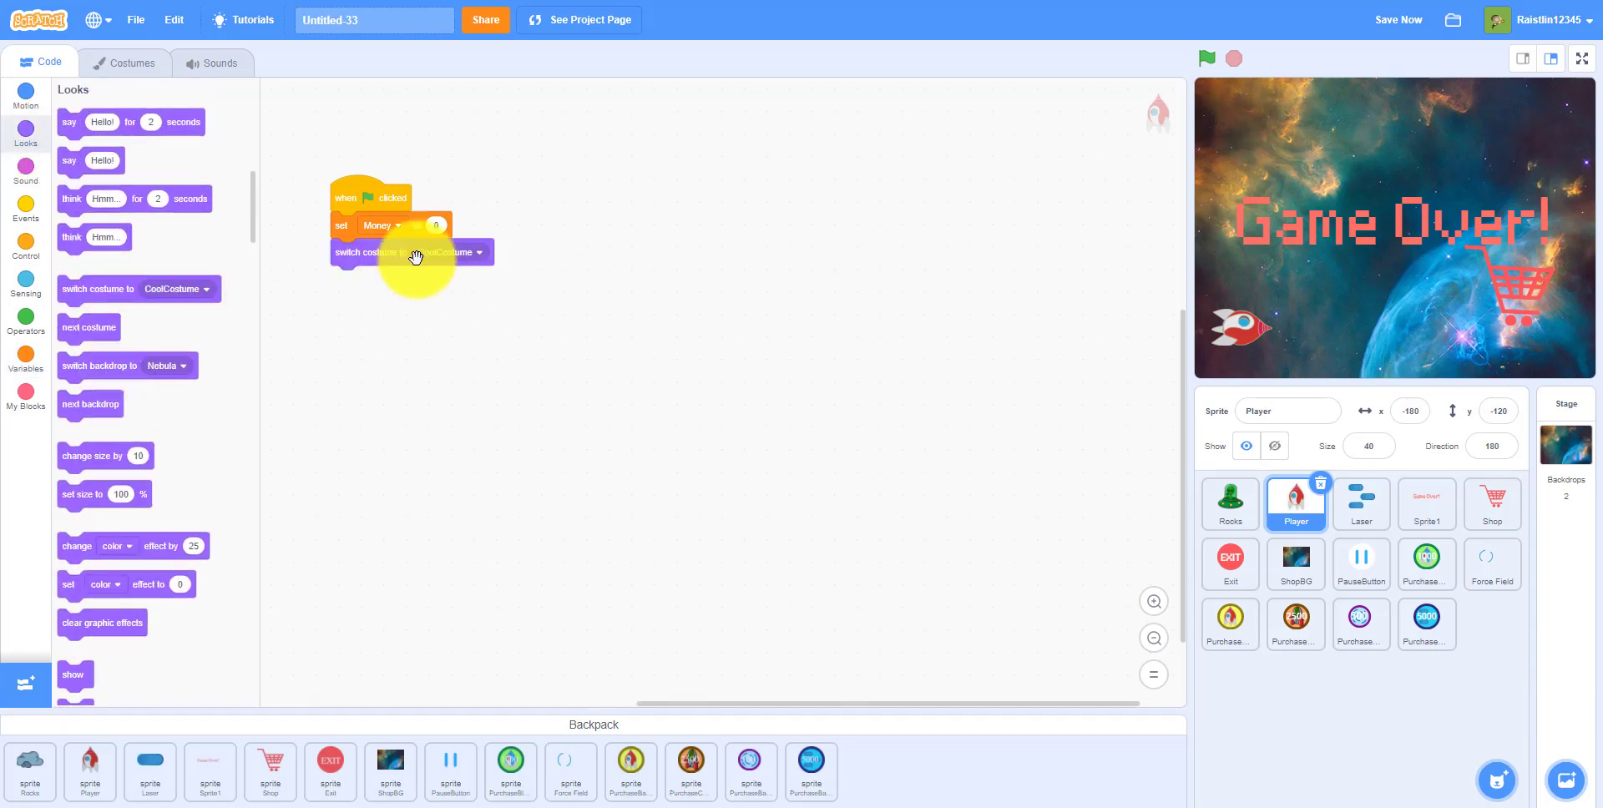
pyautogui.click(445, 252)
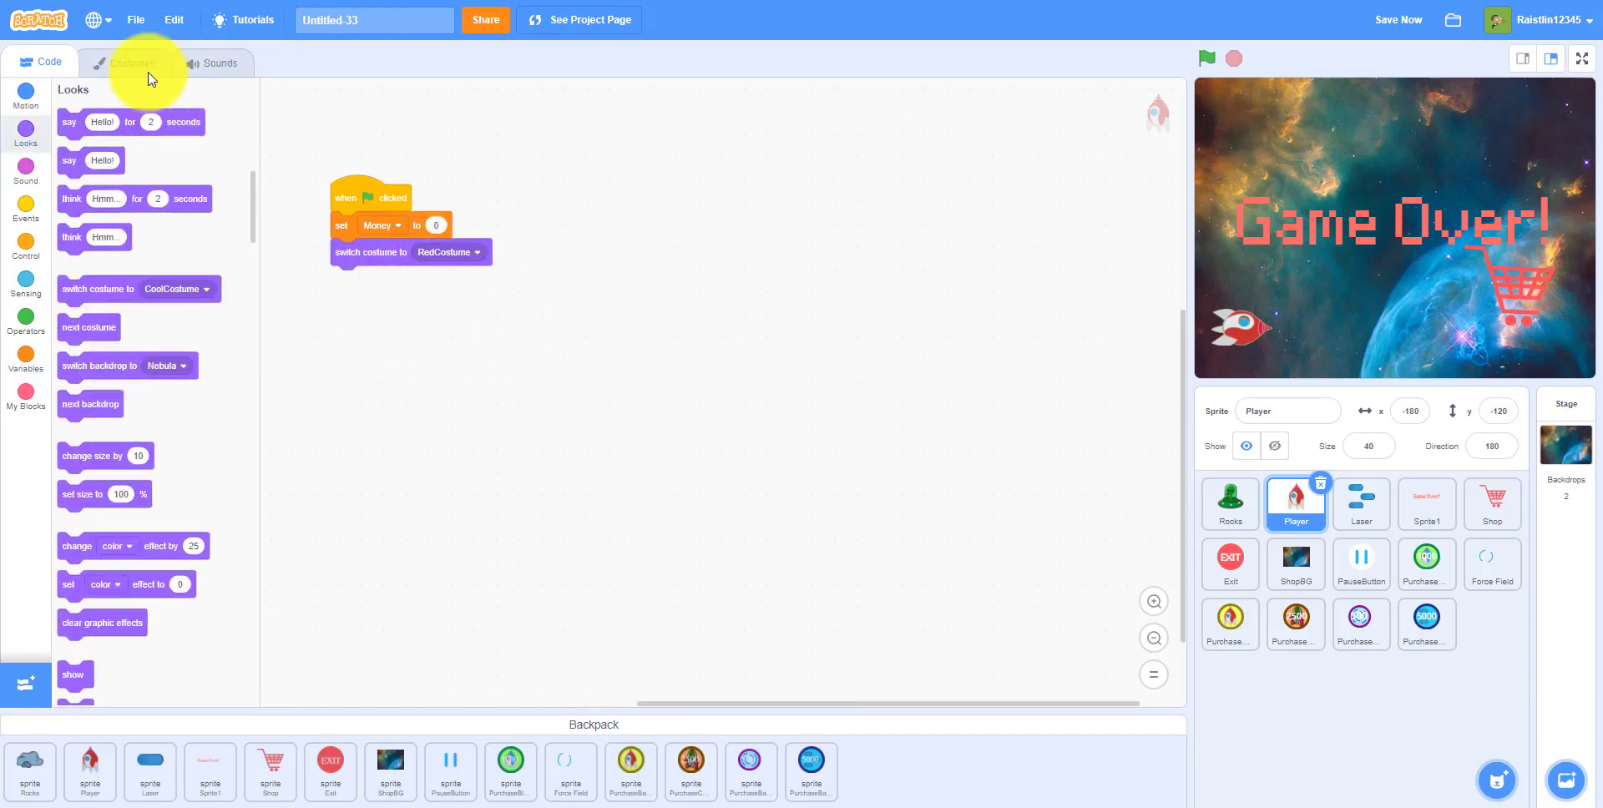
pyautogui.click(131, 63)
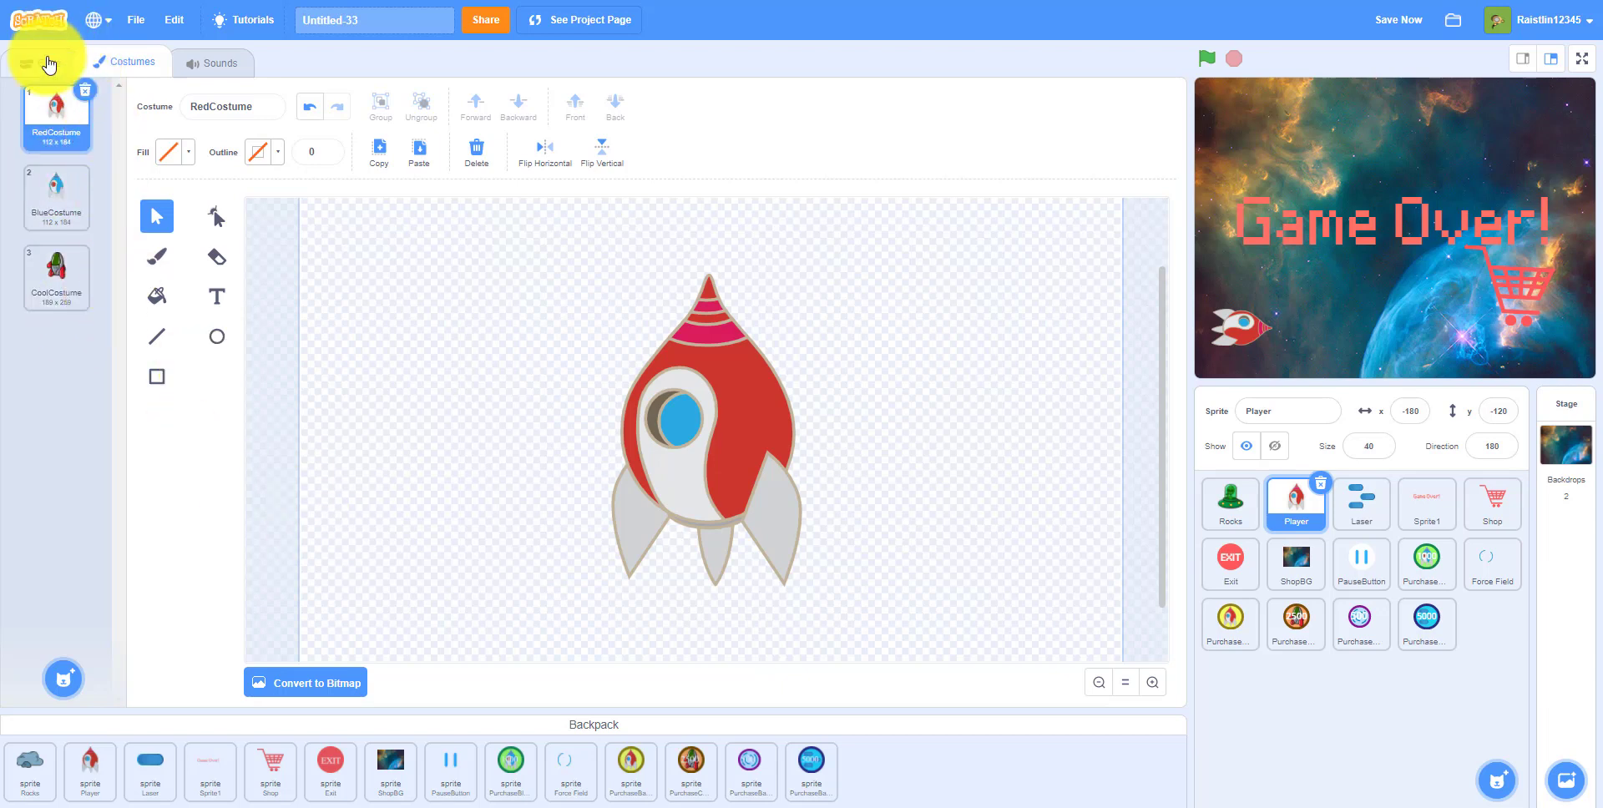
pyautogui.click(40, 62)
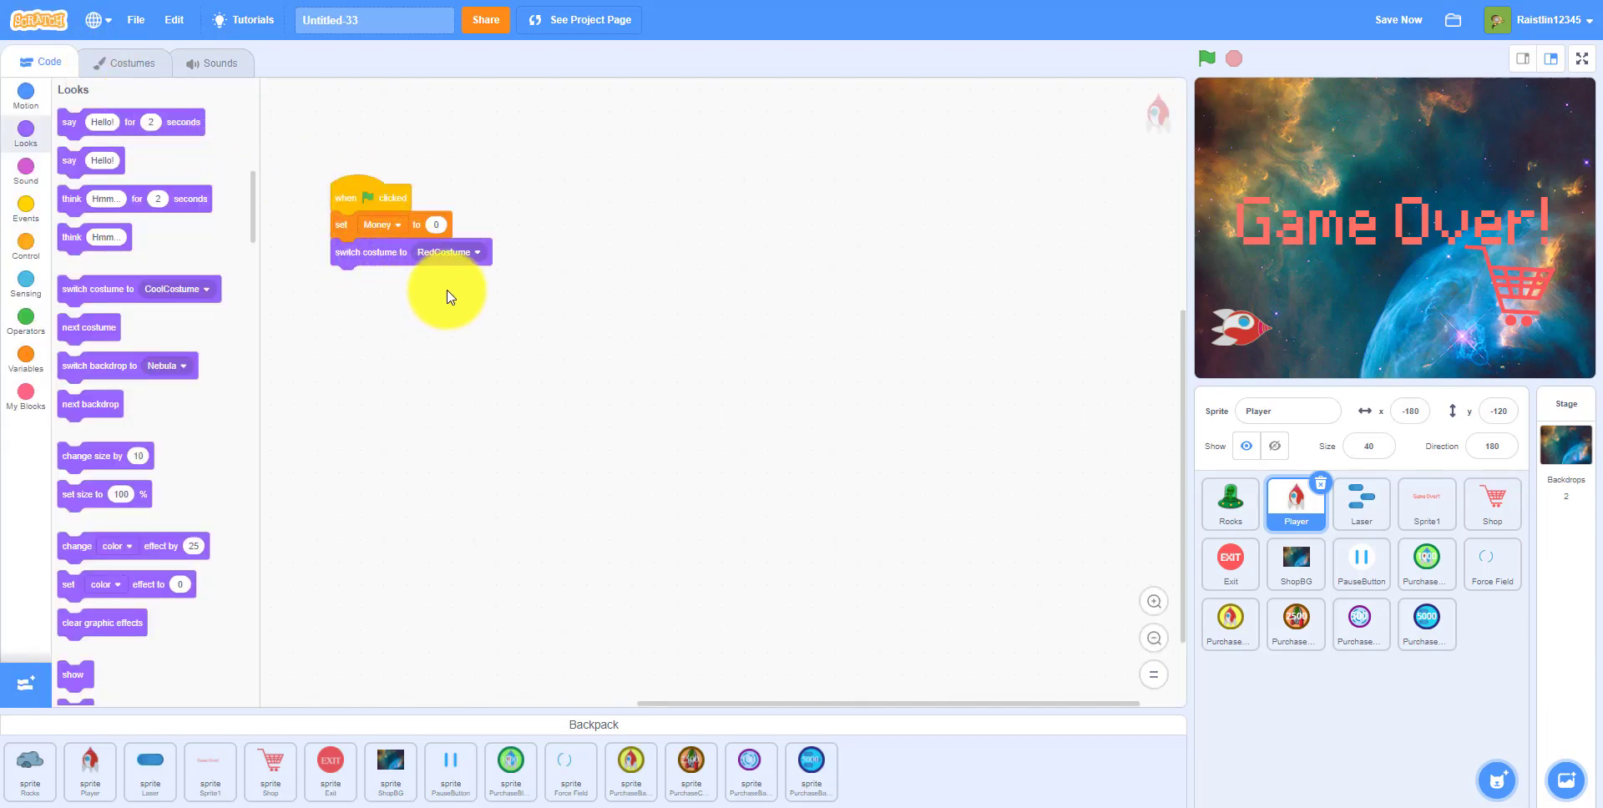
pyautogui.moveTo(769, 283)
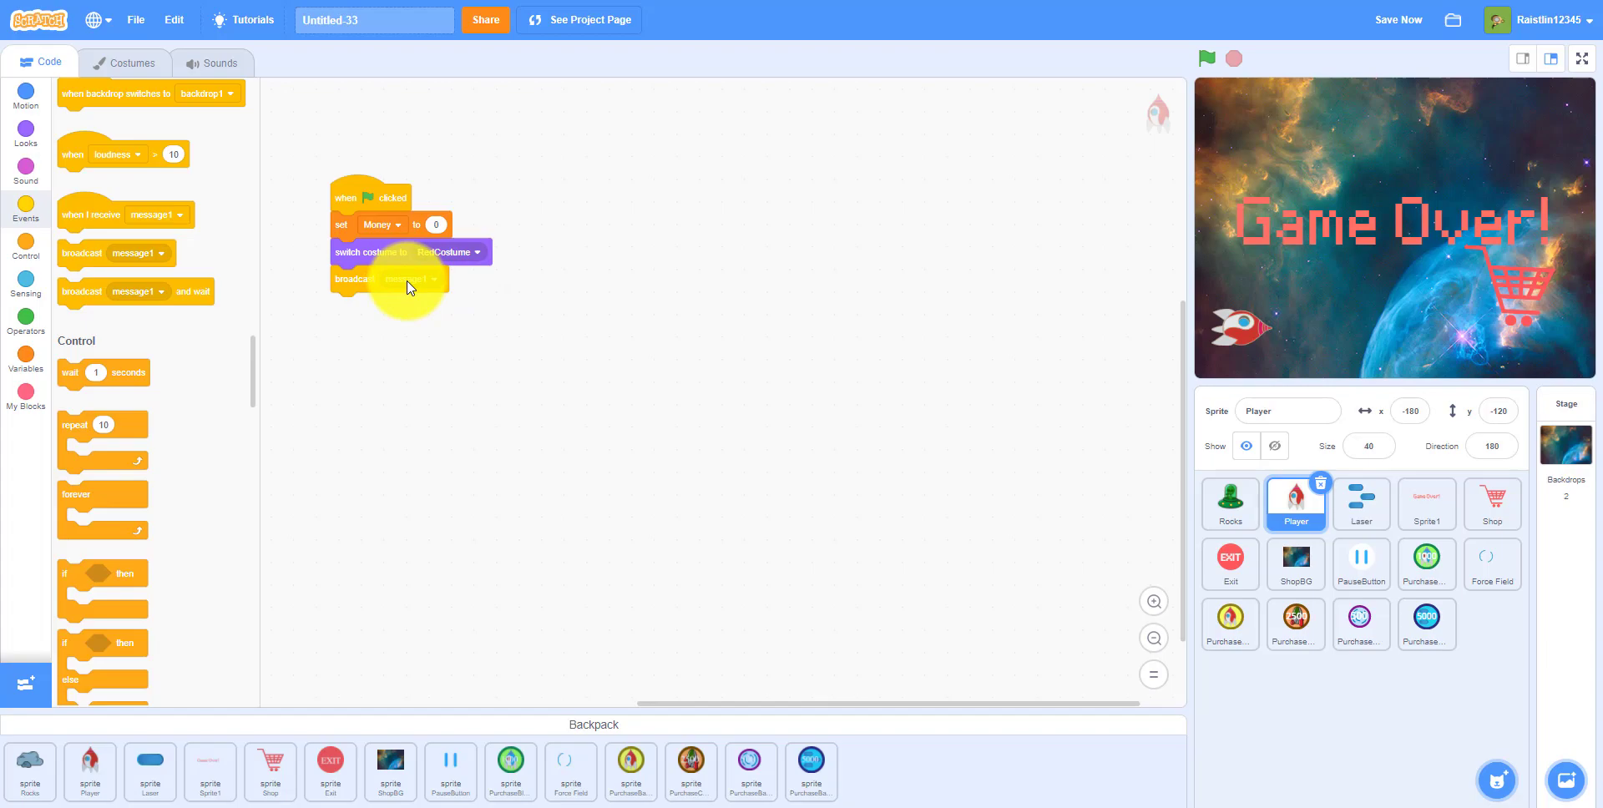
# - End the Player's green-flag script with a broadcast of a new 'Start Game' message
pyautogui.click(419, 279)
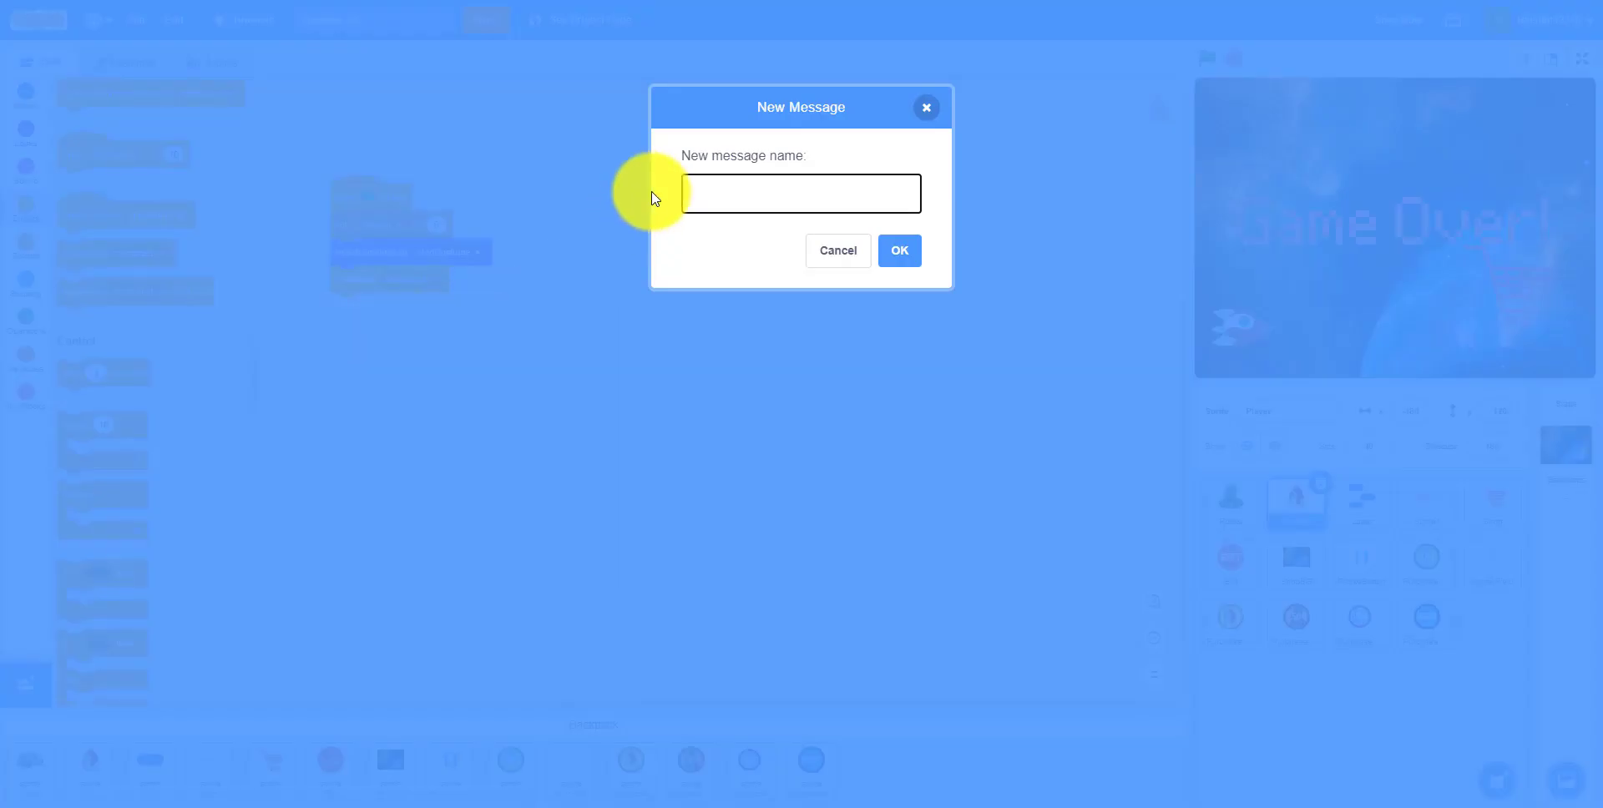
pyautogui.write('Start')
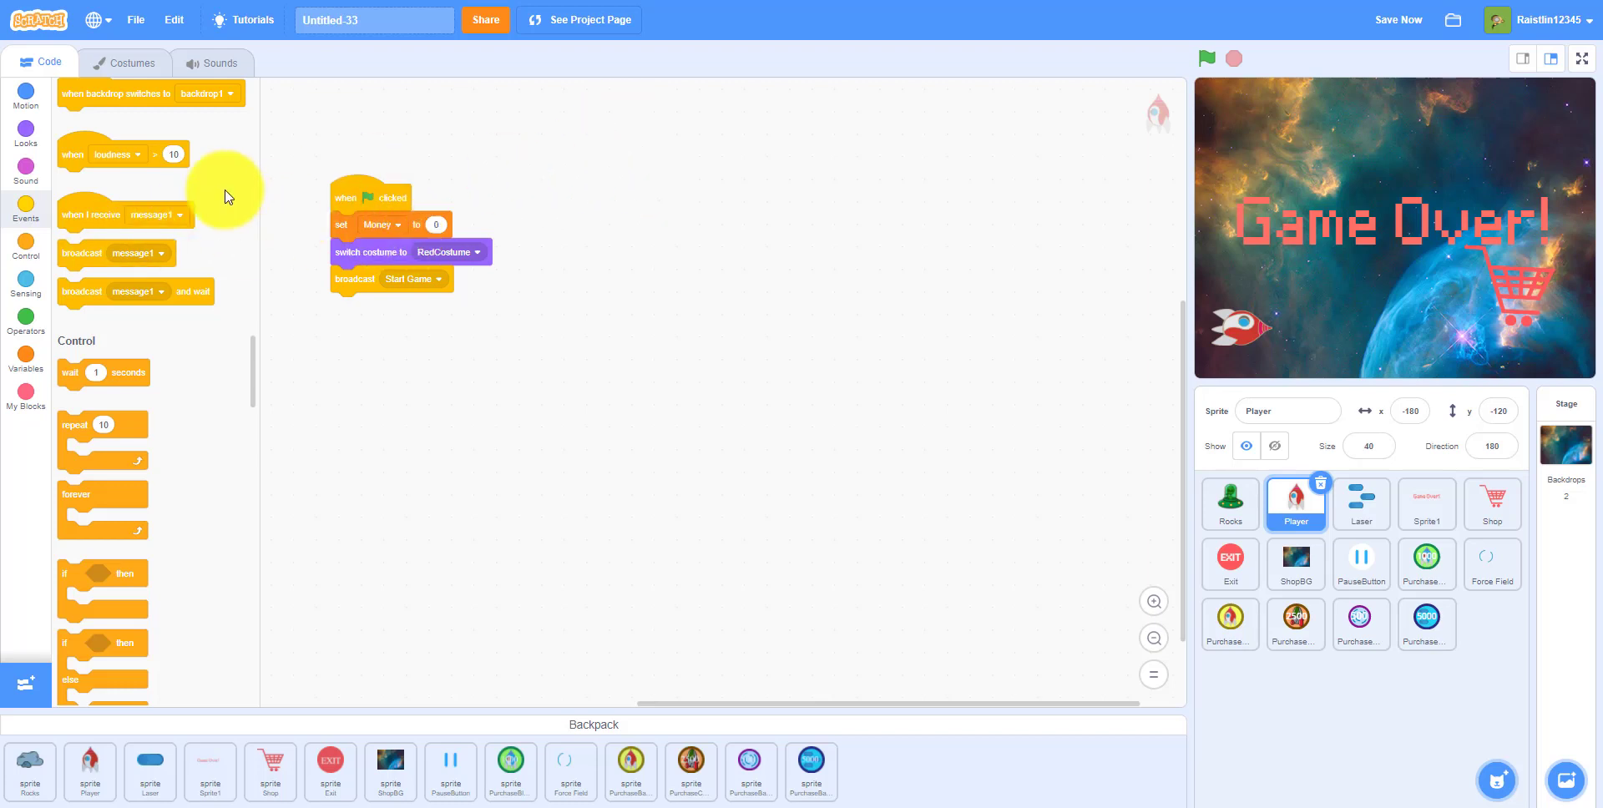
# - On receiving Start Game, send the Player to front, back 10 layers, size 40%, to x -180, y 0
pyautogui.moveTo(92, 215); pyautogui.dragTo(613, 205)
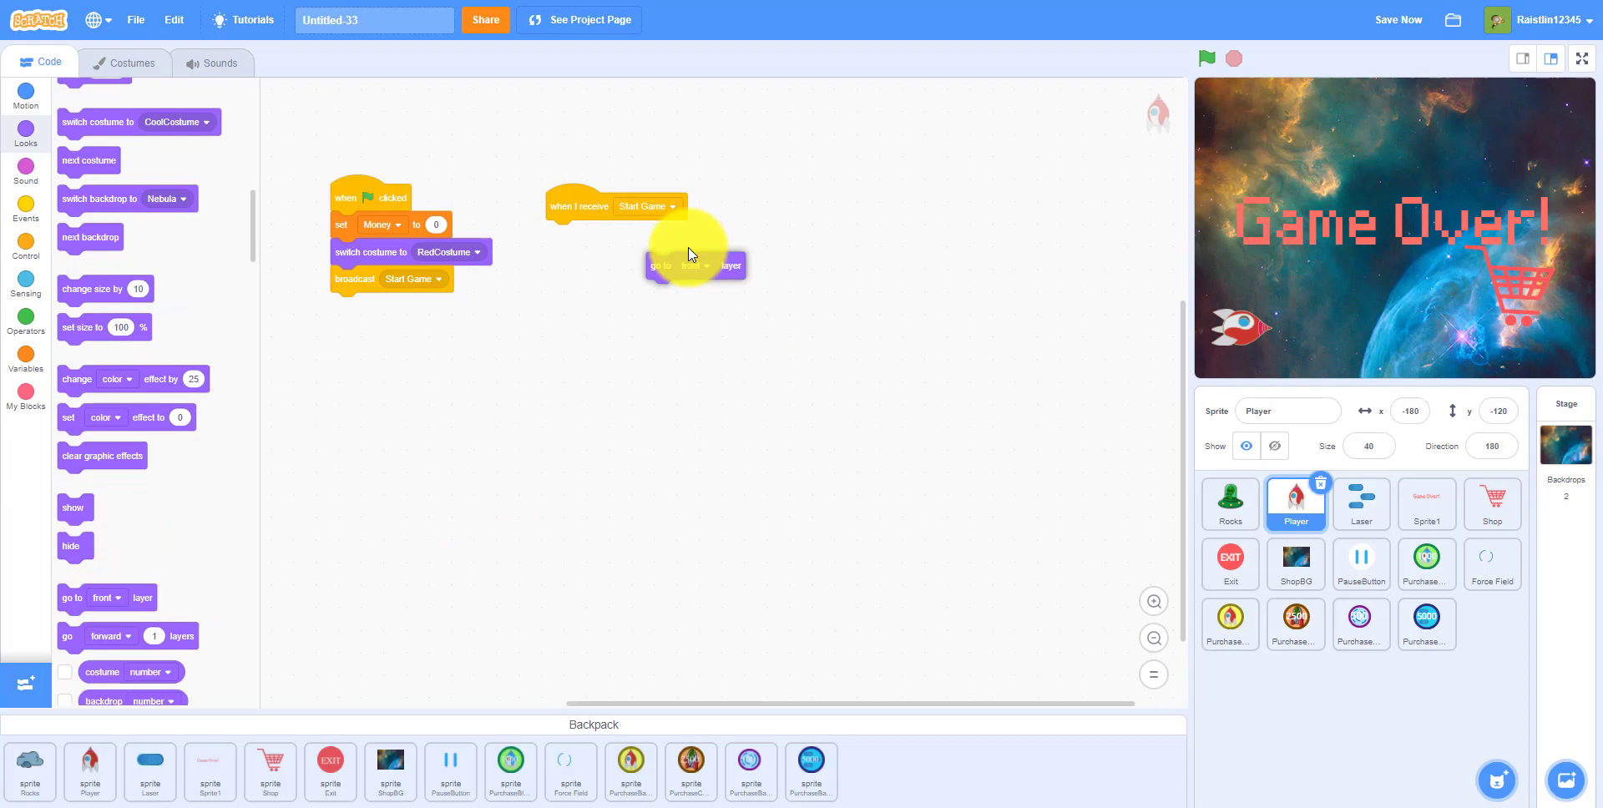
pyautogui.moveTo(696, 265); pyautogui.dragTo(596, 233)
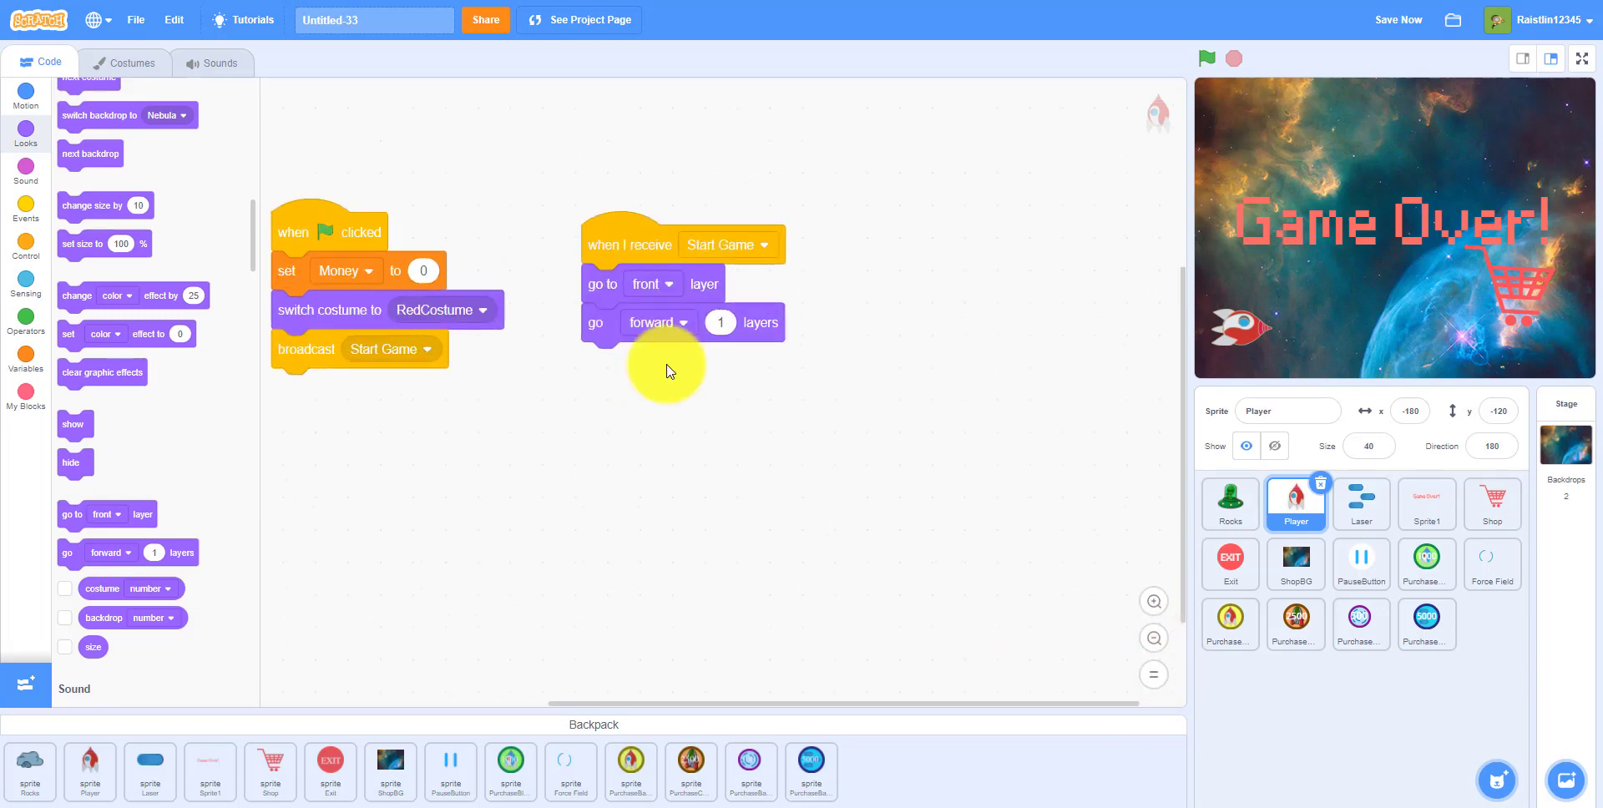
pyautogui.click(660, 322)
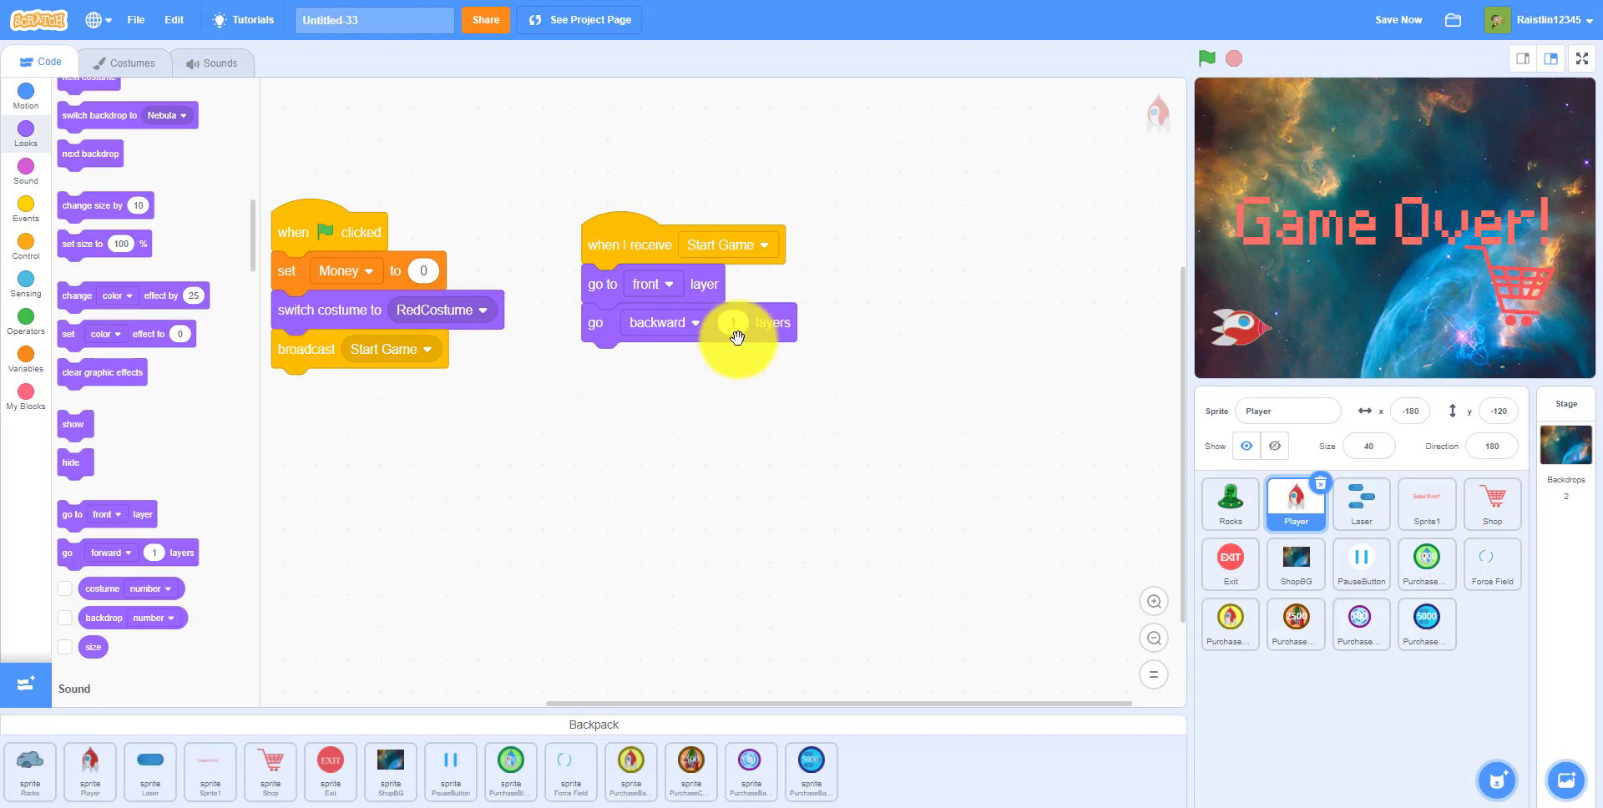
pyautogui.click(733, 324)
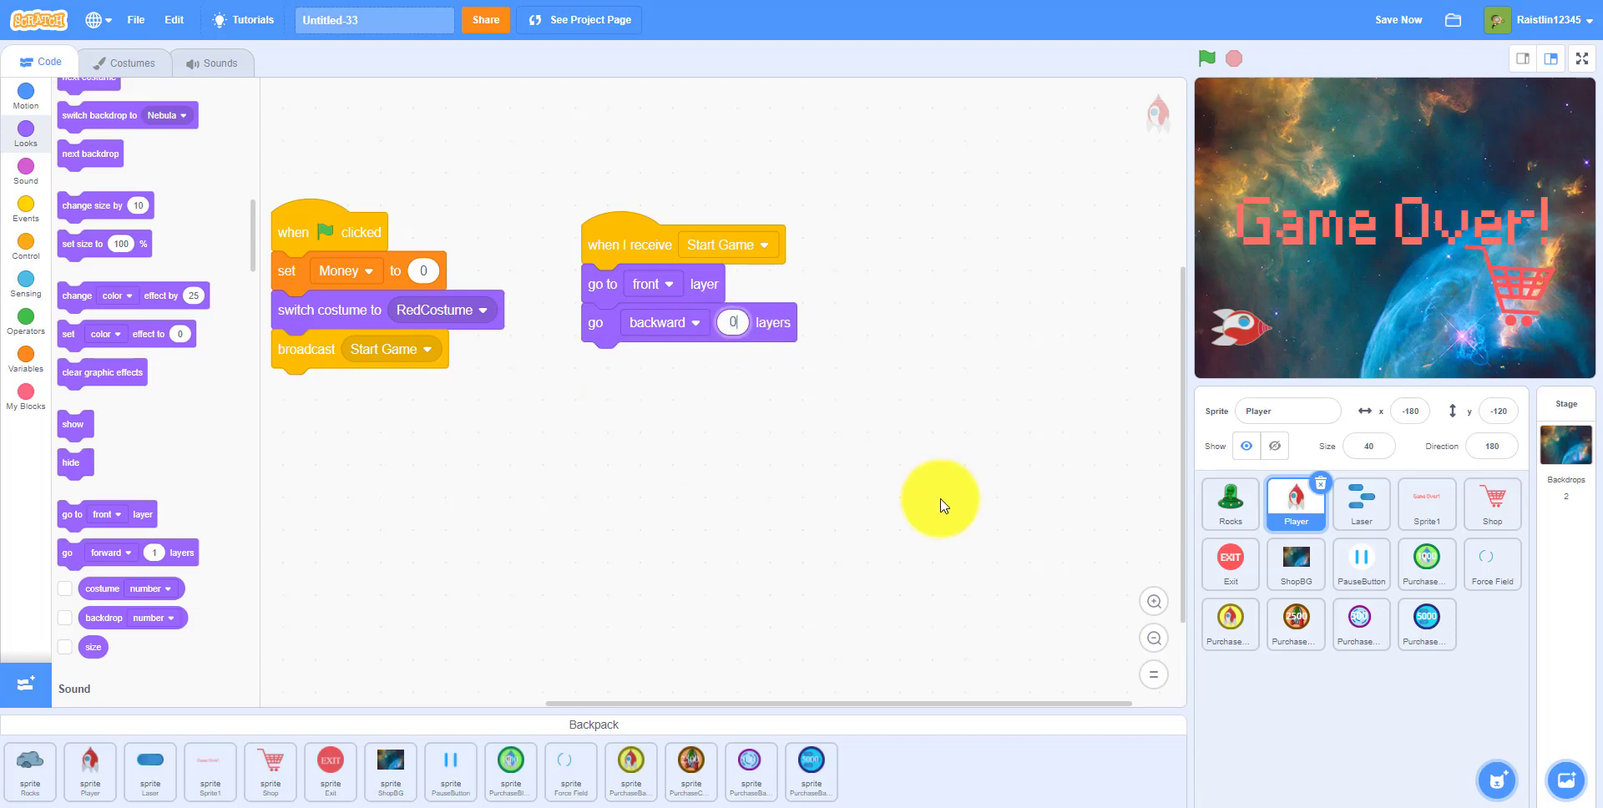
pyautogui.click(733, 323)
pyautogui.write('10')
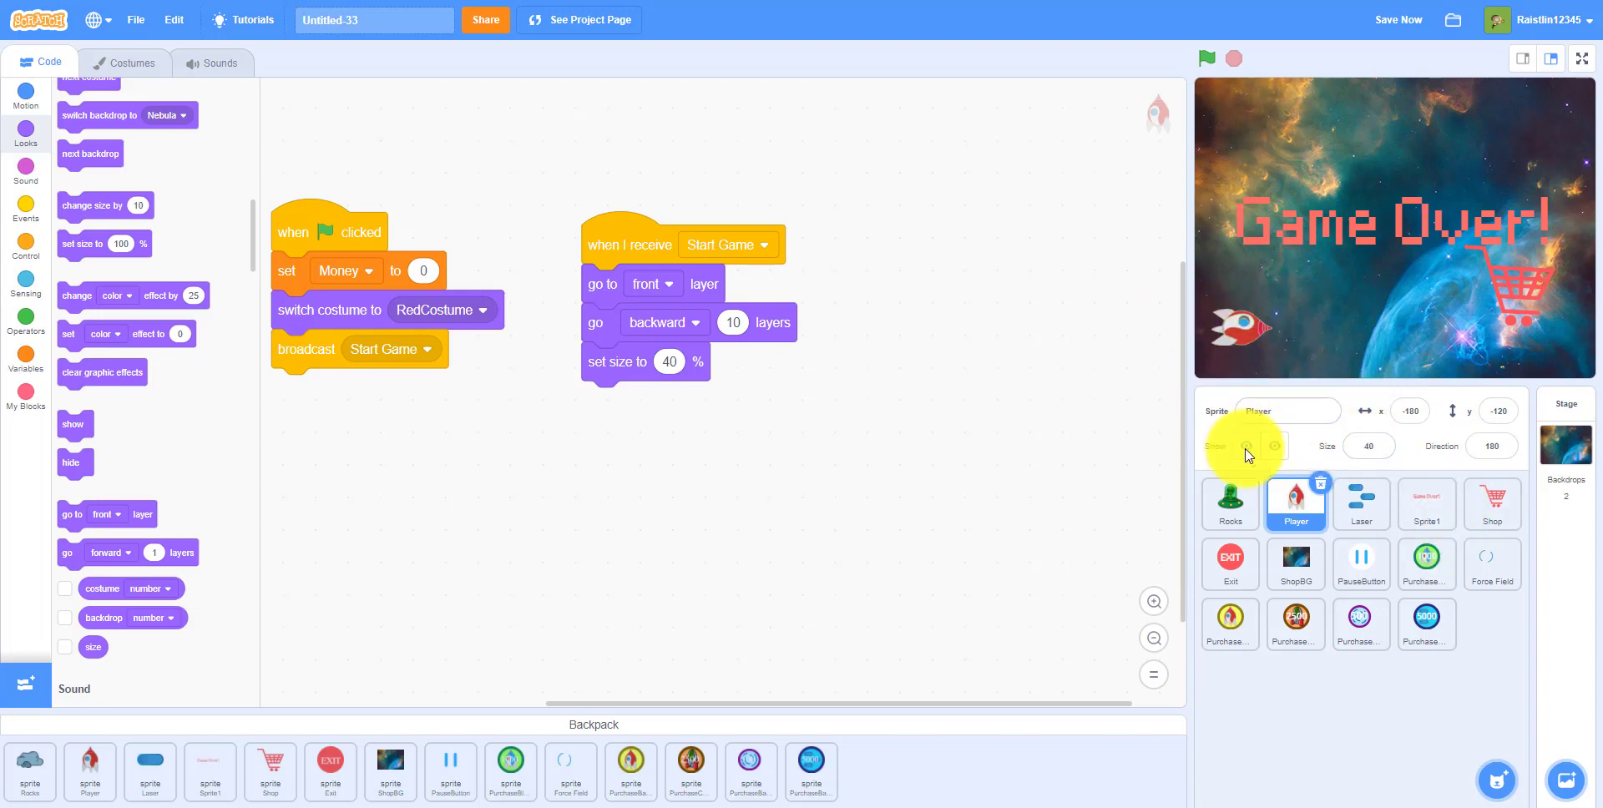
pyautogui.click(1244, 447)
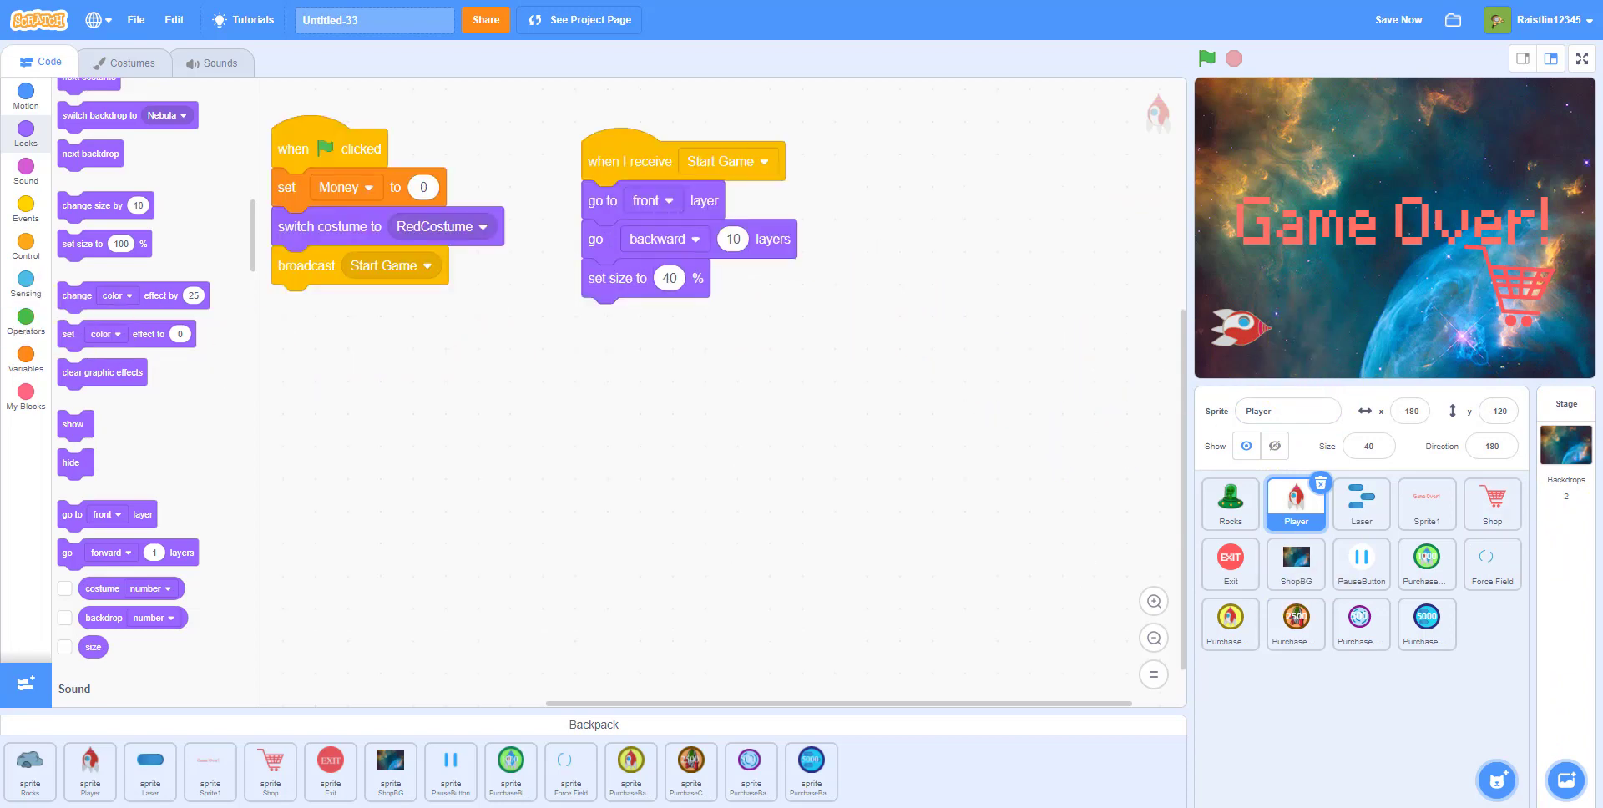
pyautogui.click(24, 91)
pyautogui.write('0')
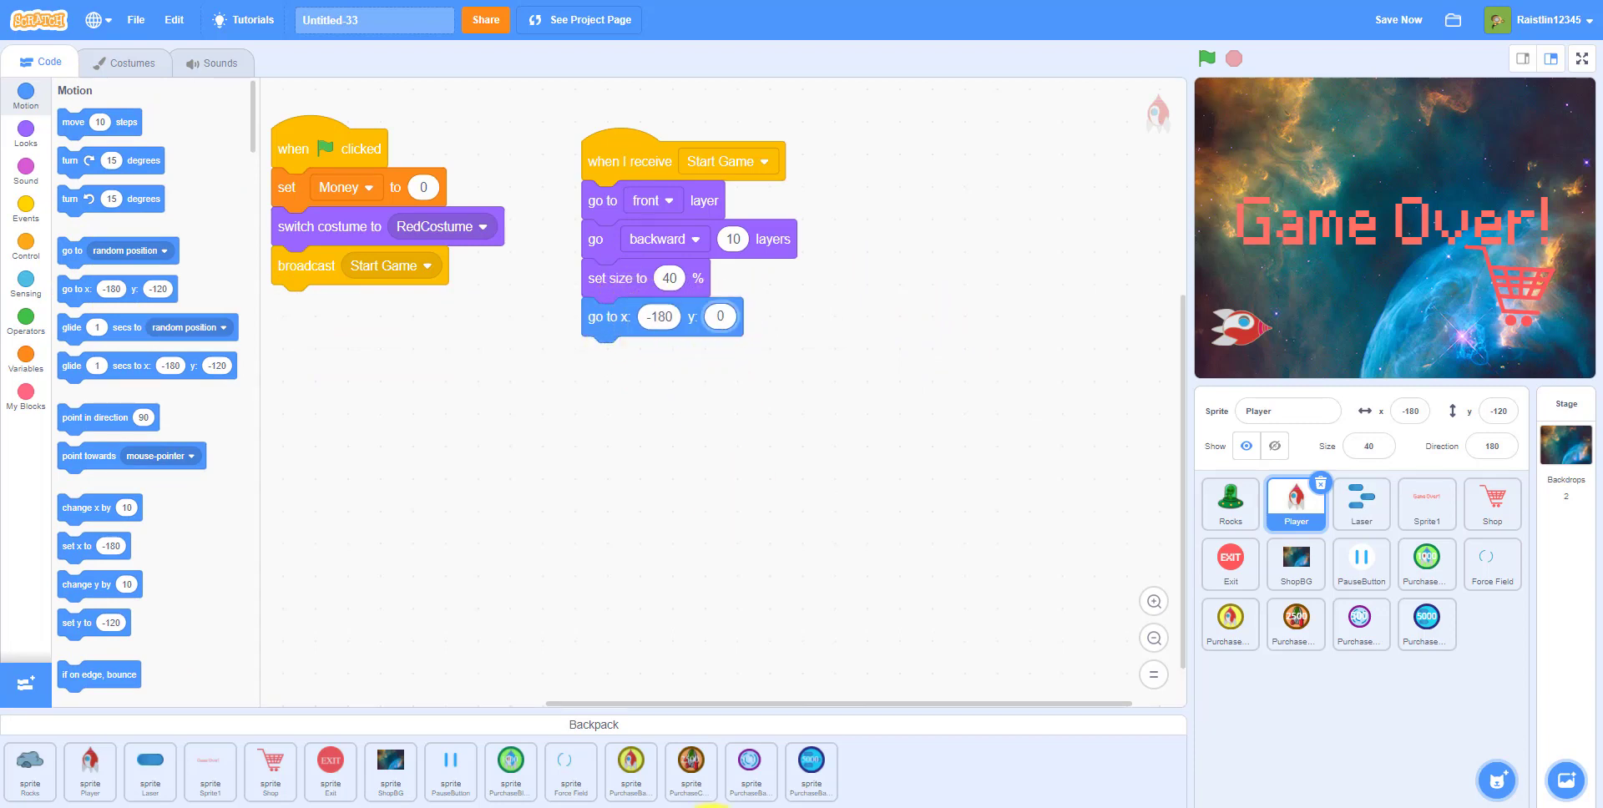
# - Inside the forever loop, change y by 10 while the up arrow is pressed
pyautogui.click(24, 223)
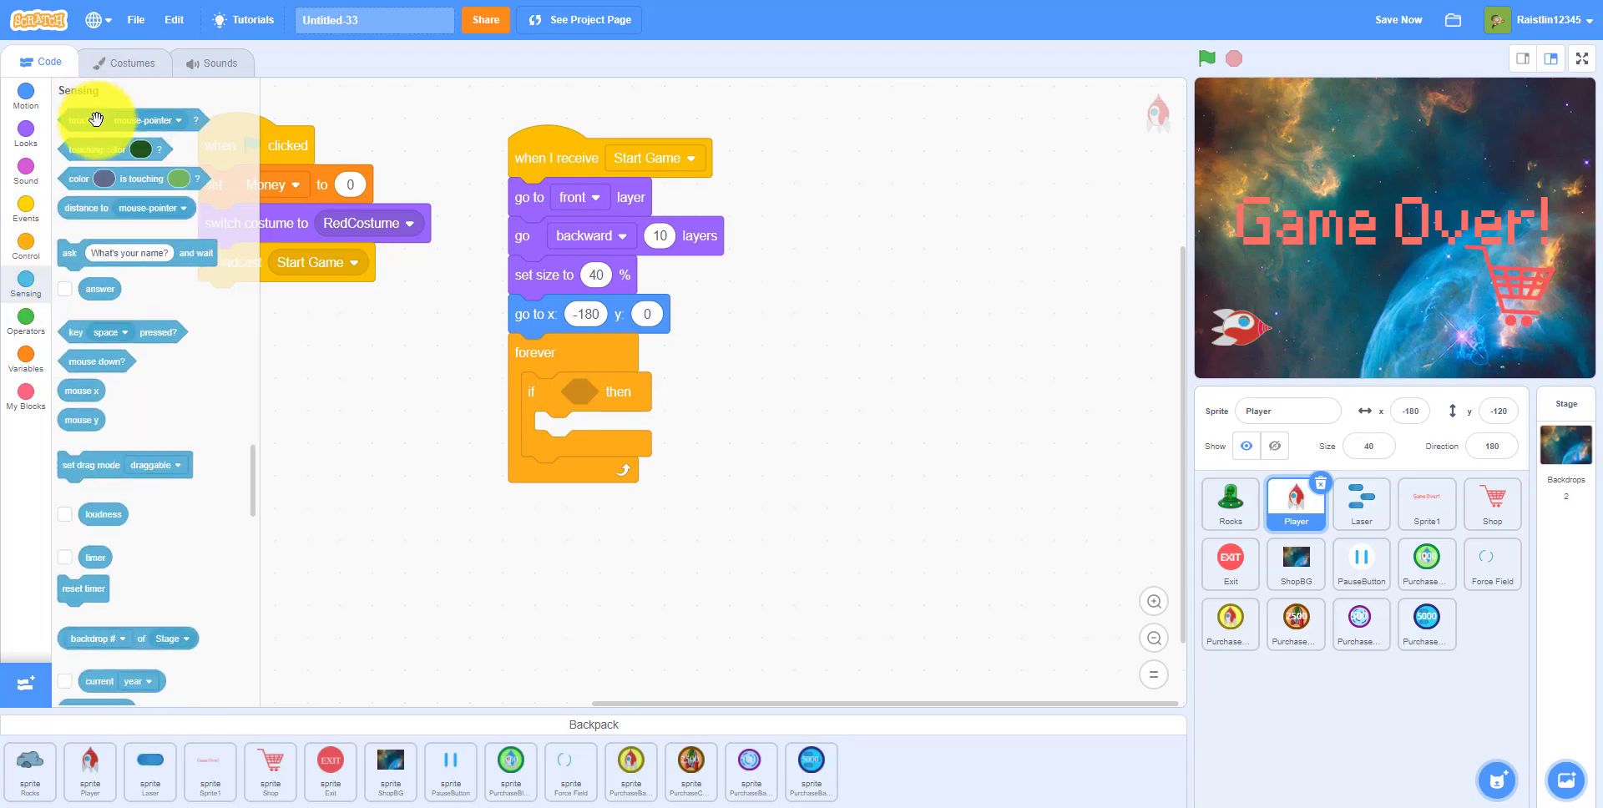
pyautogui.moveTo(123, 331); pyautogui.dragTo(628, 392)
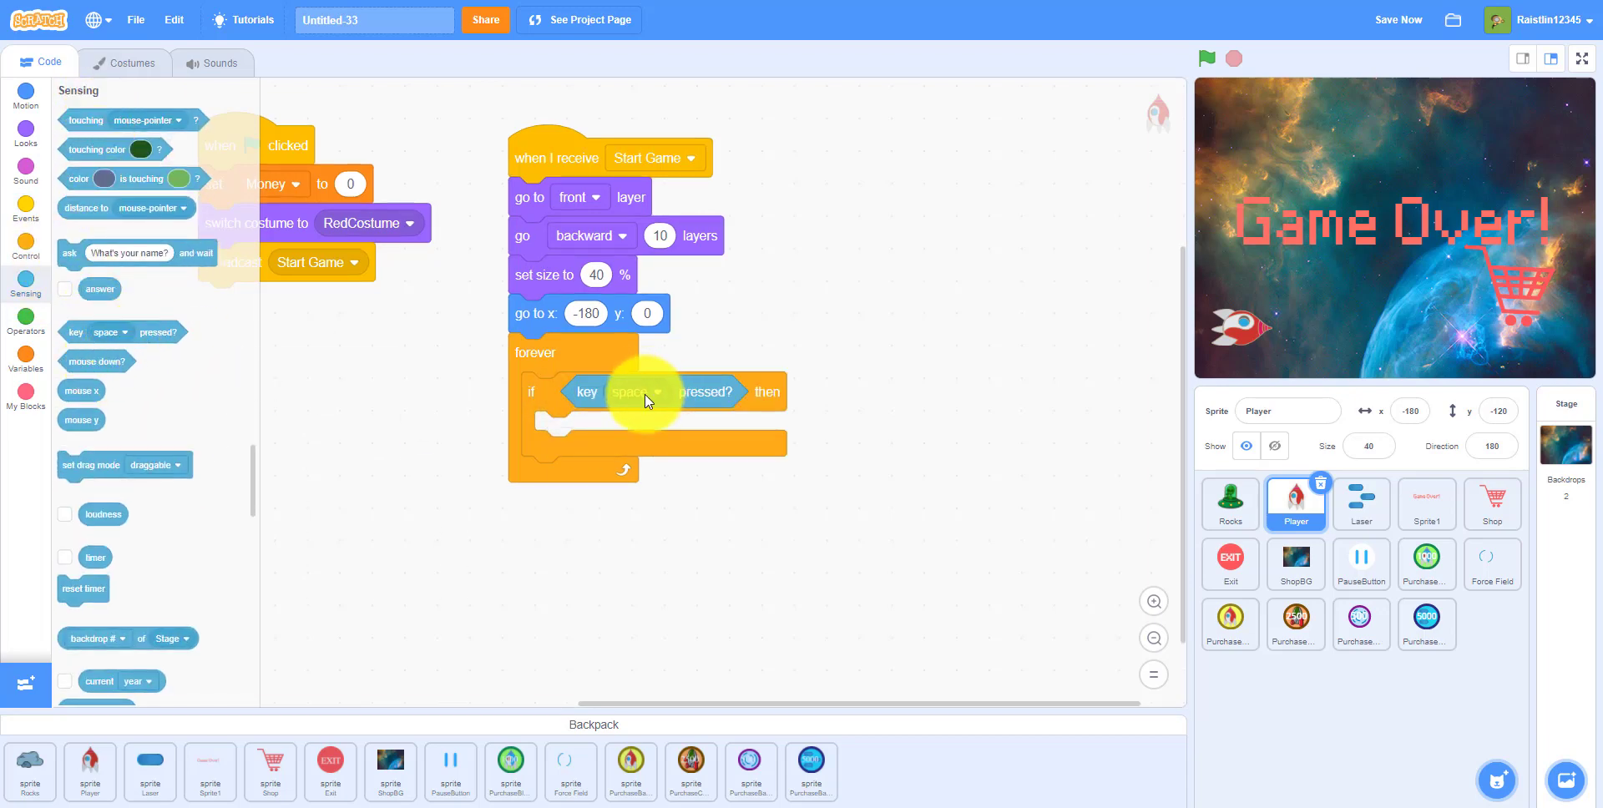
pyautogui.click(631, 392)
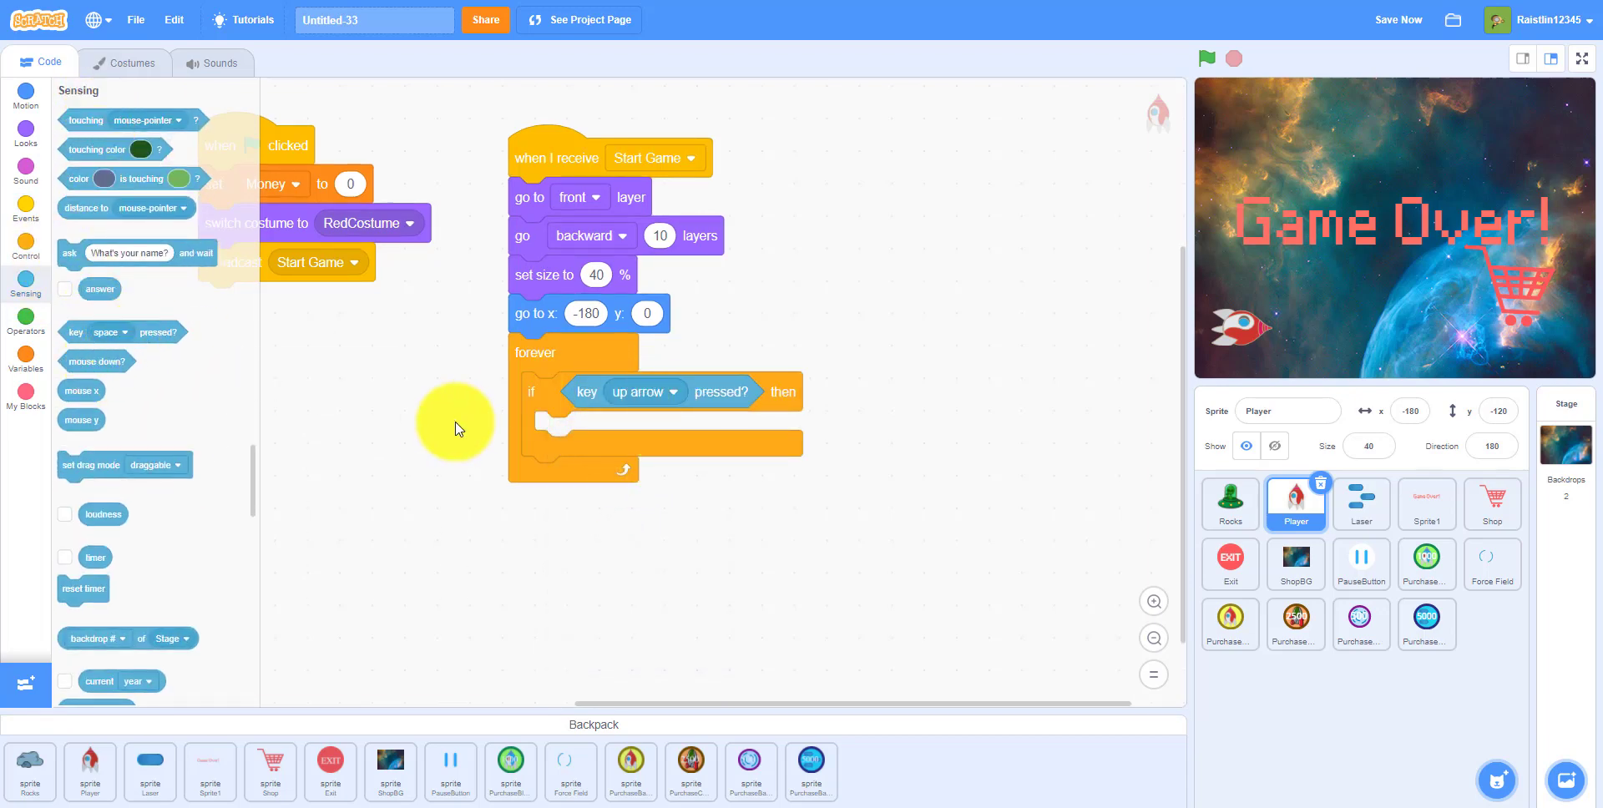
pyautogui.click(24, 96)
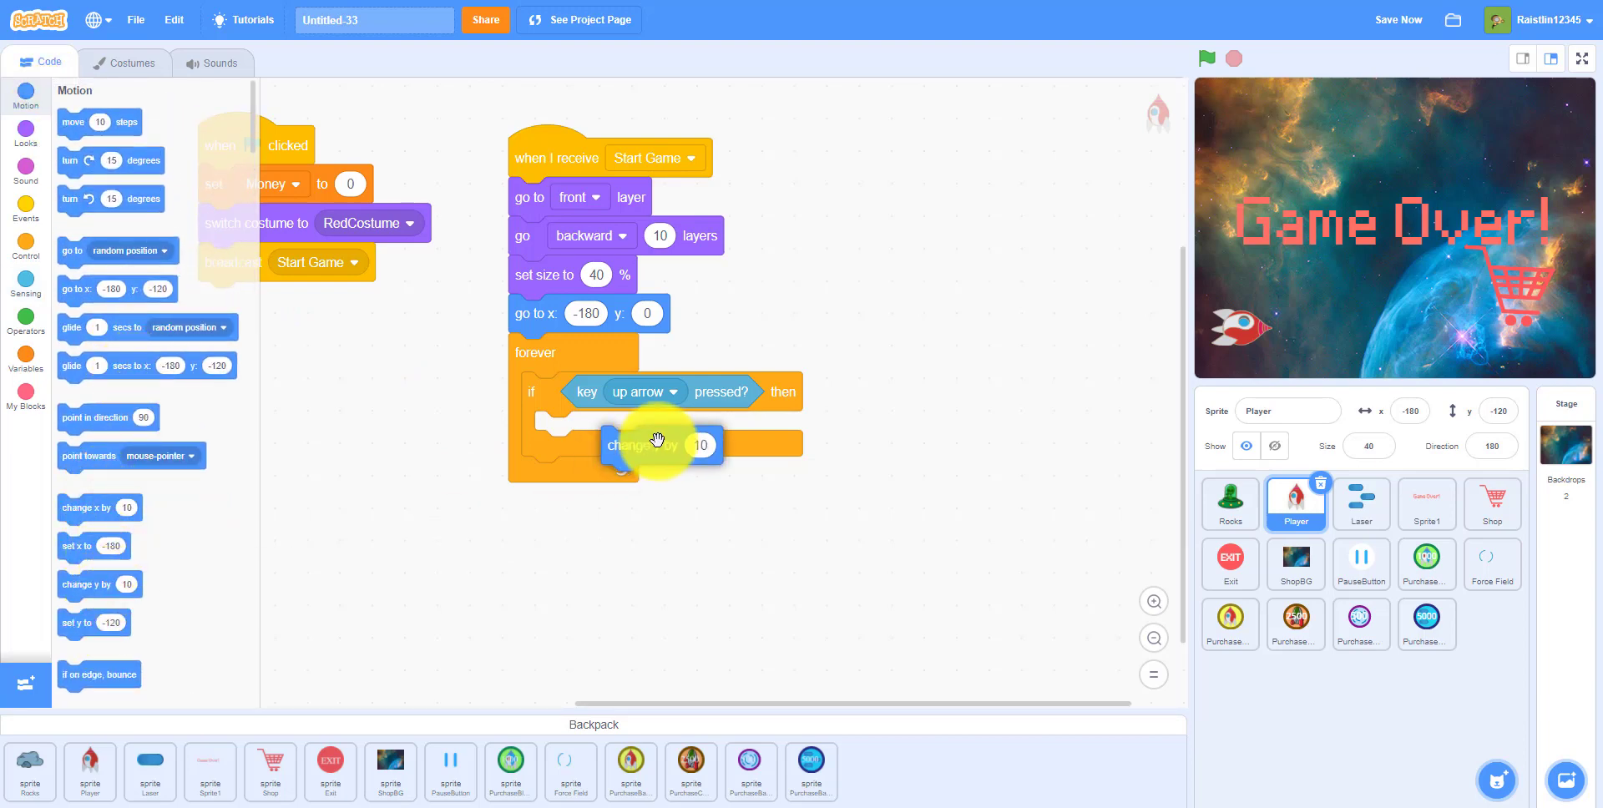
pyautogui.moveTo(660, 439); pyautogui.dragTo(756, 571)
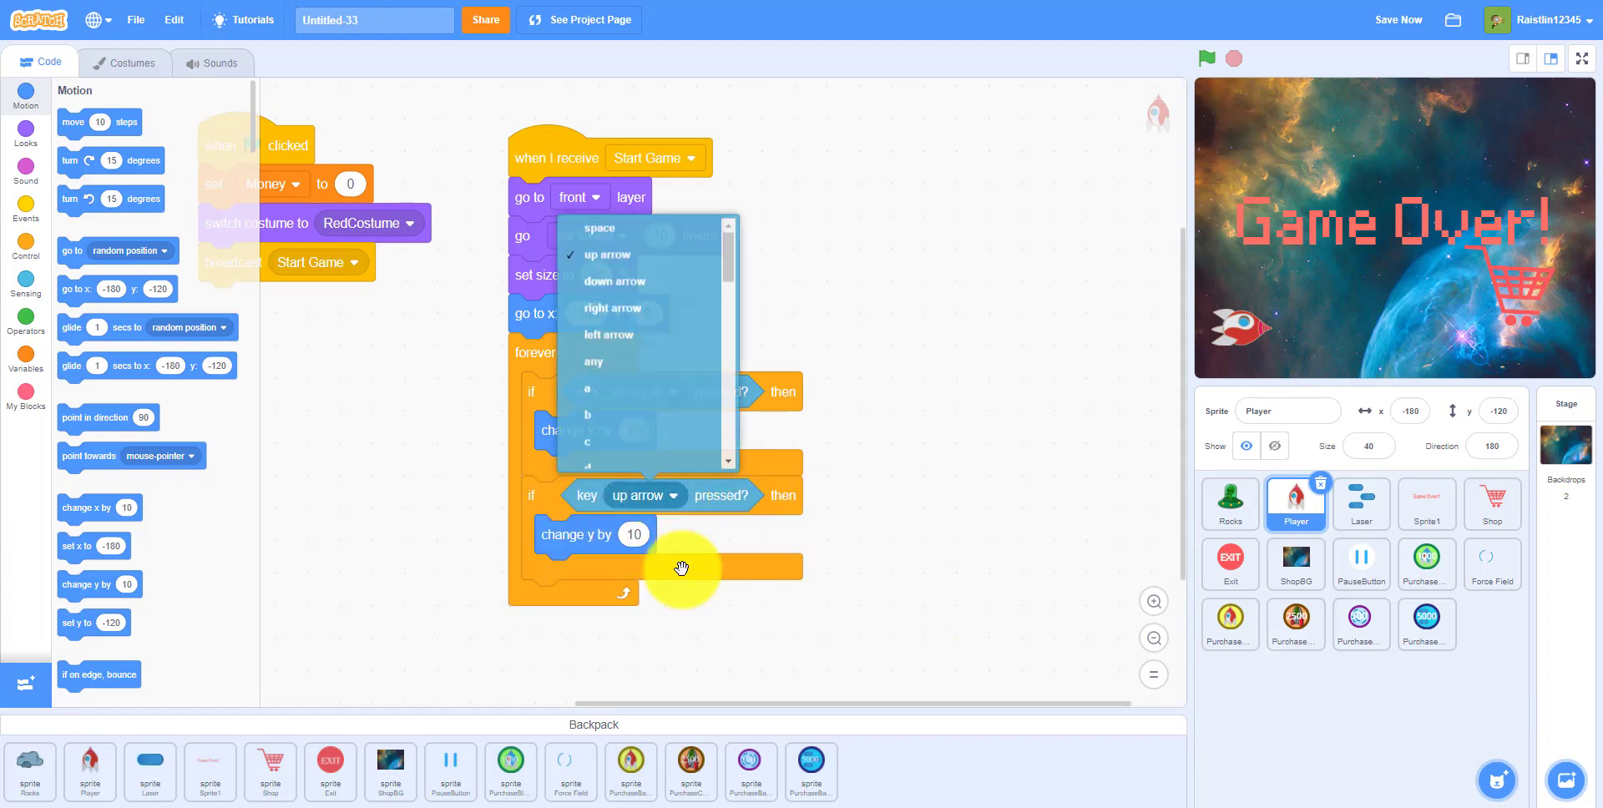
# - Add a down-arrow copy that changes y by -10, and test-run the project
pyautogui.click(614, 281)
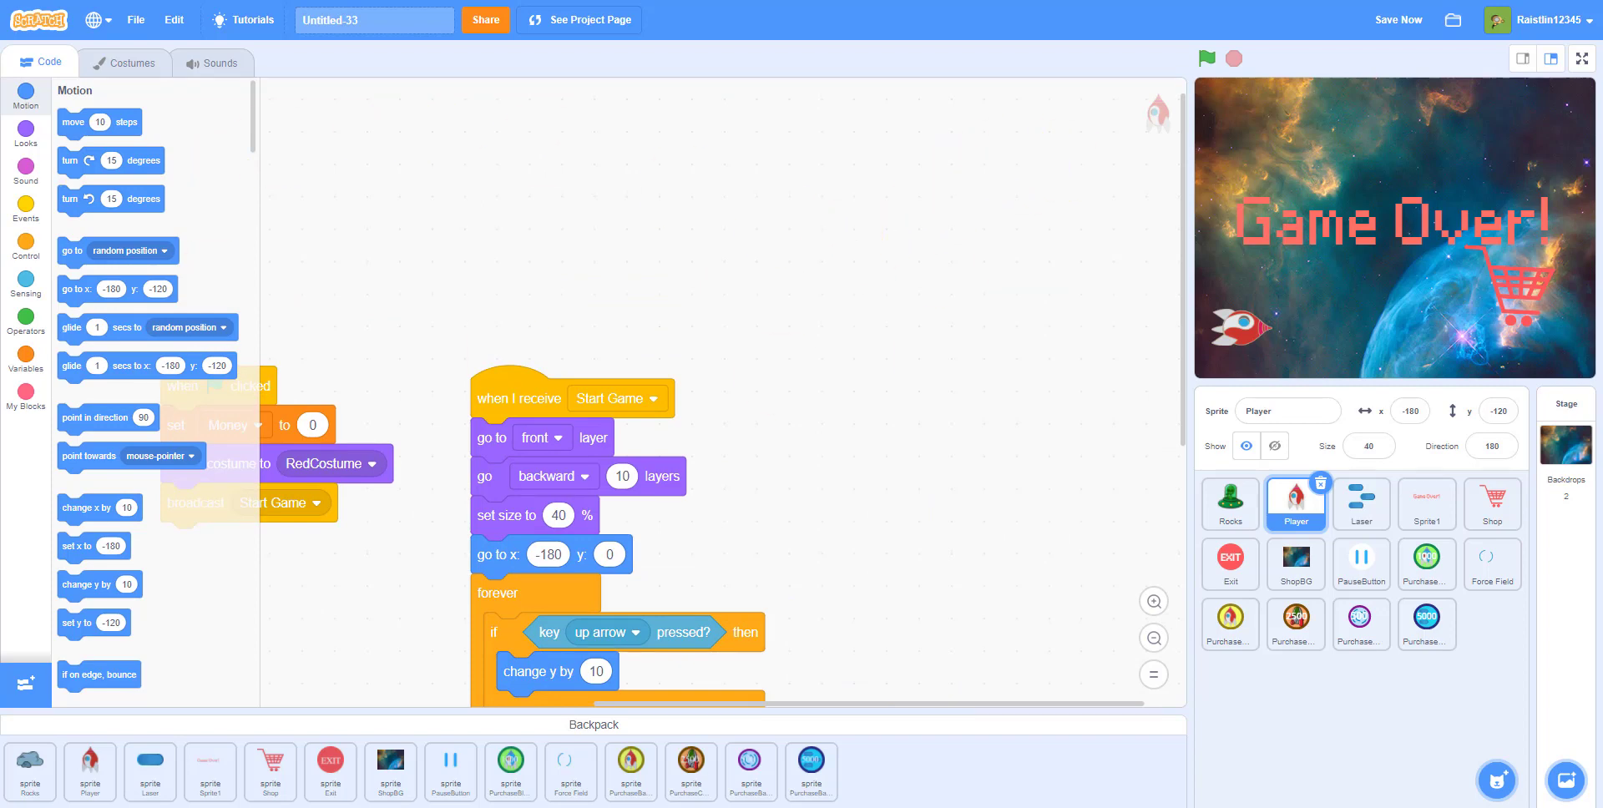
pyautogui.moveTo(803, 327)
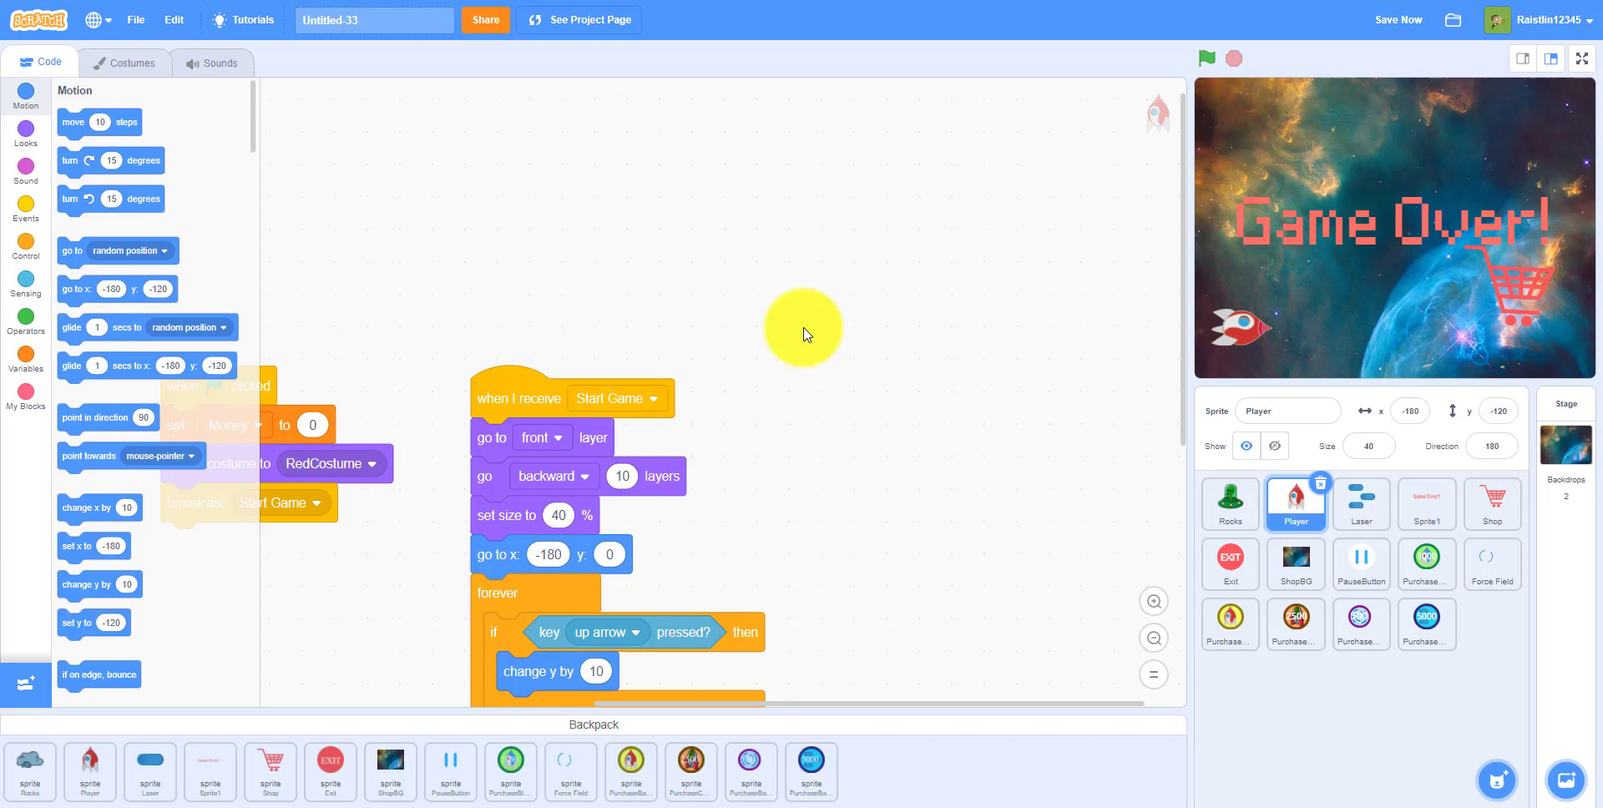
pyautogui.click(1207, 58)
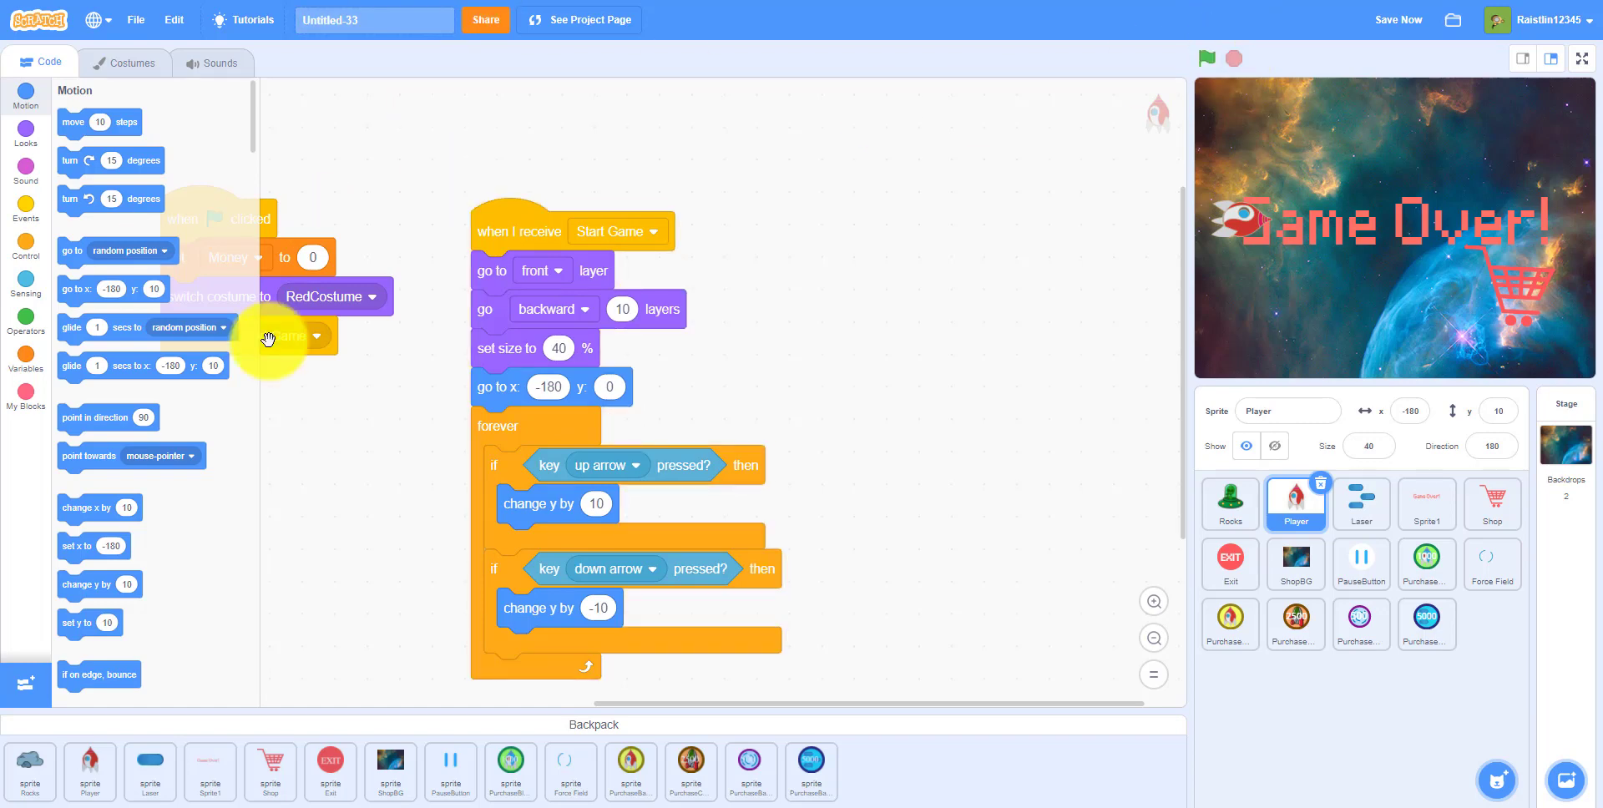
pyautogui.click(1230, 504)
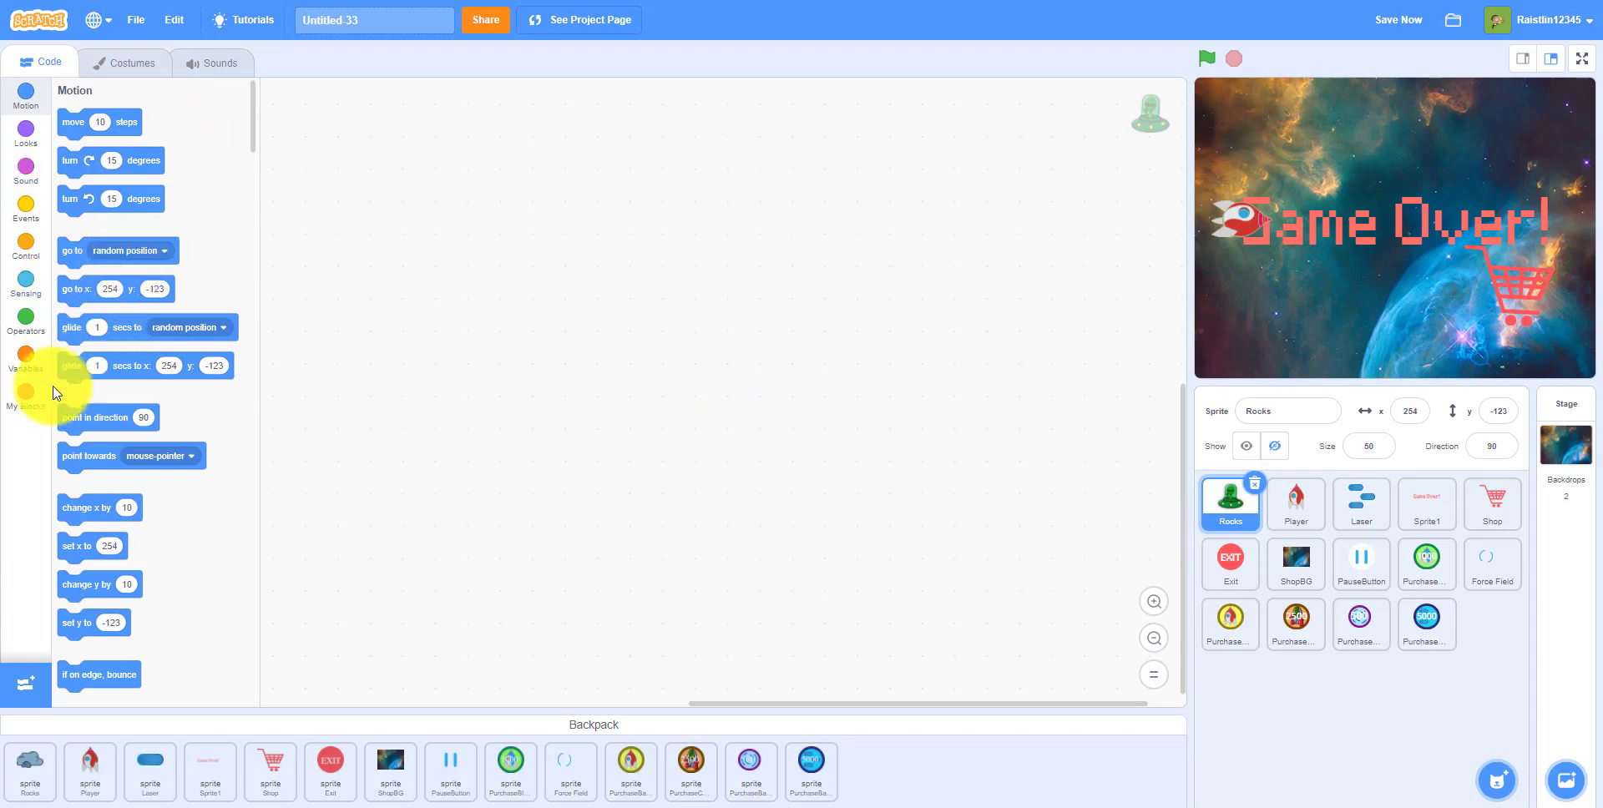
# - Make a custom block named CreateEnemies for the Rocks sprite
pyautogui.click(24, 393)
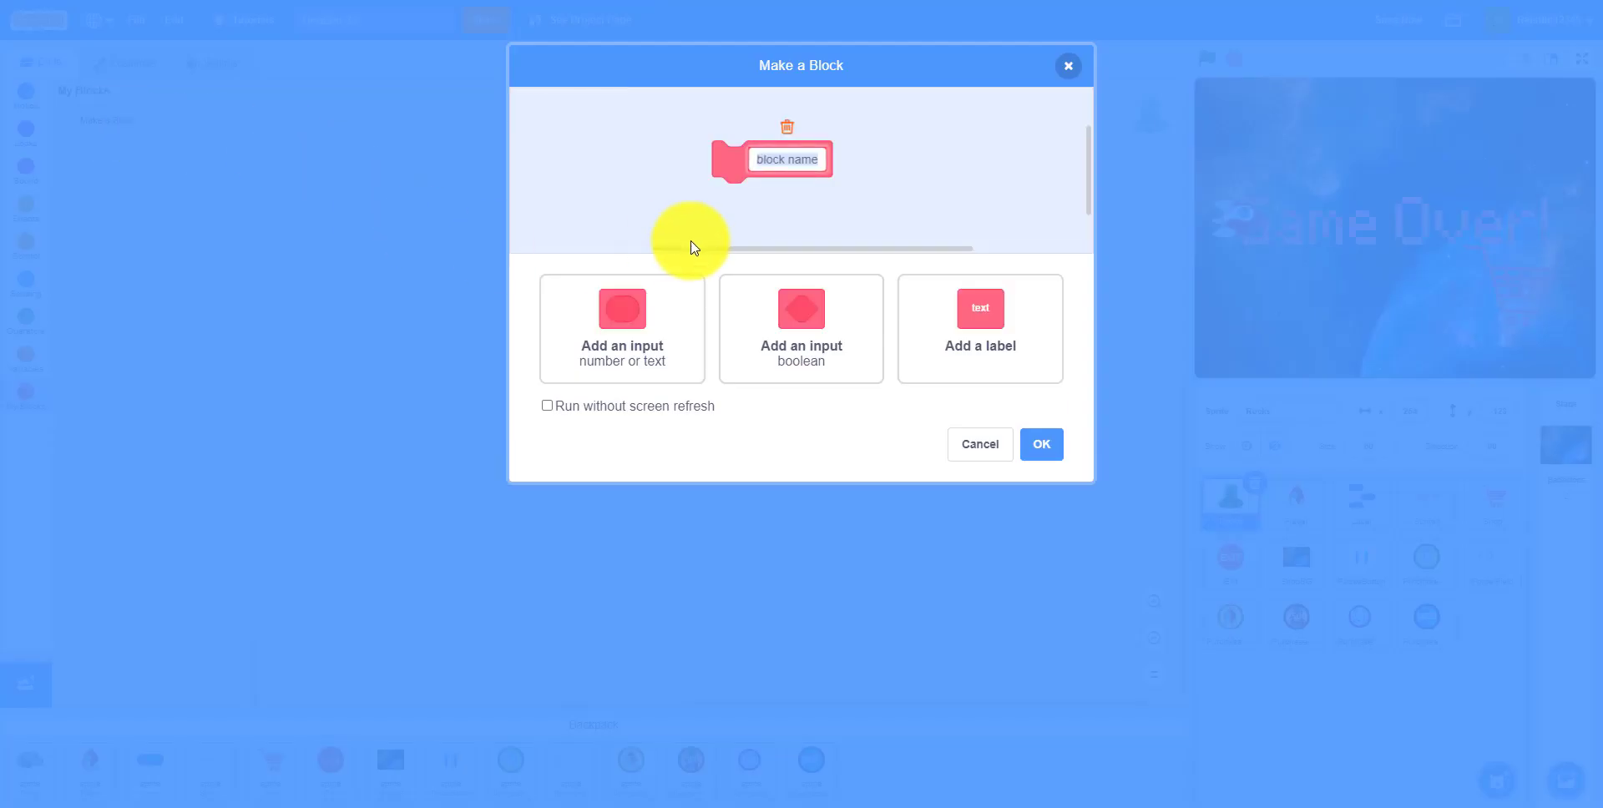
pyautogui.write('Ce')
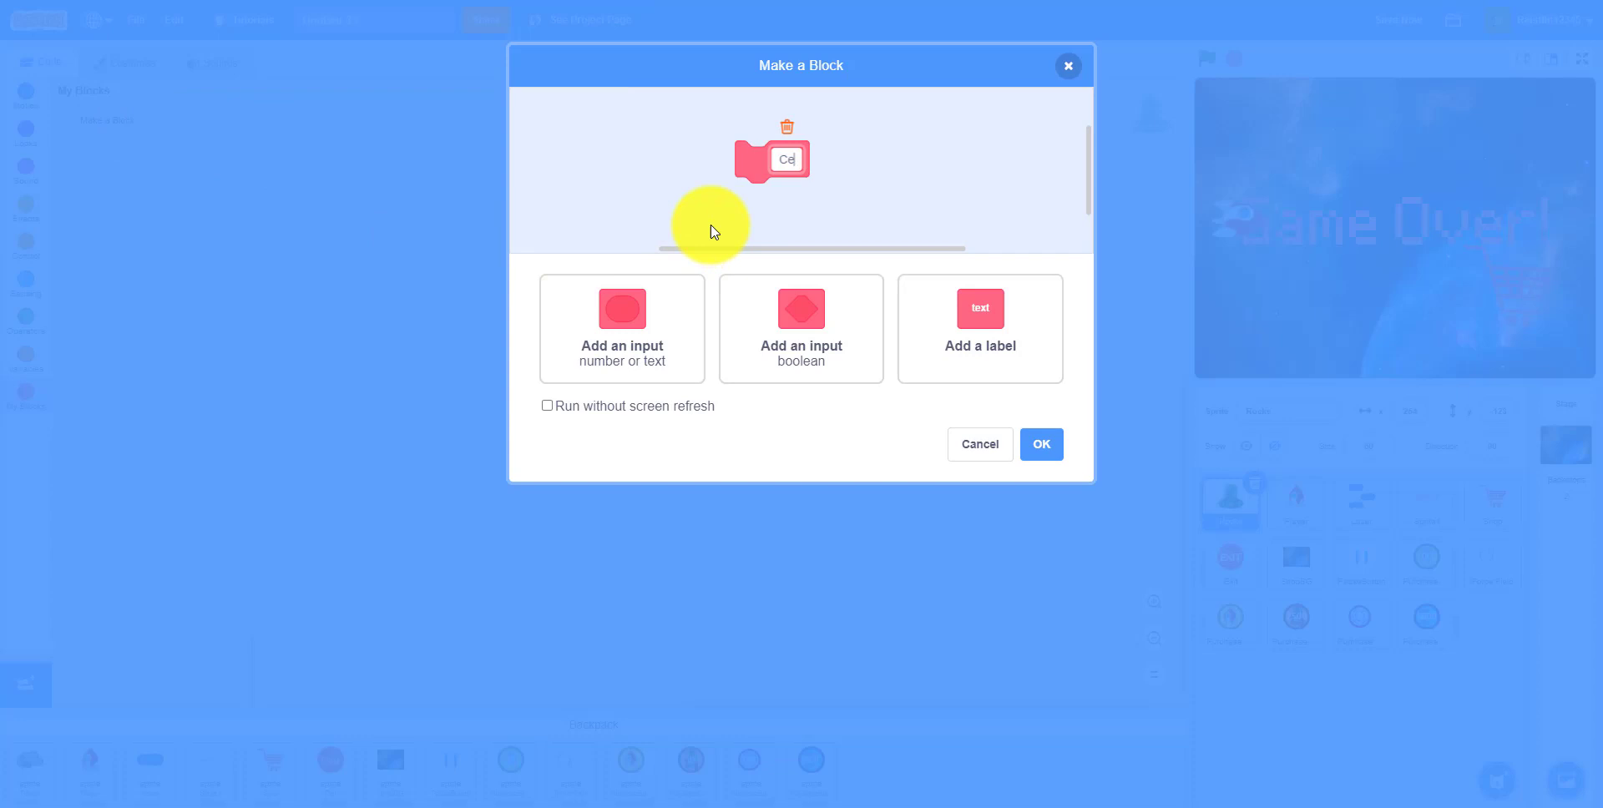
pyautogui.write('reateEm')
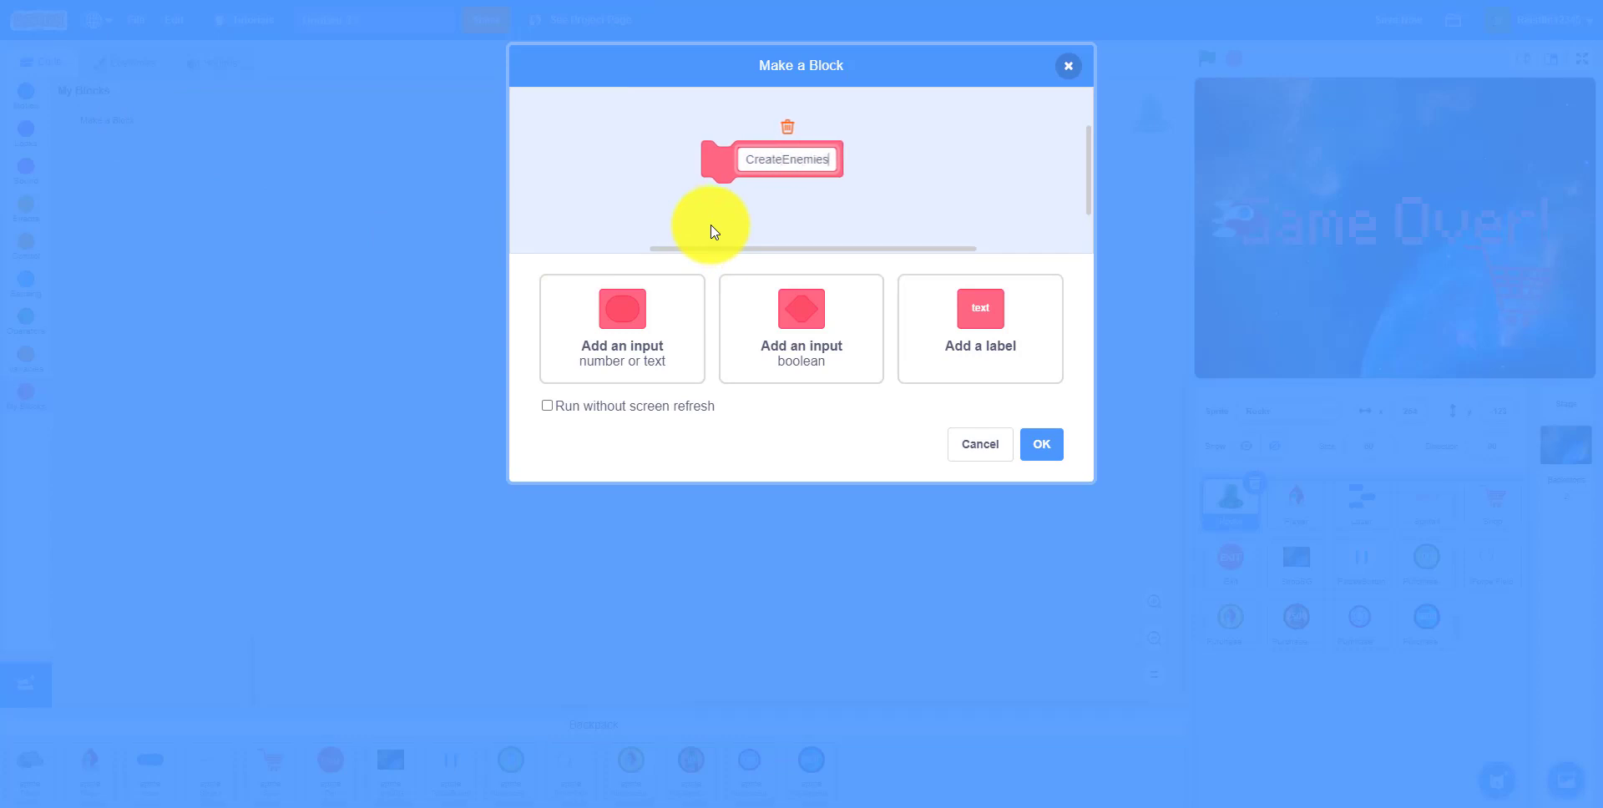
pyautogui.click(1039, 444)
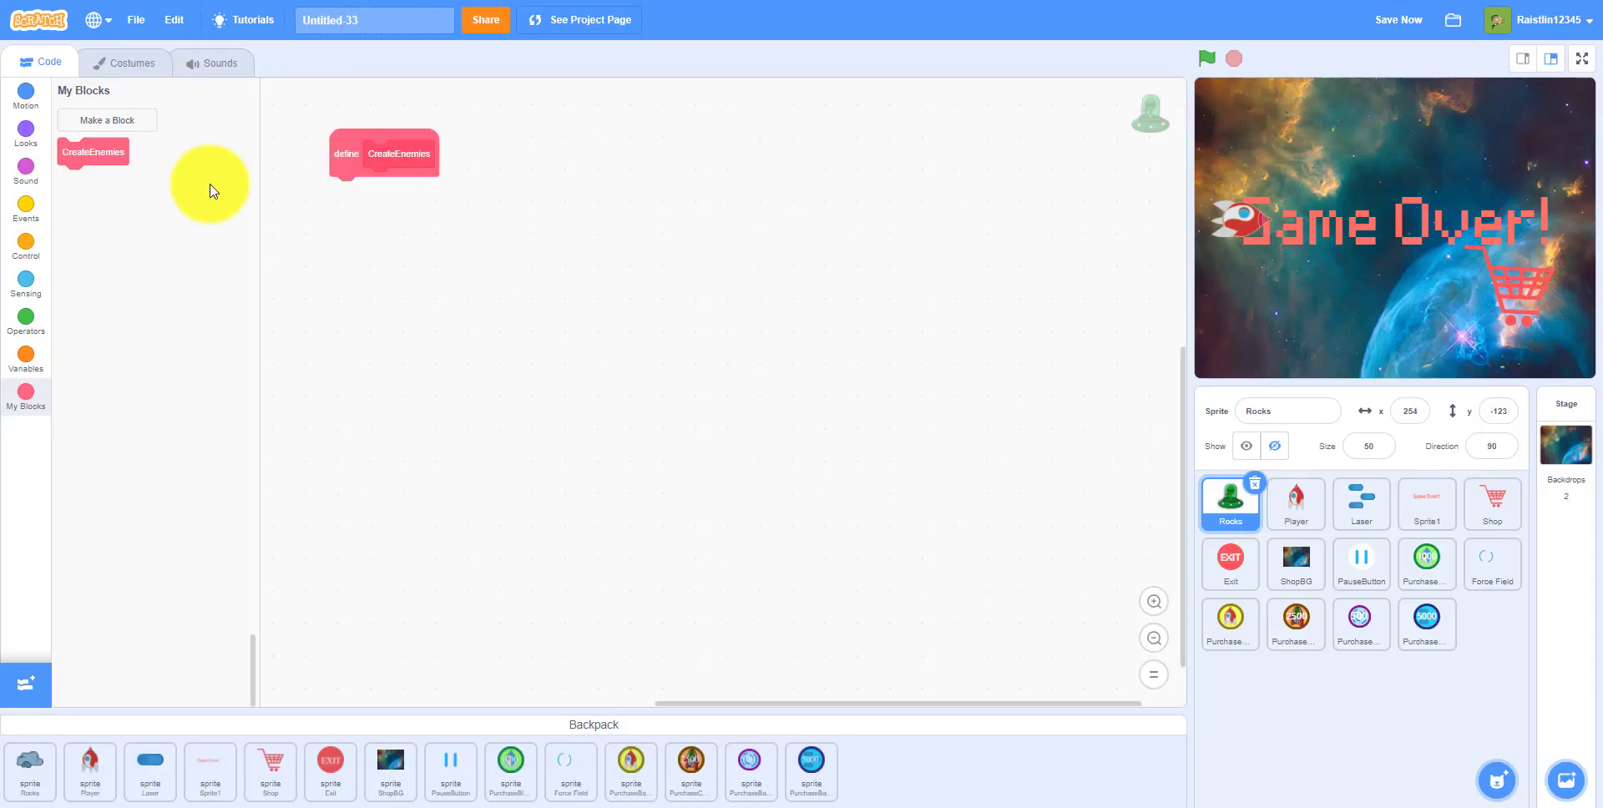
# - Define CreateEnemies as: go to back layer, switch costume to rocks, show
pyautogui.click(24, 133)
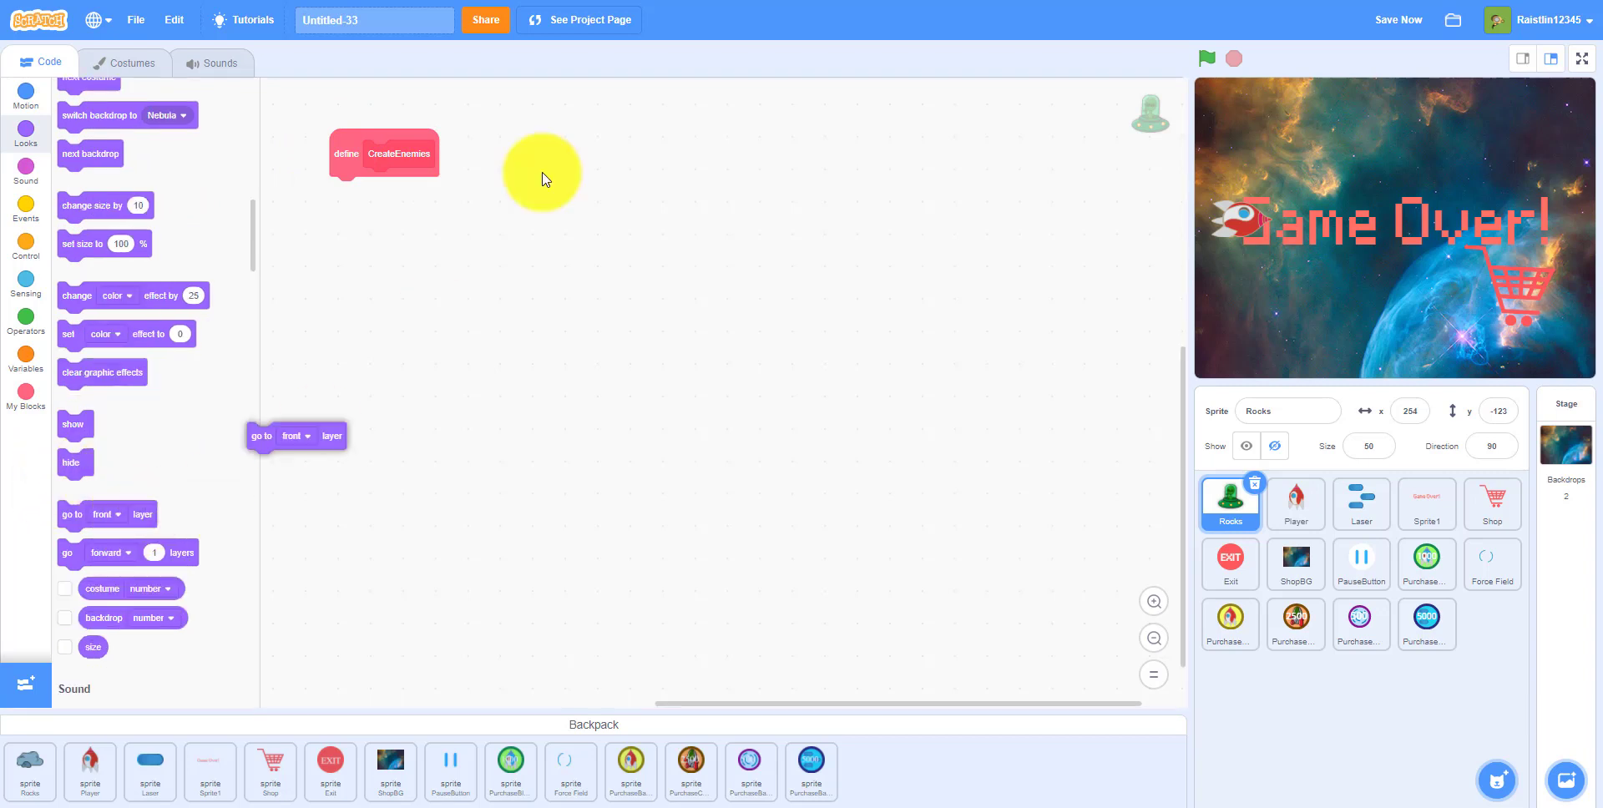
pyautogui.click(378, 190)
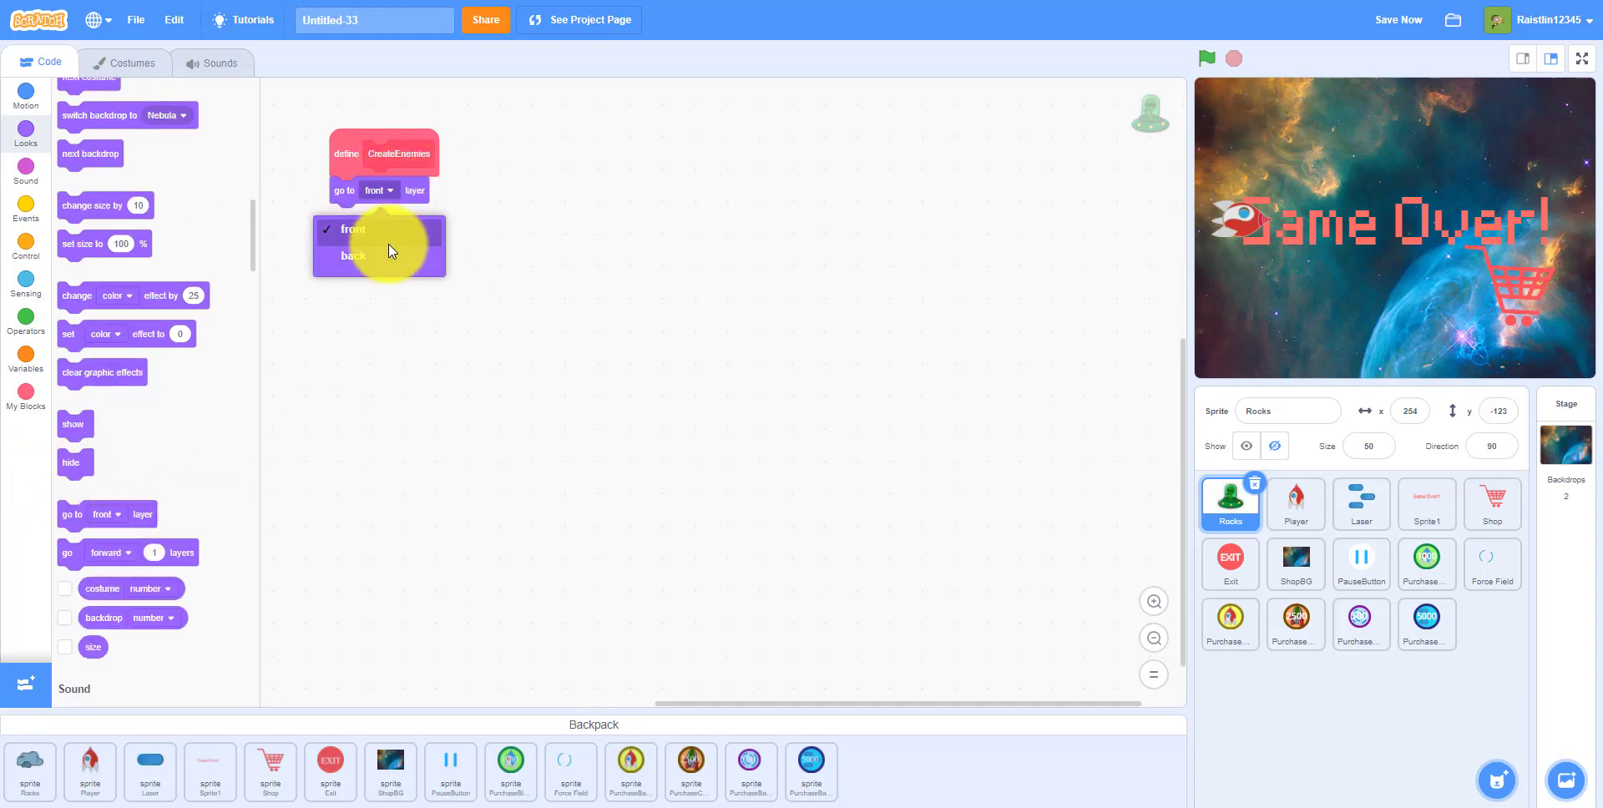
pyautogui.click(354, 255)
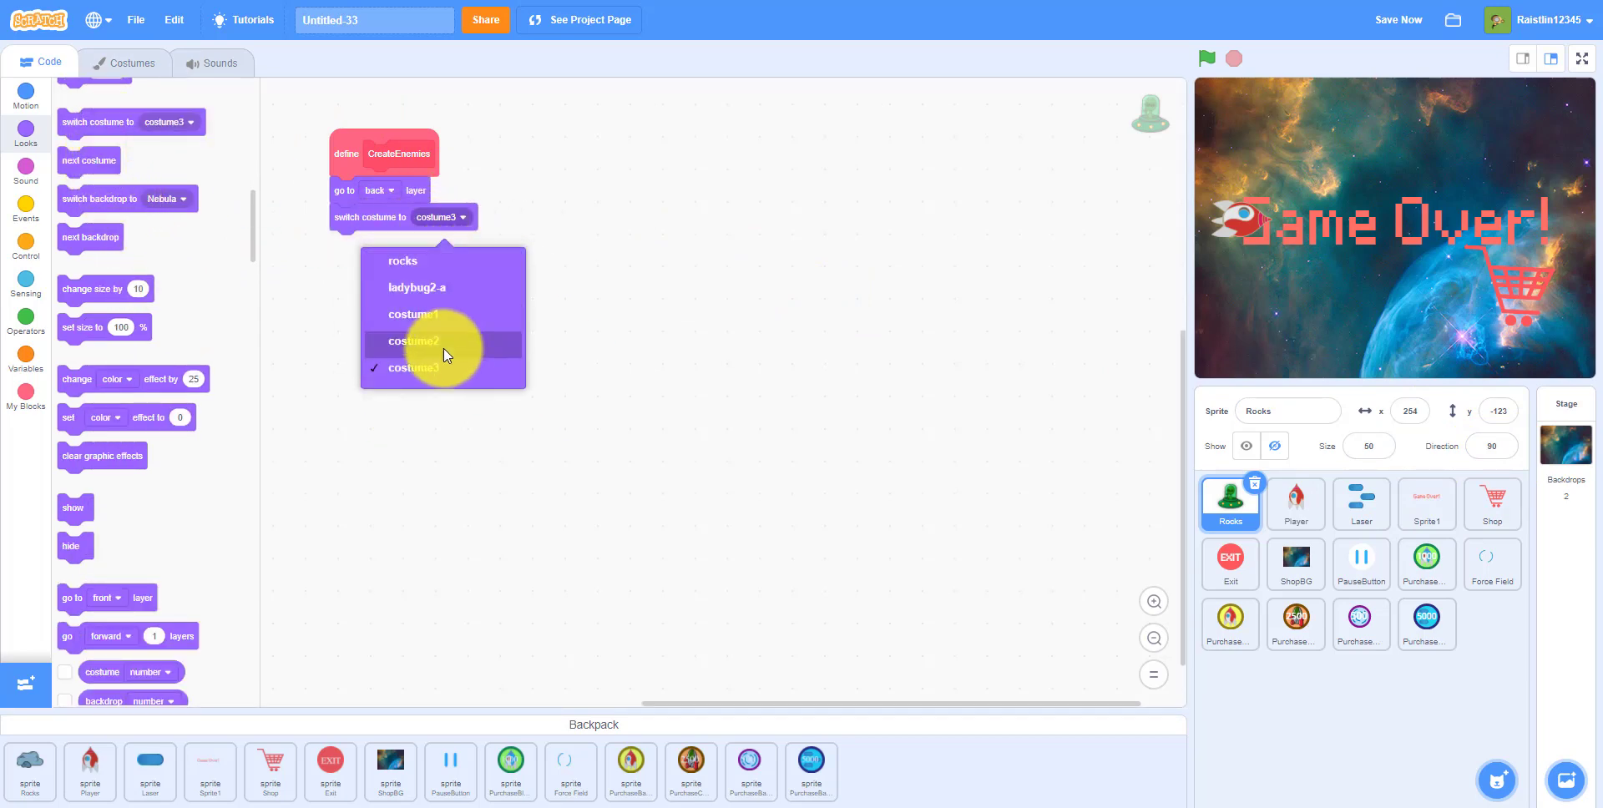
pyautogui.click(402, 261)
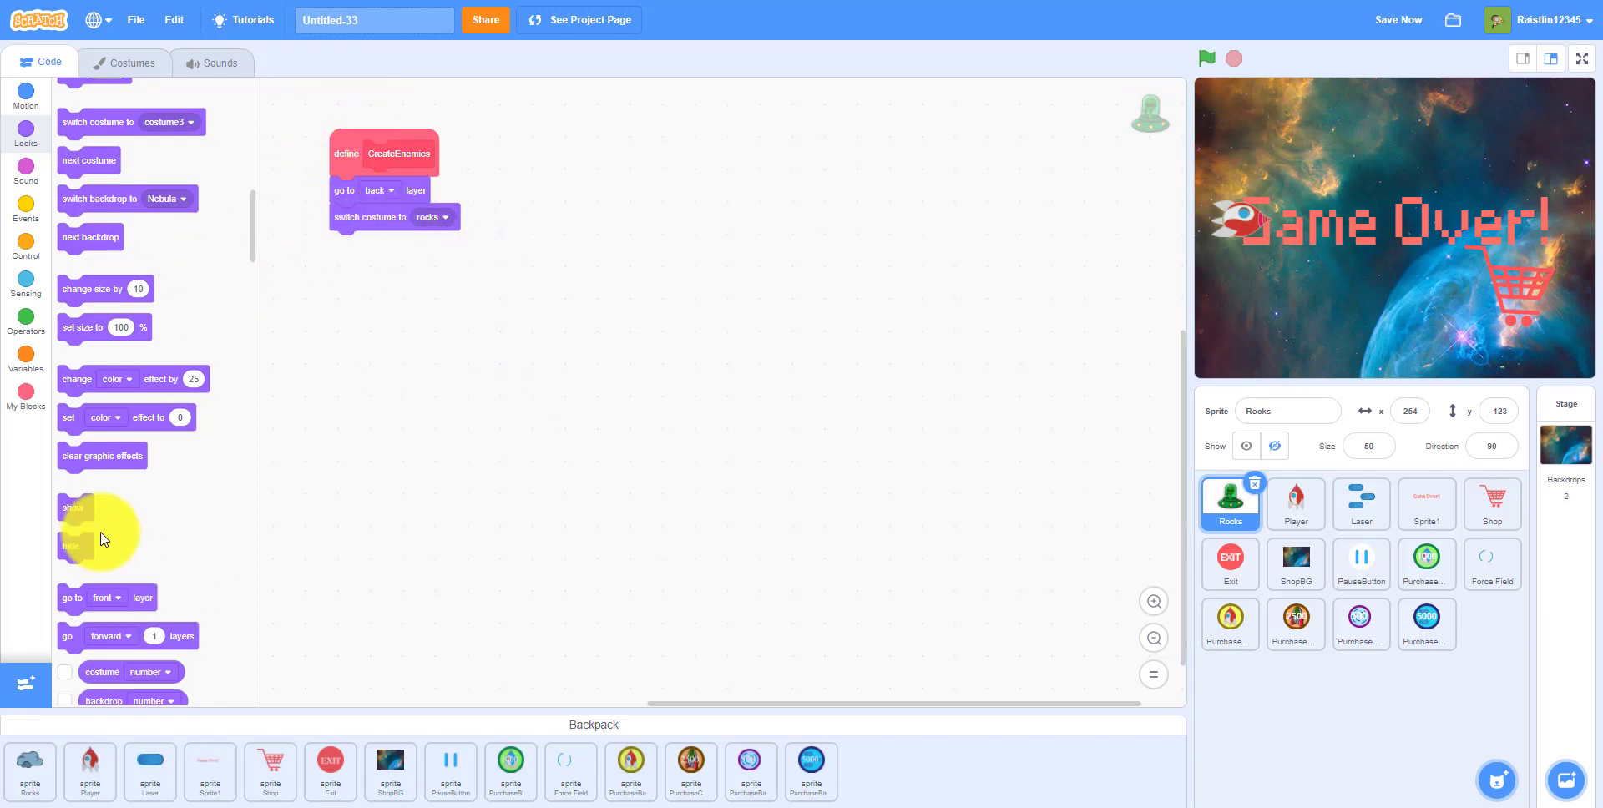
pyautogui.moveTo(73, 507); pyautogui.dragTo(346, 243)
pyautogui.write('50')
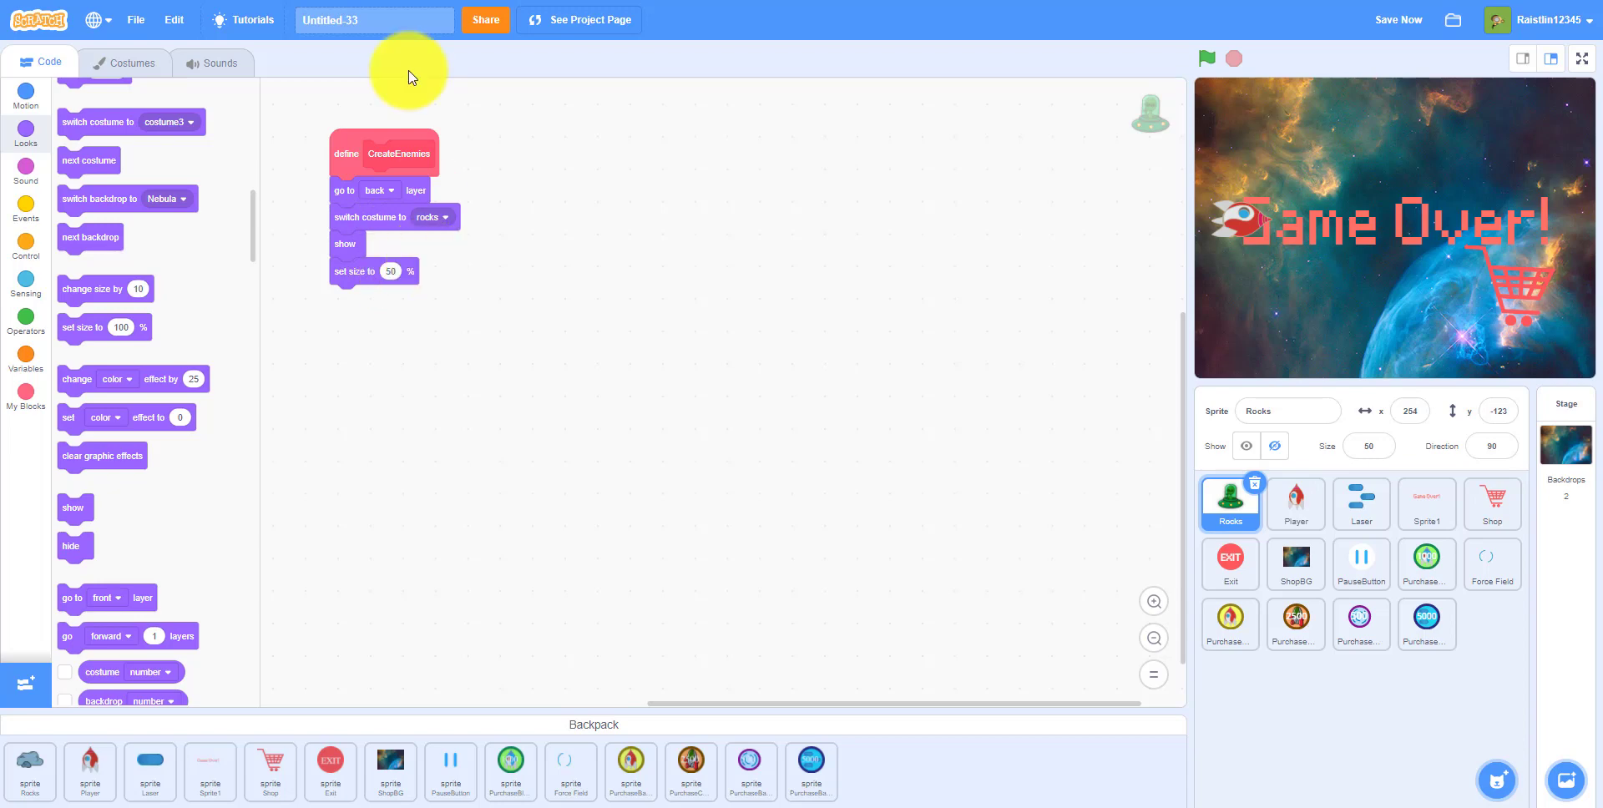
# - Review the Rocks costumes and the Control and Looks blocks for CreateEnemies
pyautogui.click(25, 213)
pyautogui.write('5')
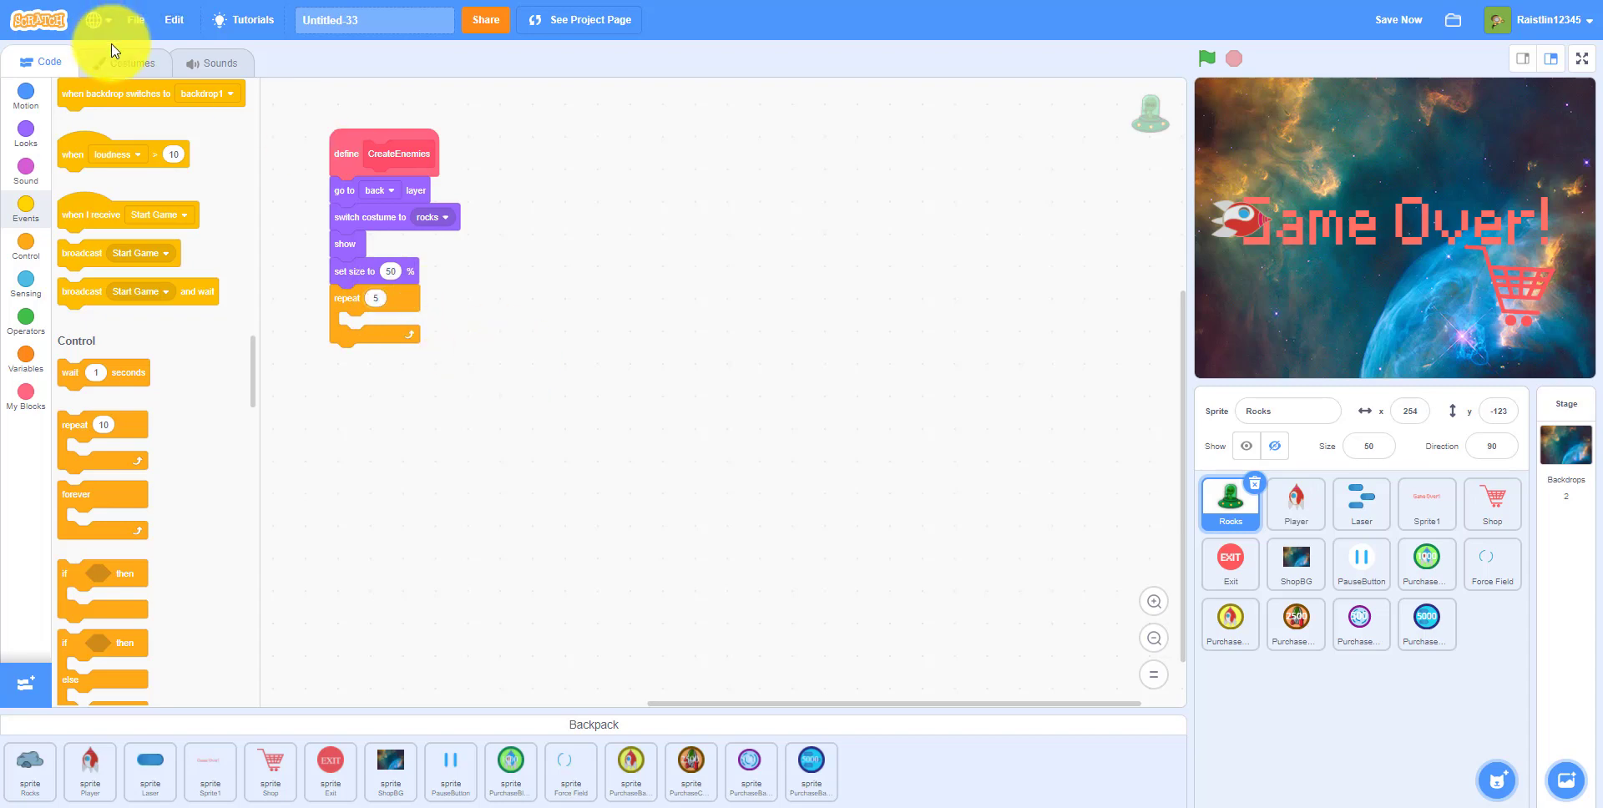
pyautogui.click(130, 63)
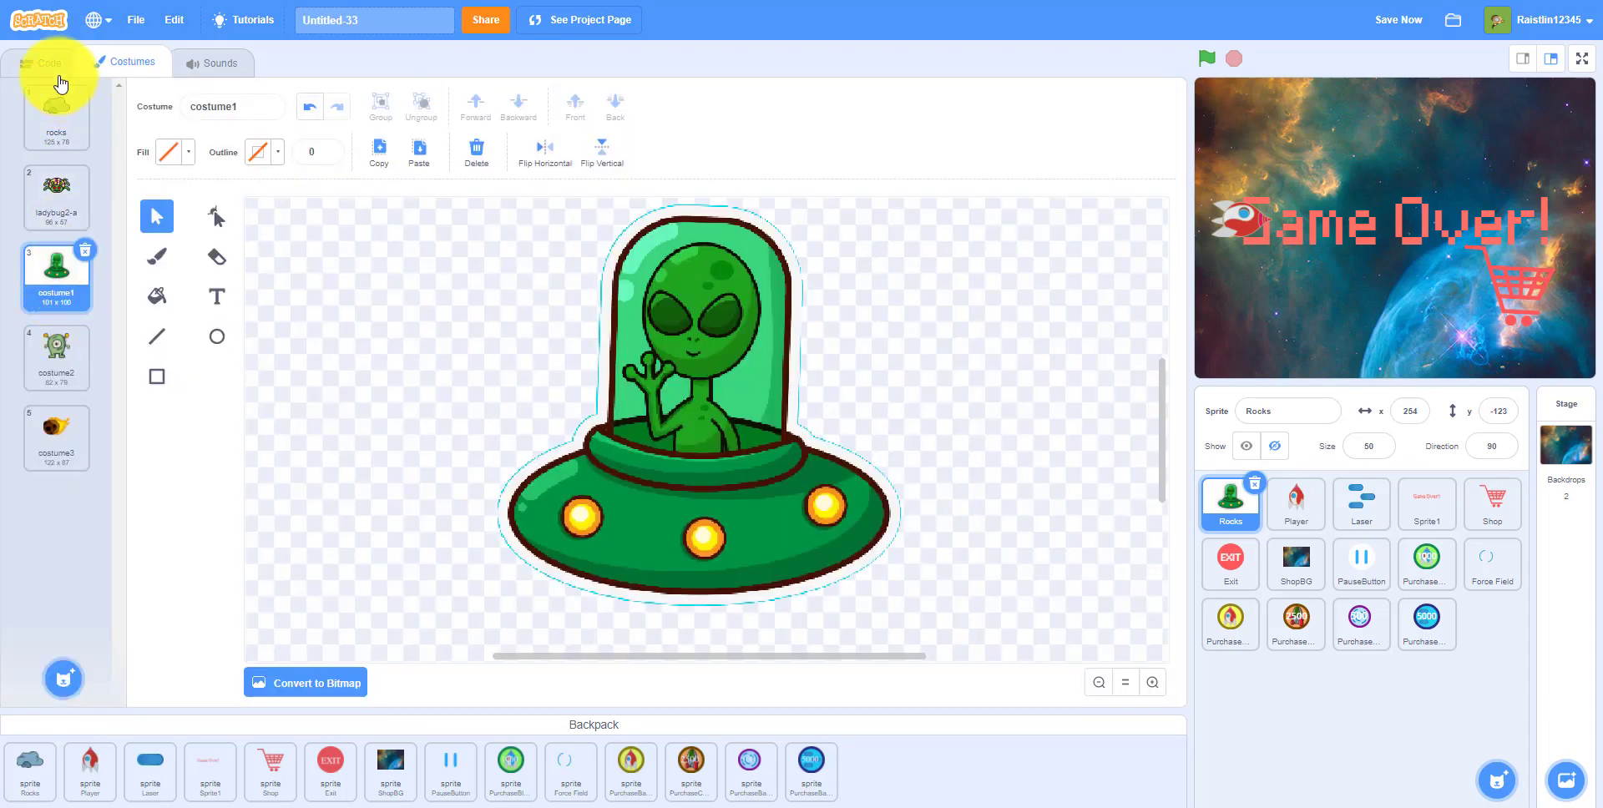
pyautogui.click(43, 63)
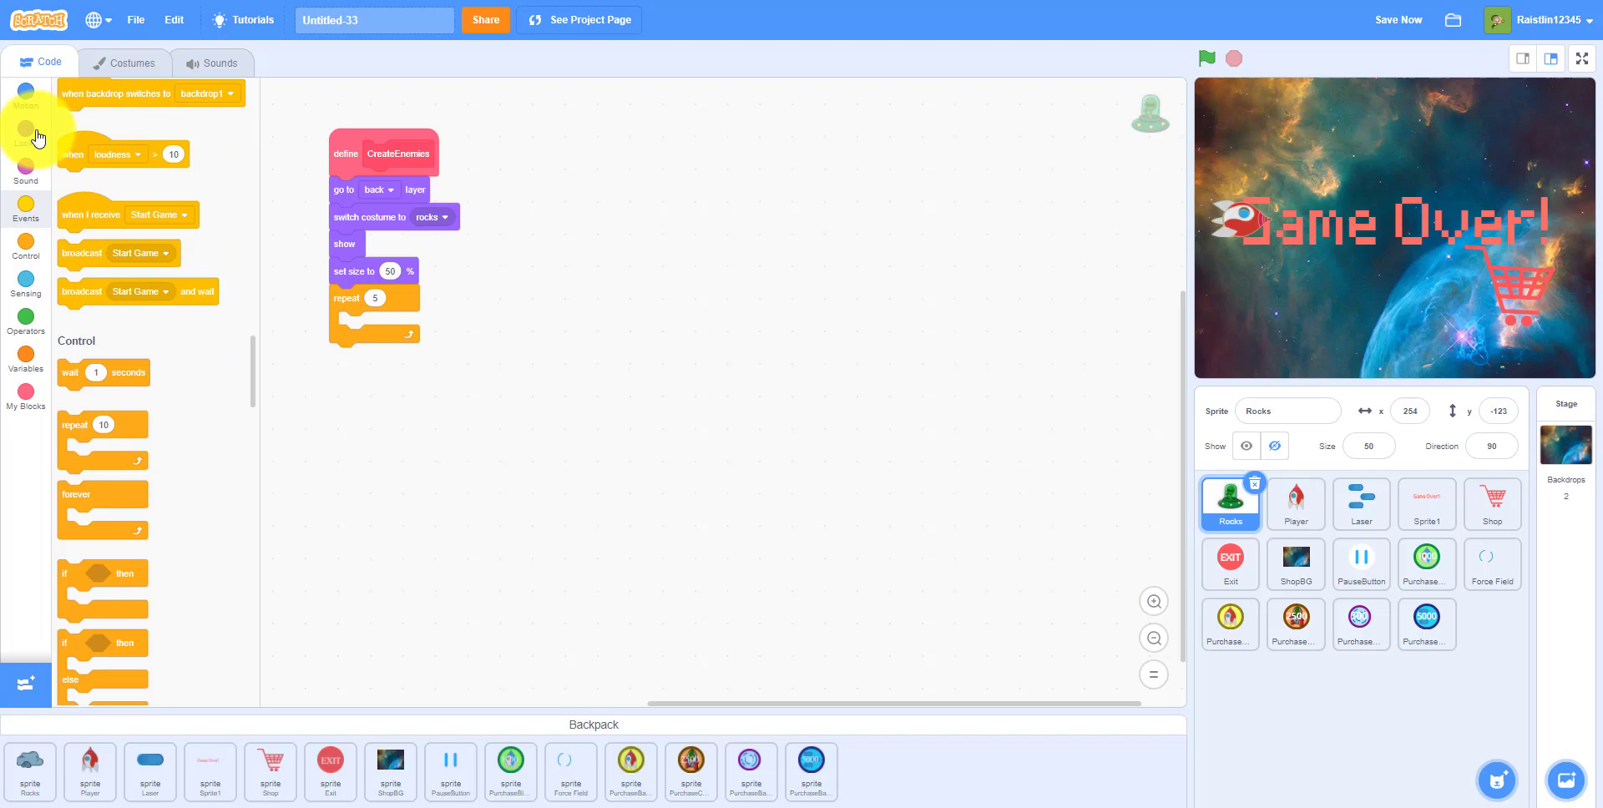
pyautogui.click(24, 133)
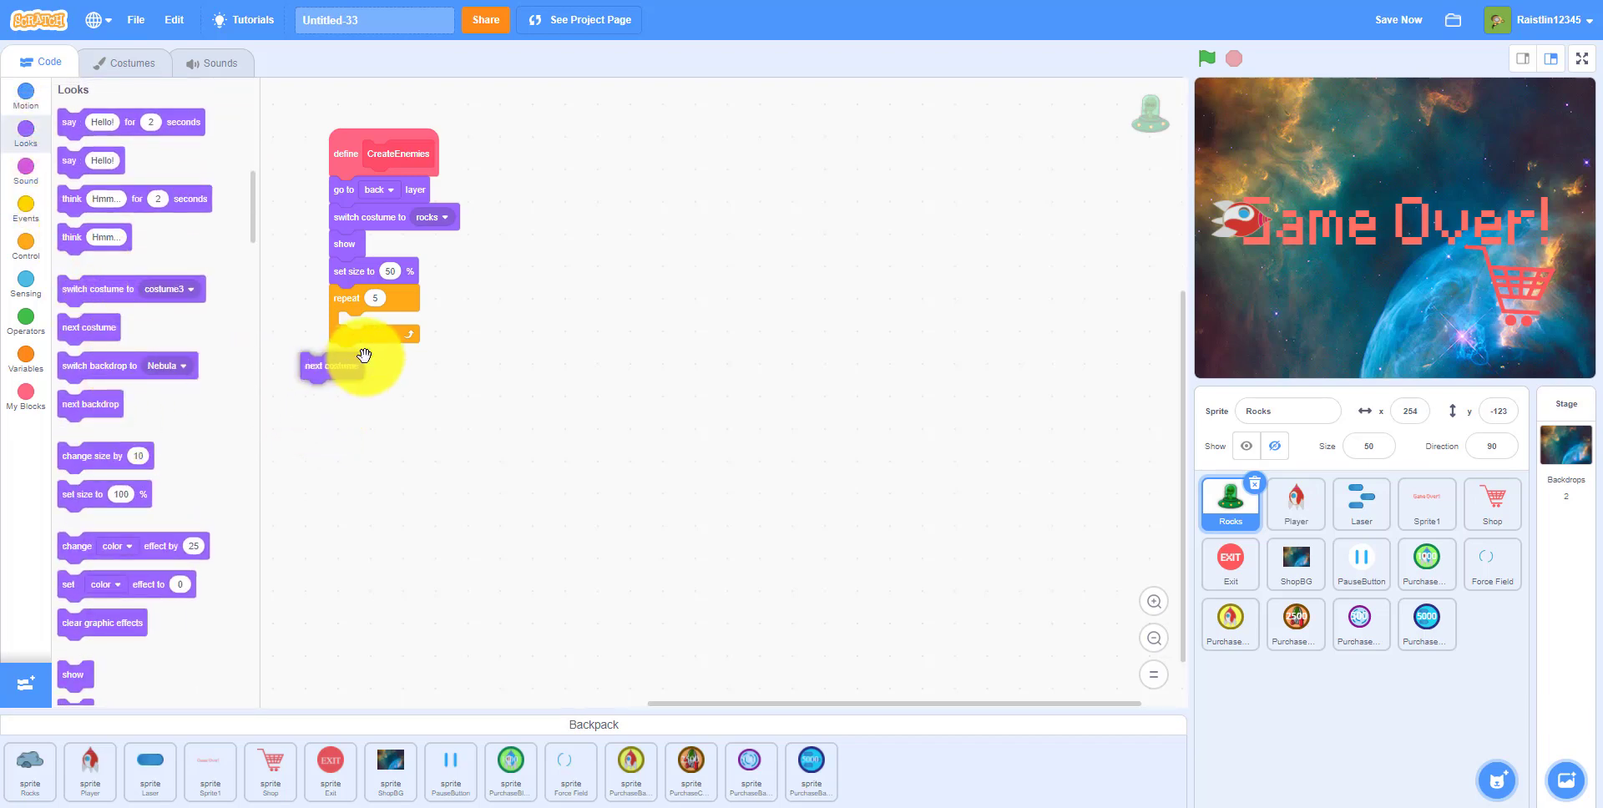
pyautogui.click(26, 242)
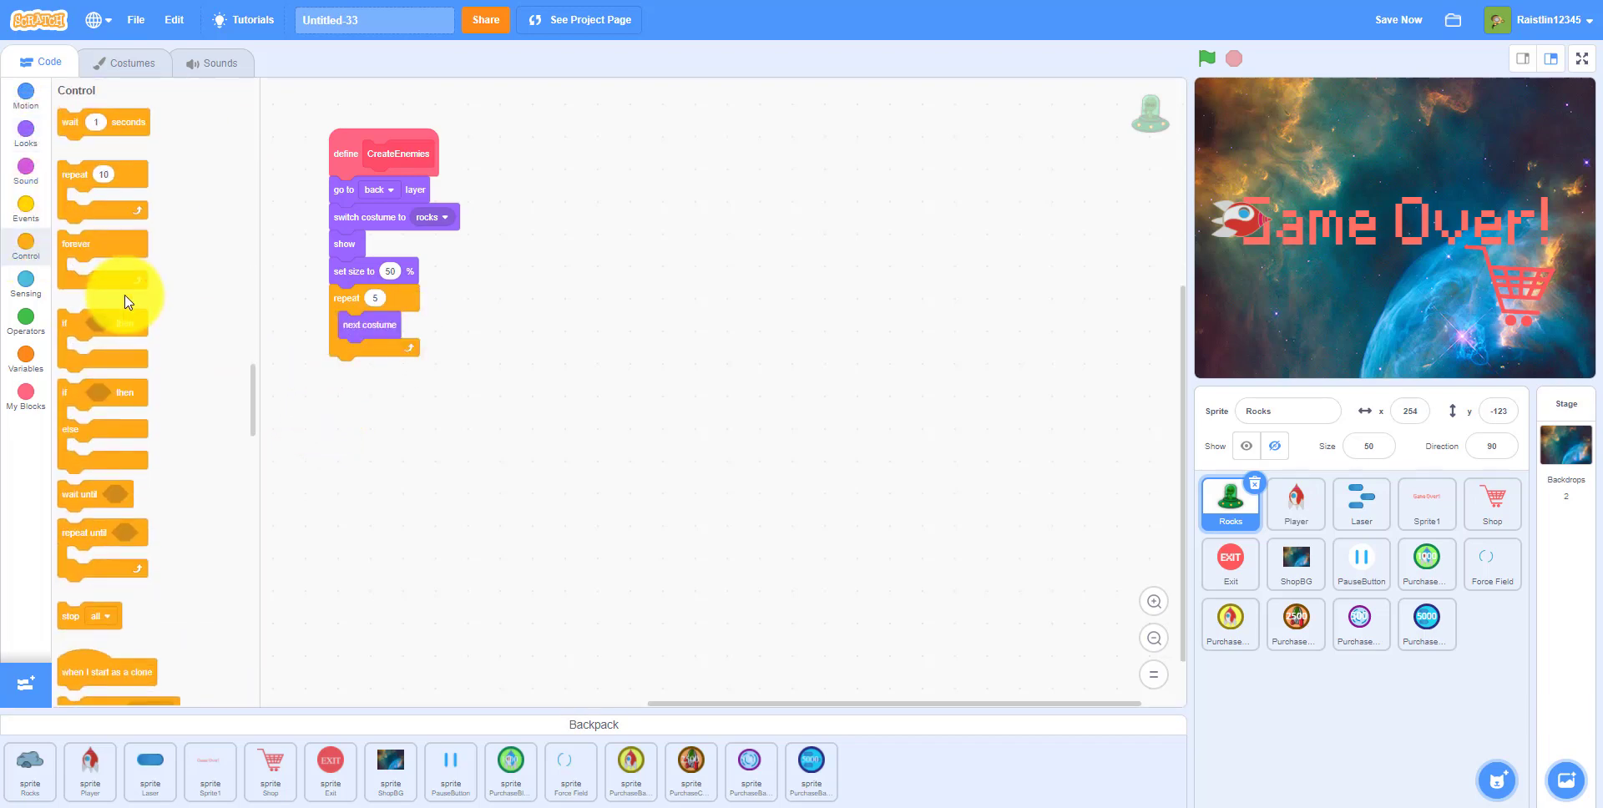
pyautogui.scroll(-3)
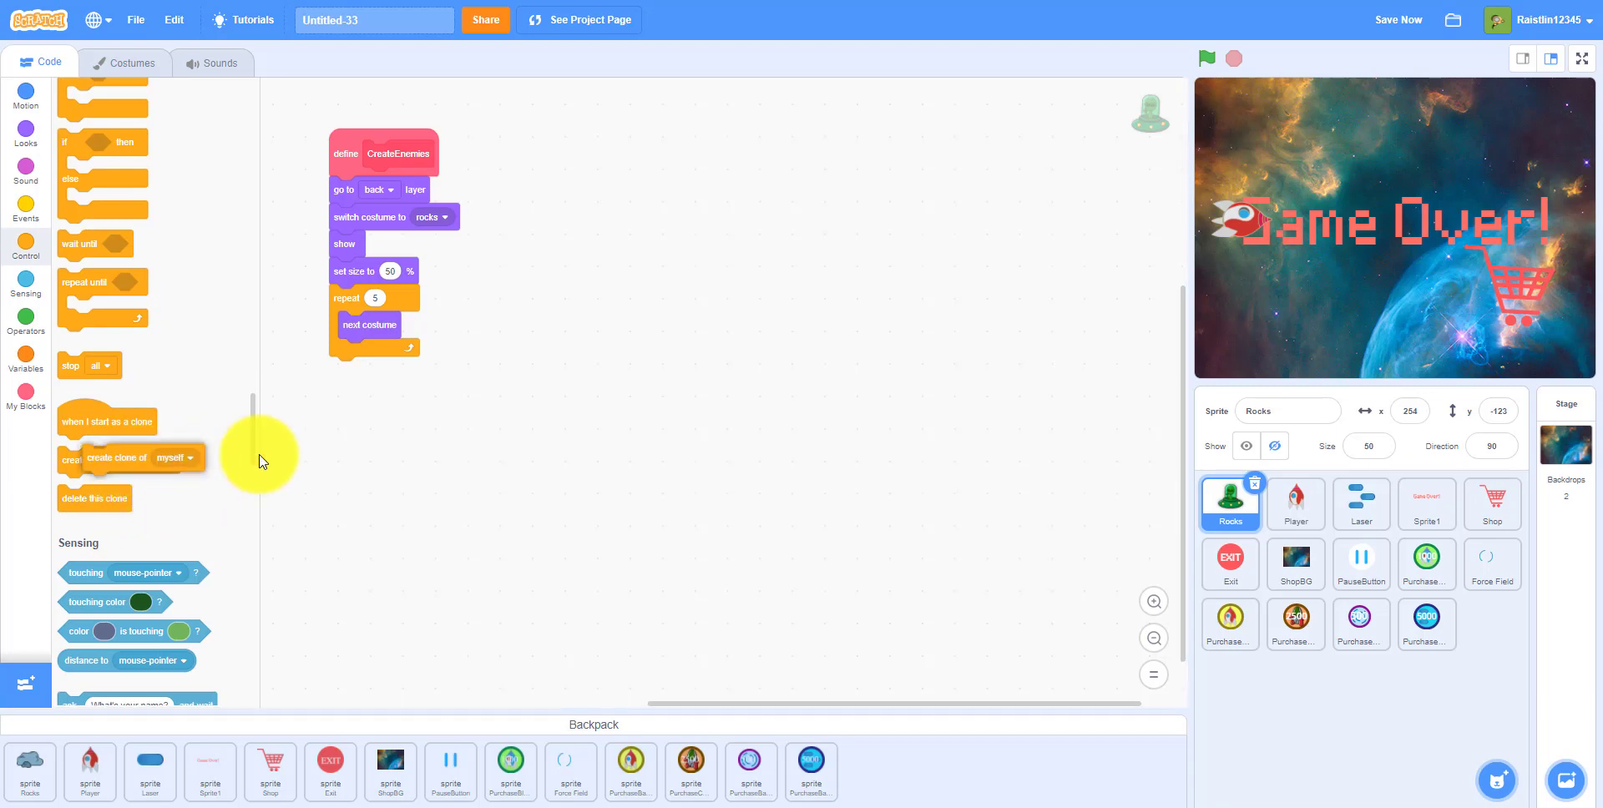
pyautogui.click(124, 63)
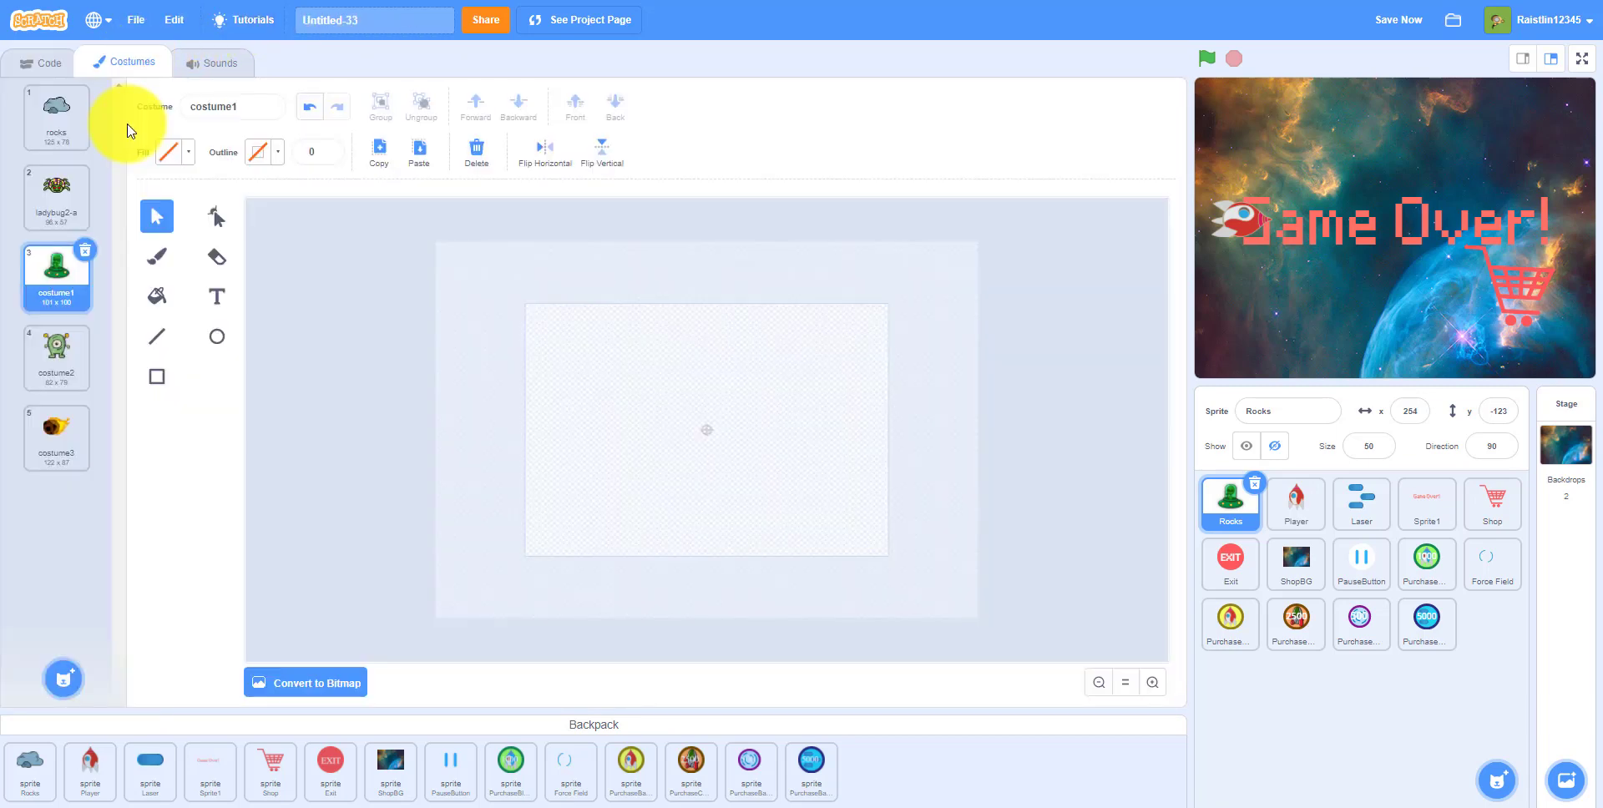
pyautogui.click(45, 62)
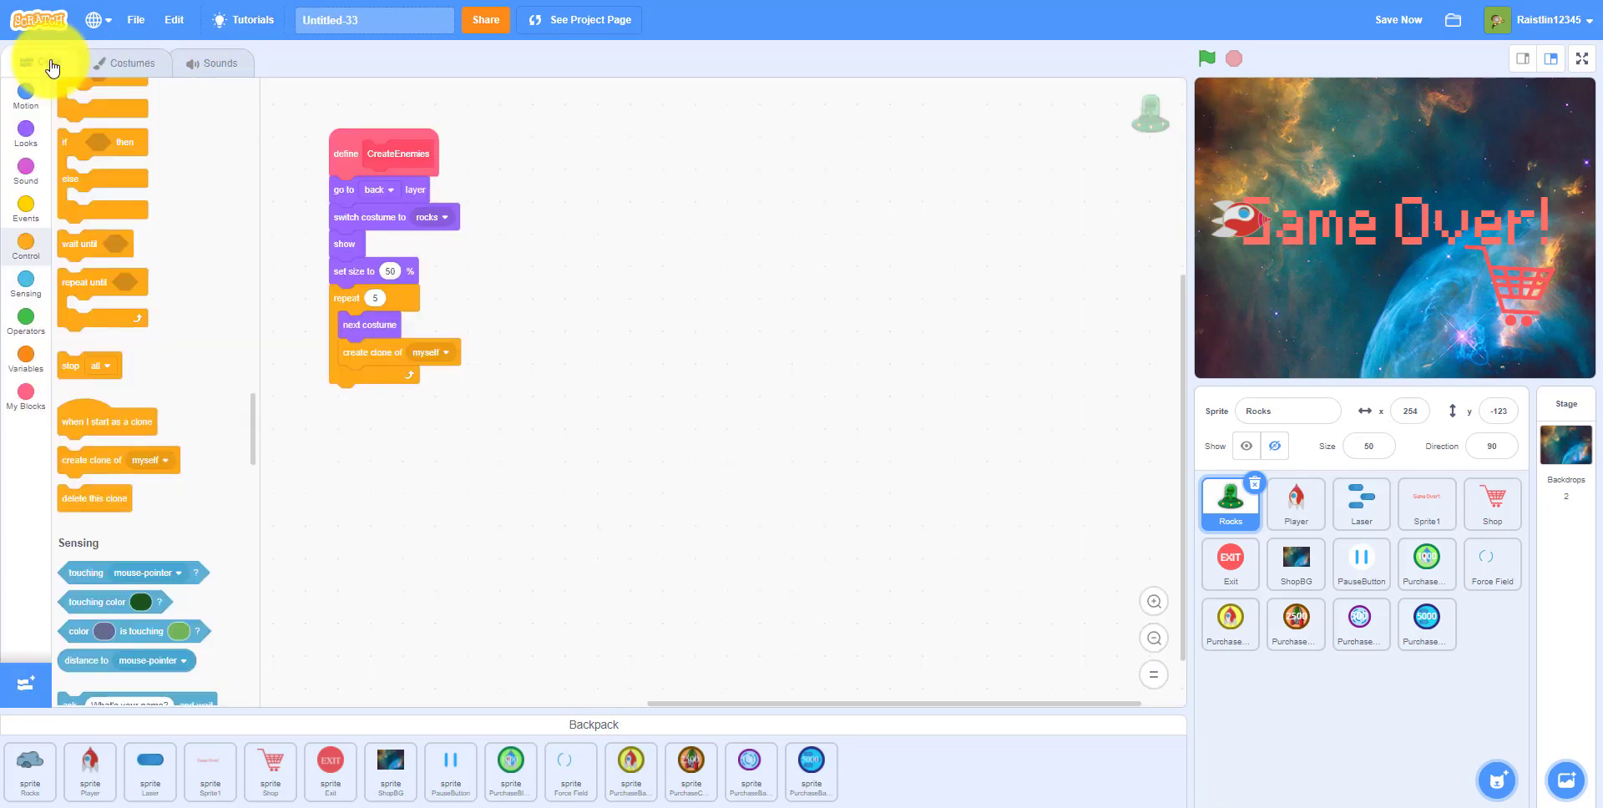
pyautogui.click(24, 133)
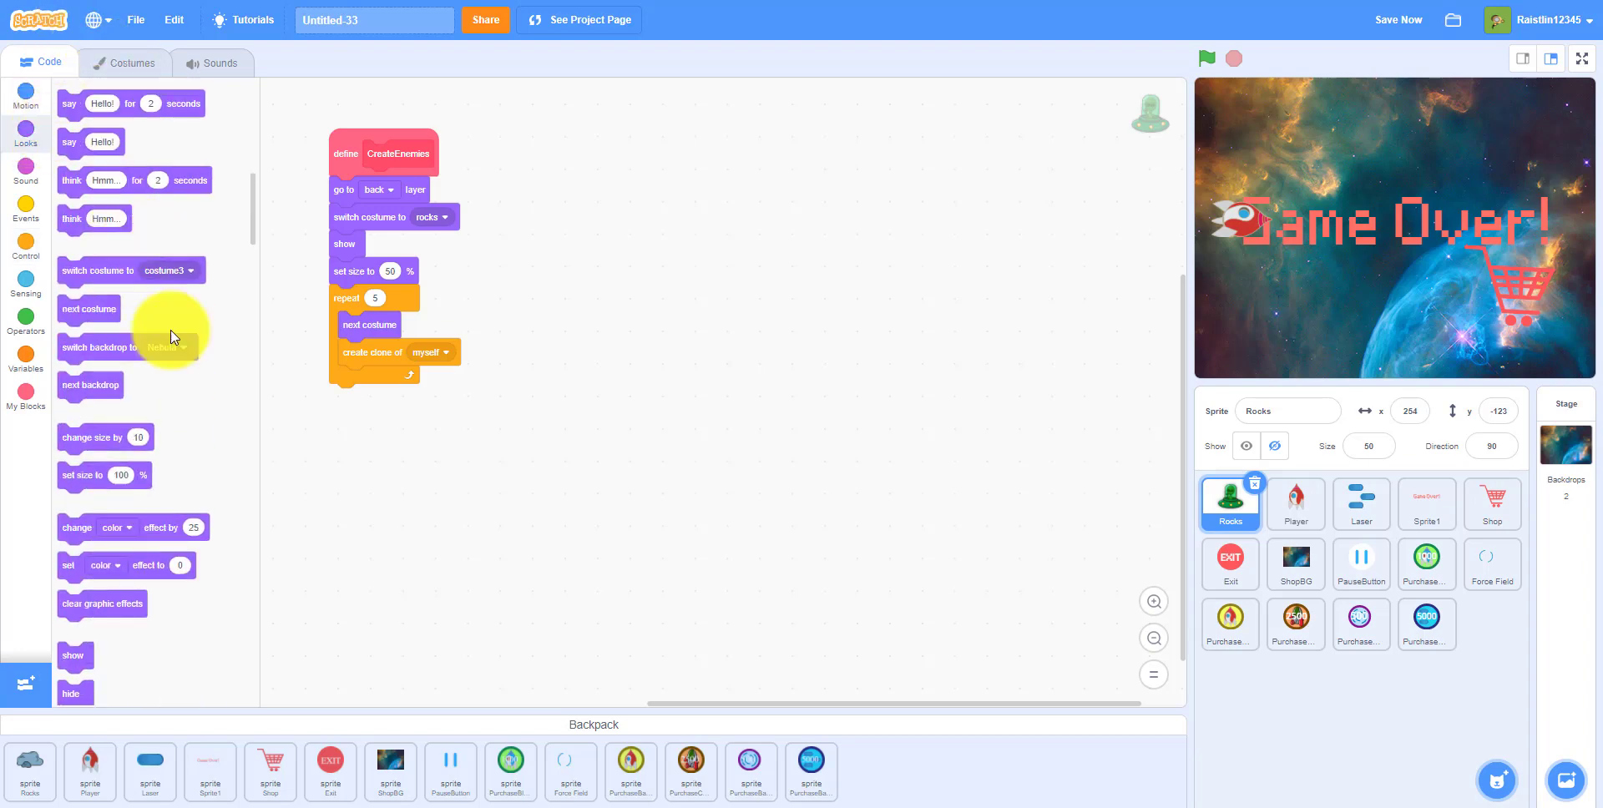
pyautogui.scroll(-3)
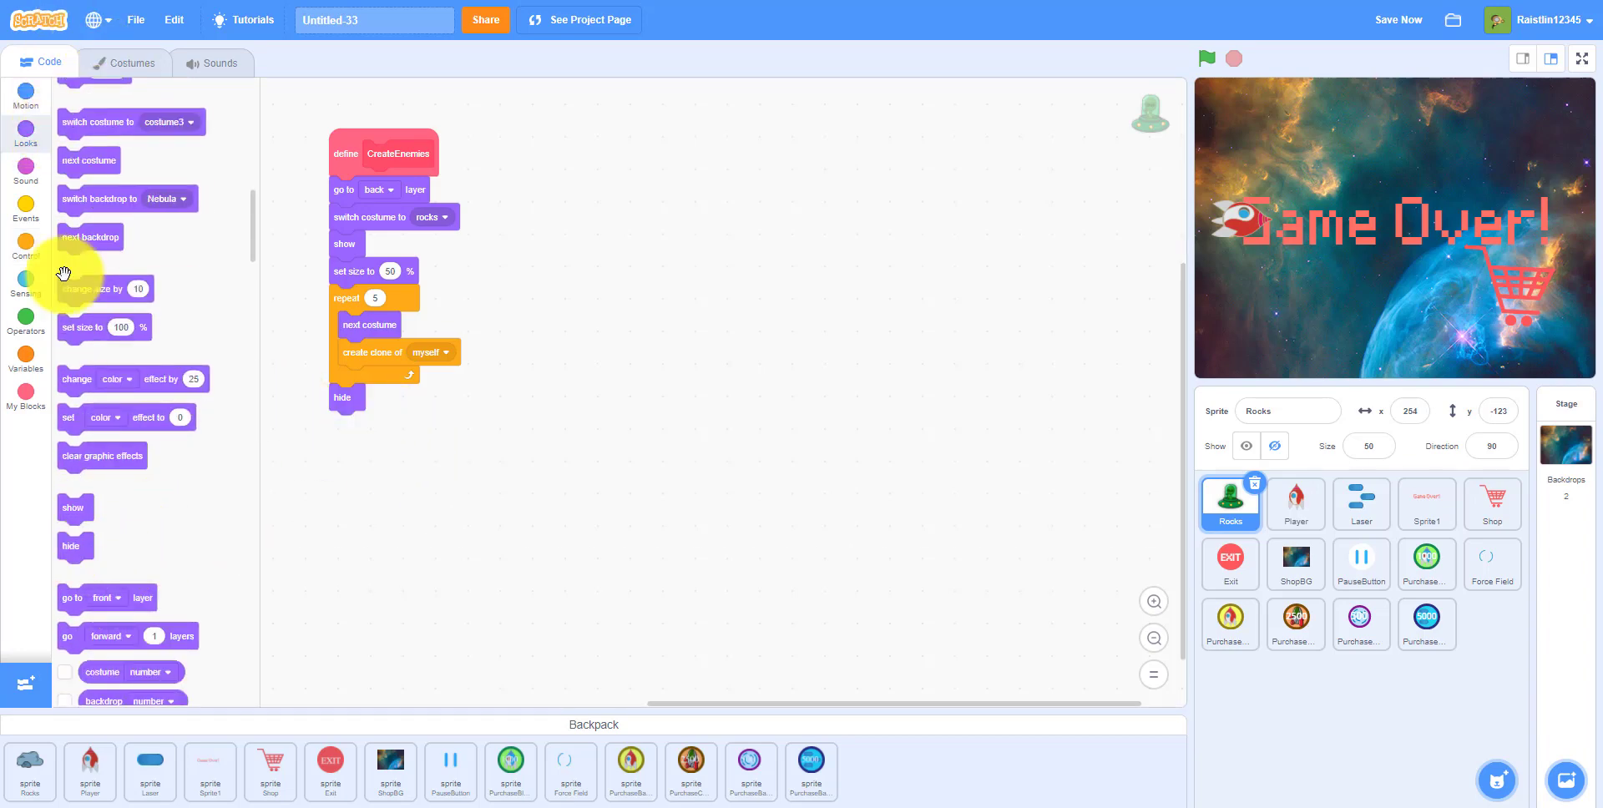
# - Add 'set x to 9999999' under hide in the CreateEnemies definition
pyautogui.click(24, 95)
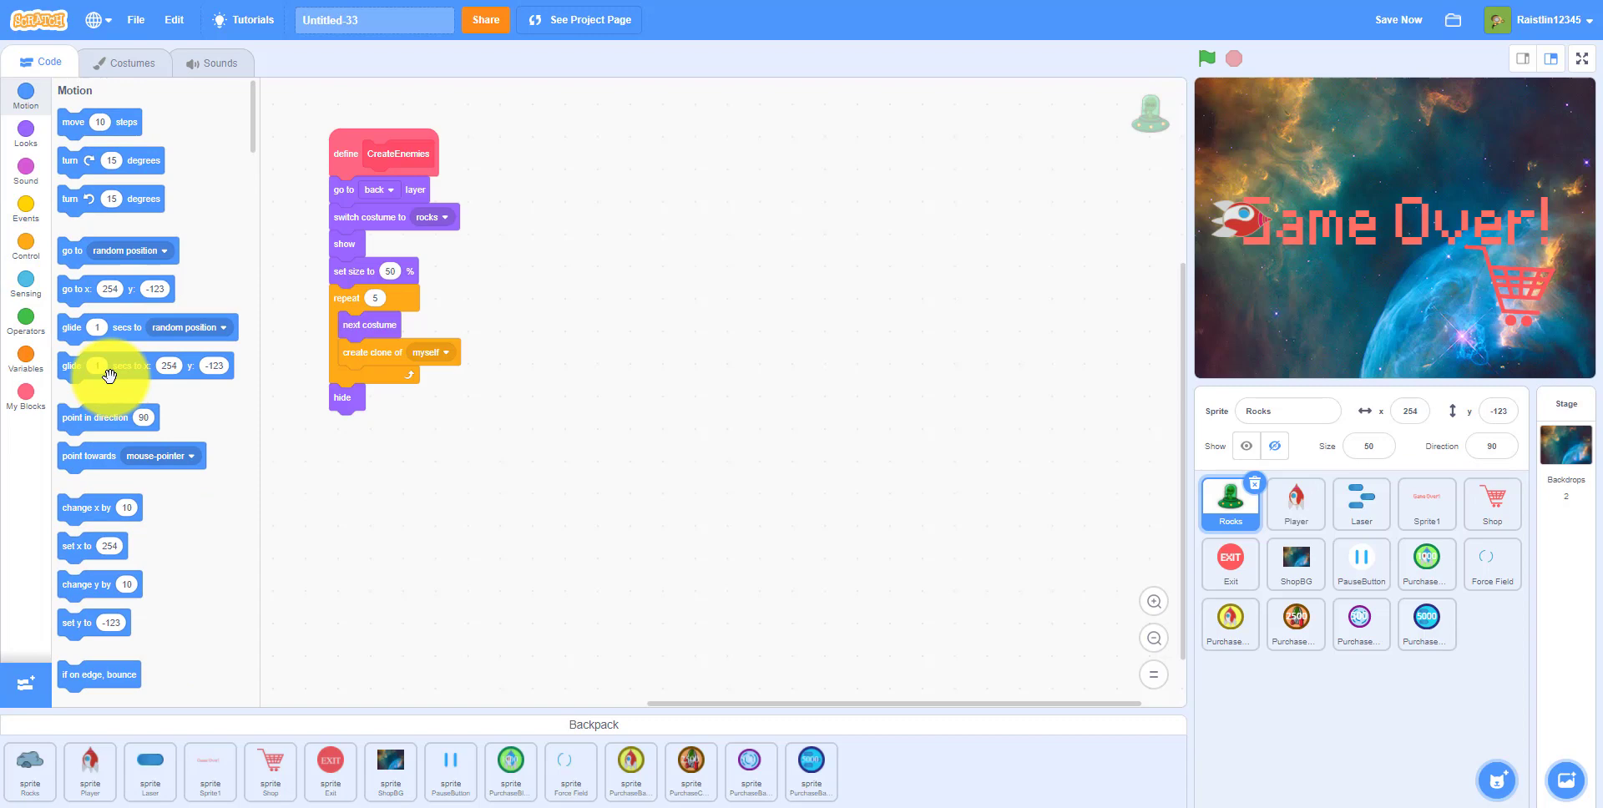
pyautogui.moveTo(211, 525)
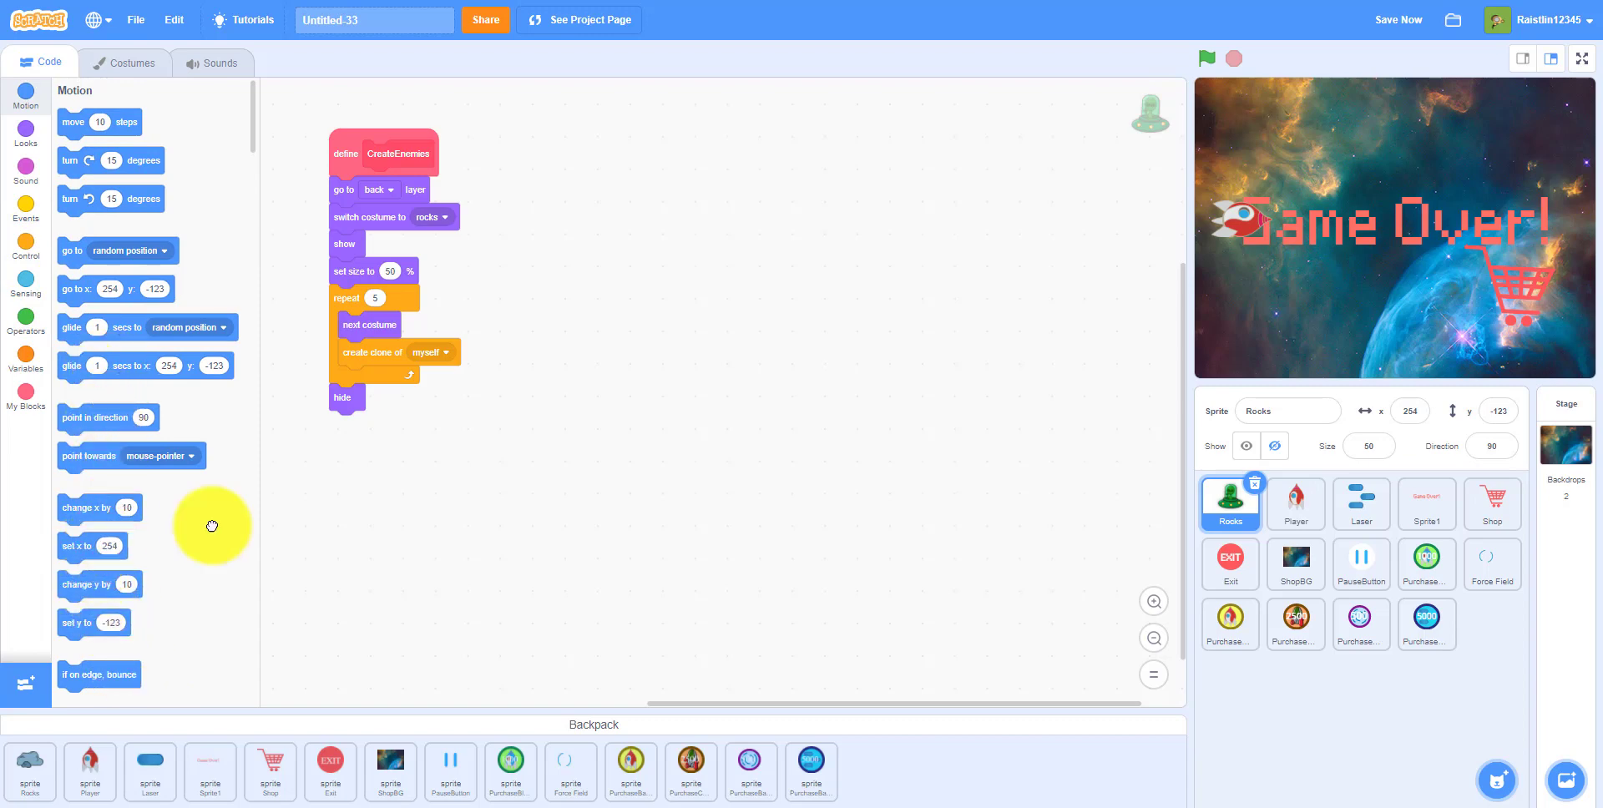
pyautogui.moveTo(79, 545); pyautogui.dragTo(363, 423)
pyautogui.write('9999999')
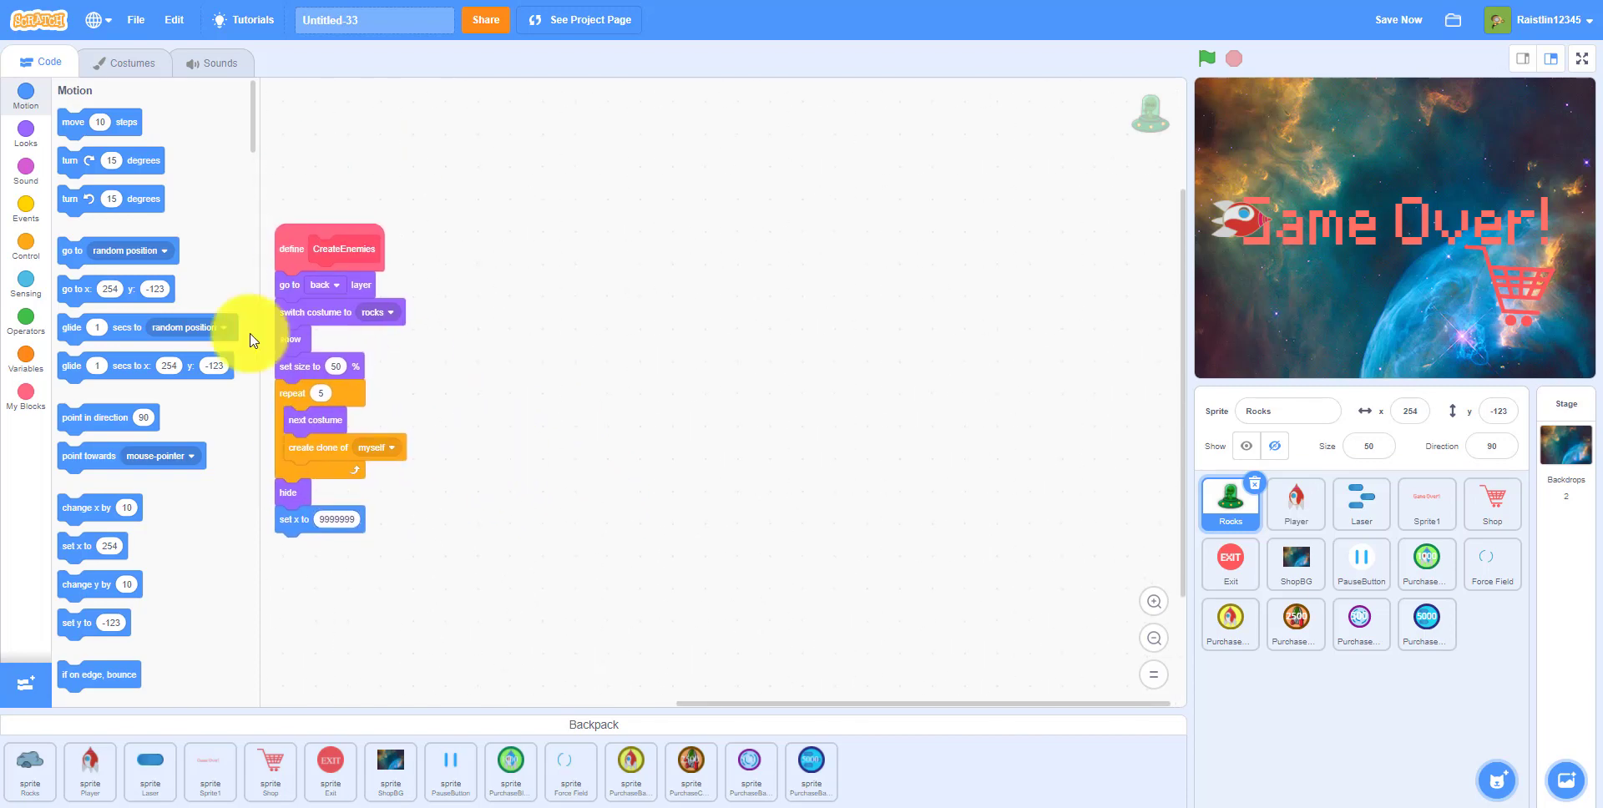
pyautogui.click(24, 204)
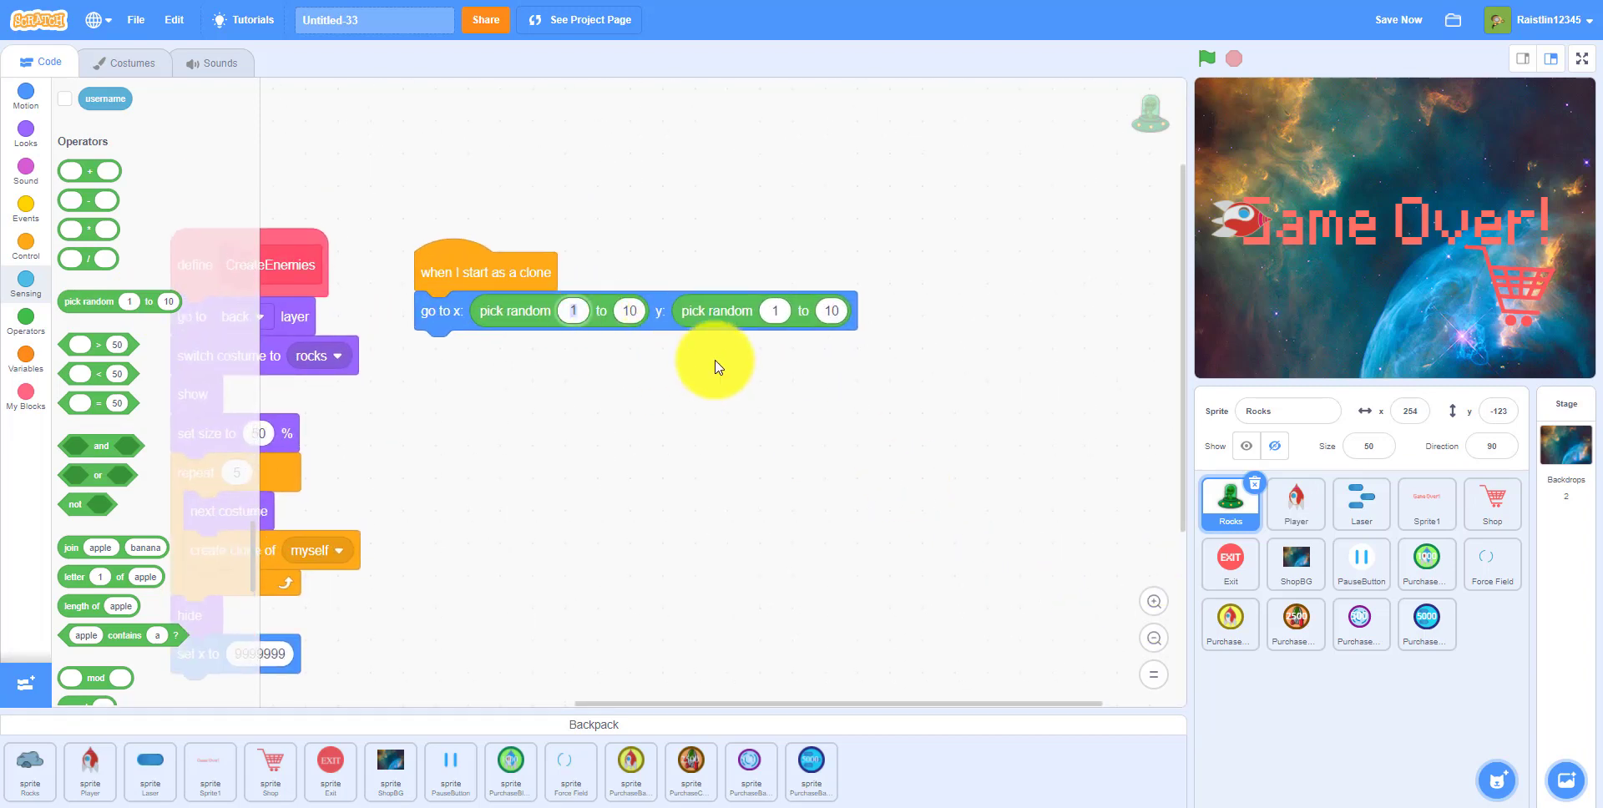
# - Send each clone to random x 180–240, y -150–150 and set Speed to random -4 to -7
pyautogui.write('180')
pyautogui.click(629, 310)
pyautogui.write('240')
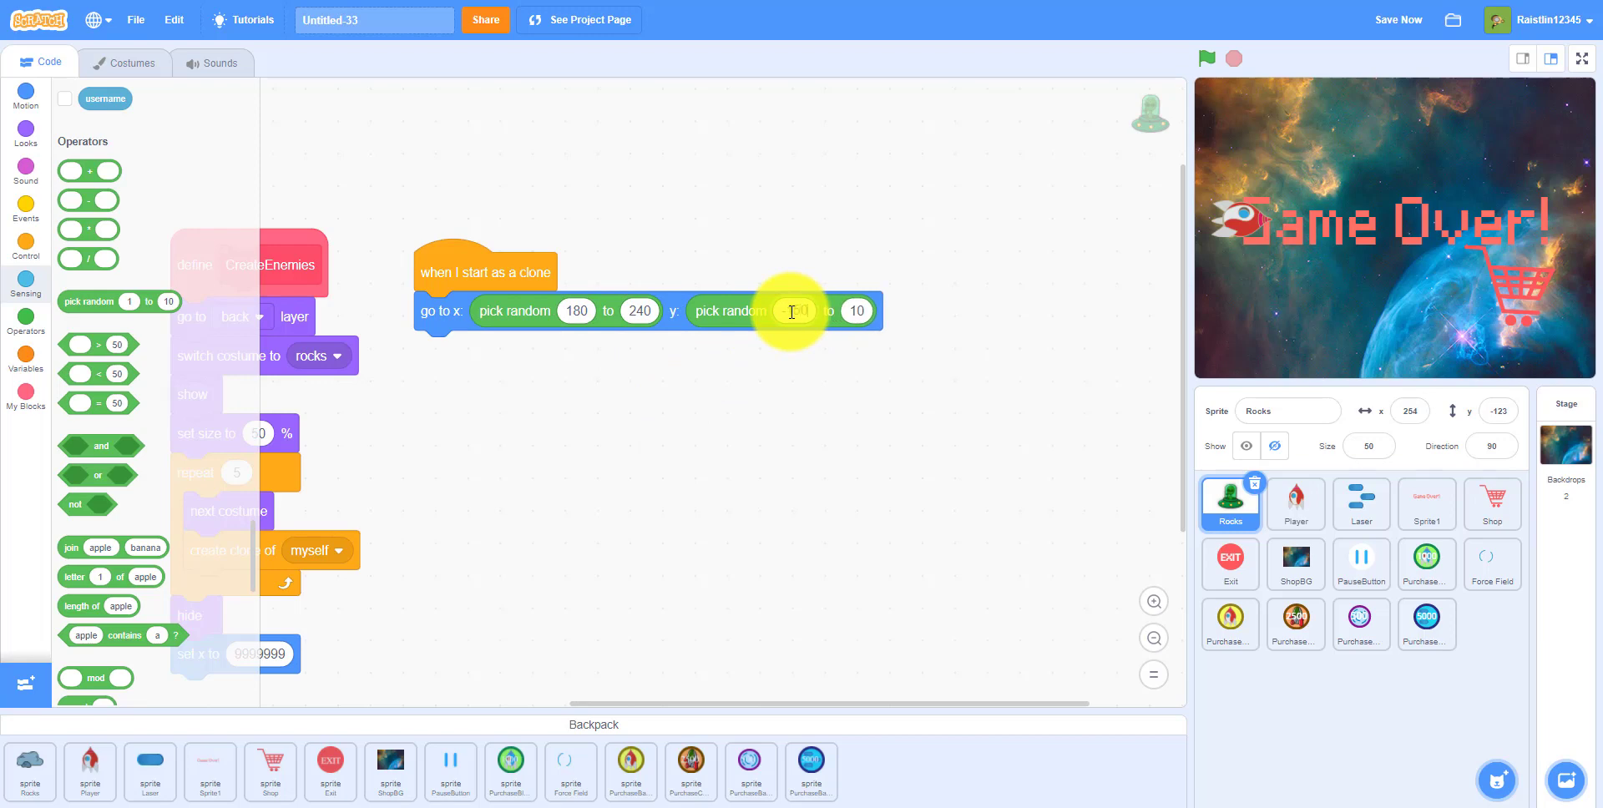
pyautogui.write('-150')
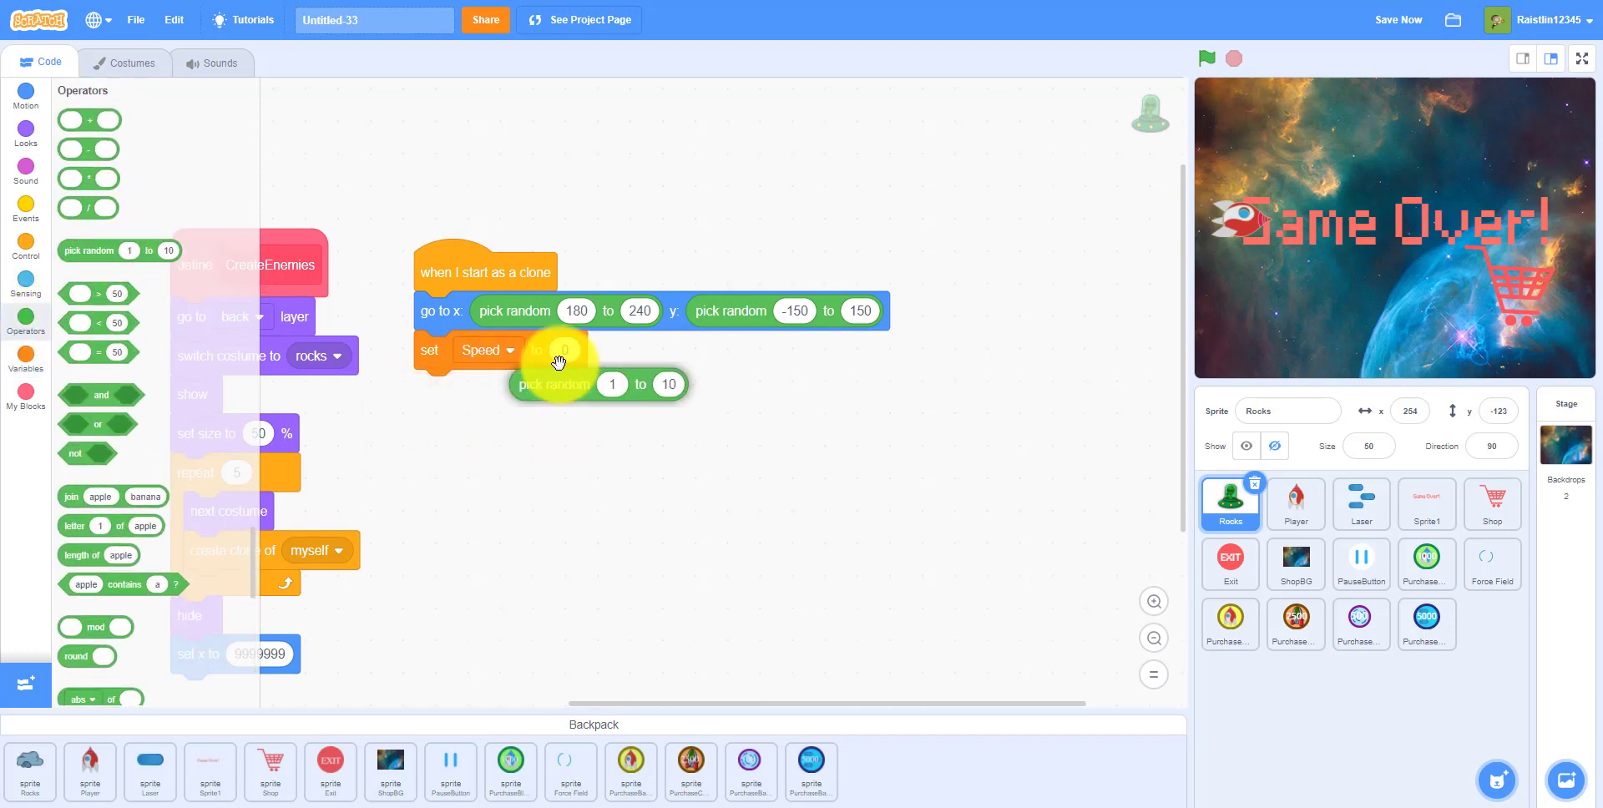
pyautogui.moveTo(551, 384); pyautogui.dragTo(592, 351)
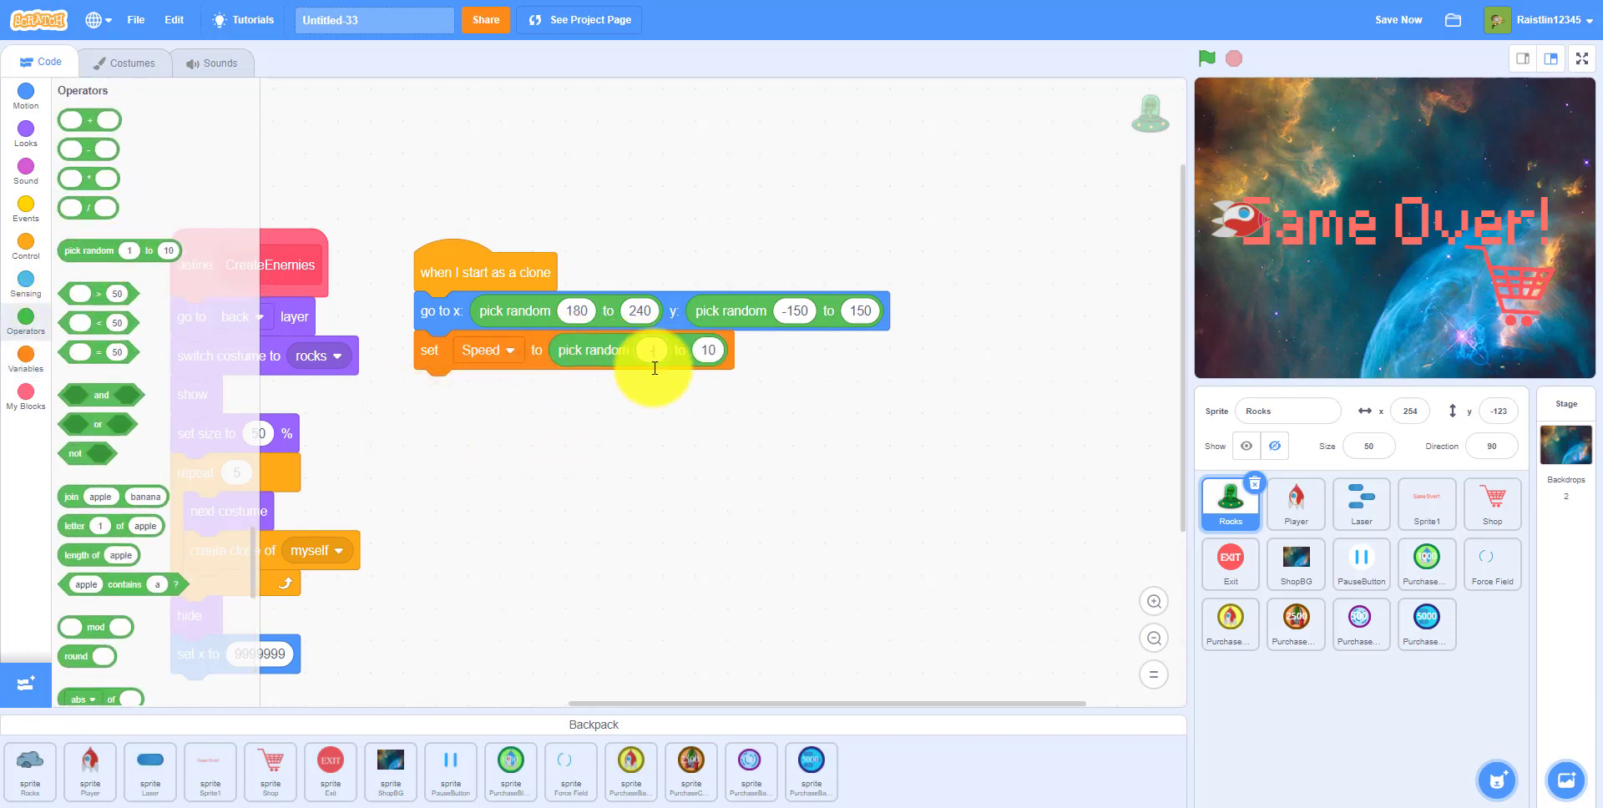
pyautogui.write('-4')
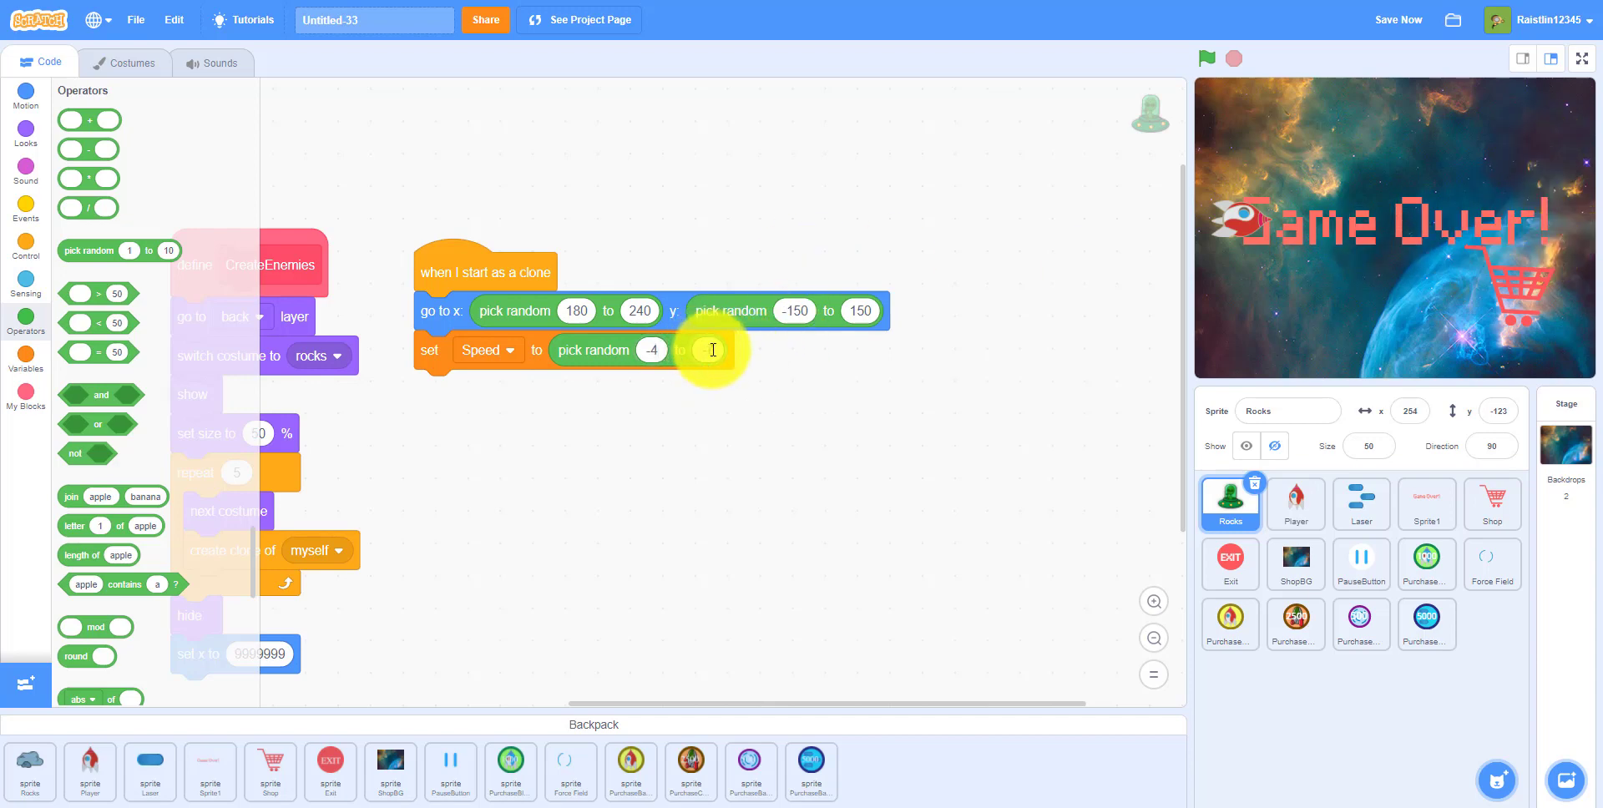
pyautogui.write('-7')
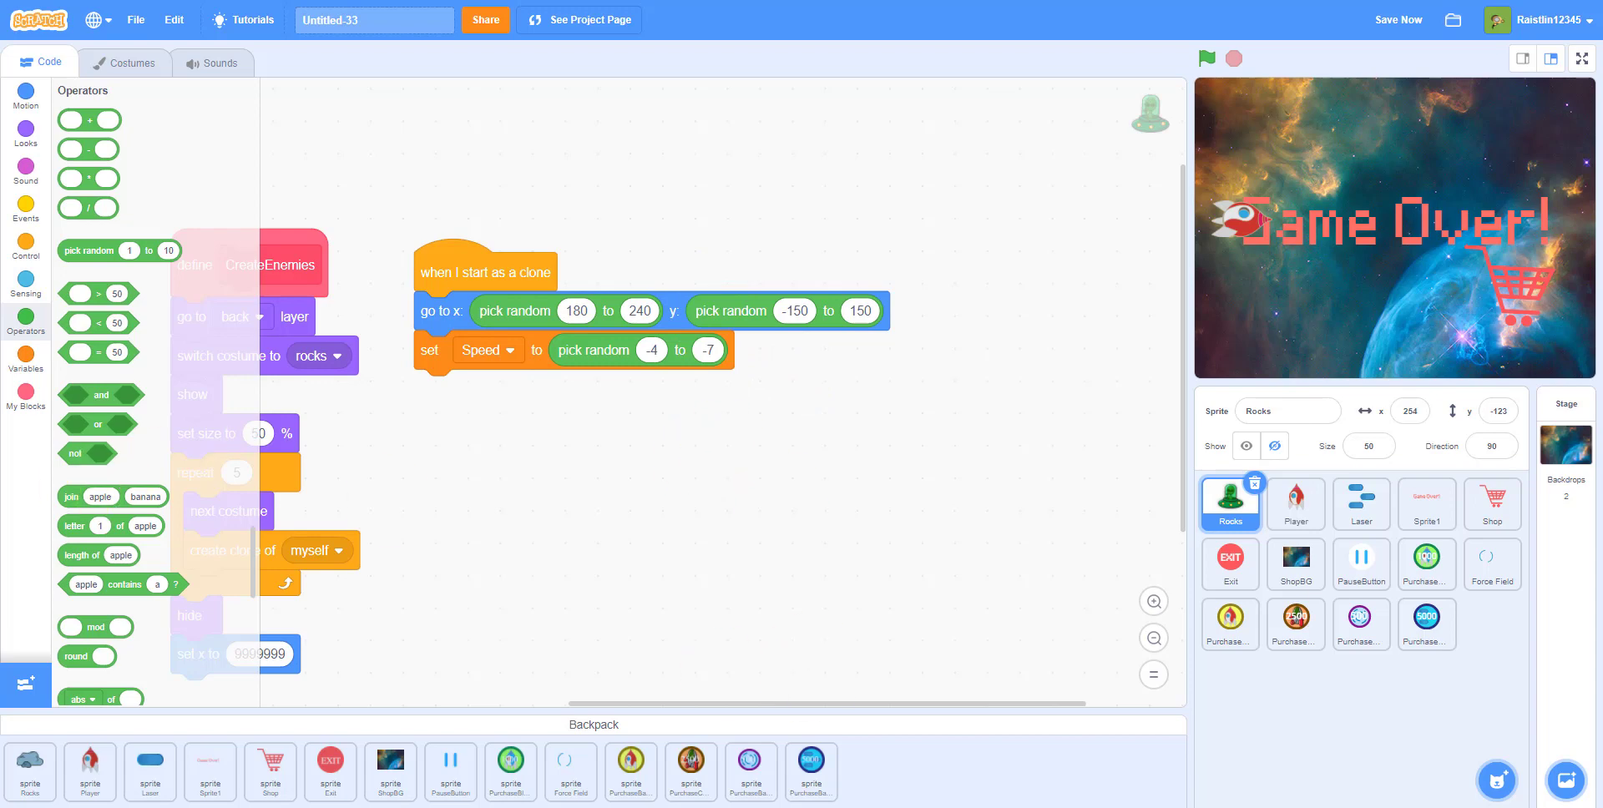
pyautogui.click(24, 243)
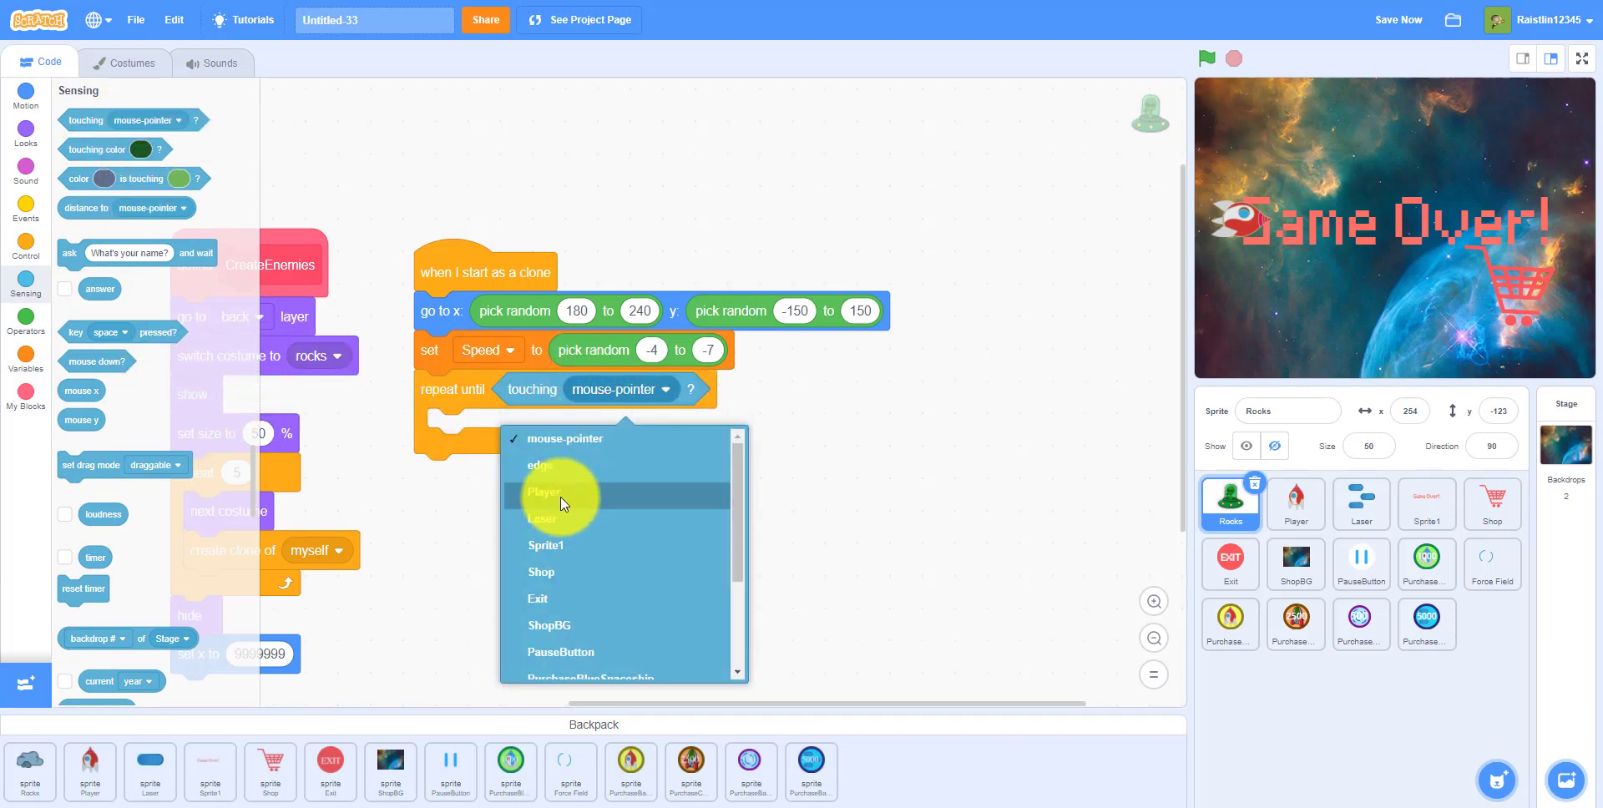
# - Repeat until touching Player, changing the clone's x by Speed
pyautogui.click(543, 496)
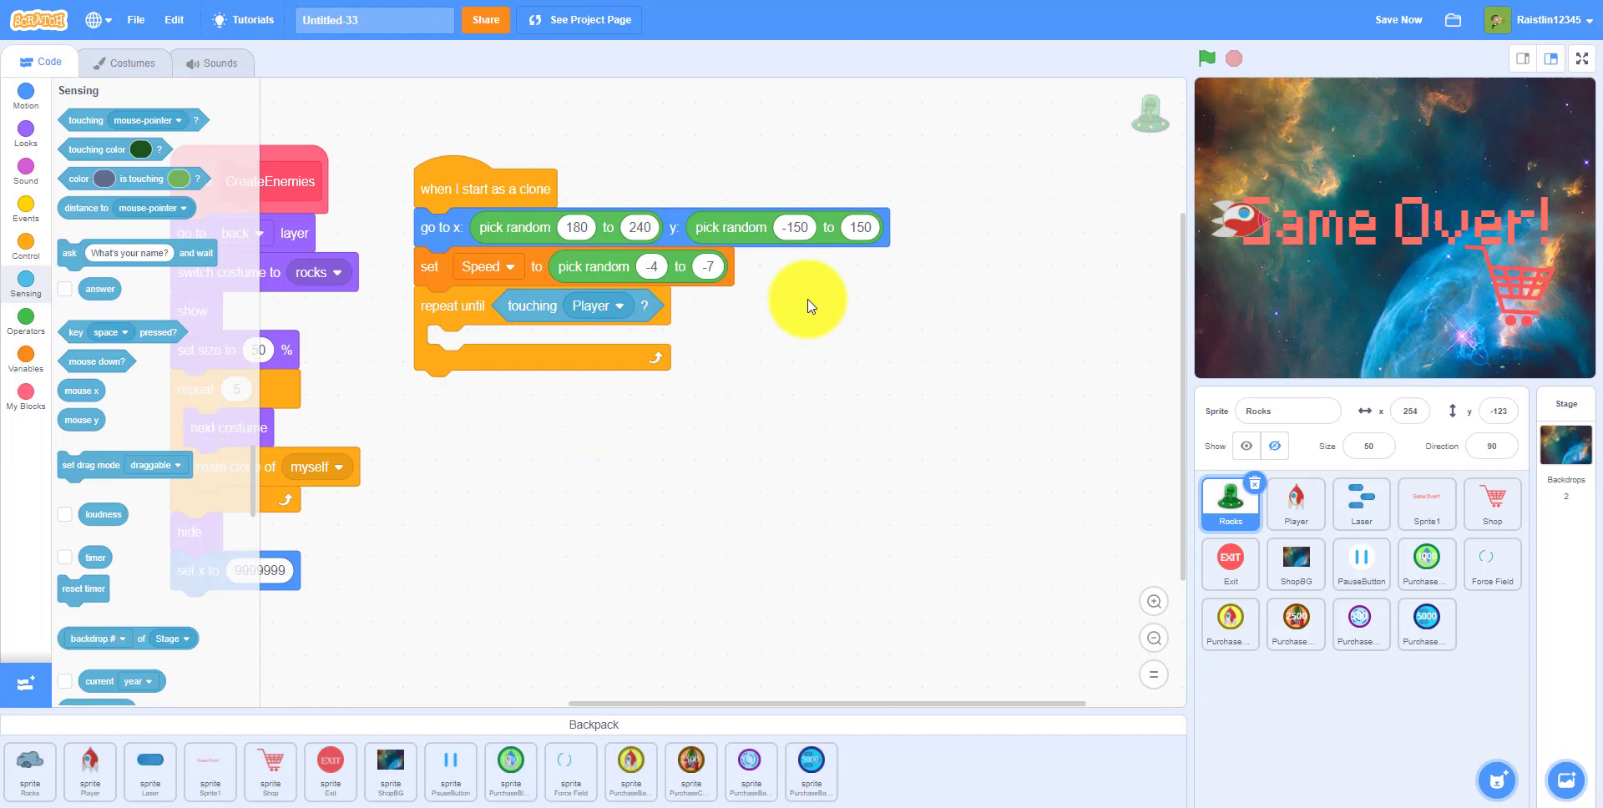
pyautogui.click(24, 95)
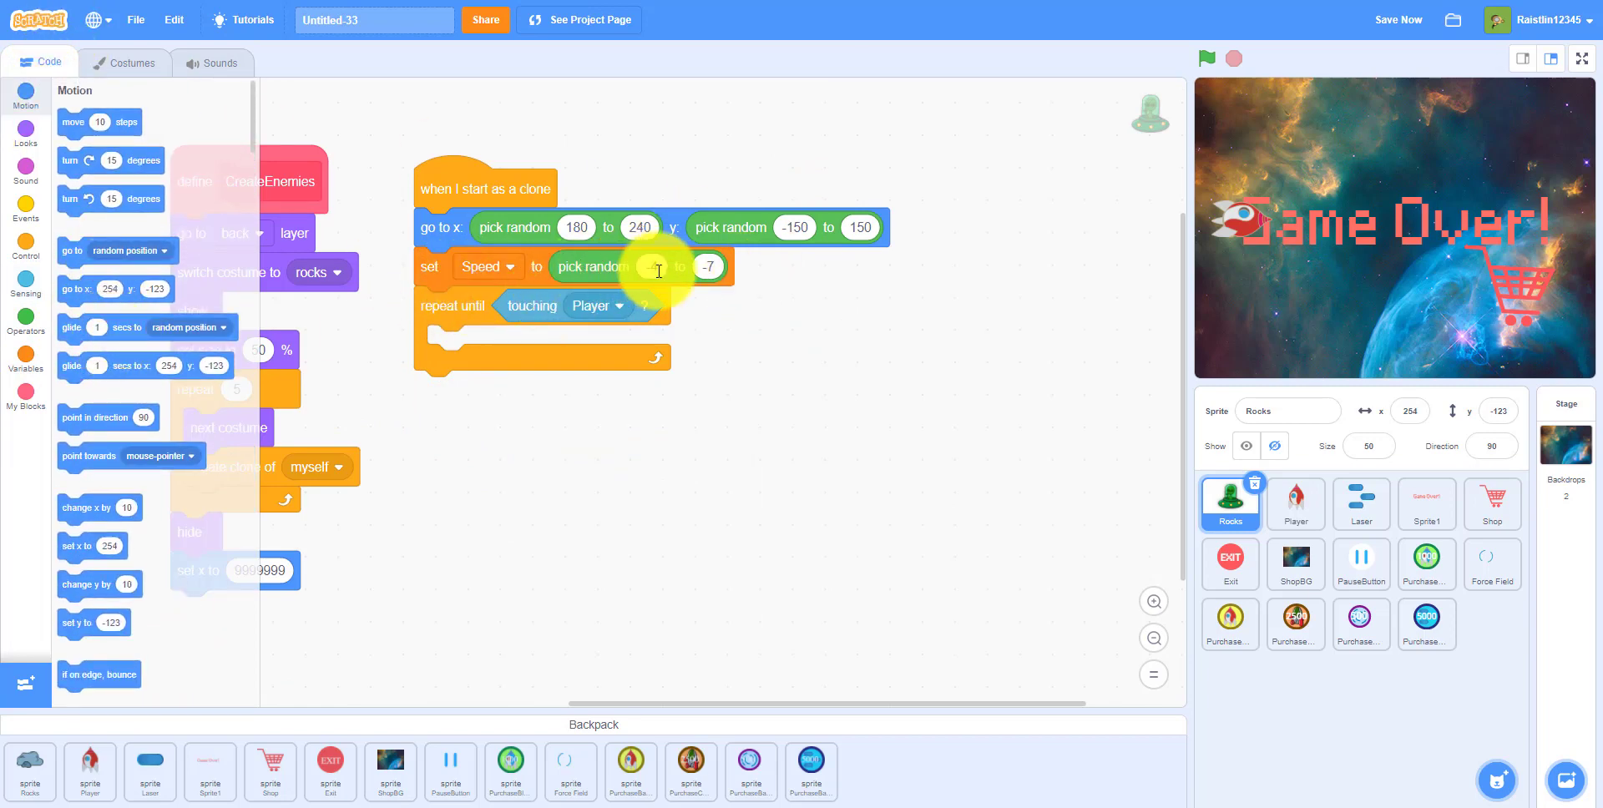
pyautogui.write('-4')
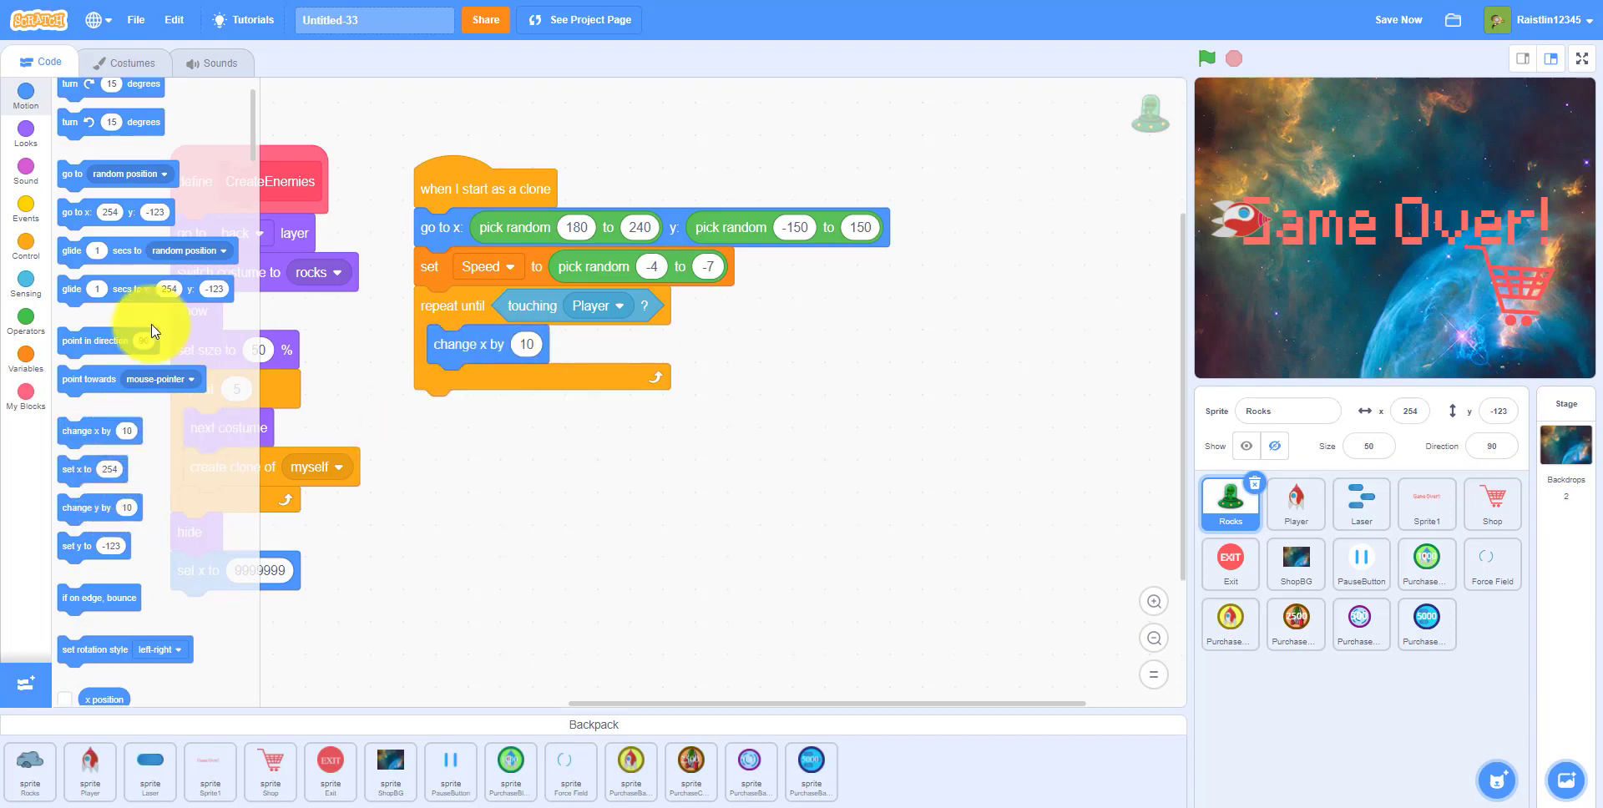
pyautogui.click(25, 354)
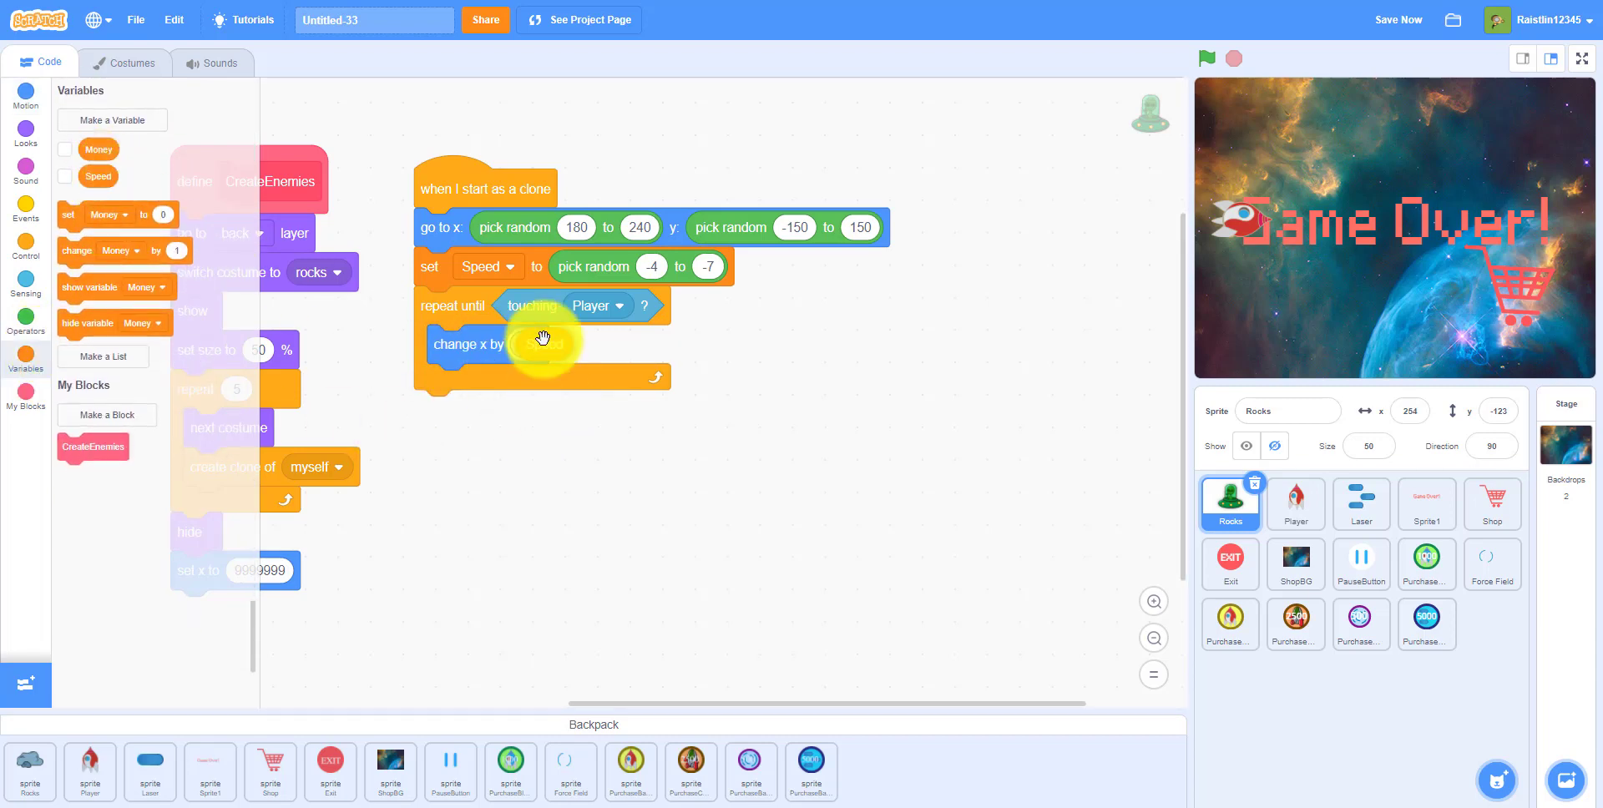
pyautogui.moveTo(97, 175); pyautogui.dragTo(539, 344)
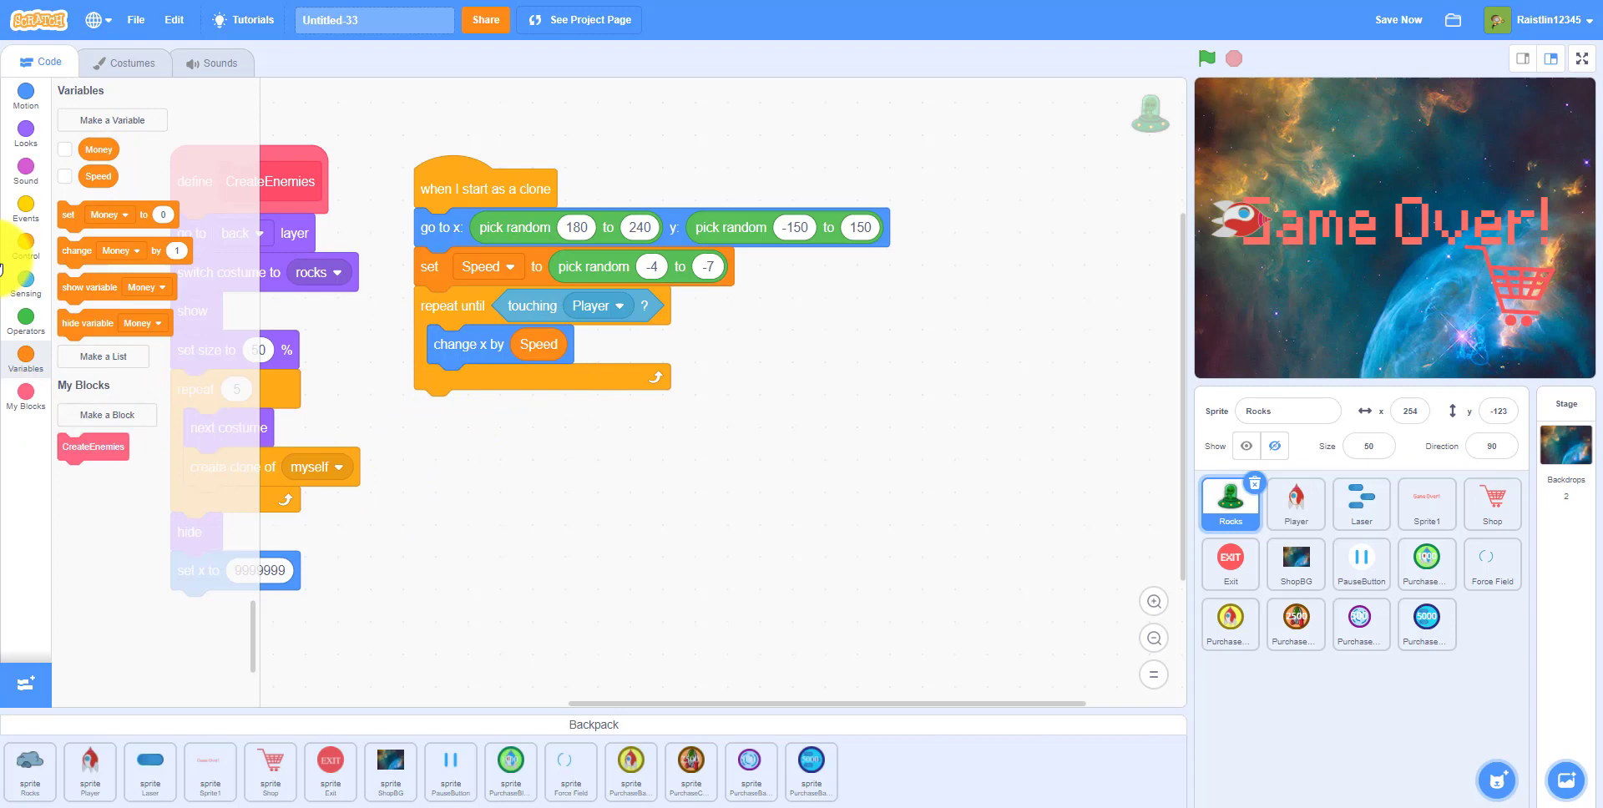
# - Add 'if x position < -220' that resets the clone to random x 180–240, y -150–150
pyautogui.click(26, 250)
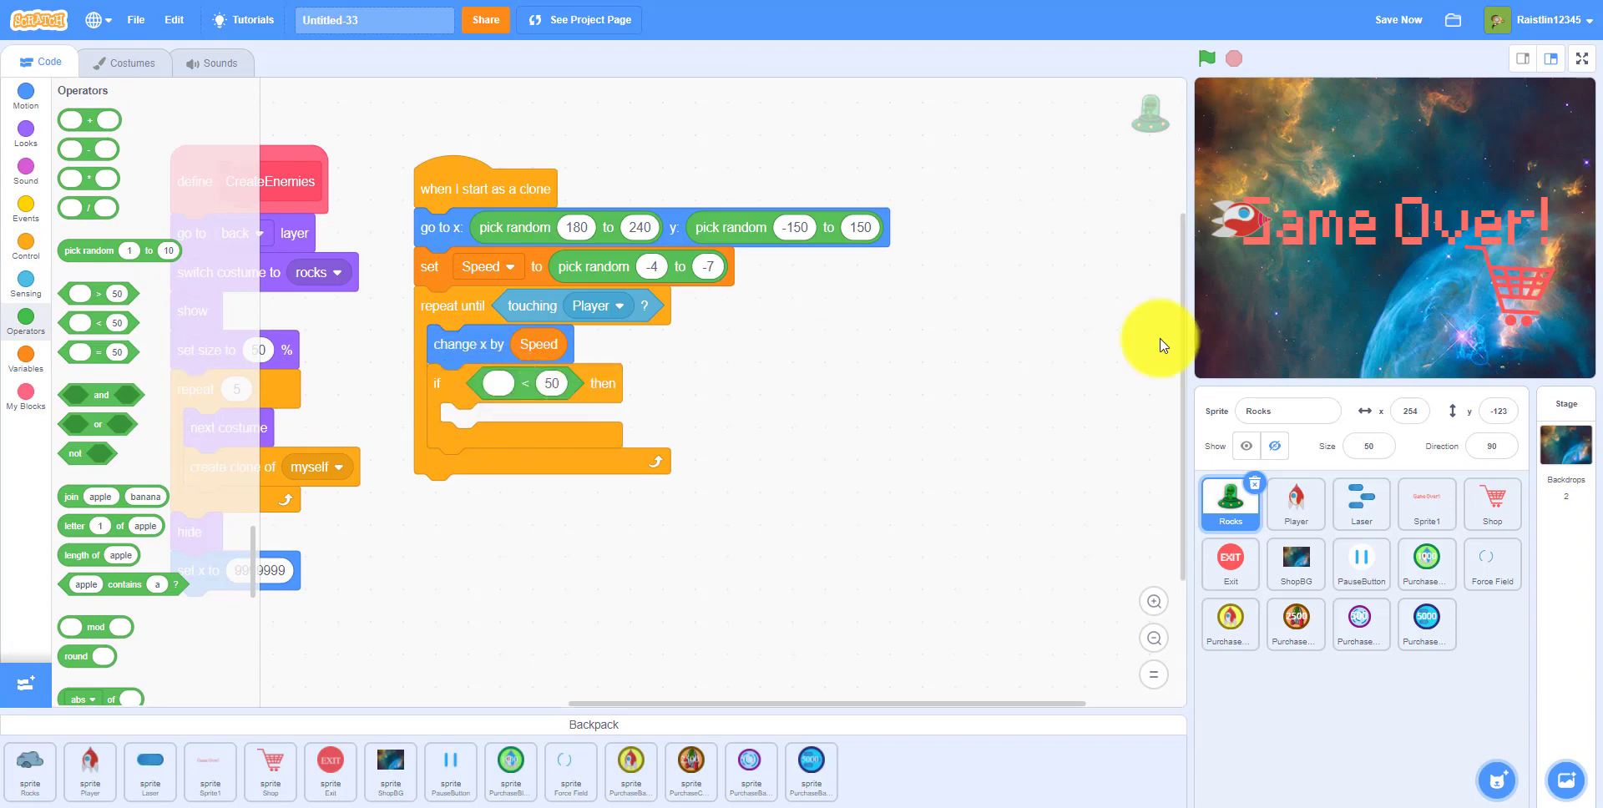
pyautogui.moveTo(1038, 393)
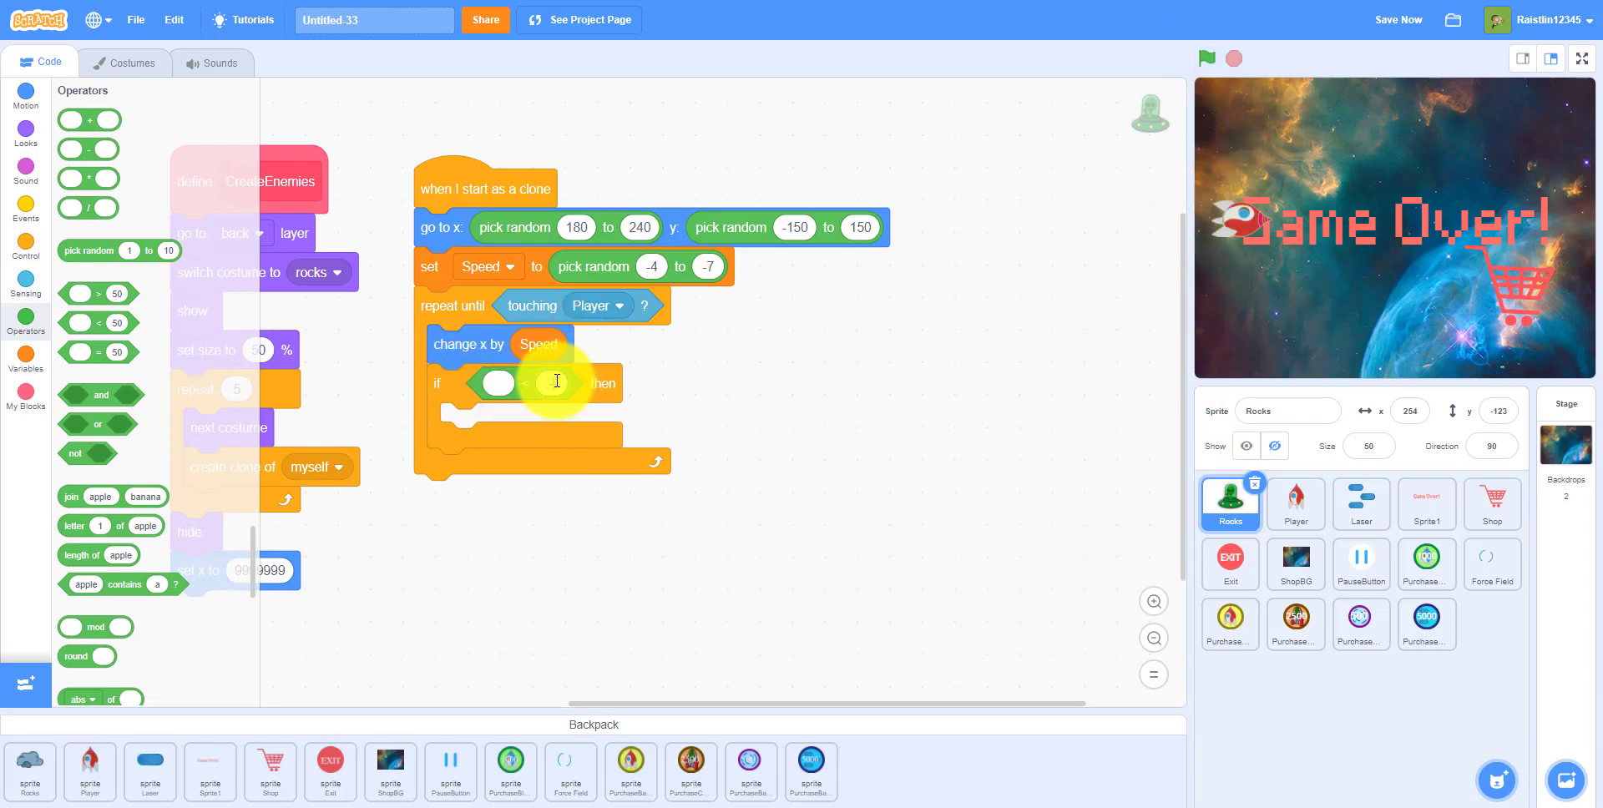
pyautogui.write('-220')
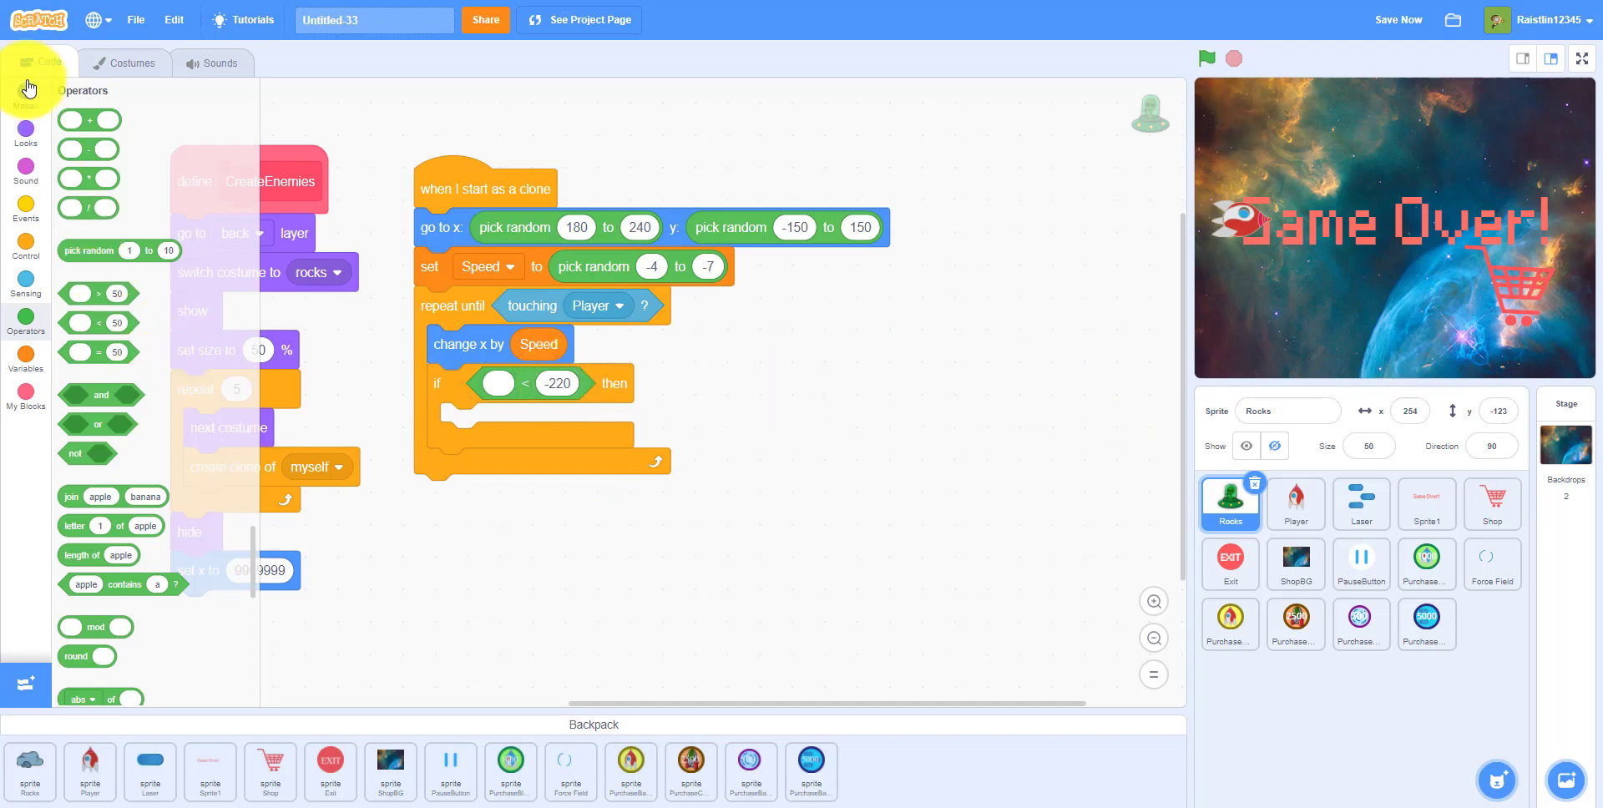
pyautogui.click(25, 97)
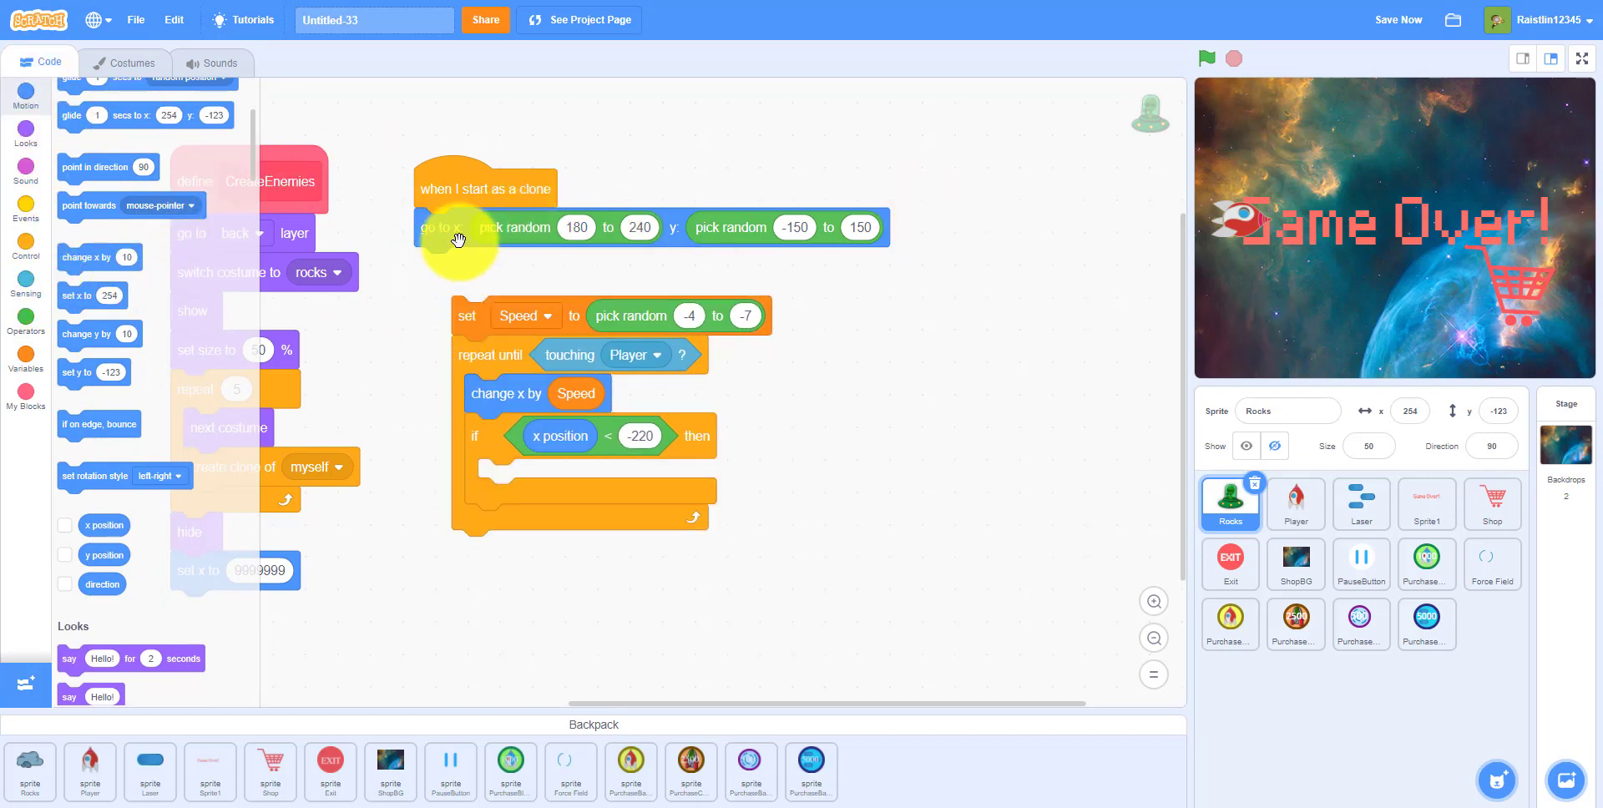
pyautogui.moveTo(458, 227); pyautogui.dragTo(550, 480)
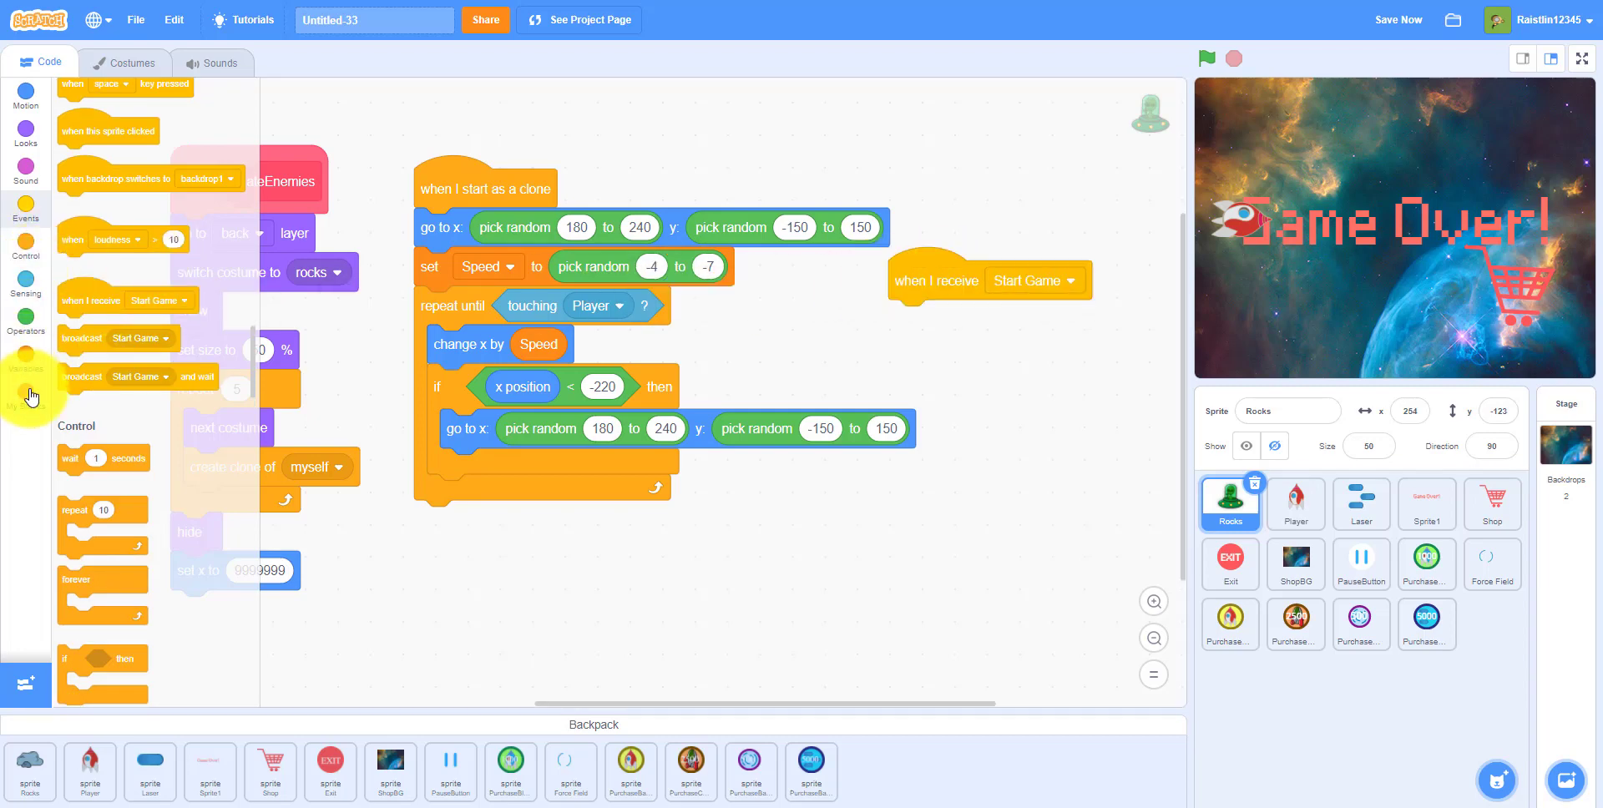
# - Run CreateEnemies on receiving Start Game, then start the project with the green flag
pyautogui.click(24, 398)
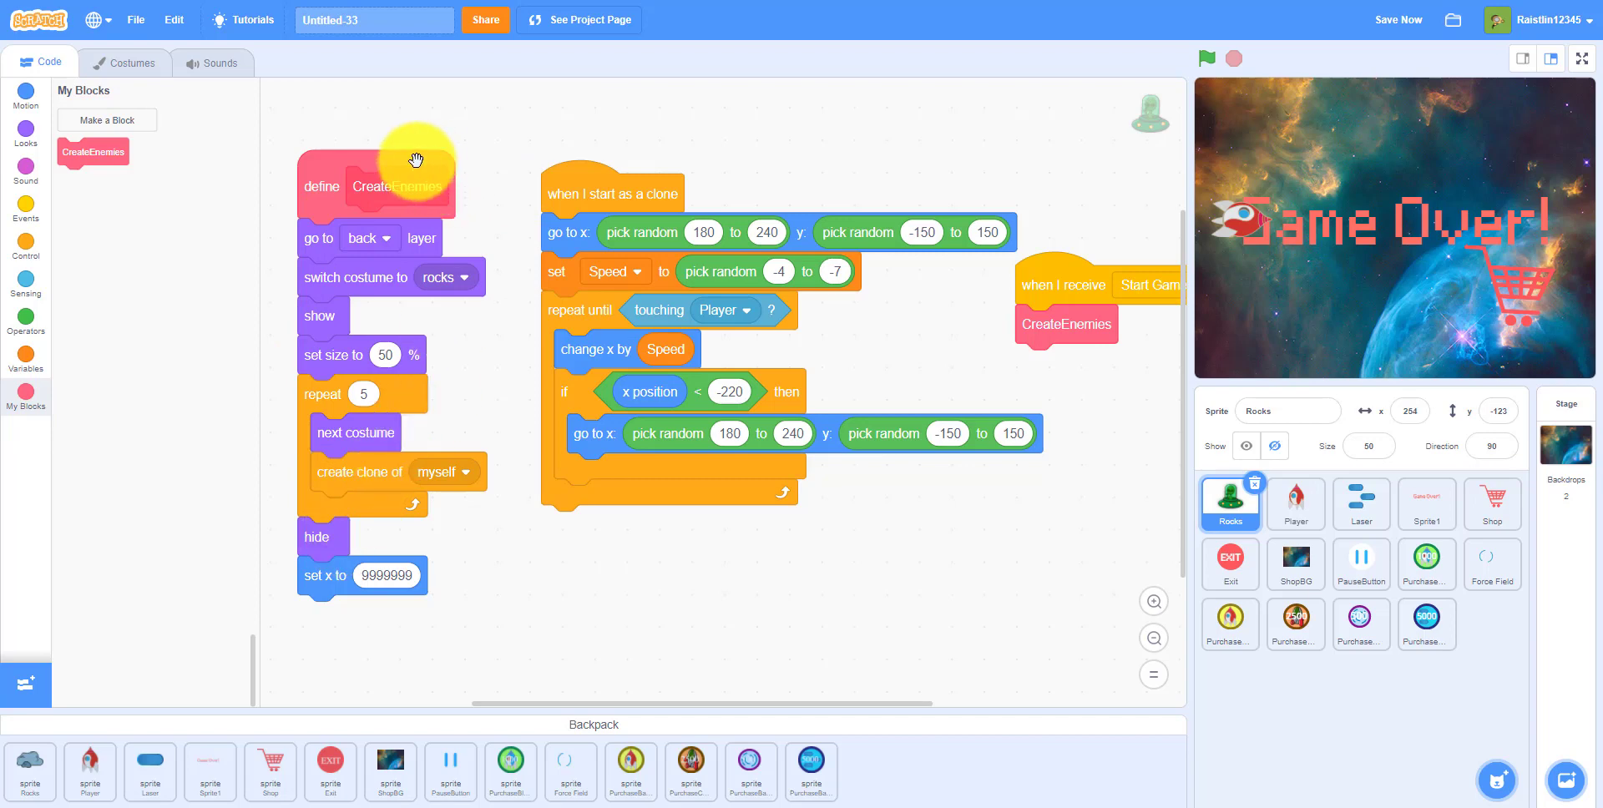
pyautogui.moveTo(389, 250)
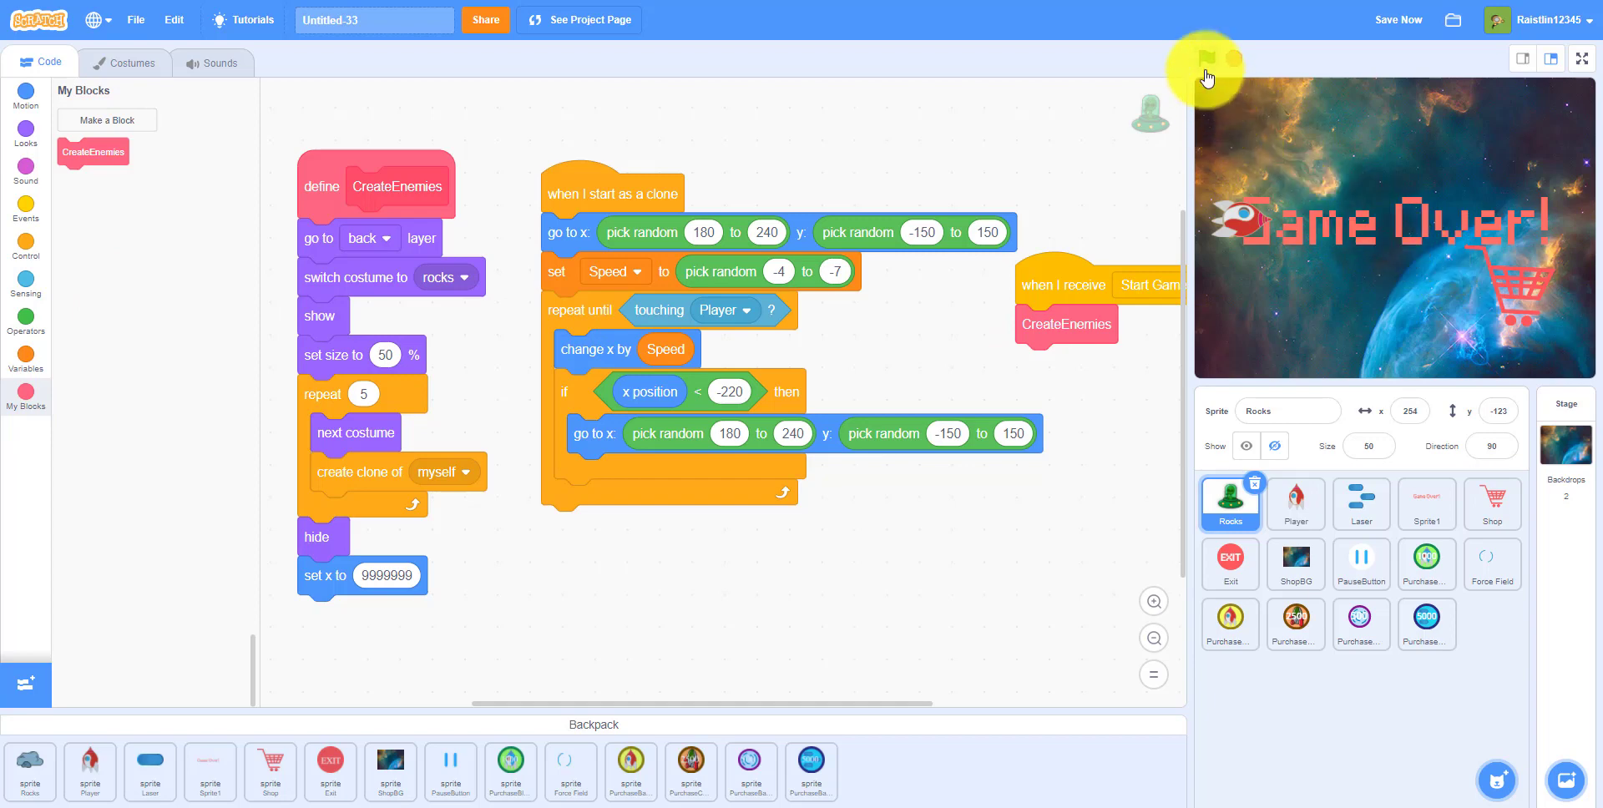
pyautogui.click(1207, 59)
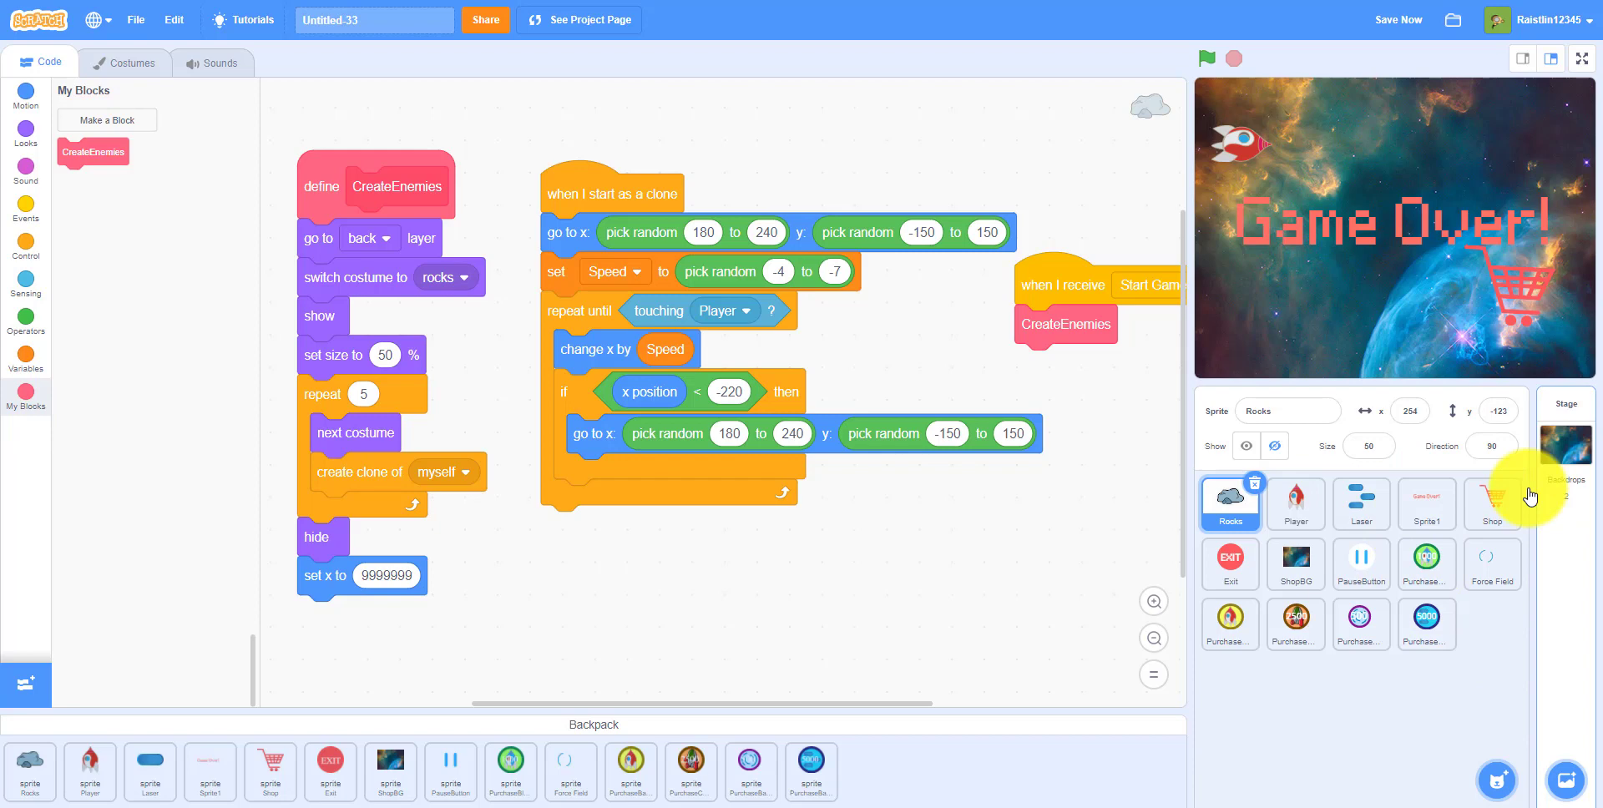
# - Hide the Game Over text and Shop cart sprites from the stage
pyautogui.click(1425, 505)
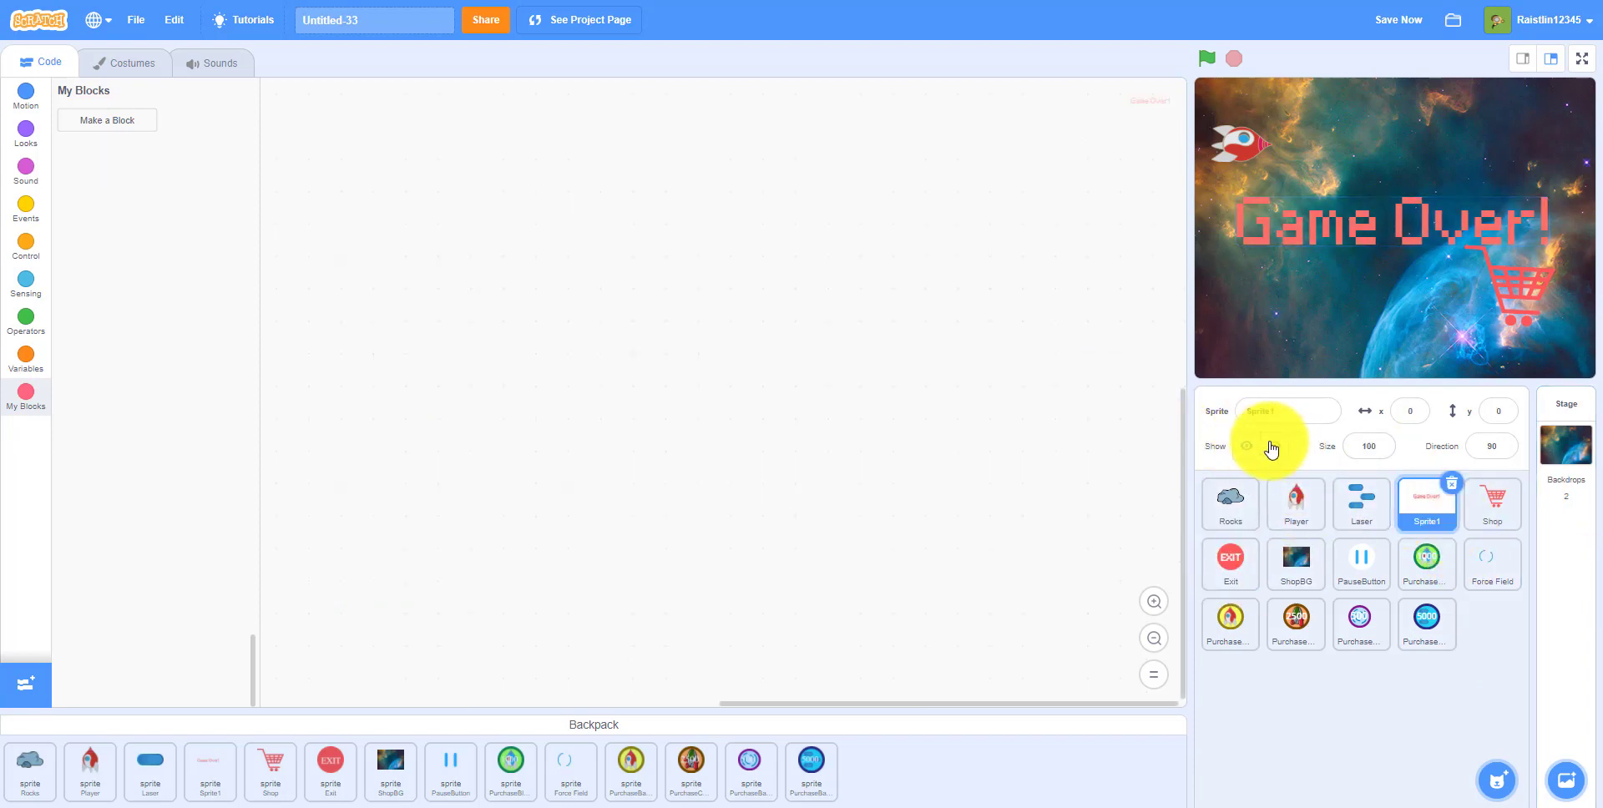
pyautogui.click(1490, 504)
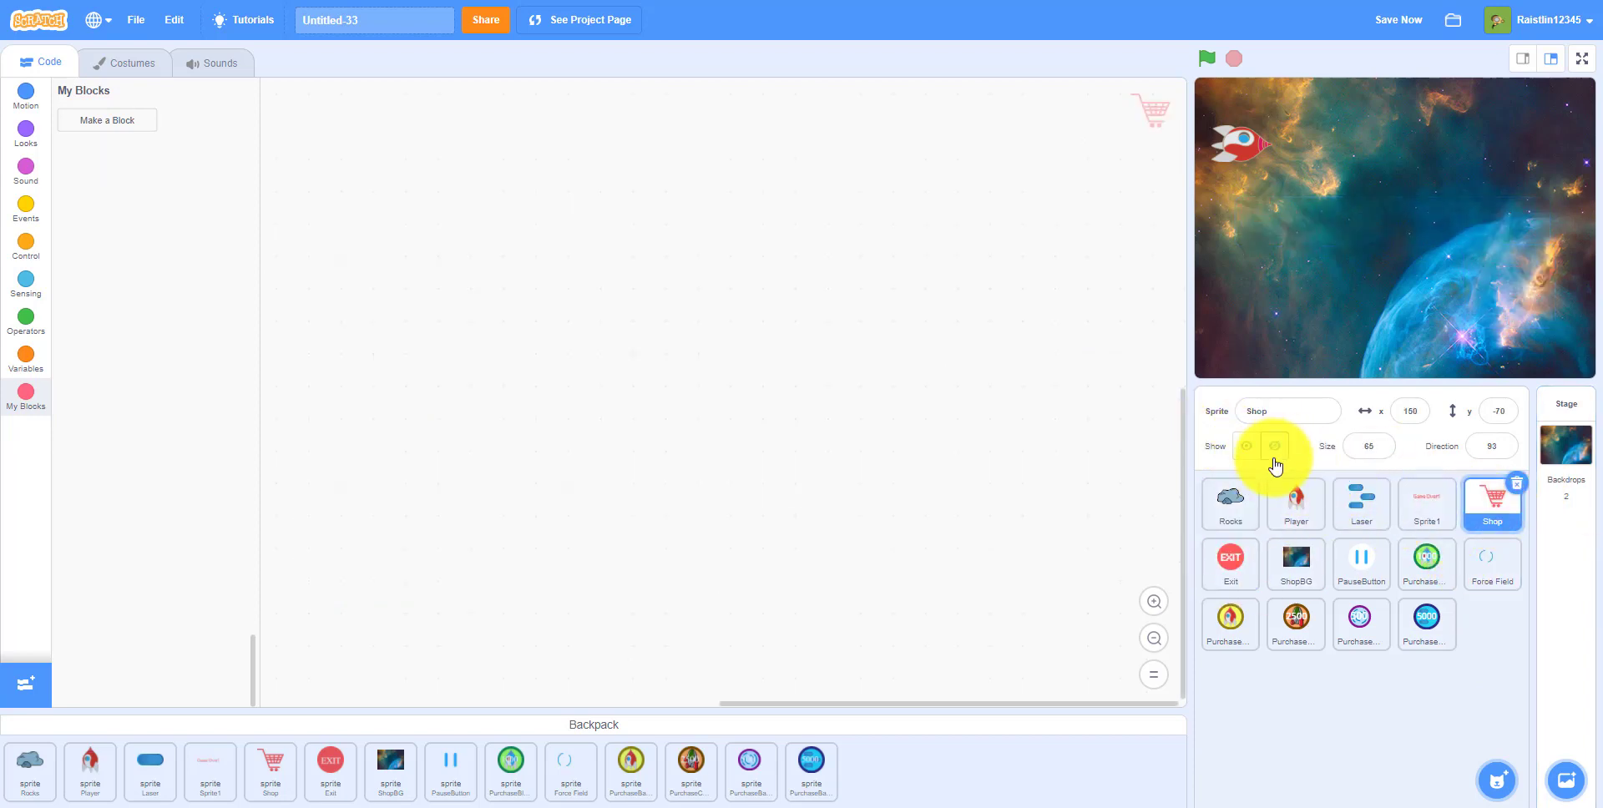
pyautogui.click(1207, 58)
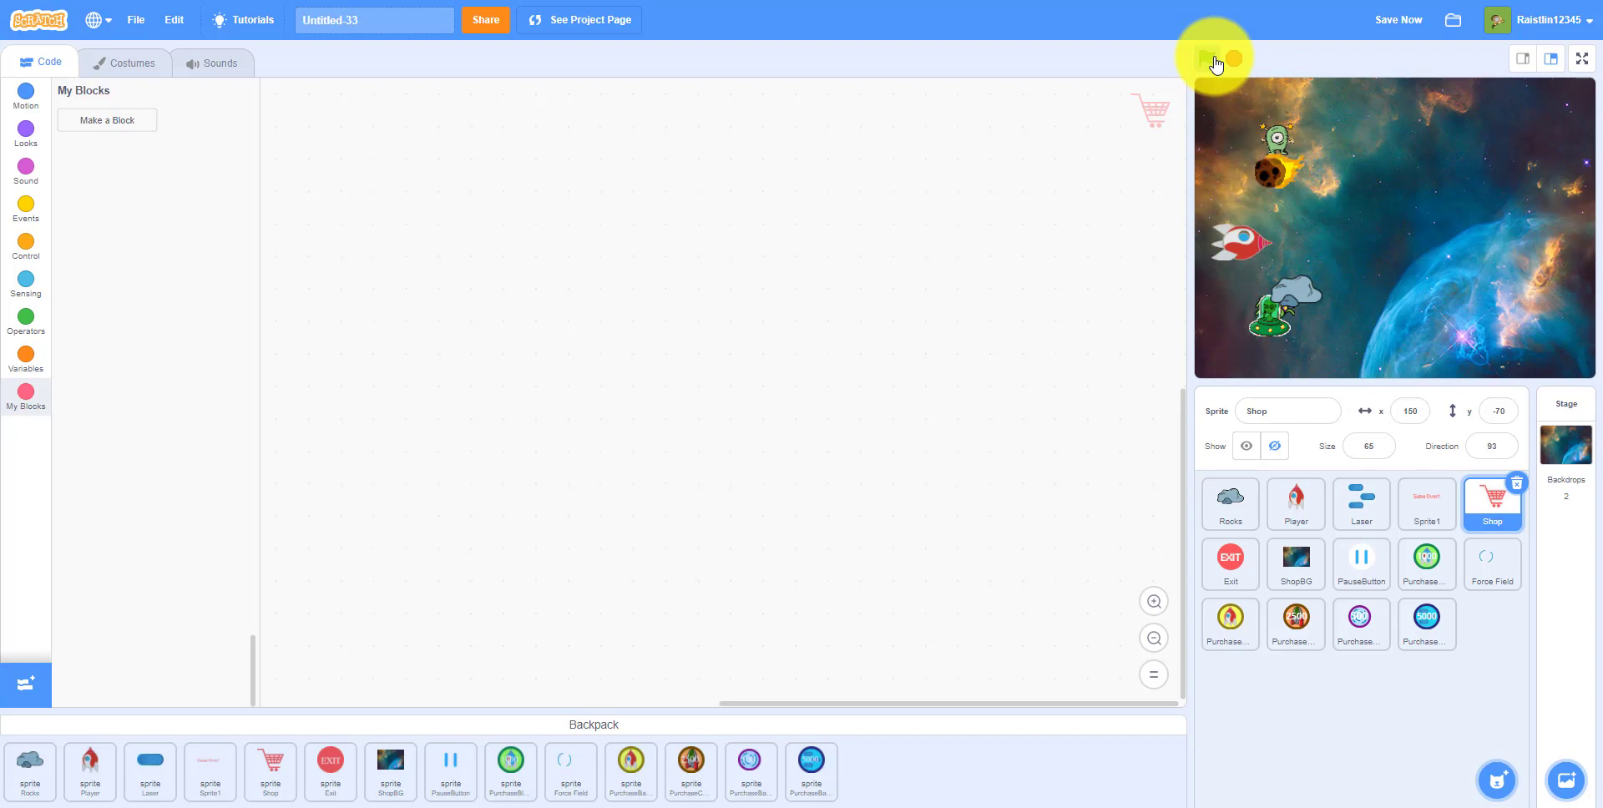
# - Run the game to watch rocks fly across, then stop it
pyautogui.click(1208, 59)
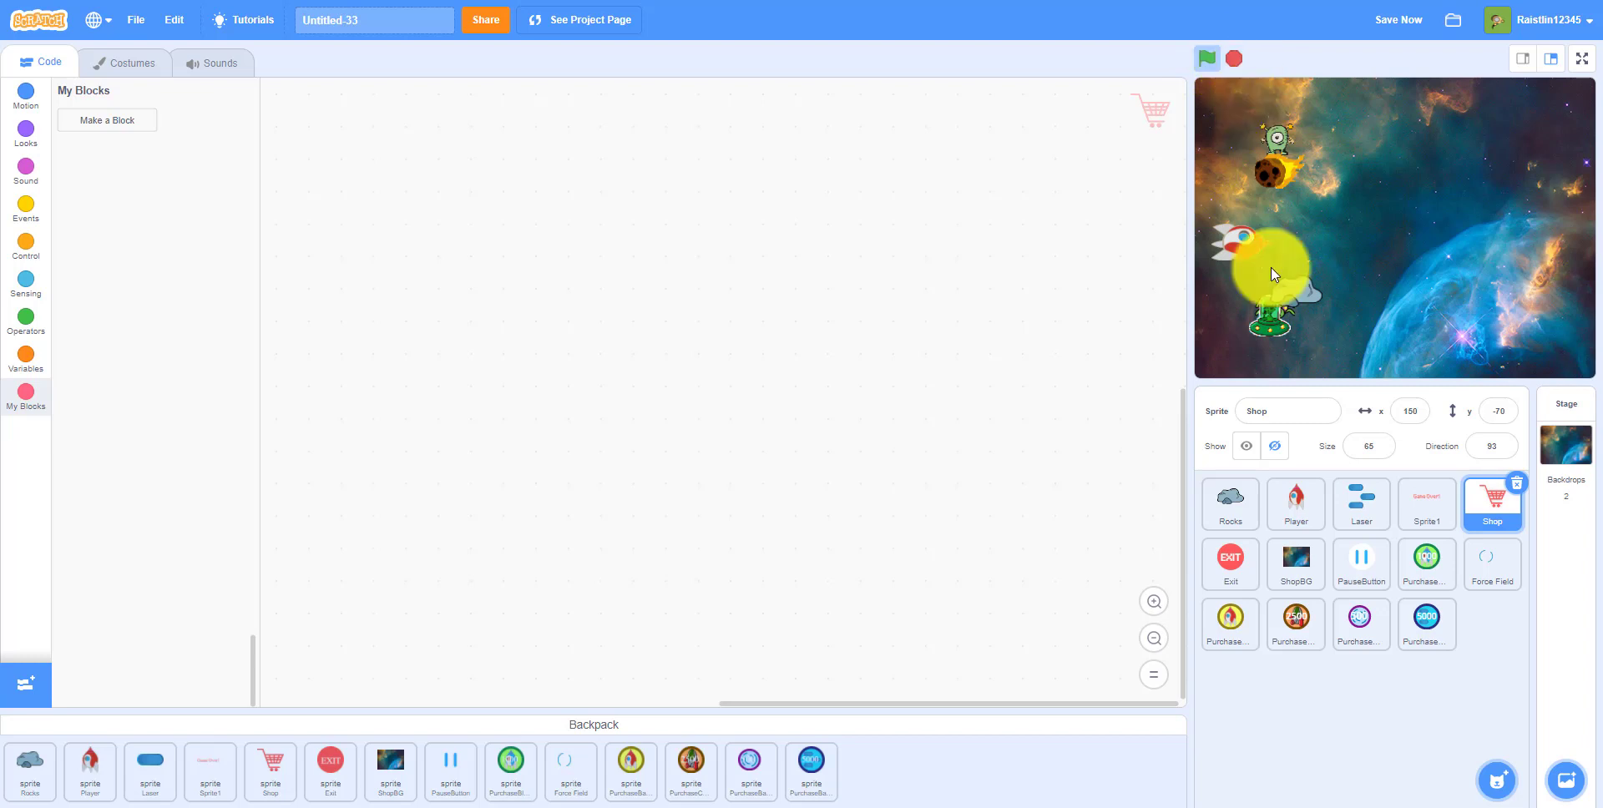
pyautogui.click(1206, 59)
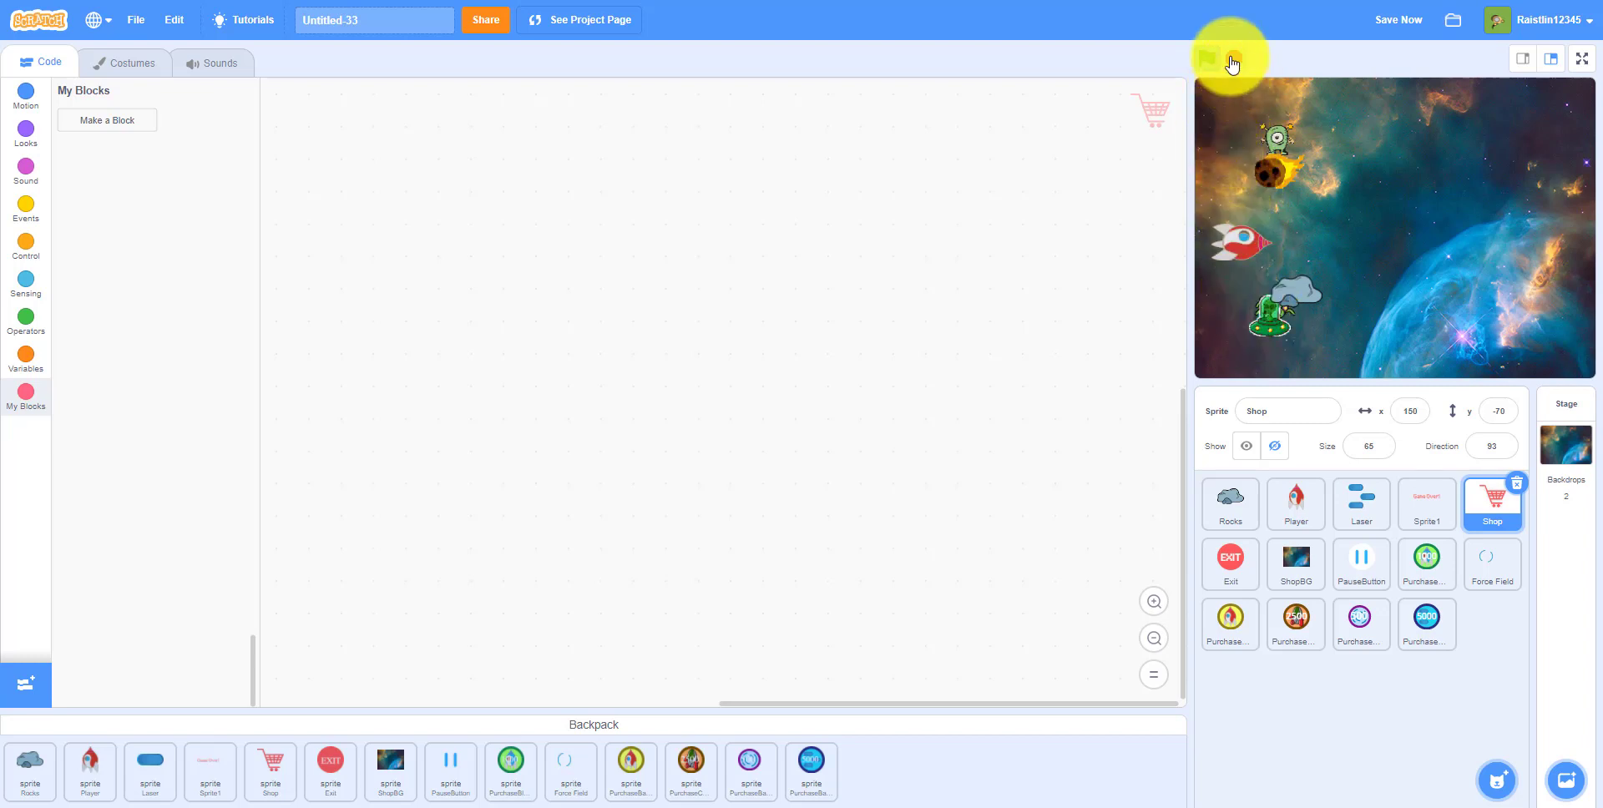
pyautogui.click(1208, 59)
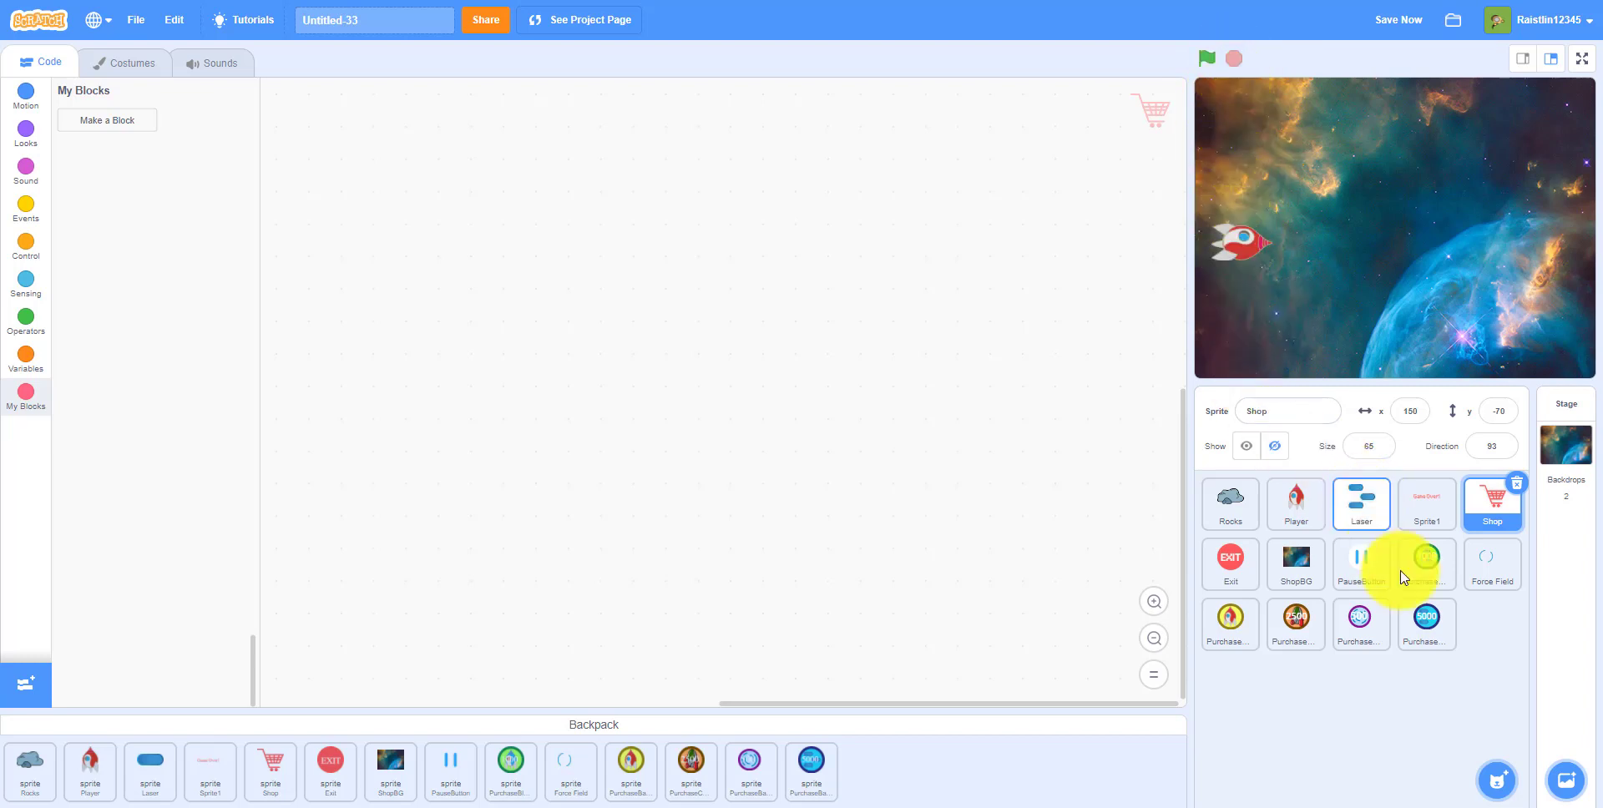